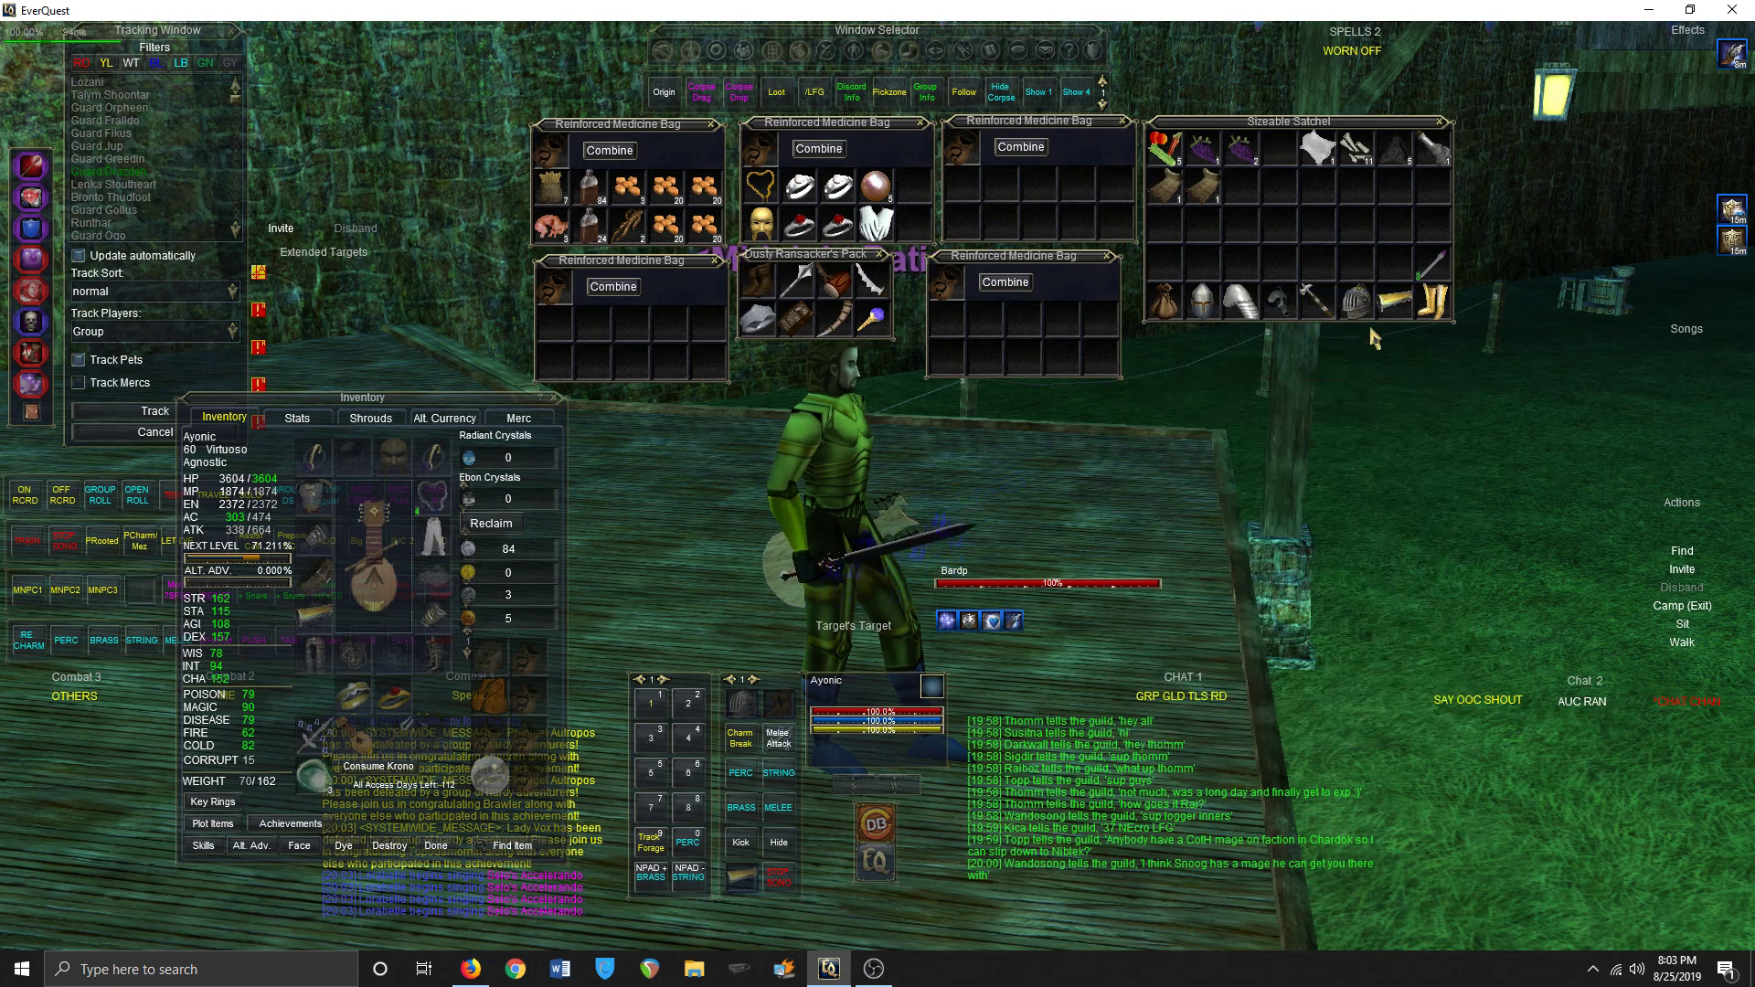
- Close the bags and choose Camp (Exit) so Ayonic sits for the 30-second camp countdown
left_click(1428, 292)
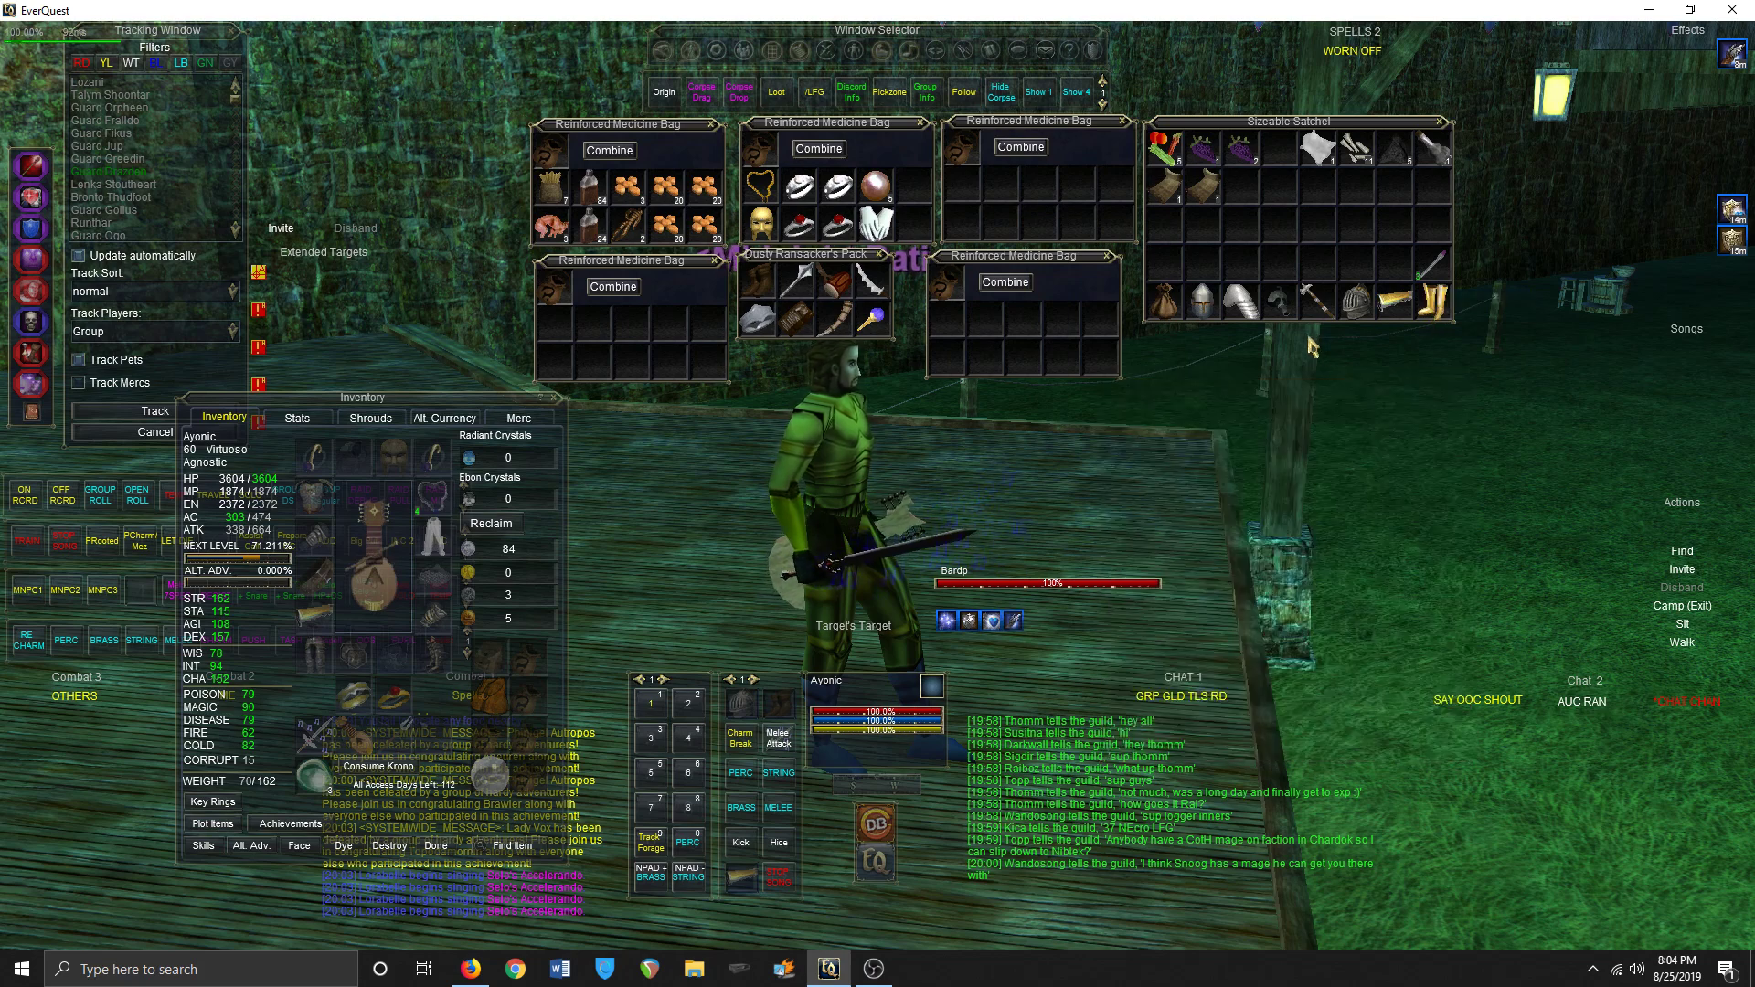
left_click(1298, 298)
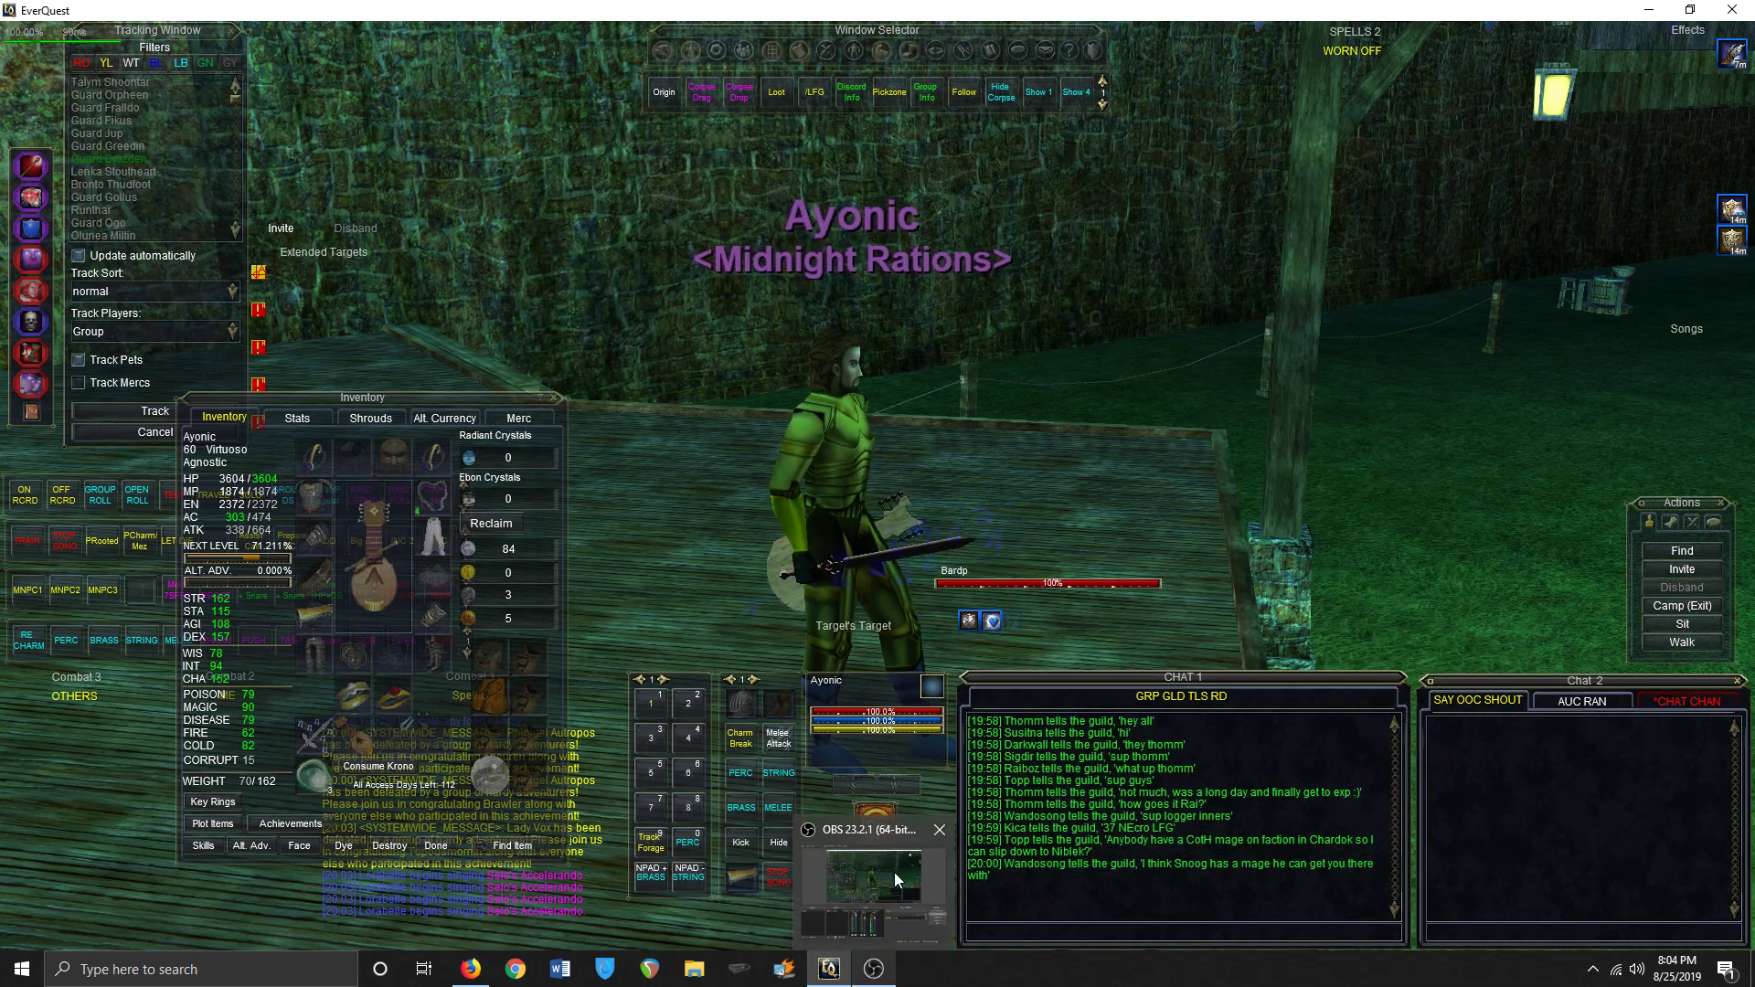
left_click(940, 830)
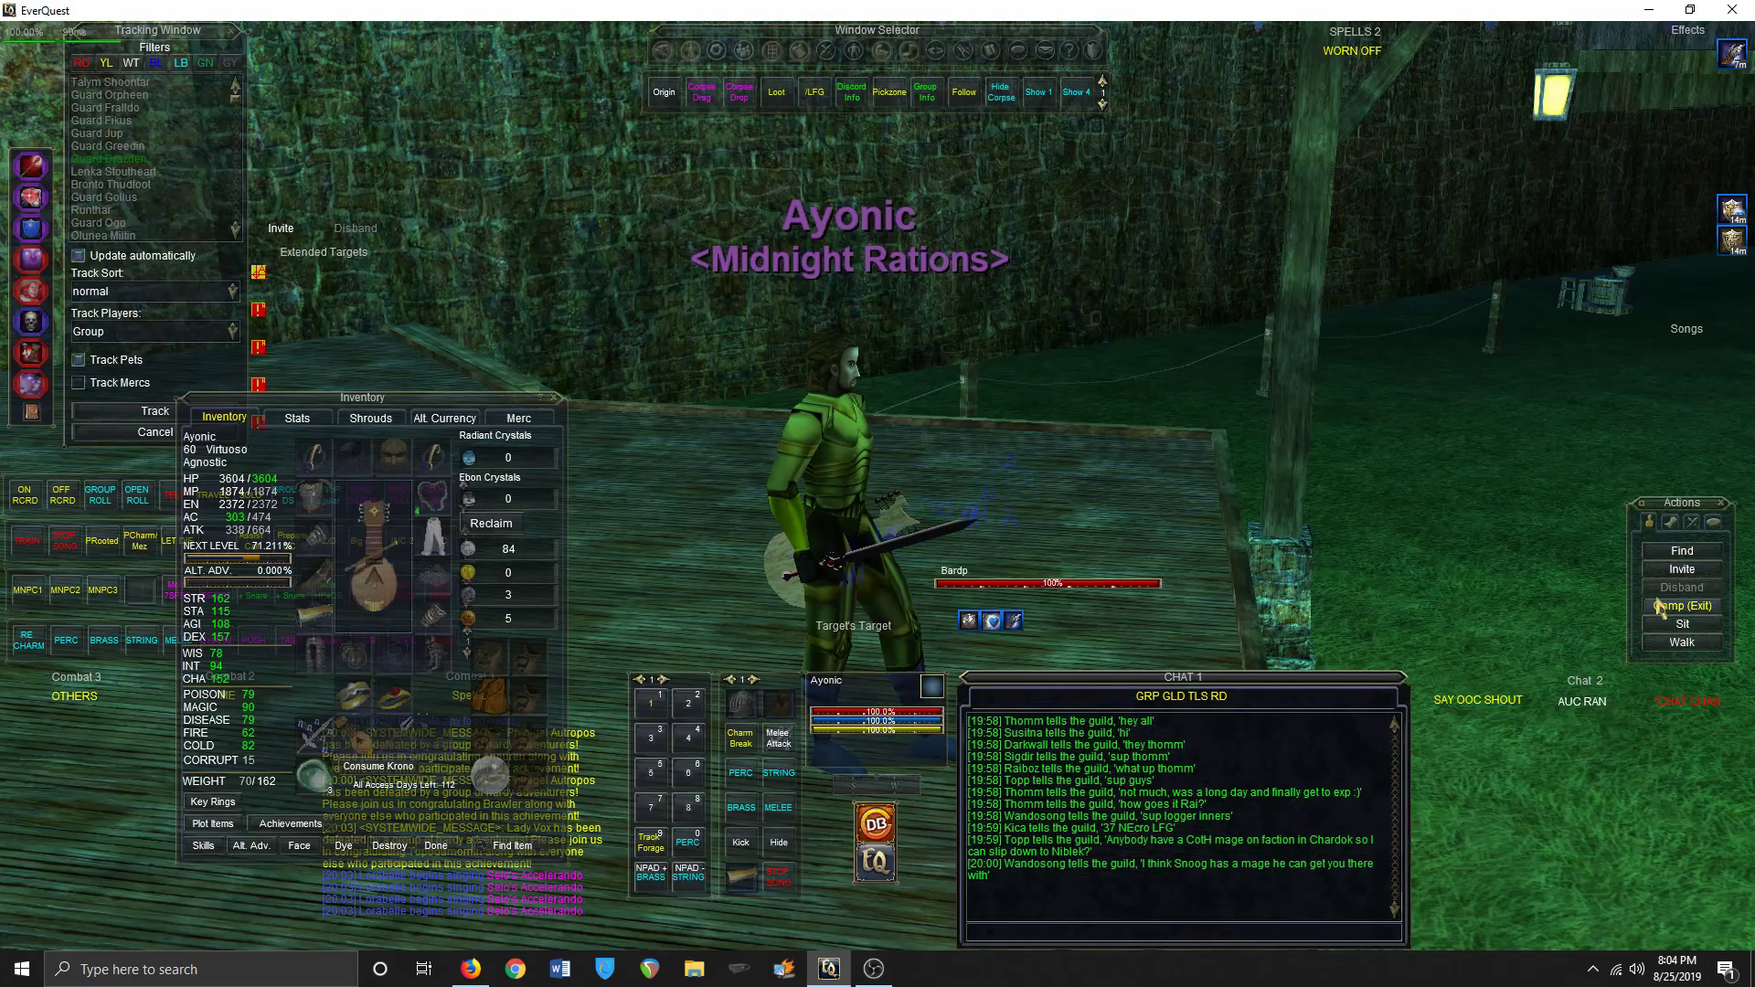
left_click(1678, 606)
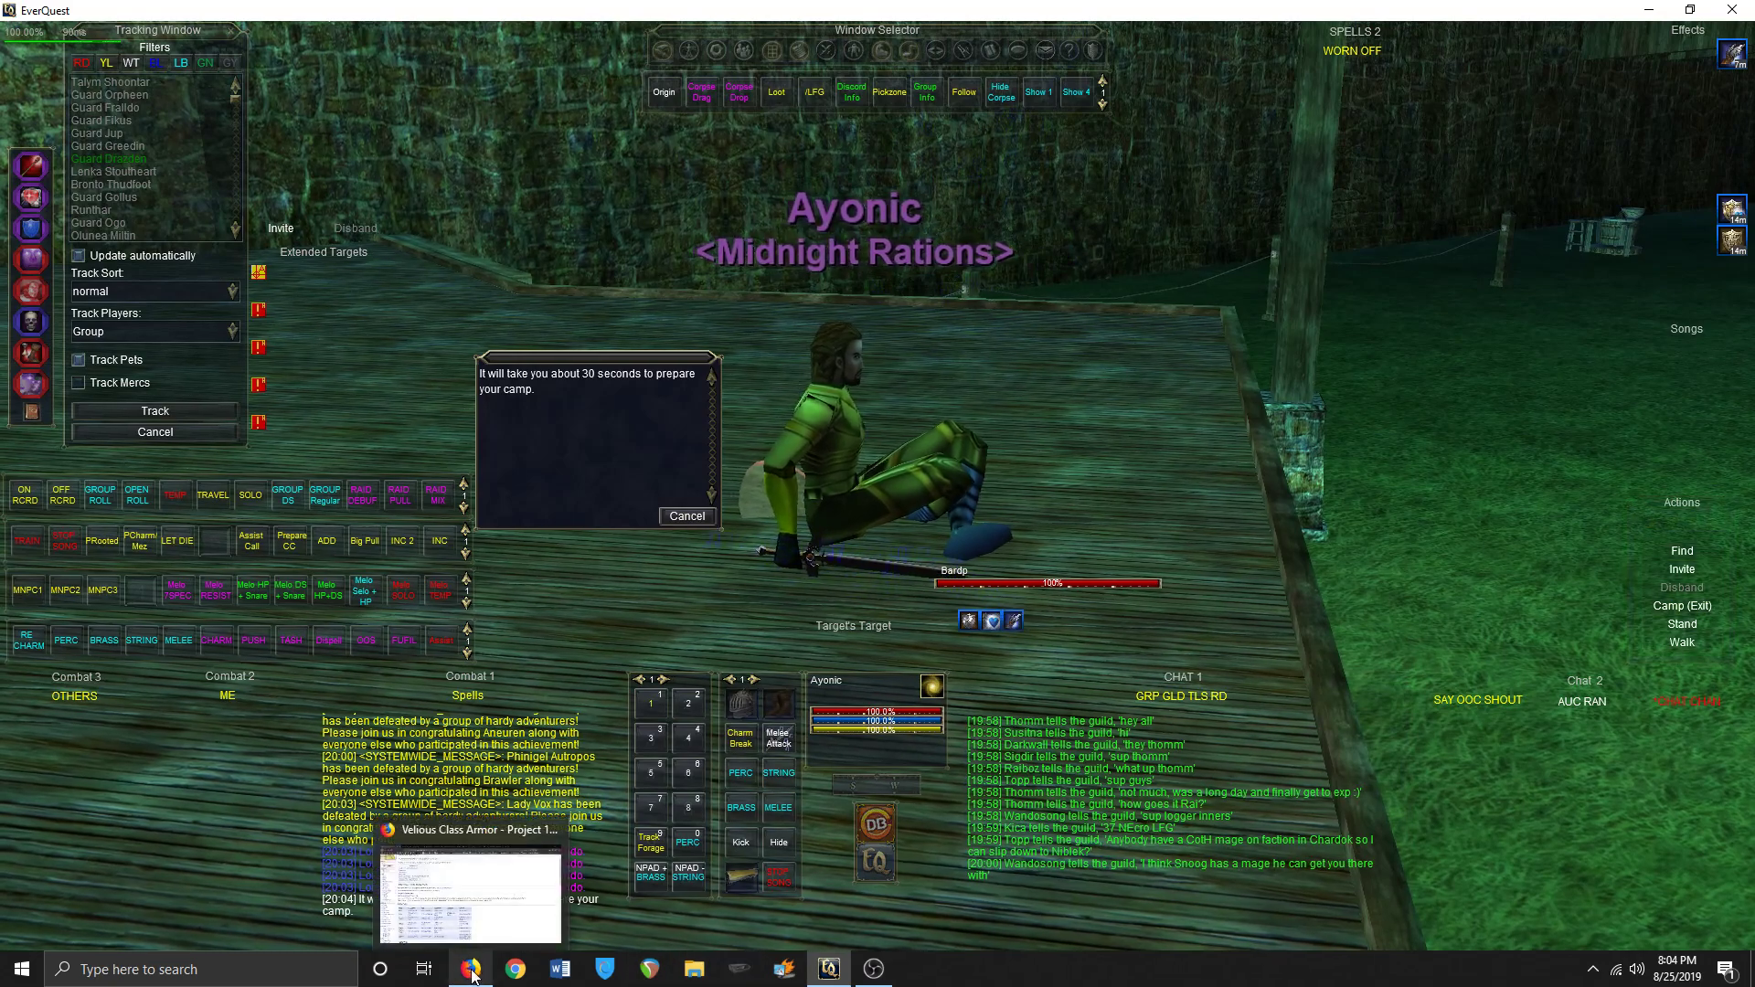
- Search 'p99 blue diamond velium bracelet', open the Velium Blue Diamond Bracelet wiki result, then start a new tab
left_click(512, 969)
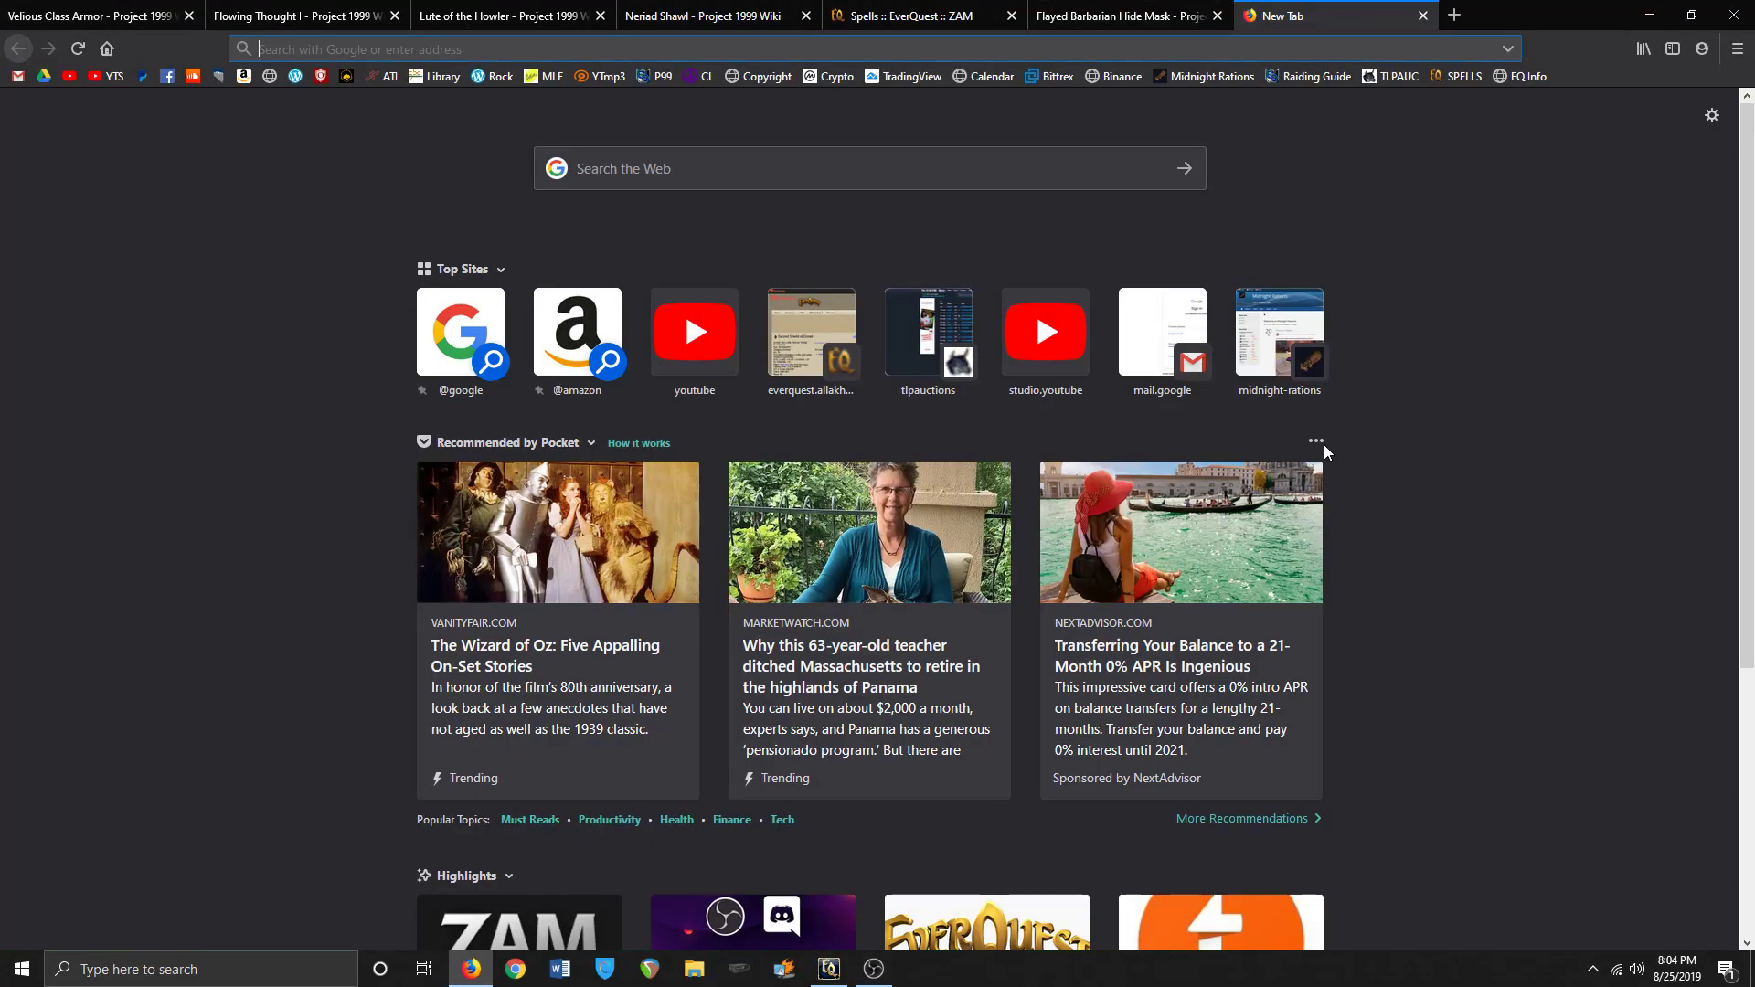
type("p99 lodiz")
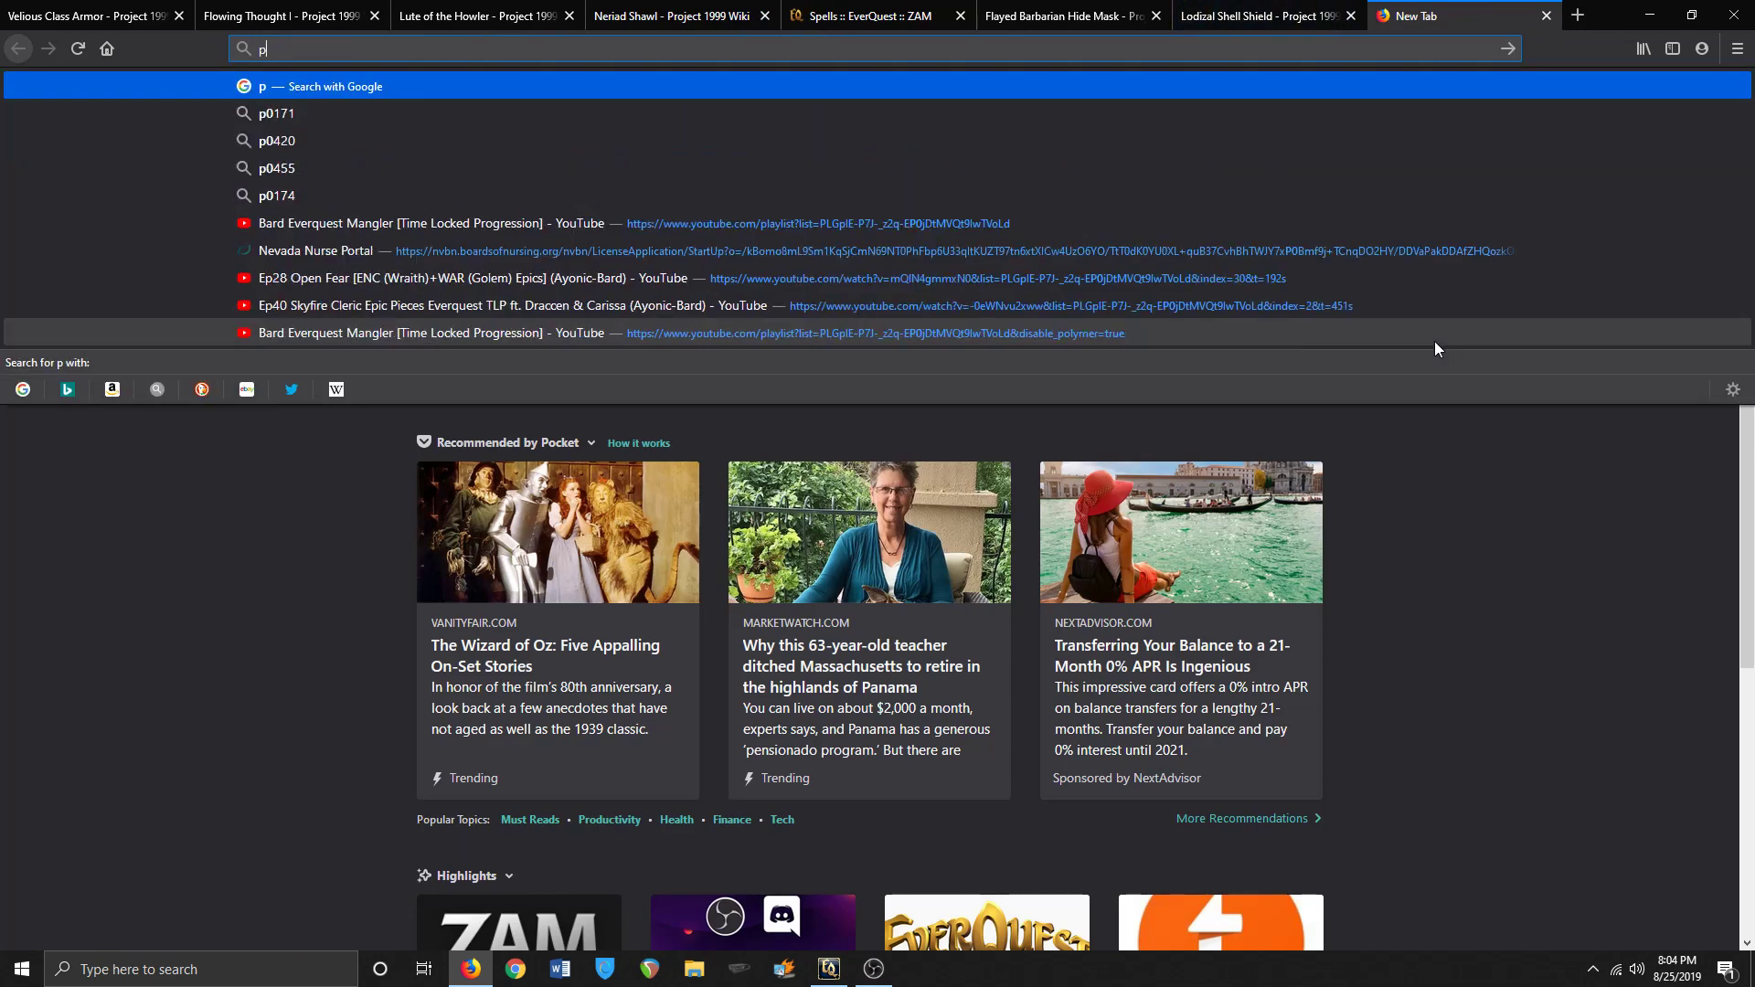
type("99 blue diamond velium brac")
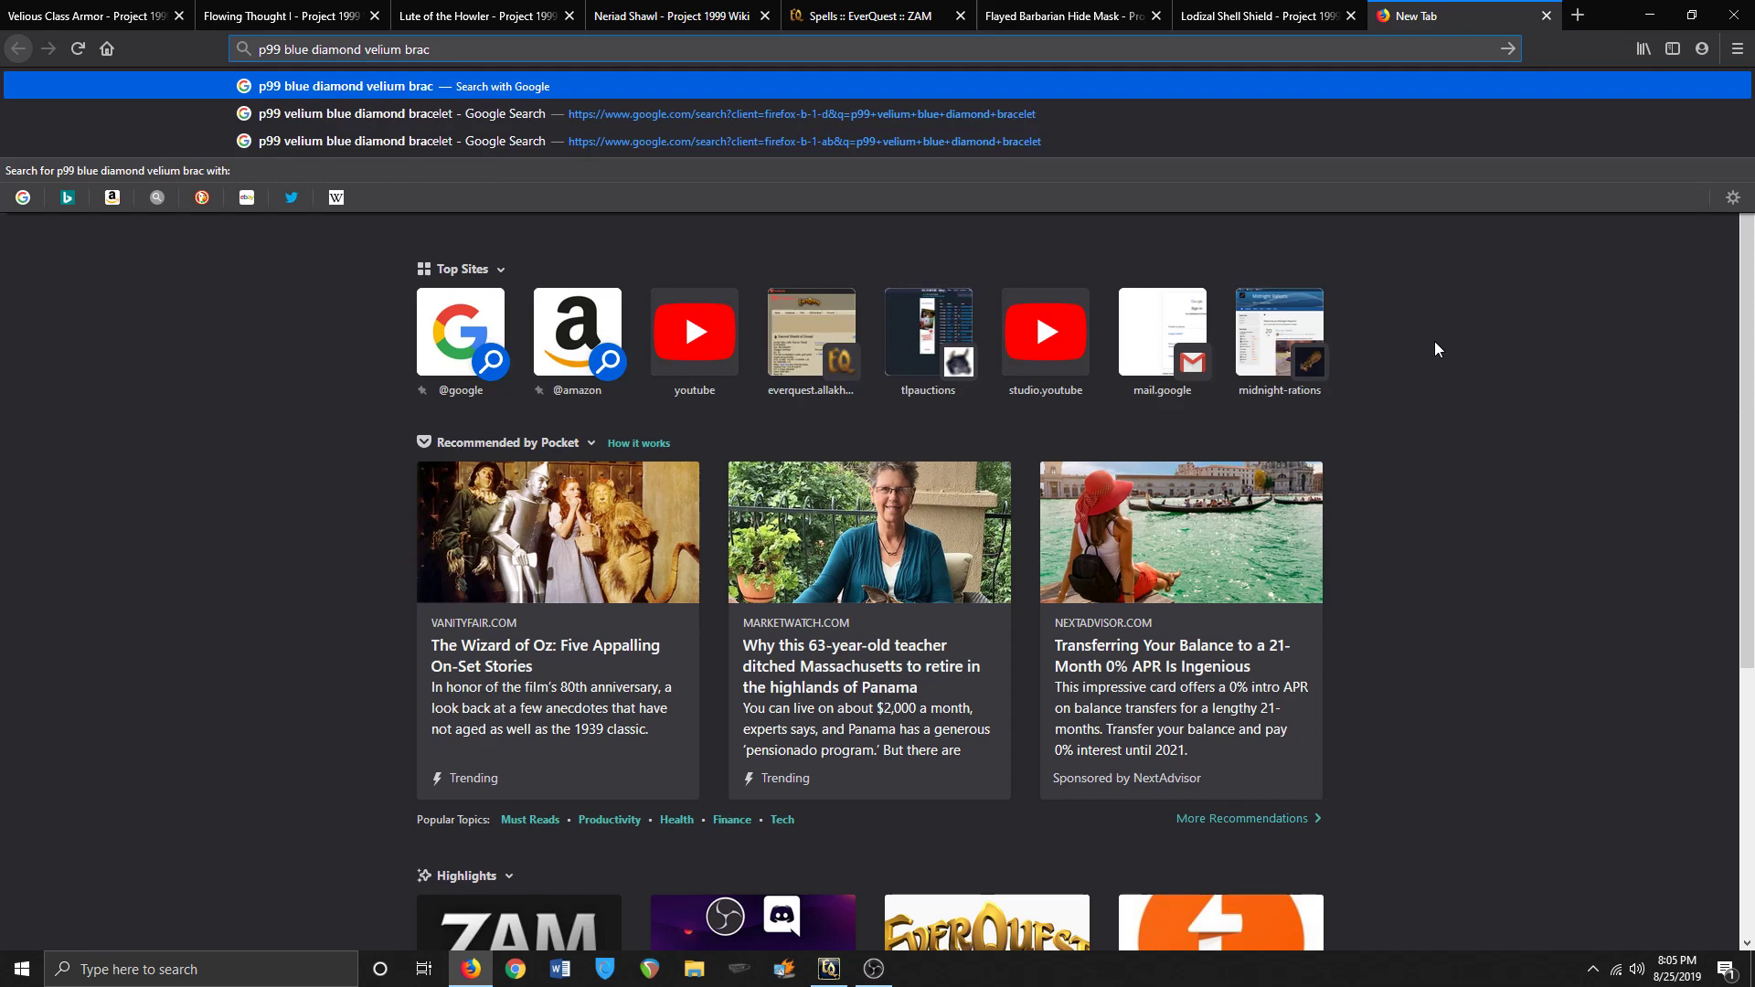
left_click(358, 113)
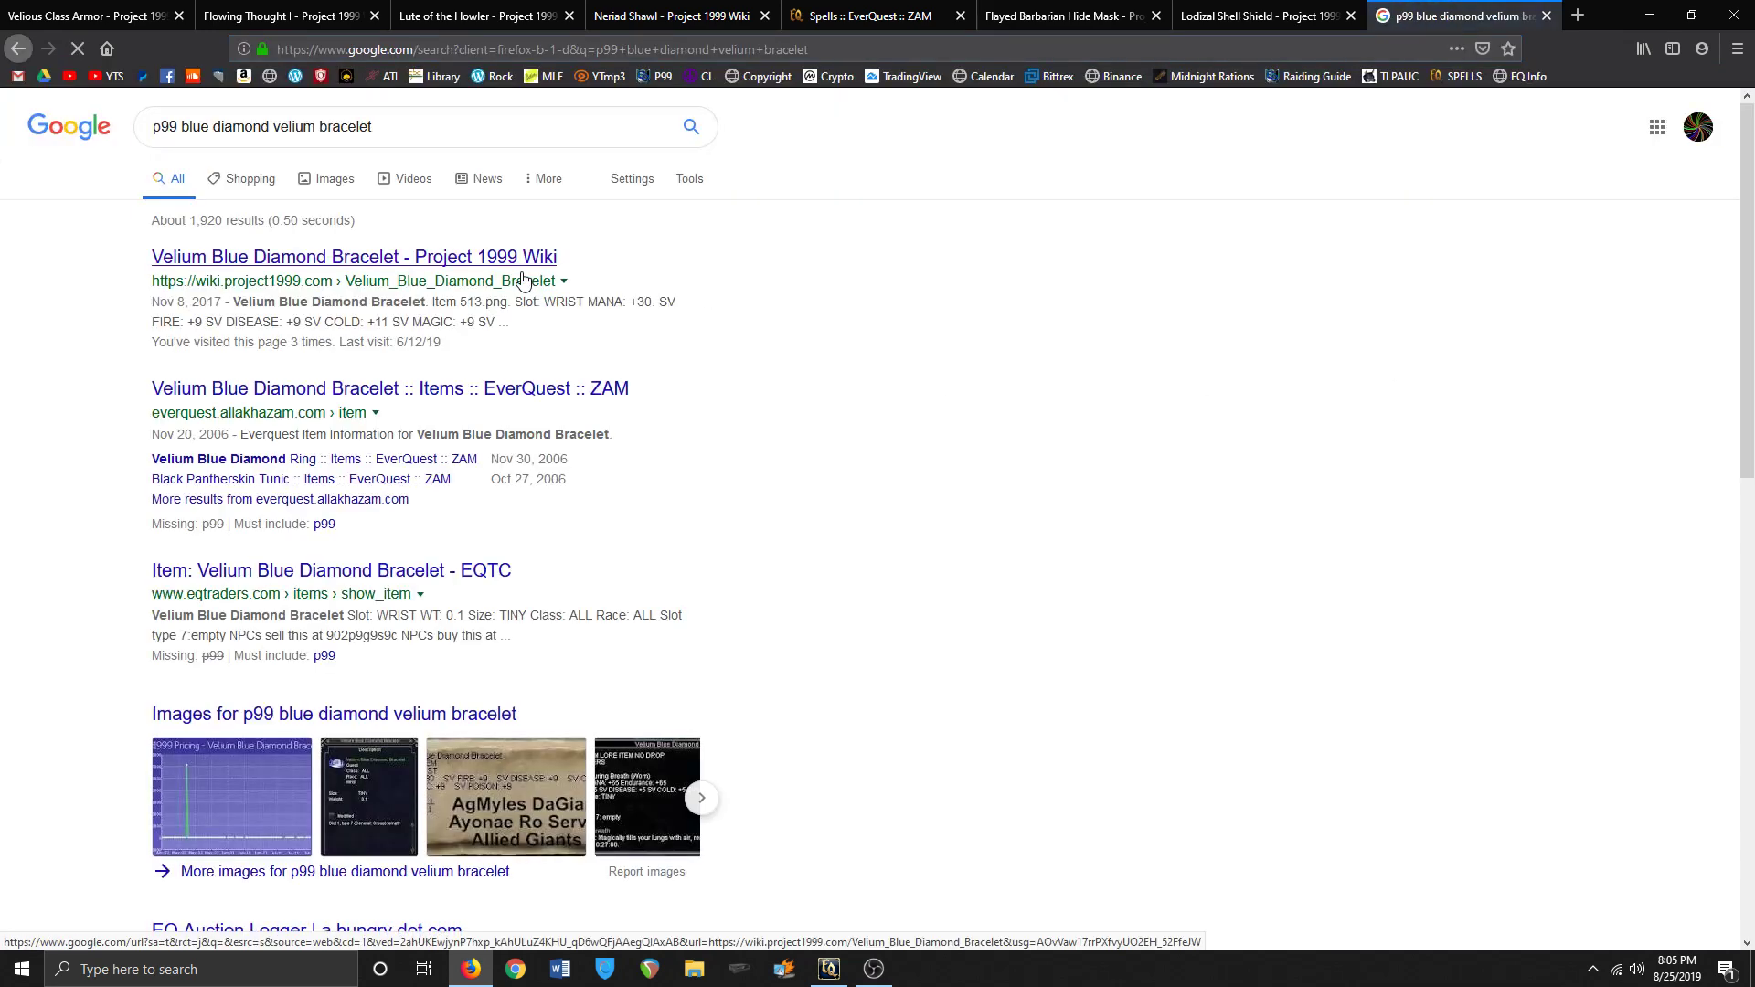
left_click(353, 256)
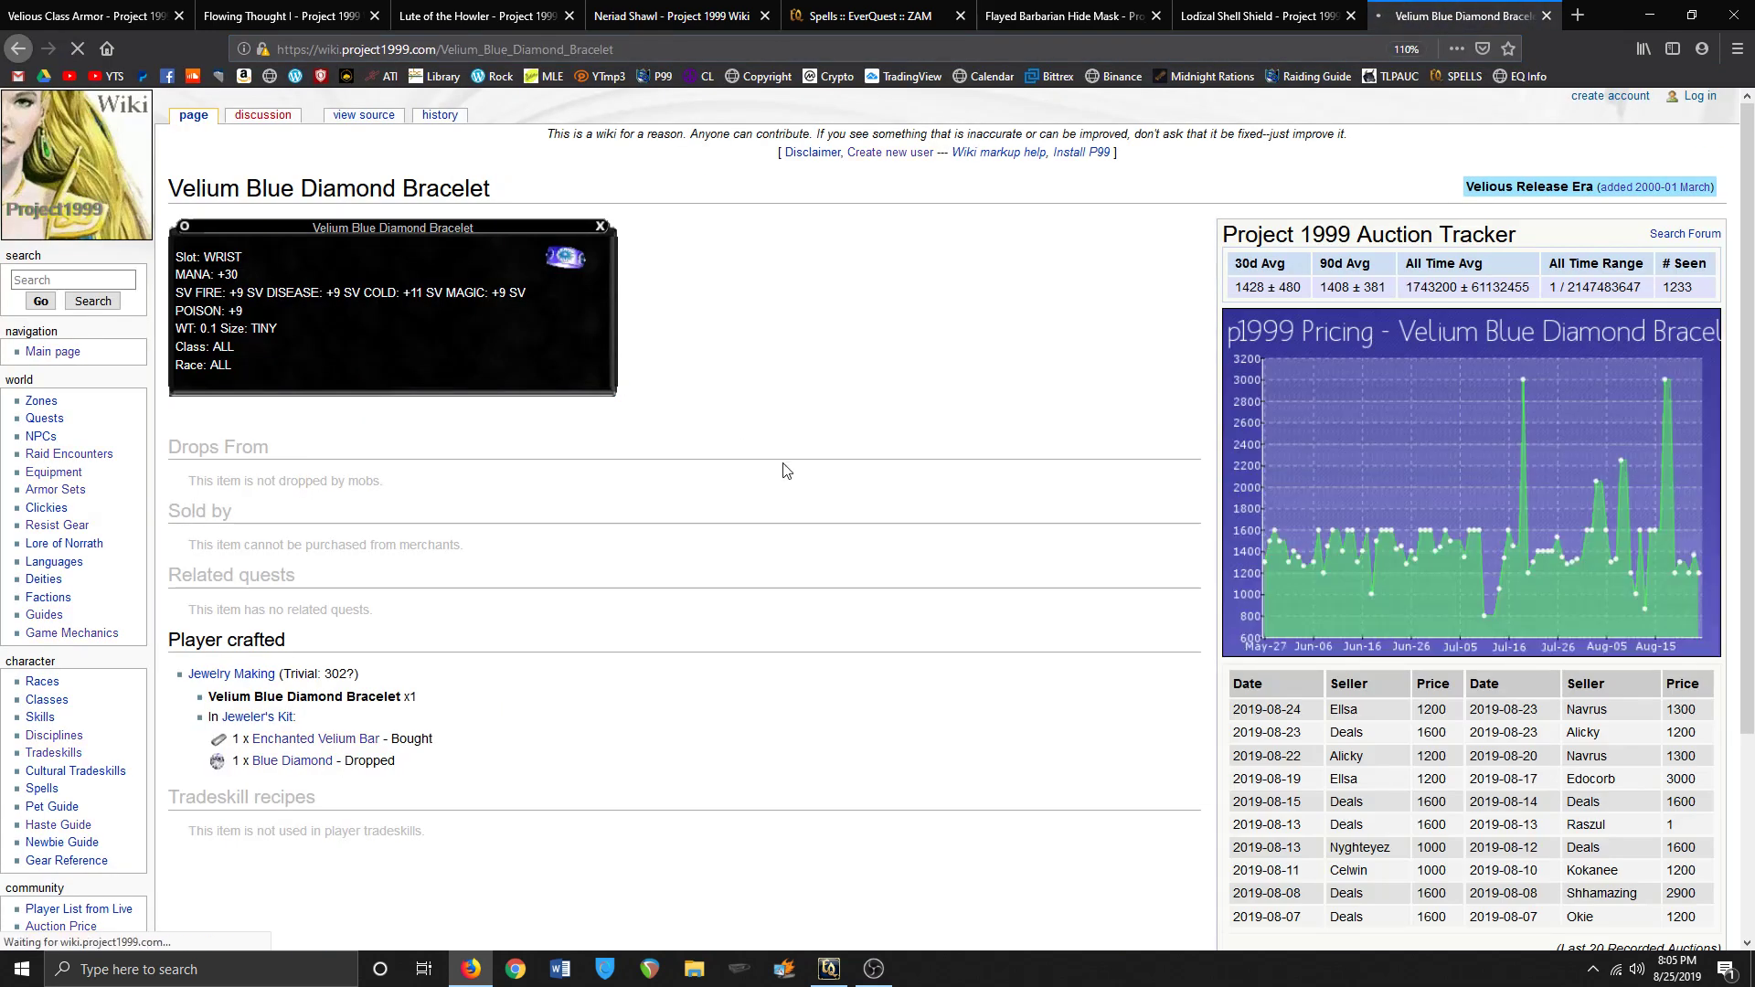
left_click(1579, 14)
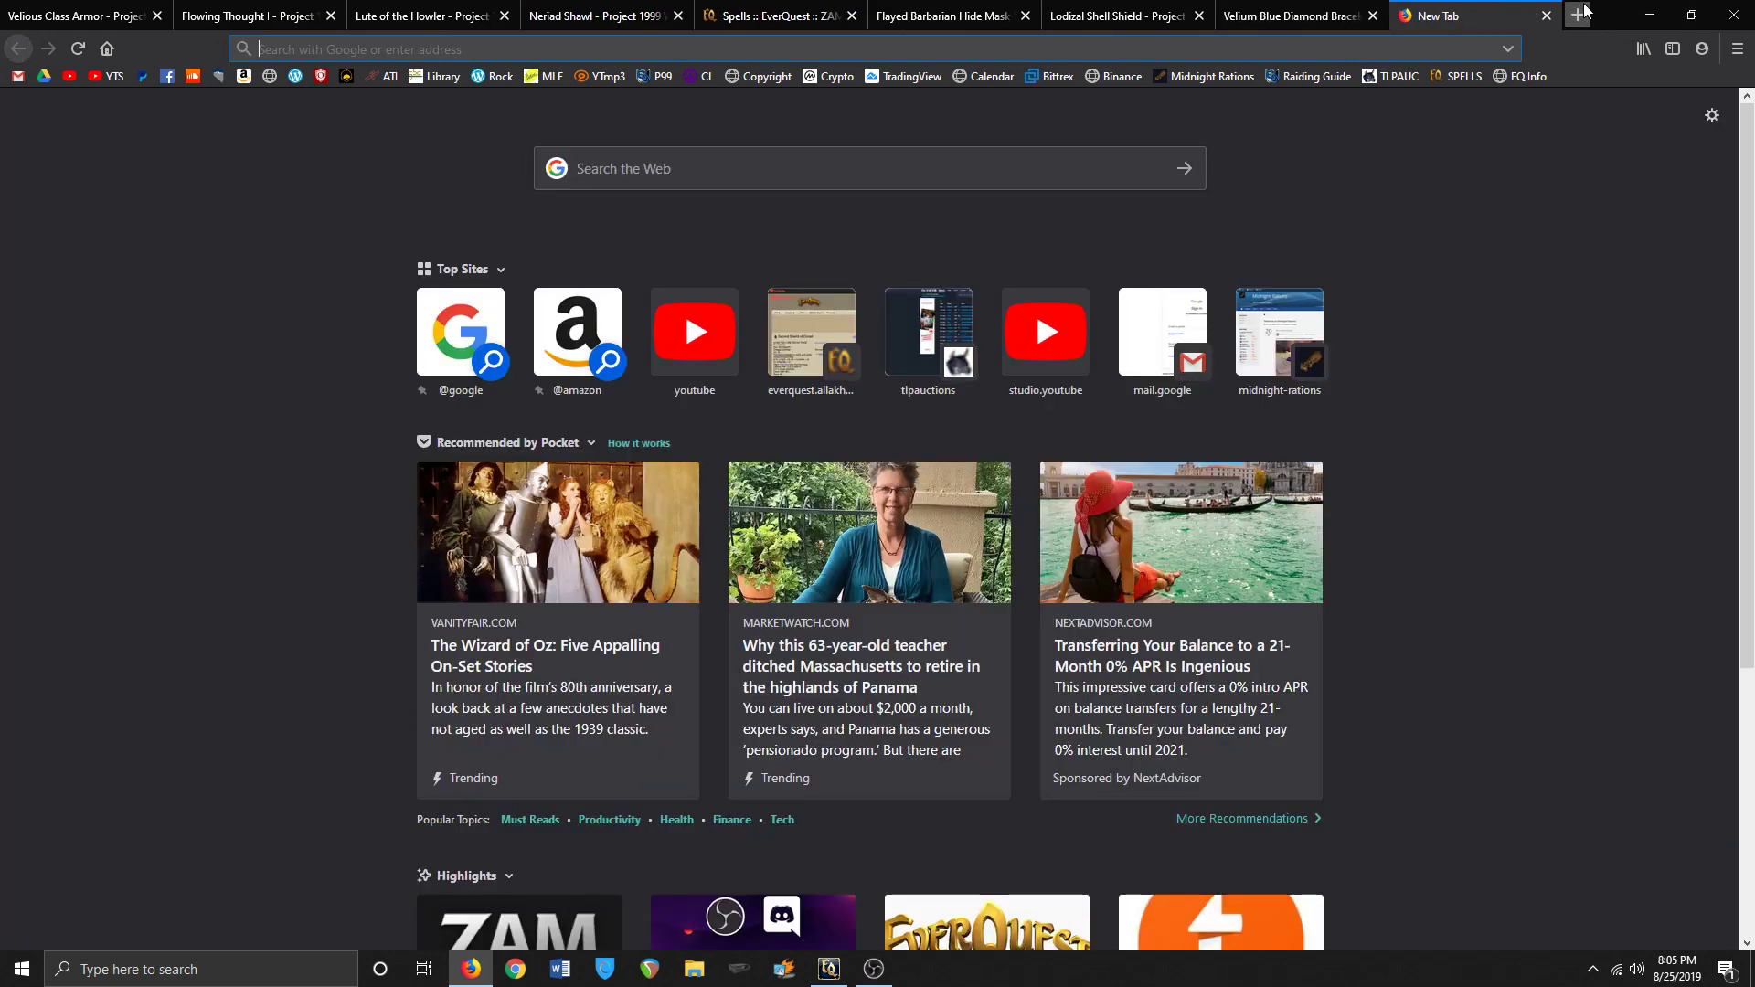
- Search 'p99 bracer of benevolence' and open the Bracer of Benevolence wiki result
type("p99 bracer of benevolence")
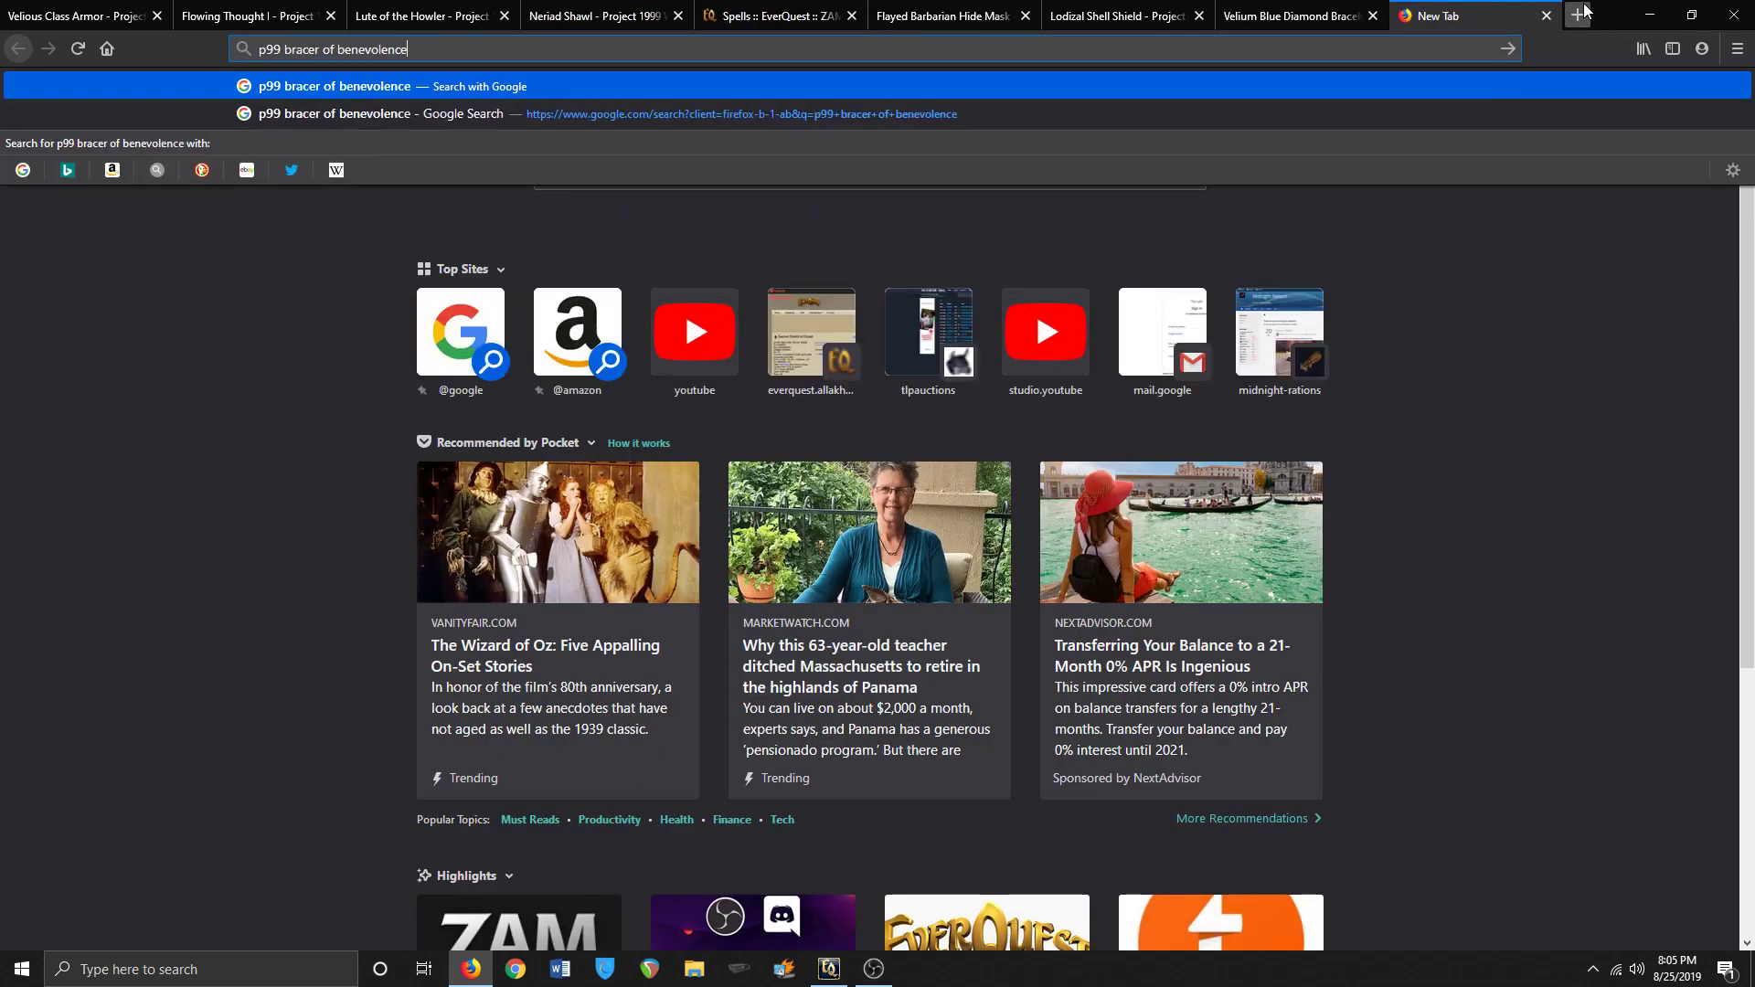
key("Return")
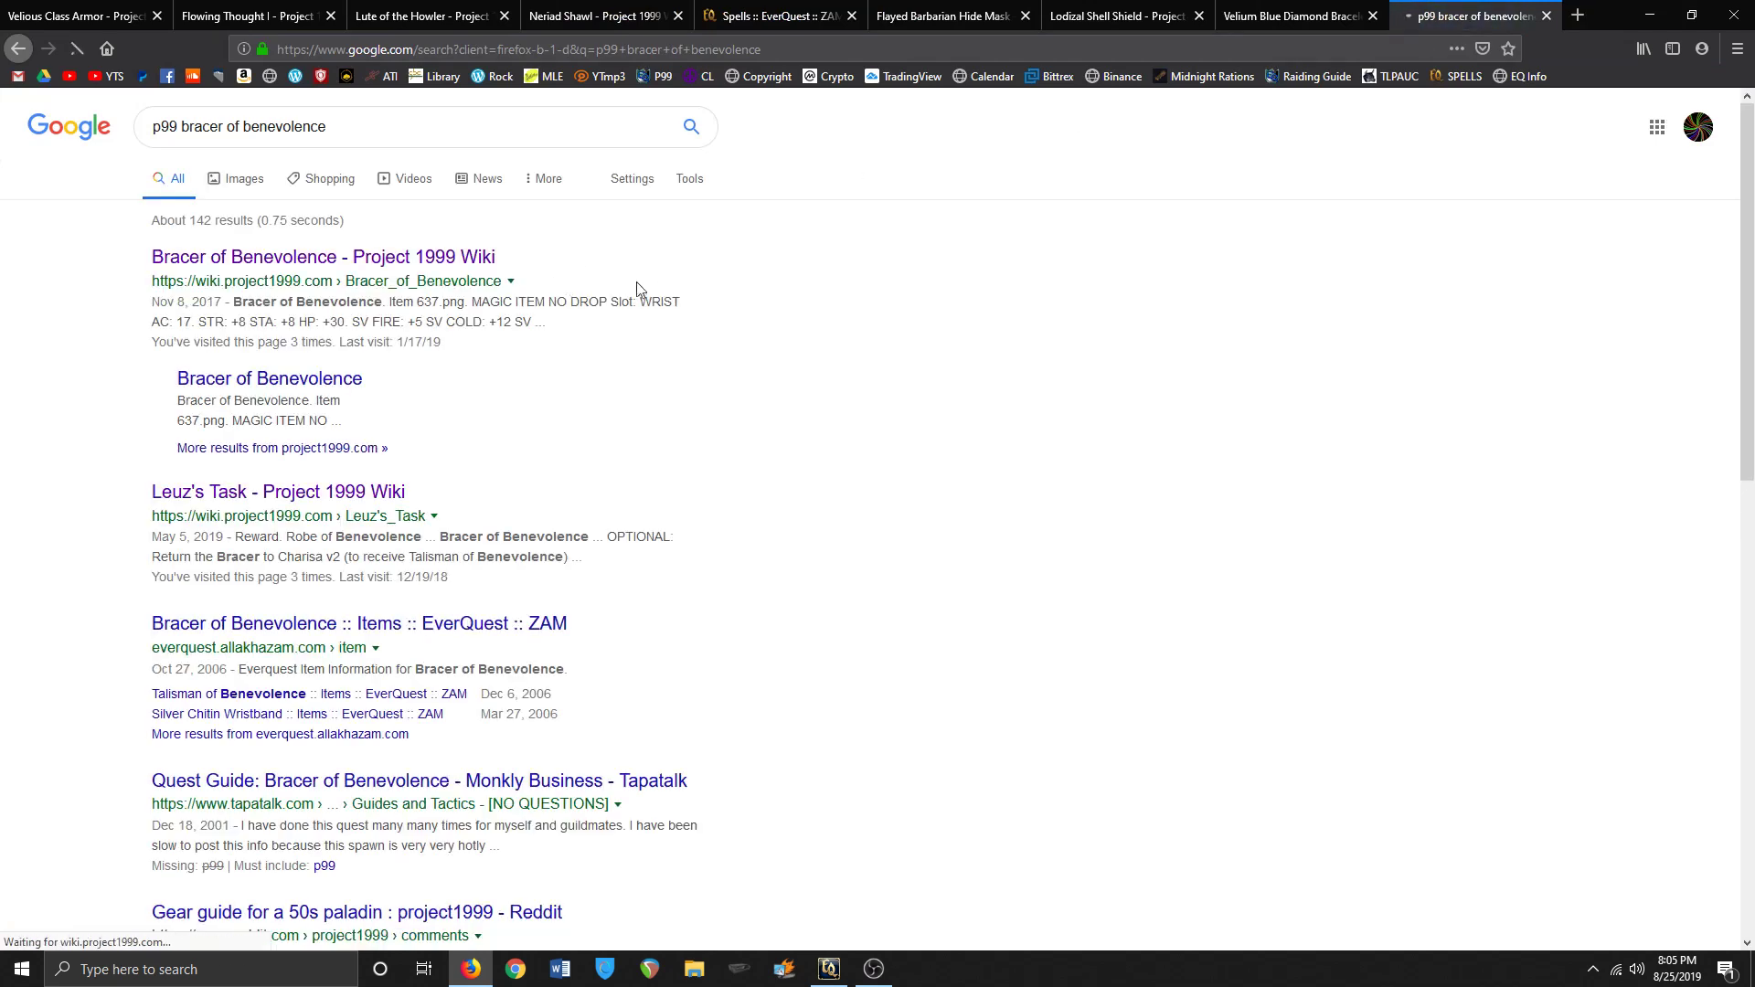
left_click(322, 256)
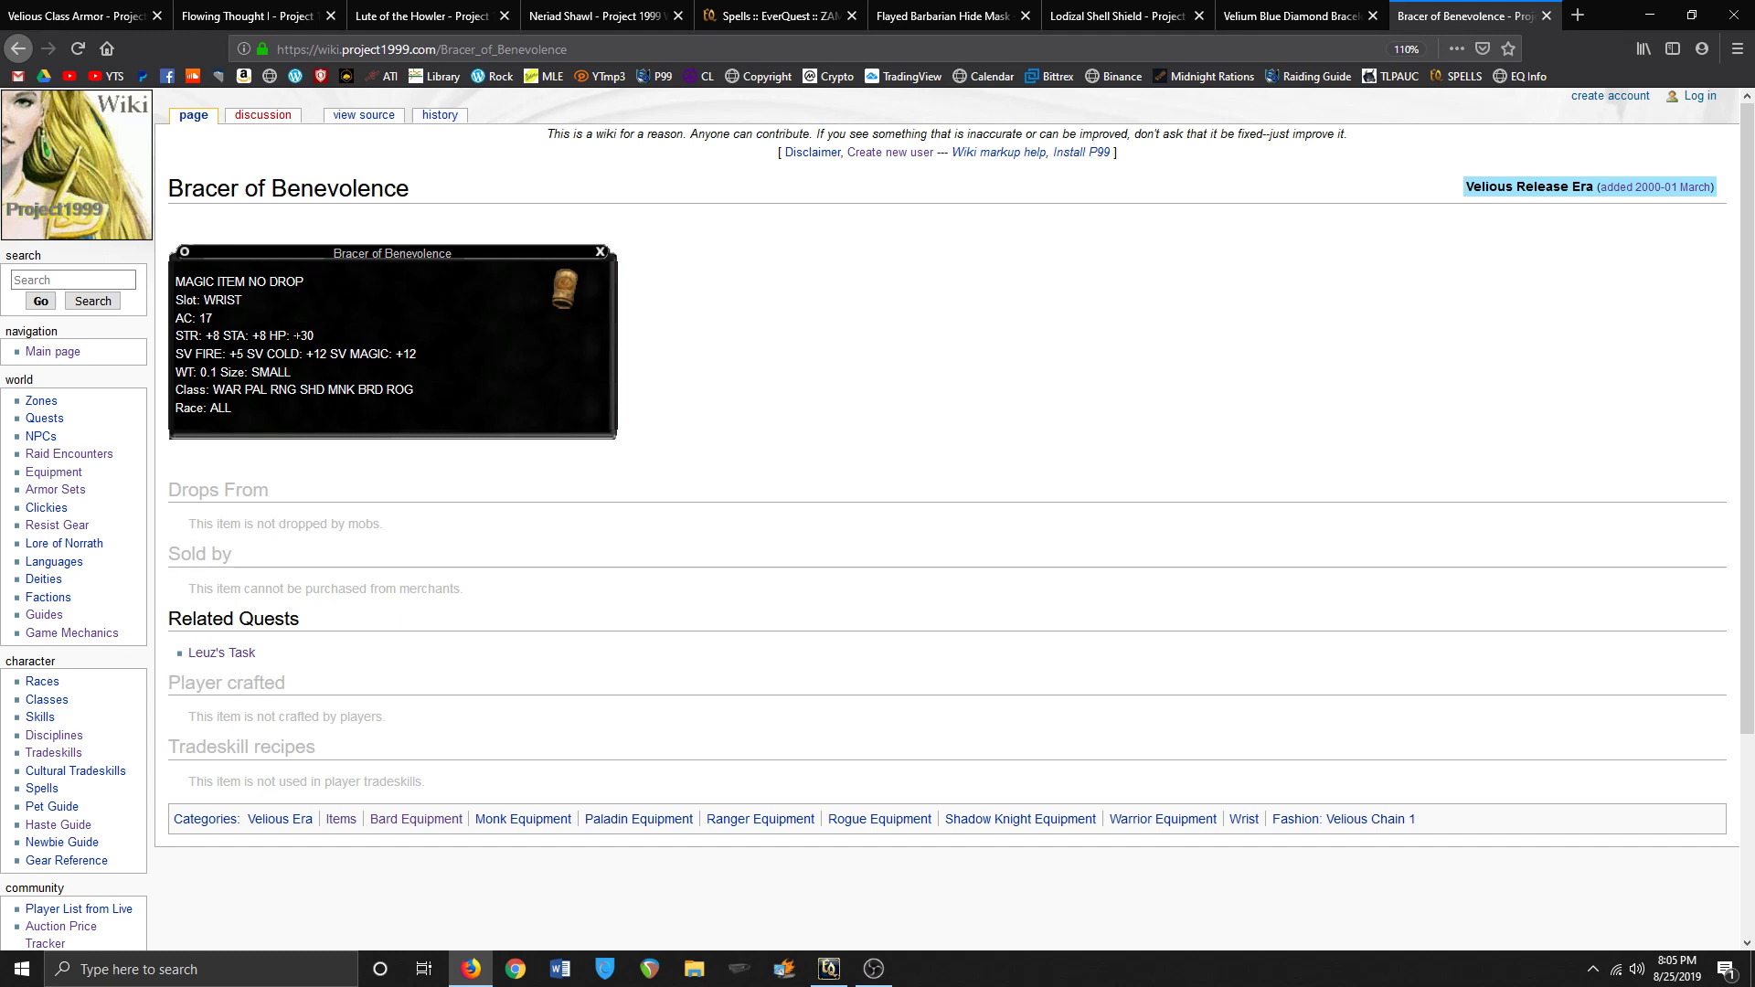
mouse_move(383, 626)
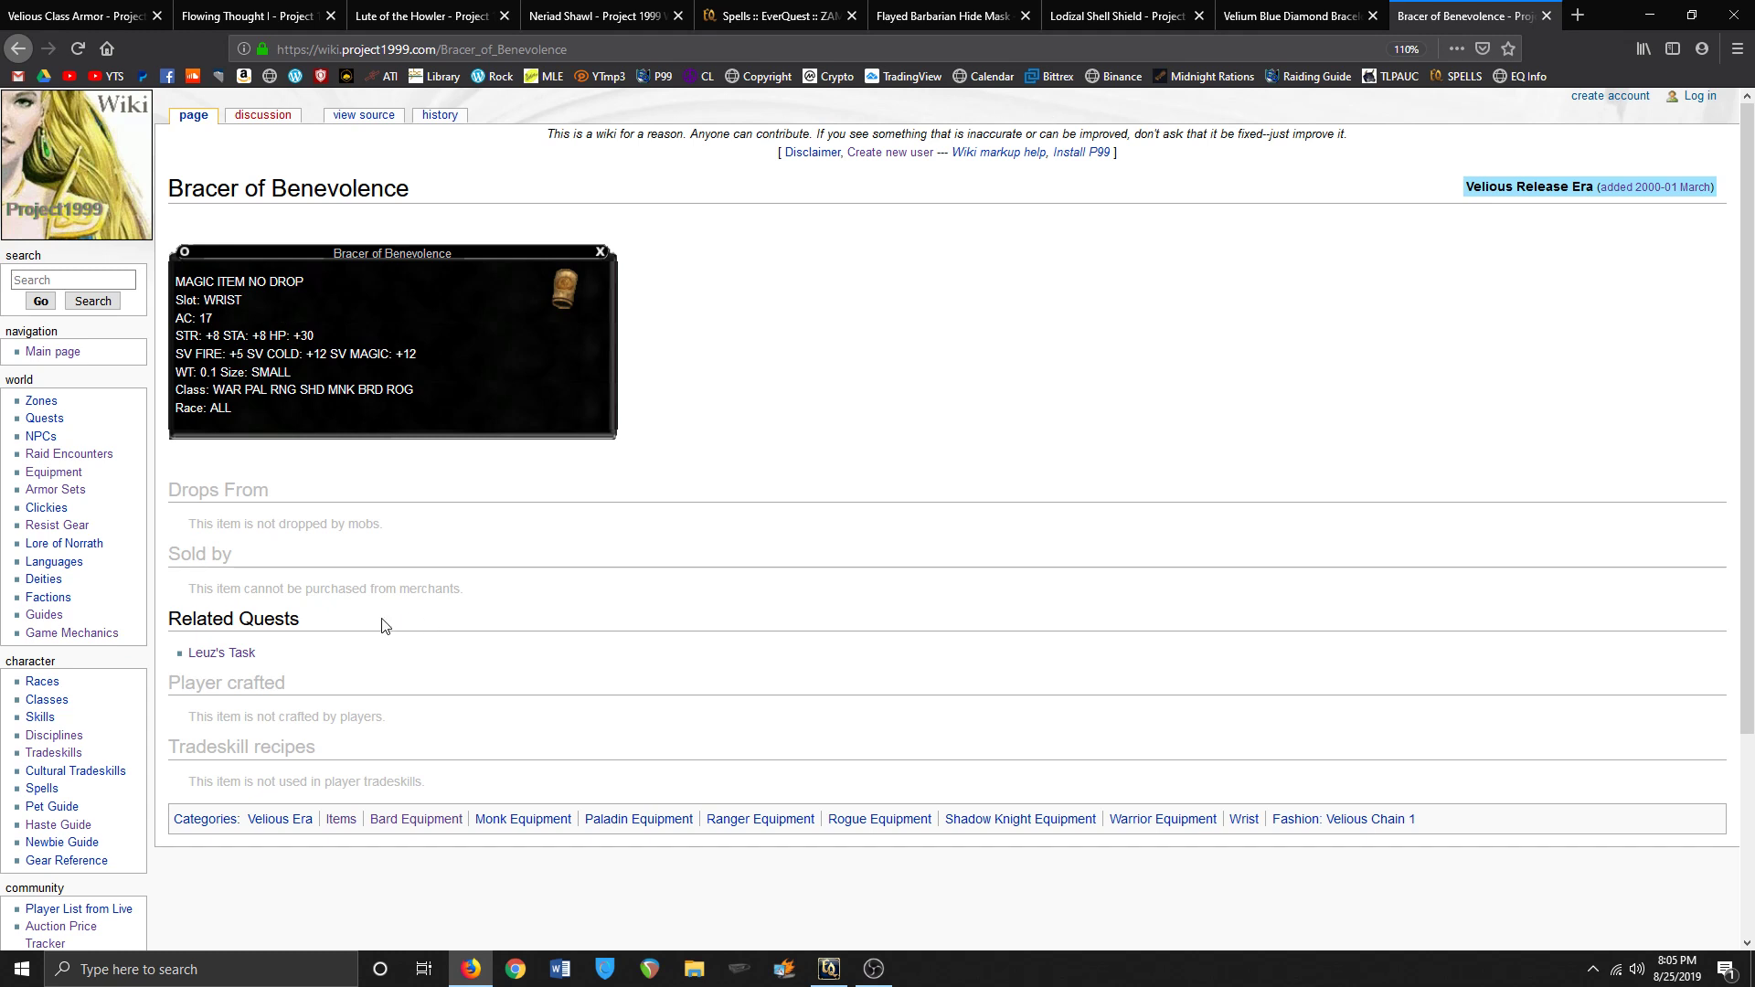
mouse_move(566, 655)
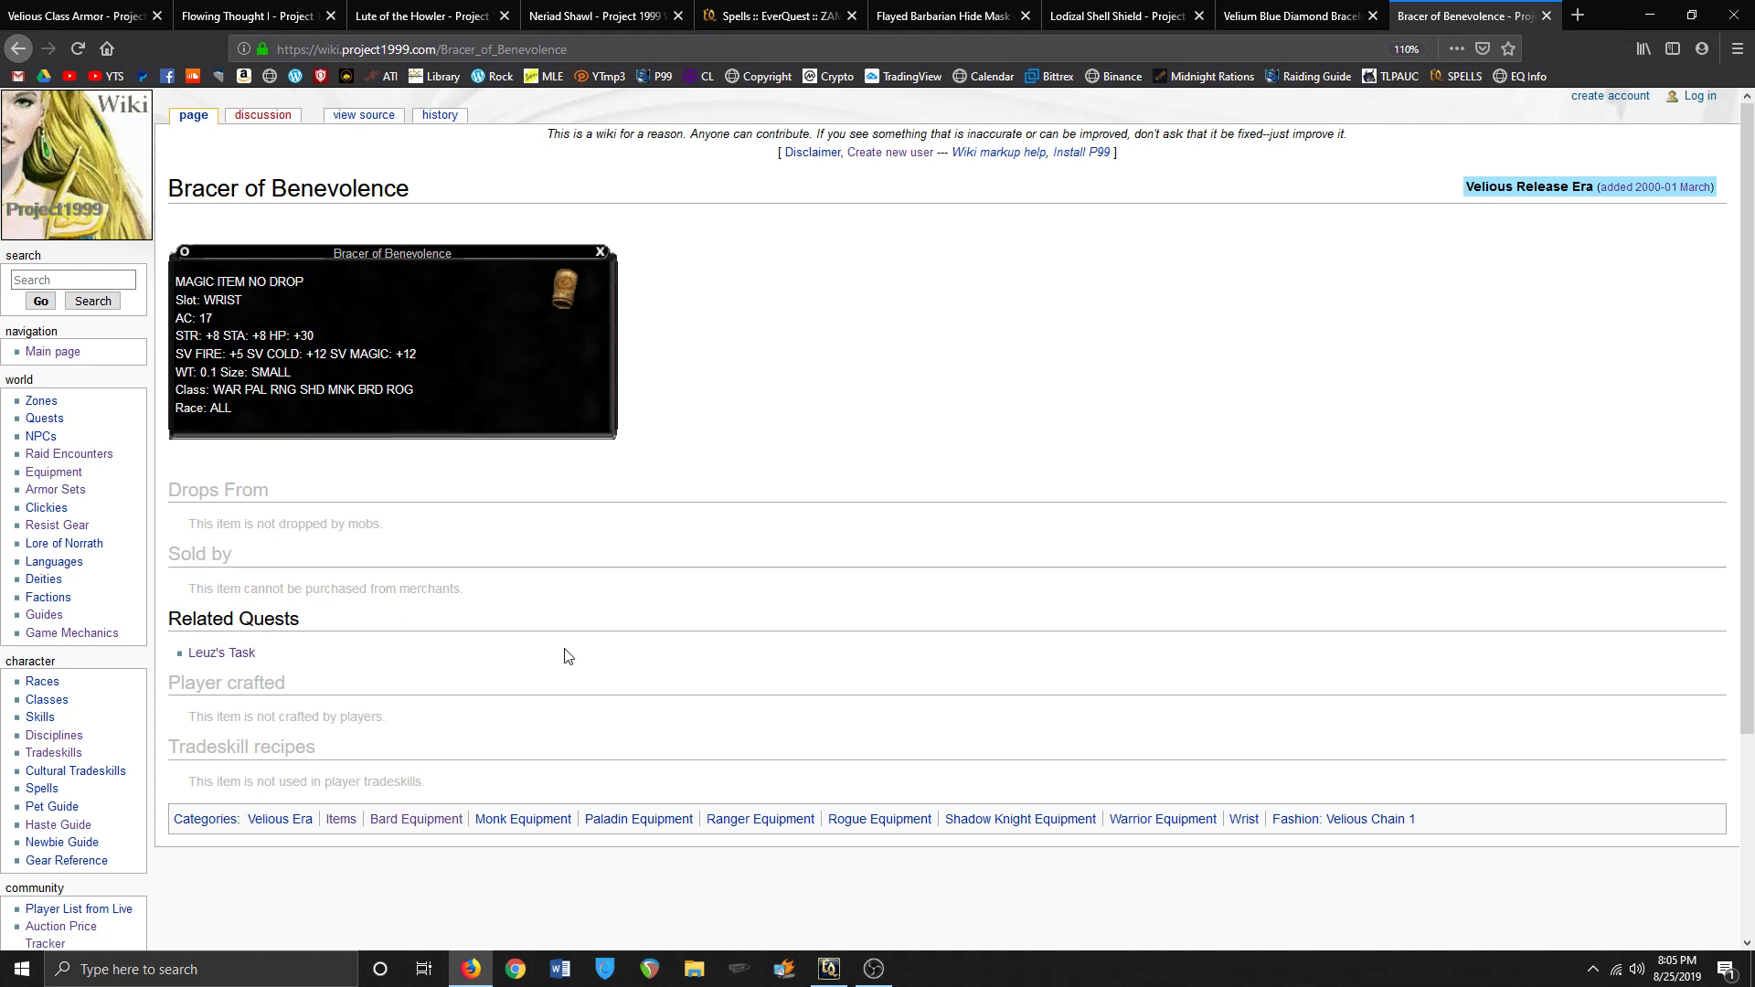
- Switch back to the Velium Blue Diamond Bracelet tab with its auction price history
left_click(1293, 17)
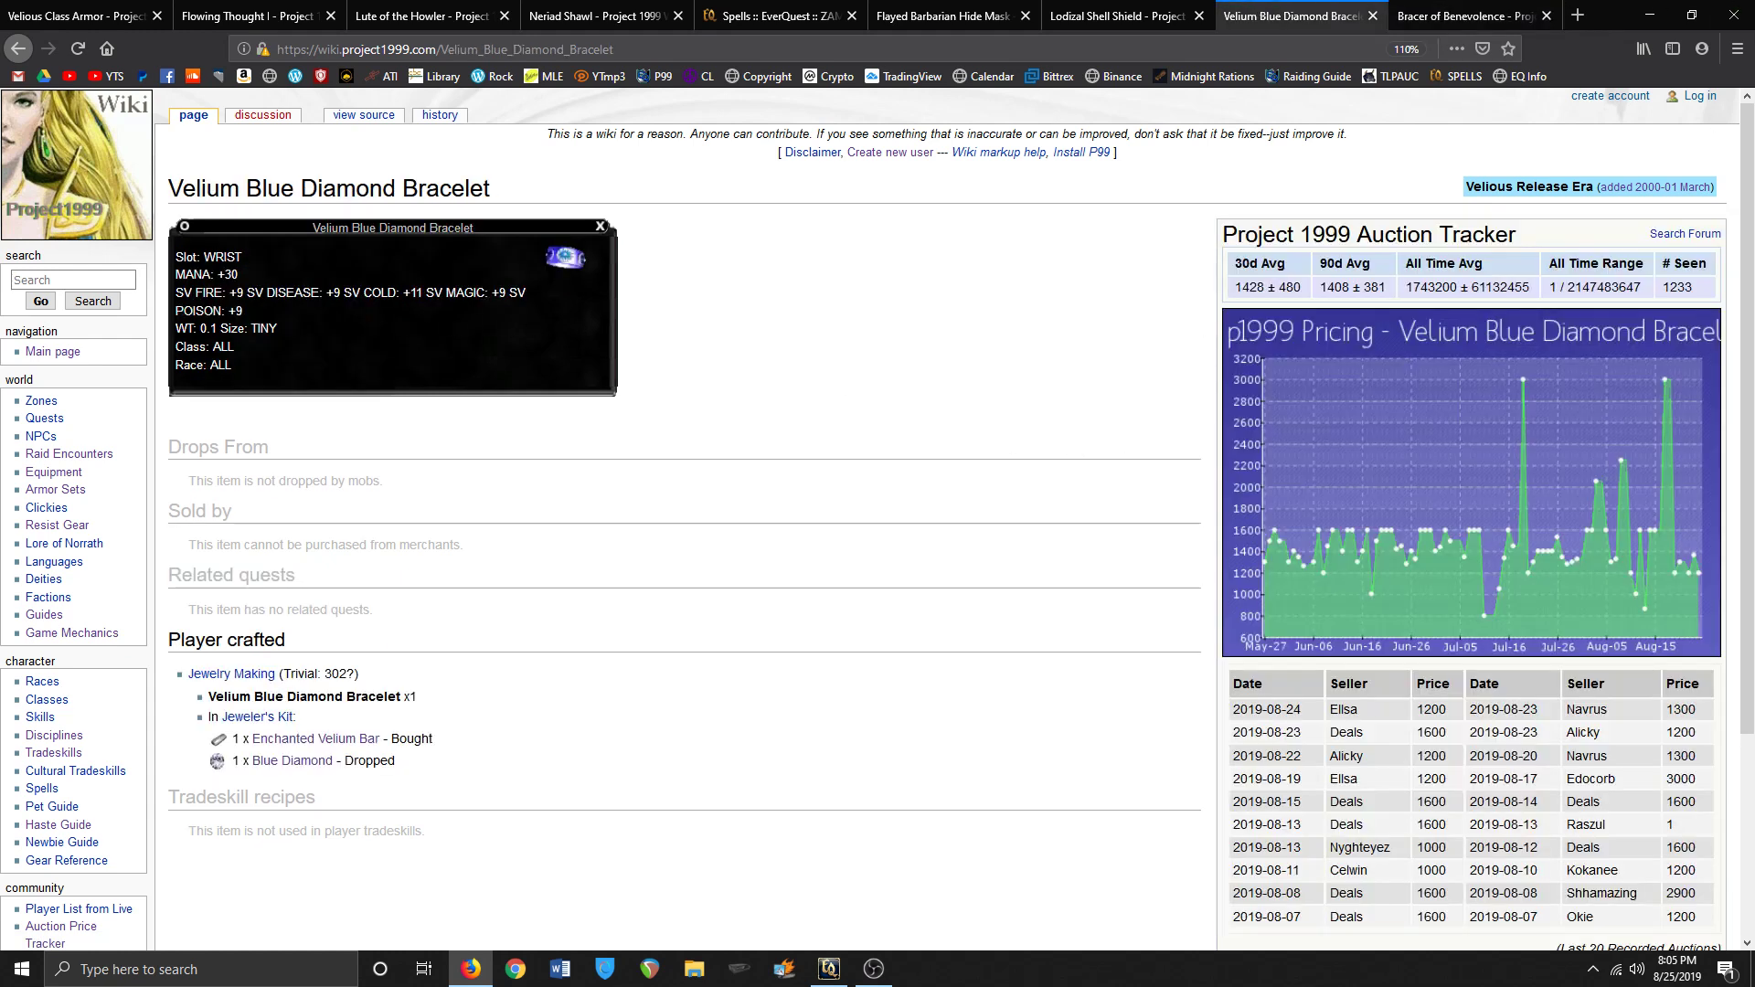
mouse_move(347, 314)
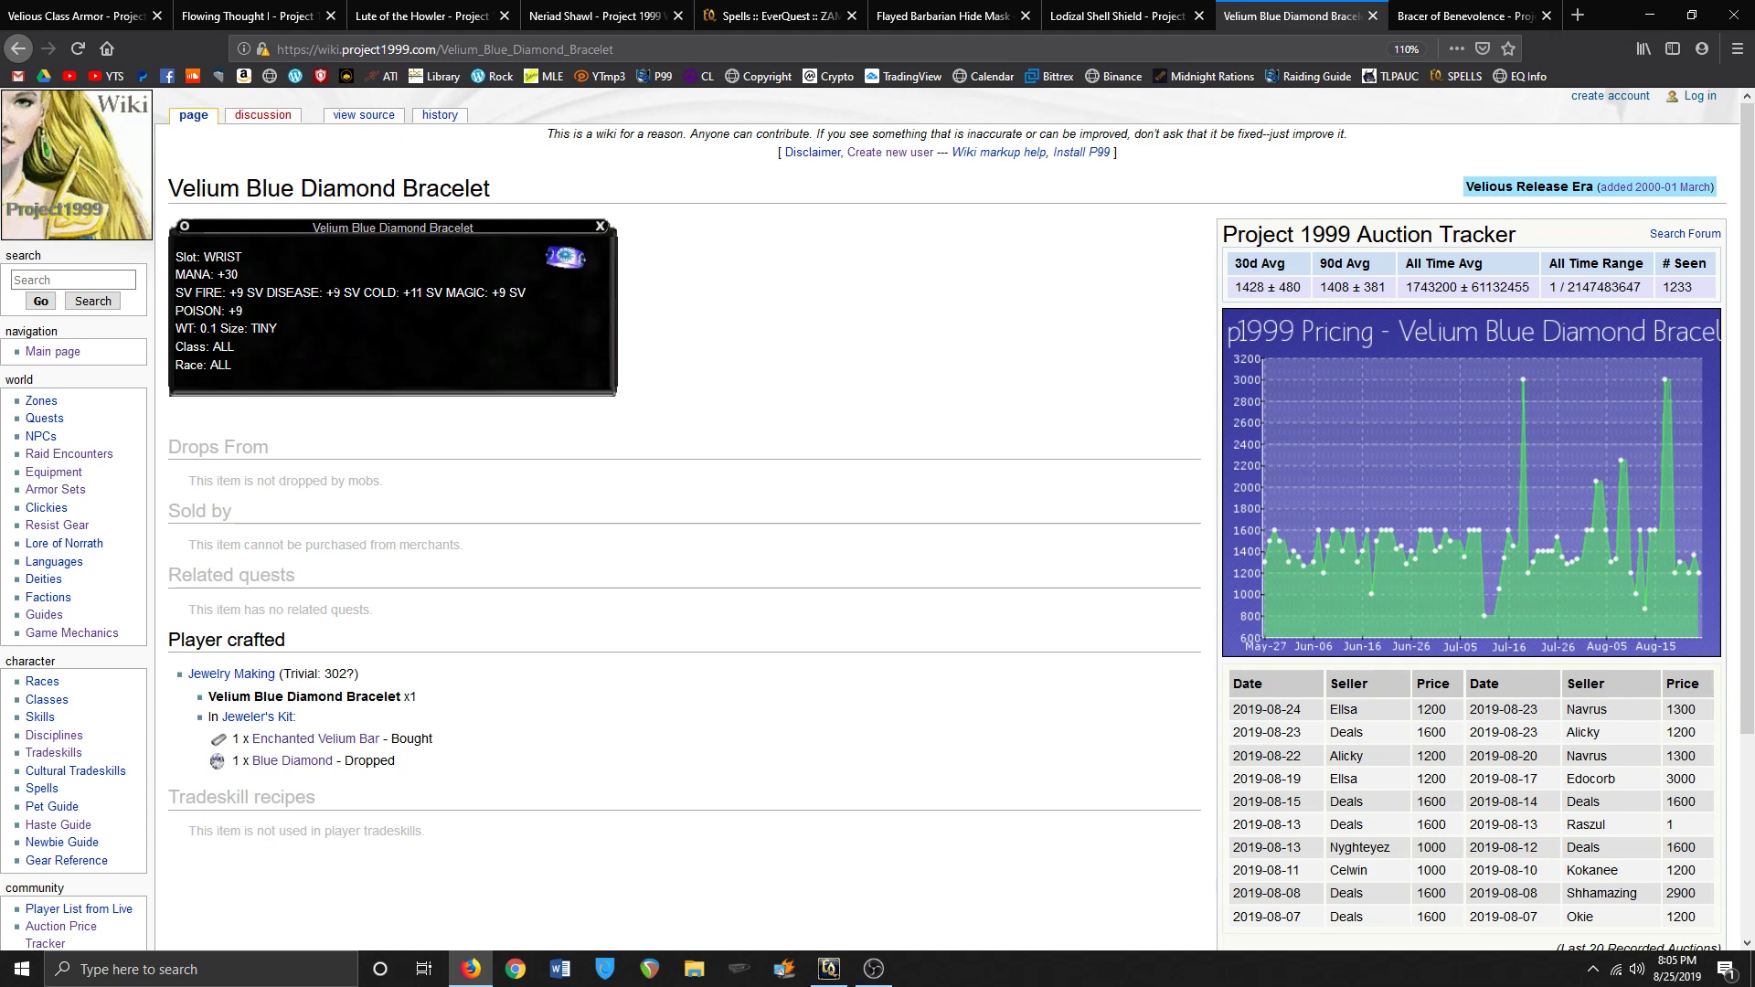
mouse_move(1048, 298)
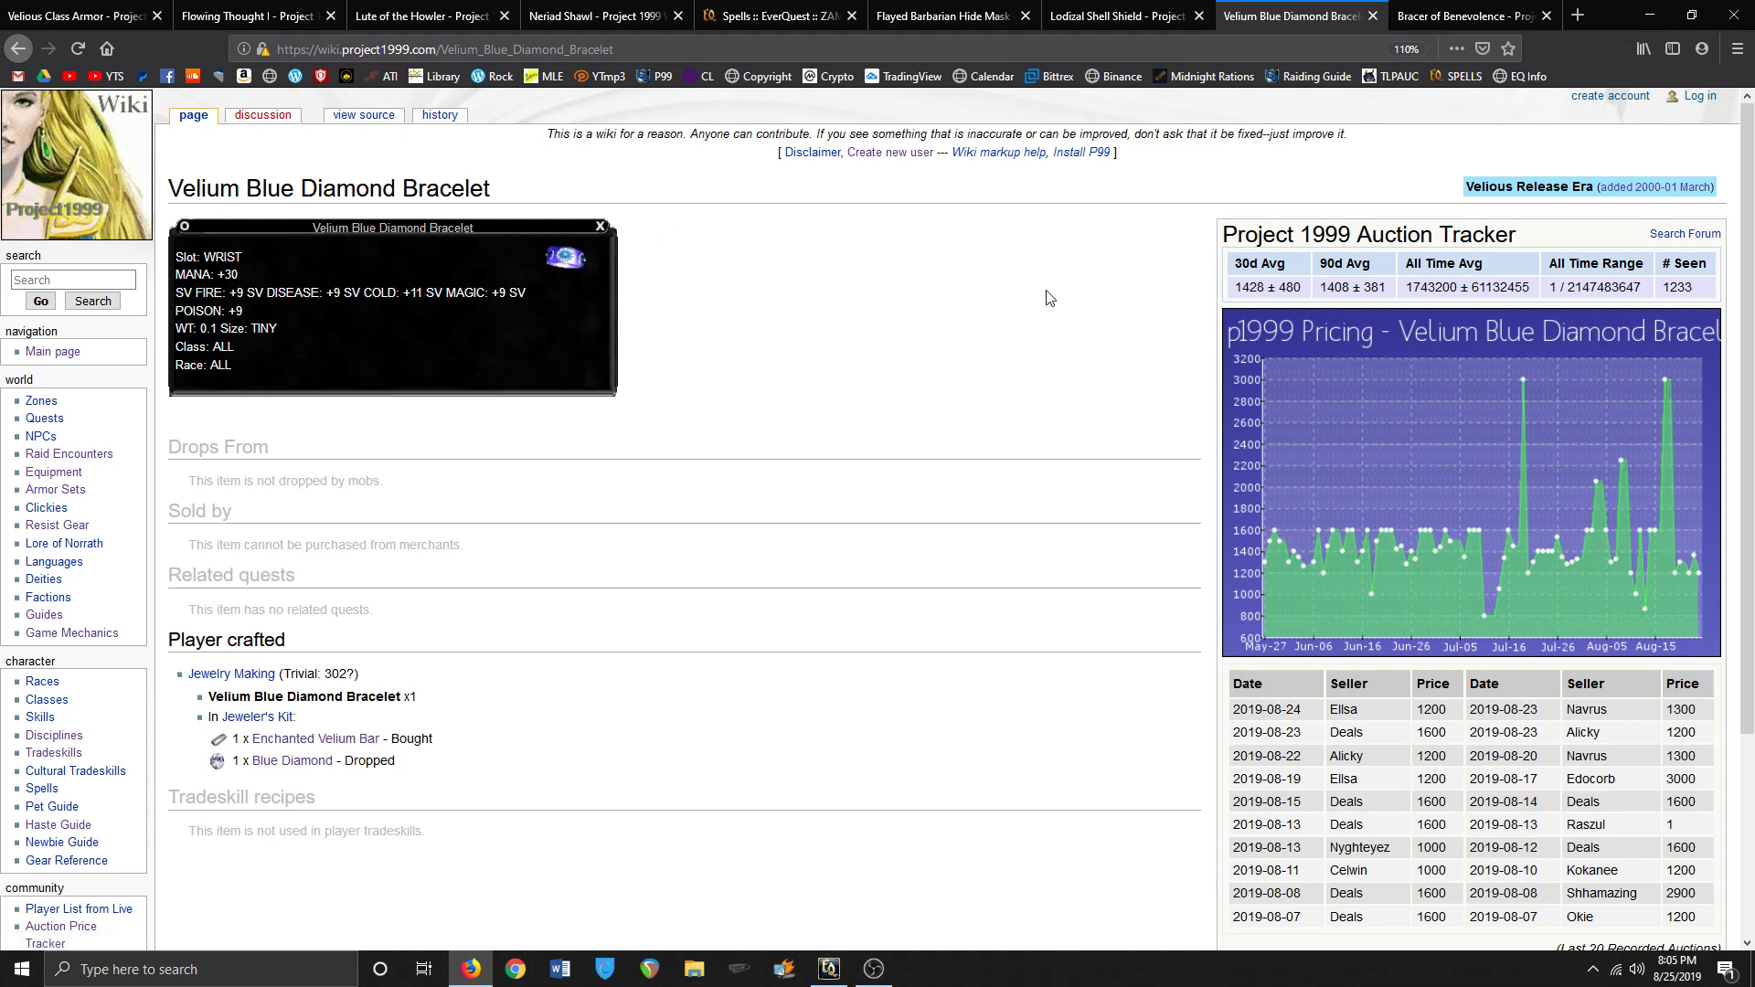
mouse_move(1084, 278)
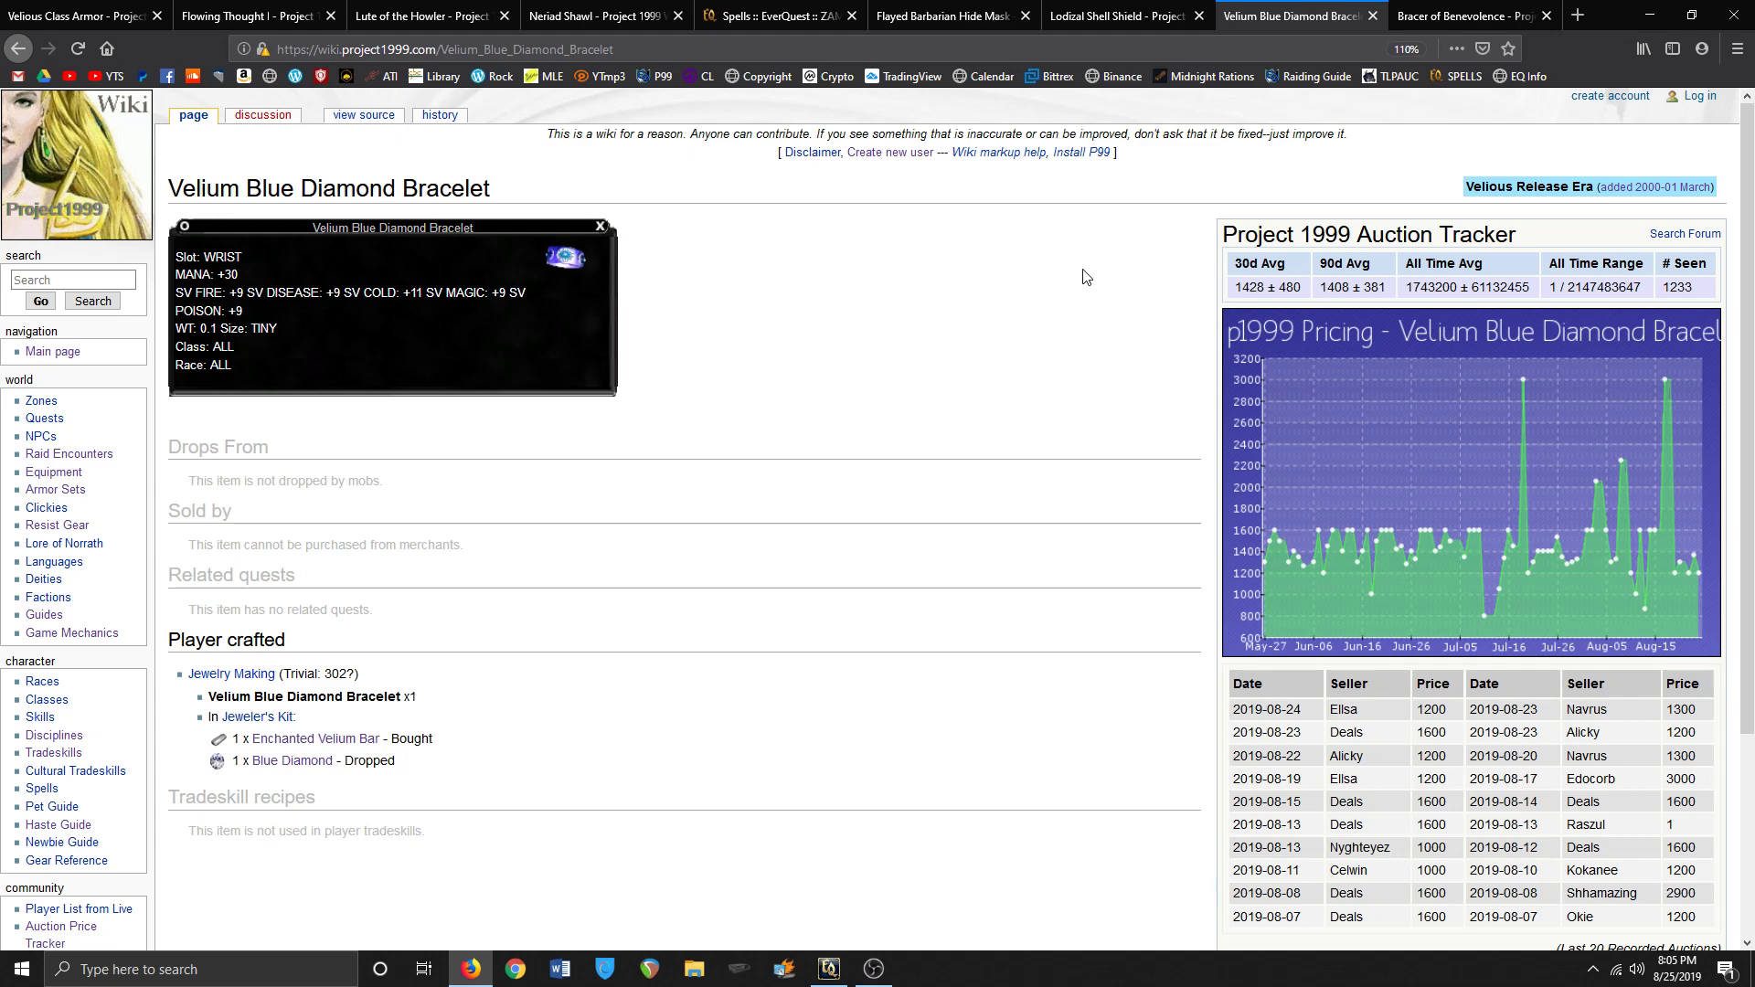
mouse_move(1066, 251)
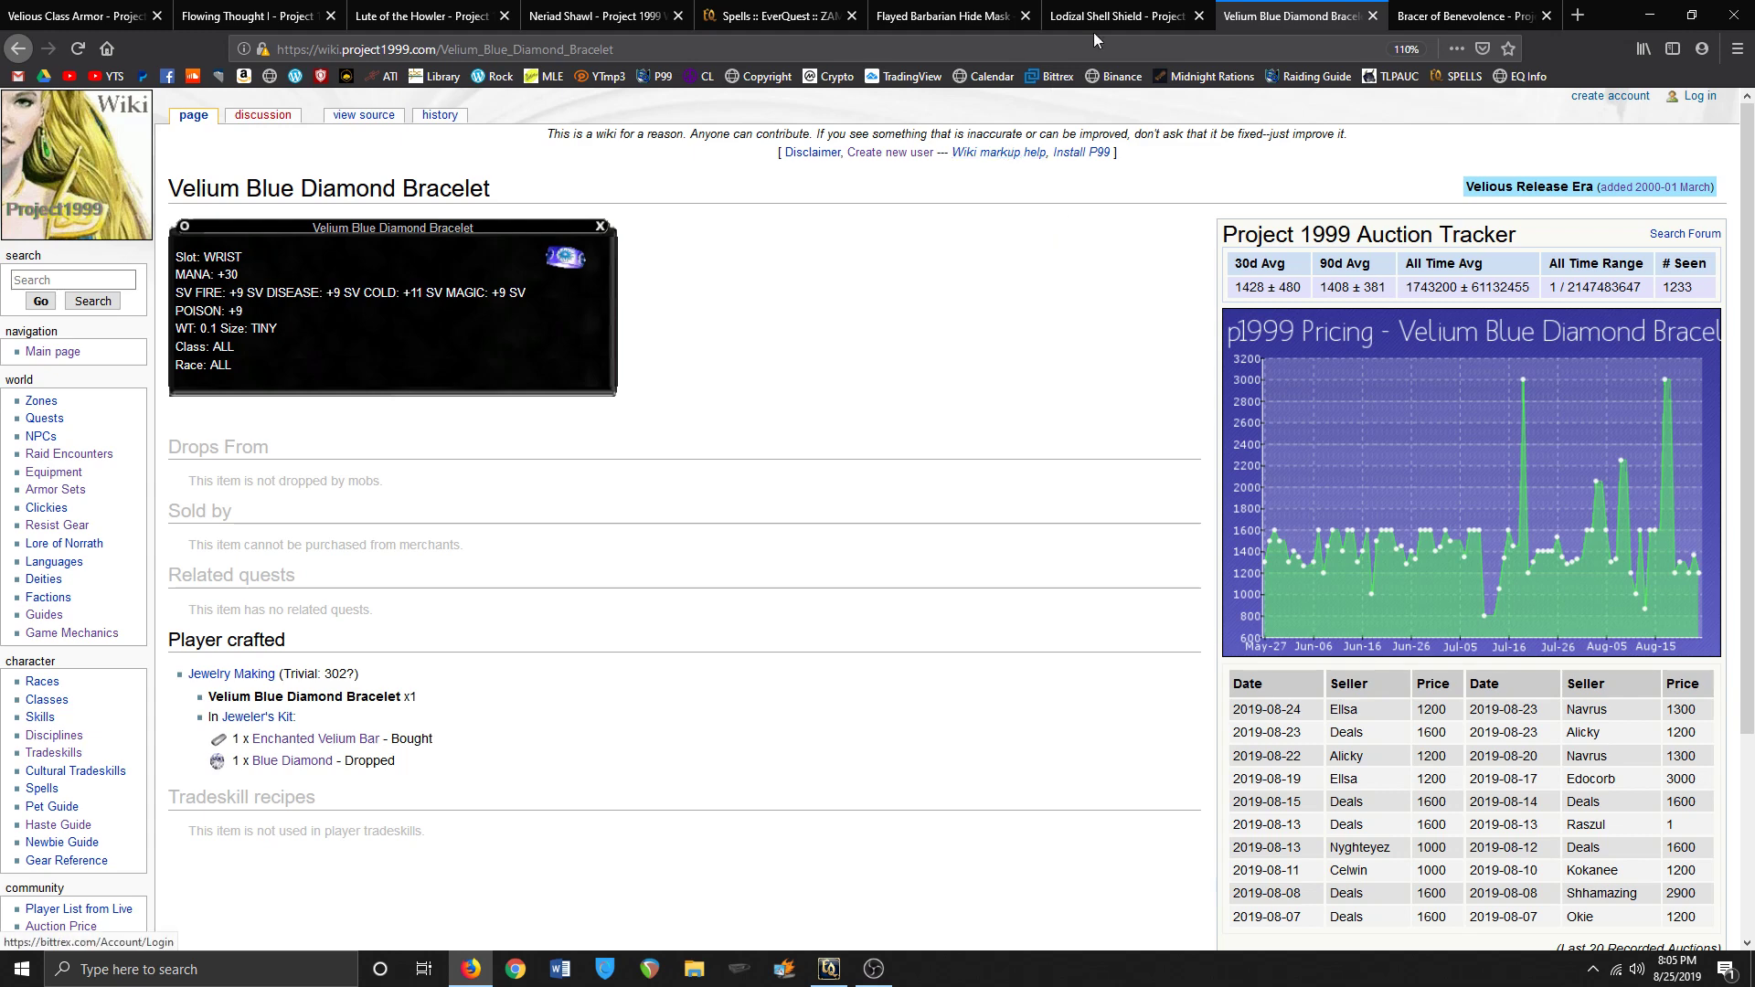
- Switch to the Lodizal Shell Shield tab to read its stats and pricing
left_click(1125, 15)
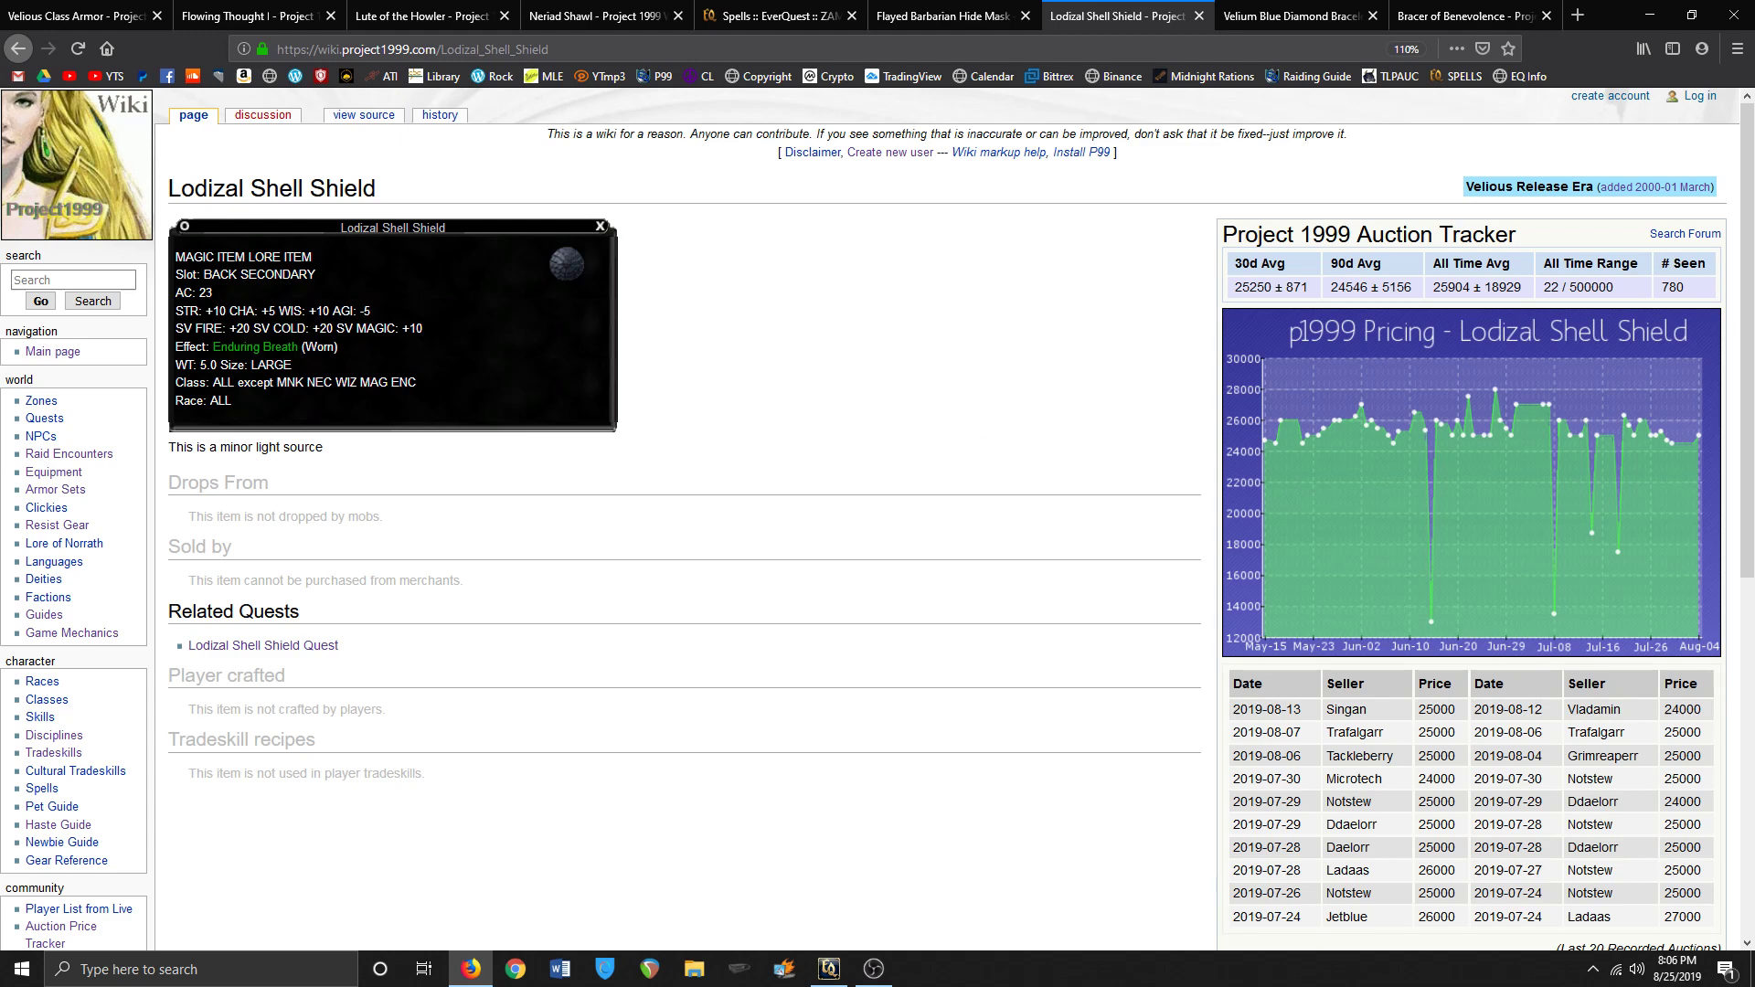
mouse_move(486, 282)
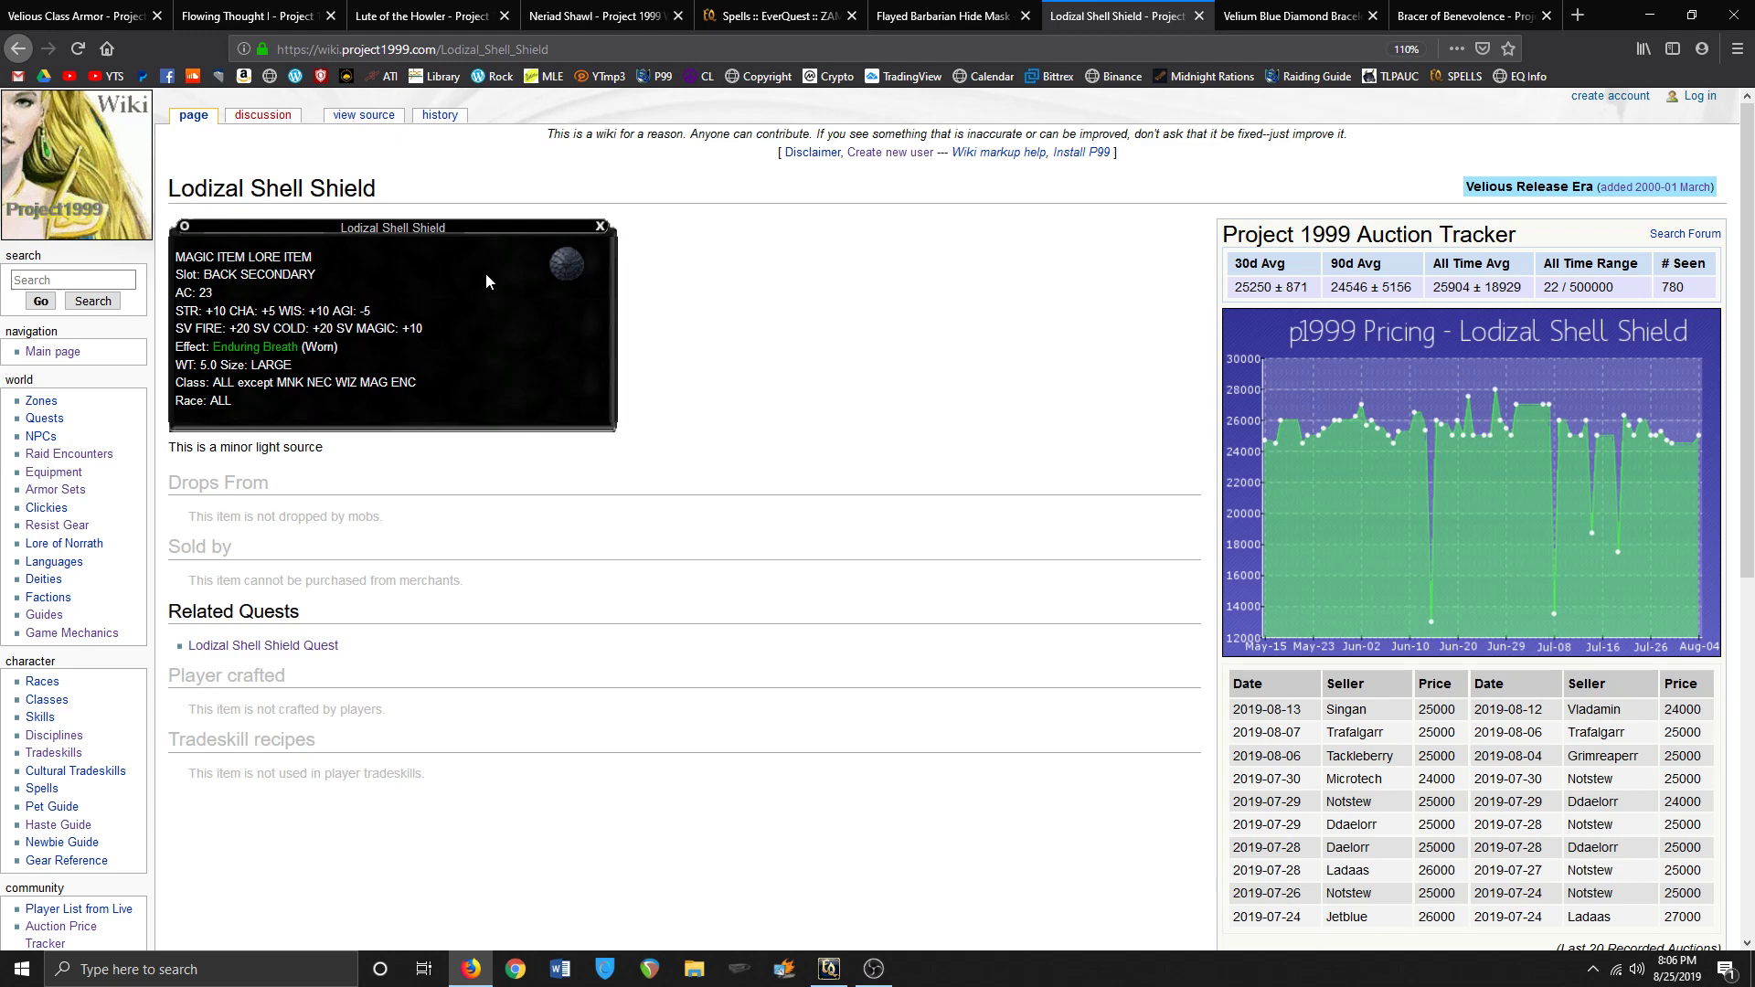
mouse_move(311, 311)
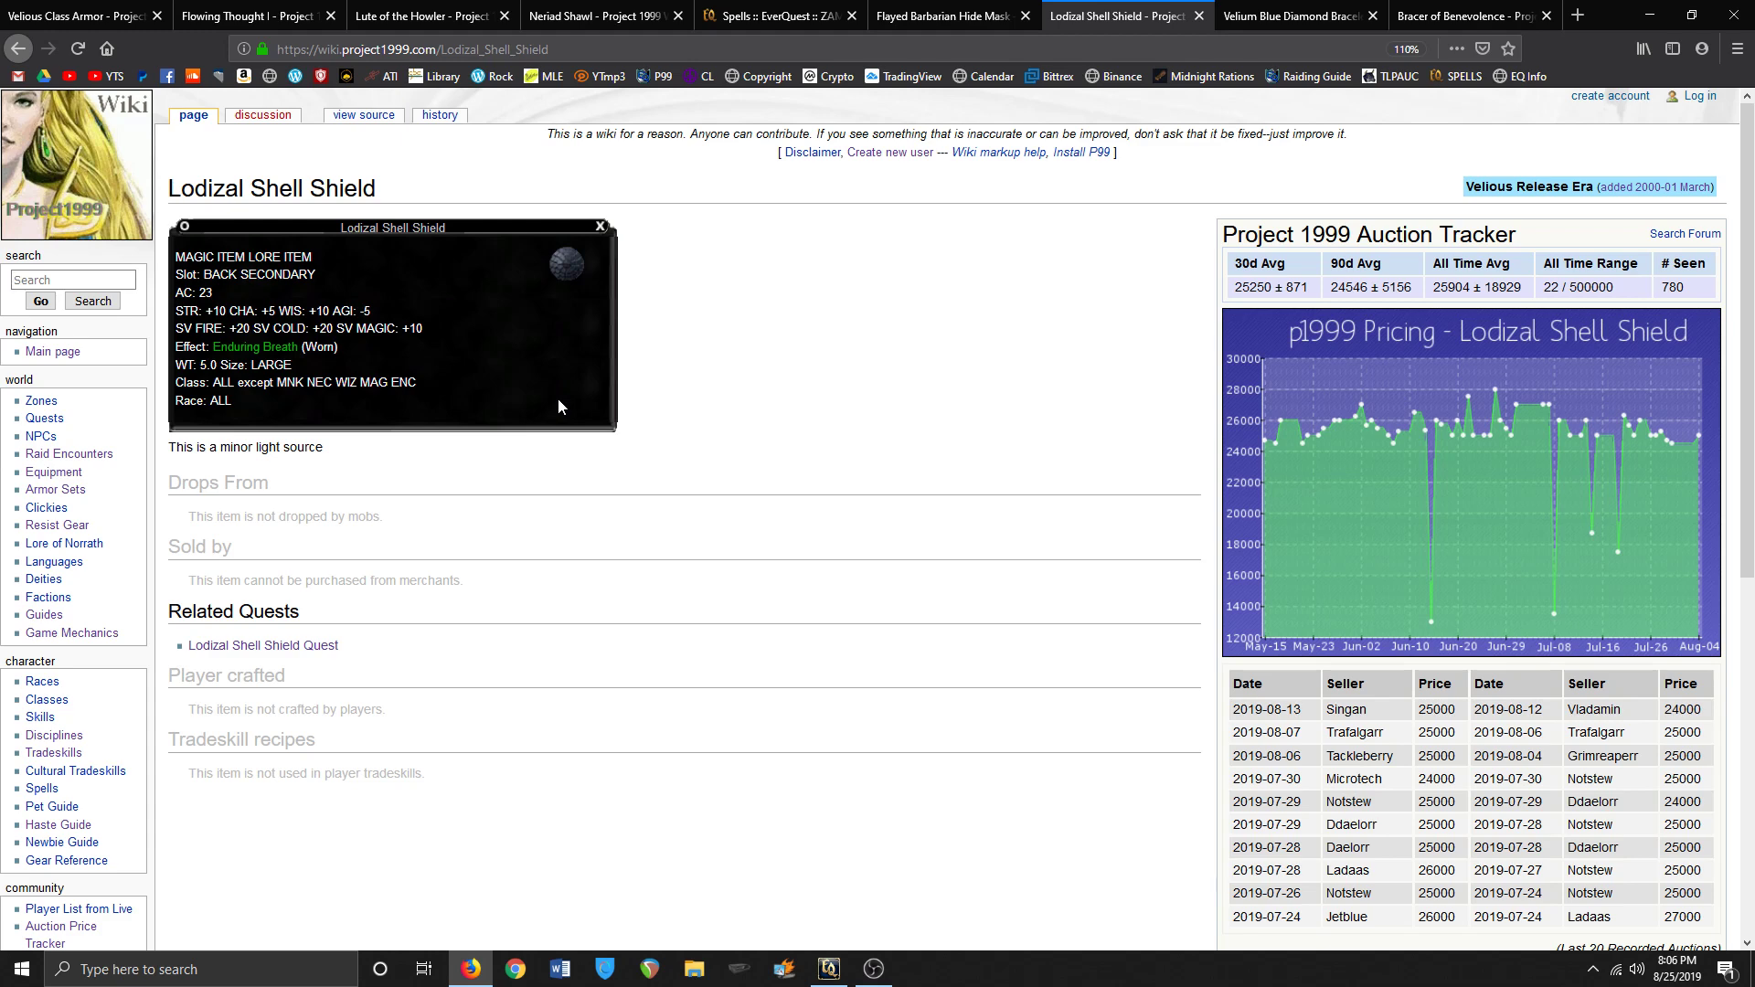
mouse_move(1015, 367)
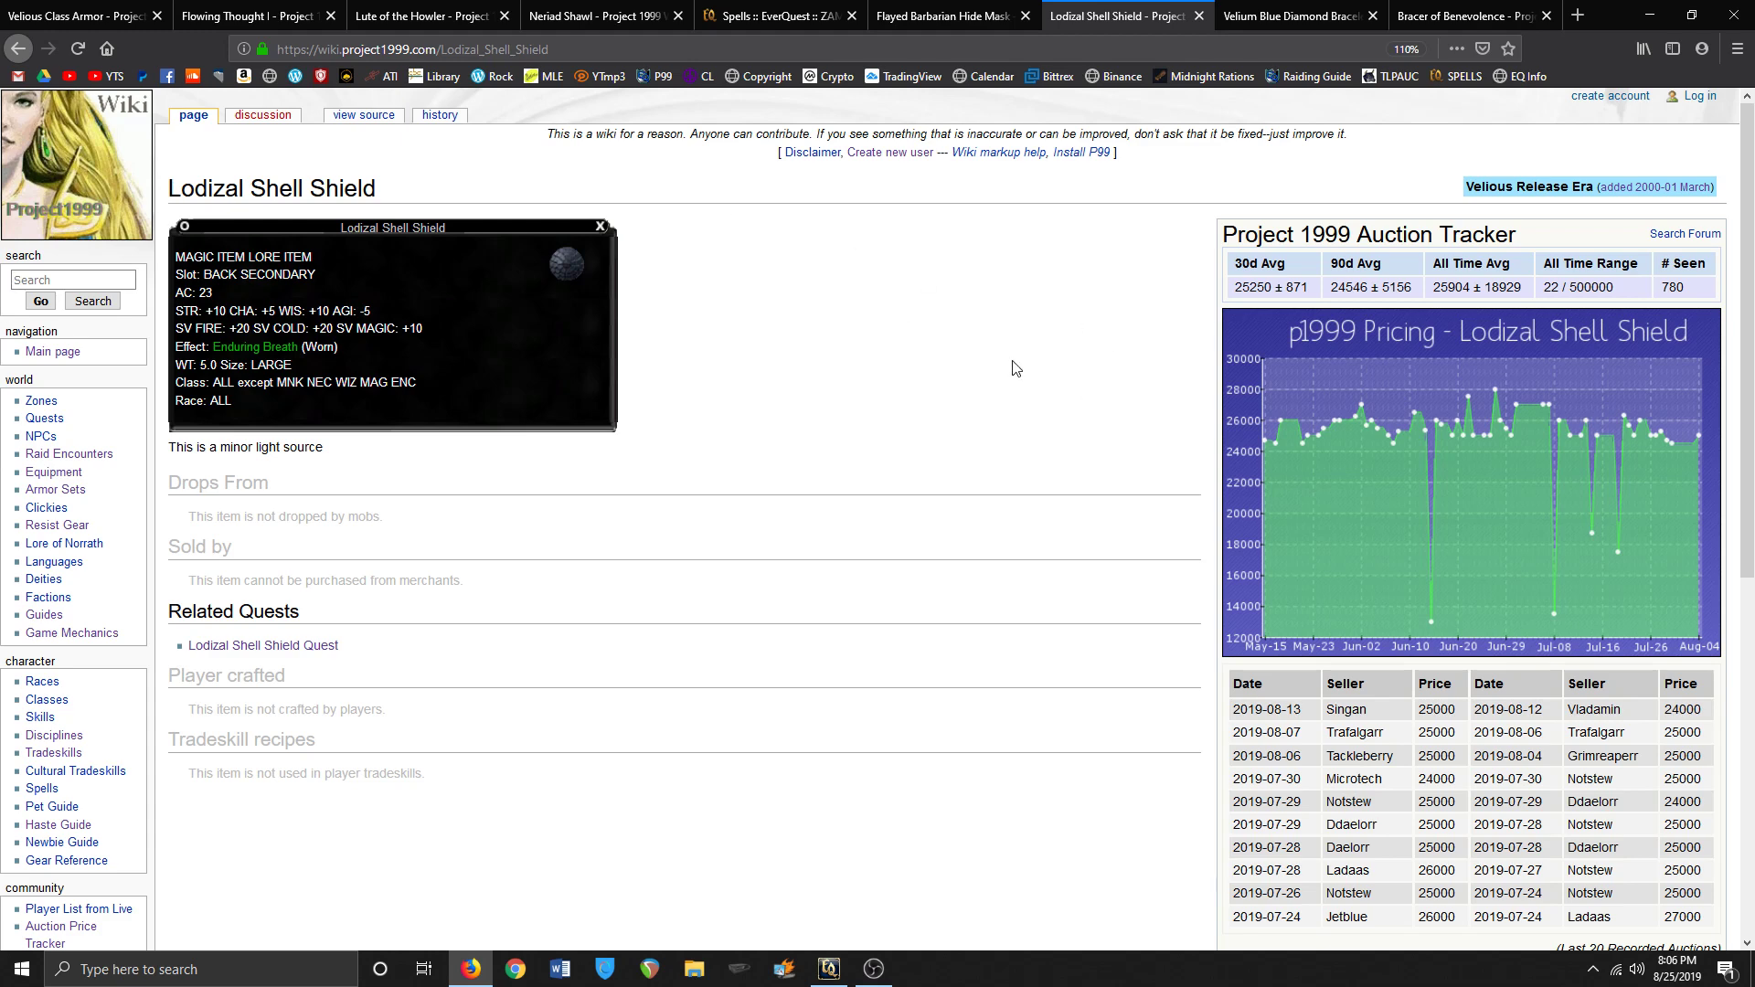
mouse_move(464, 278)
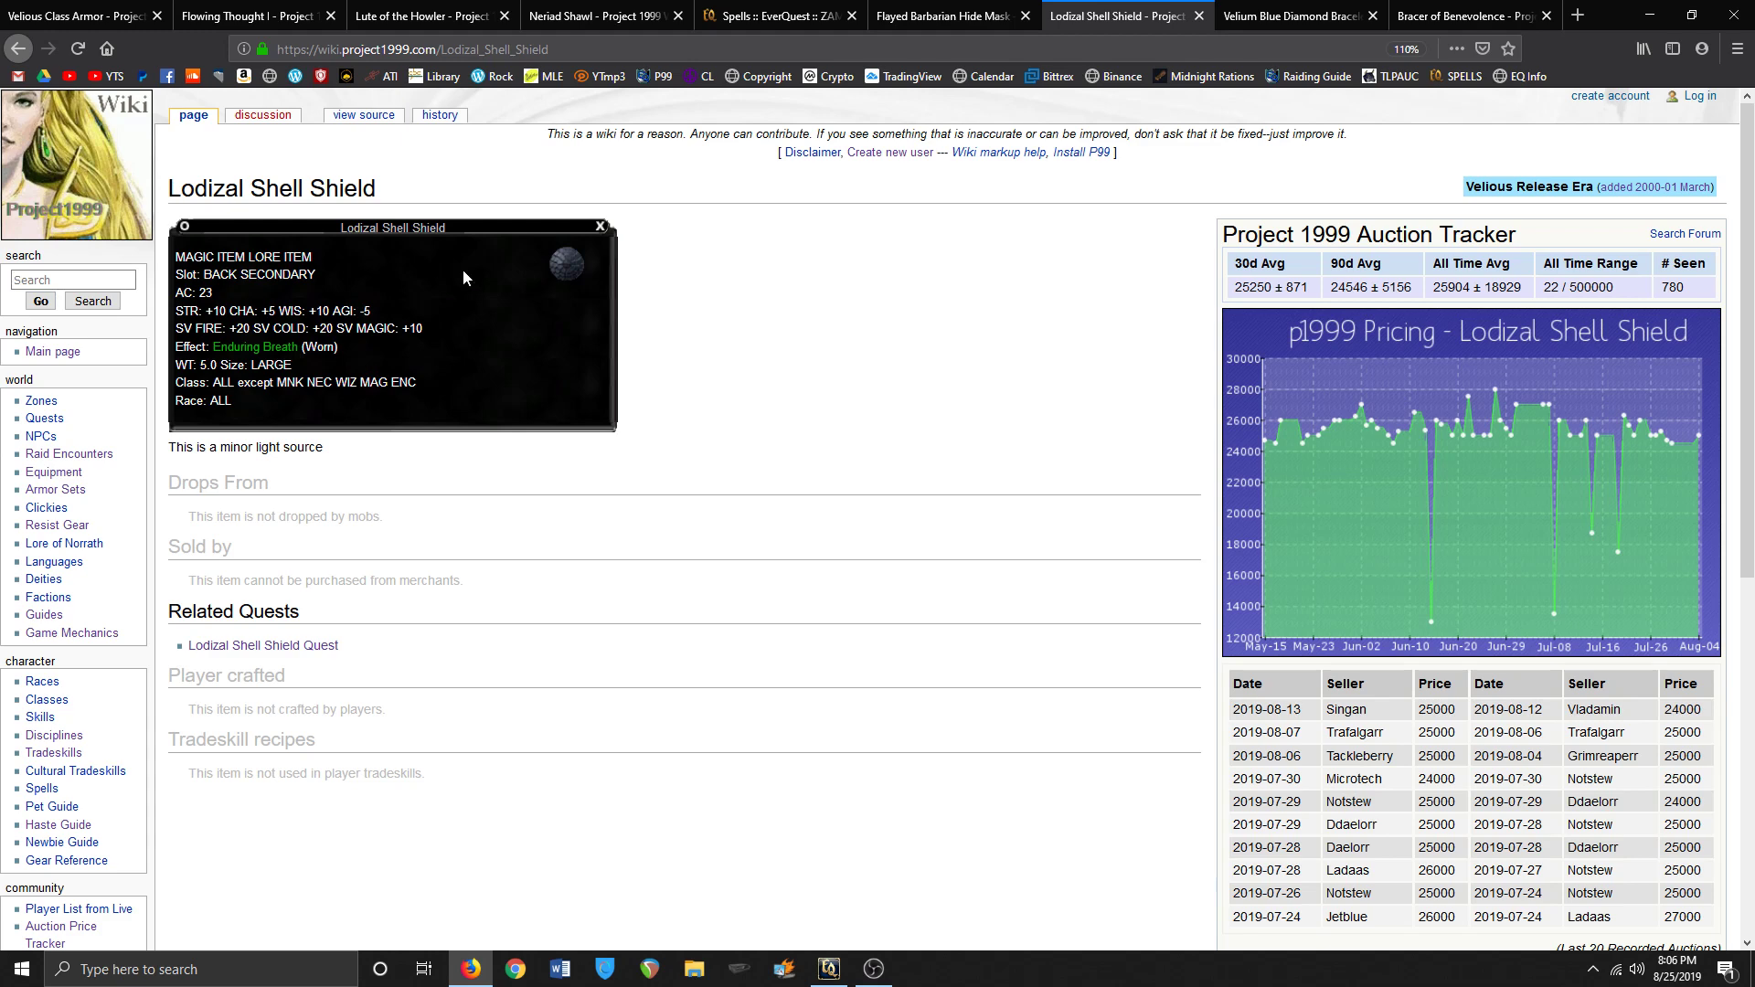
mouse_move(1104, 86)
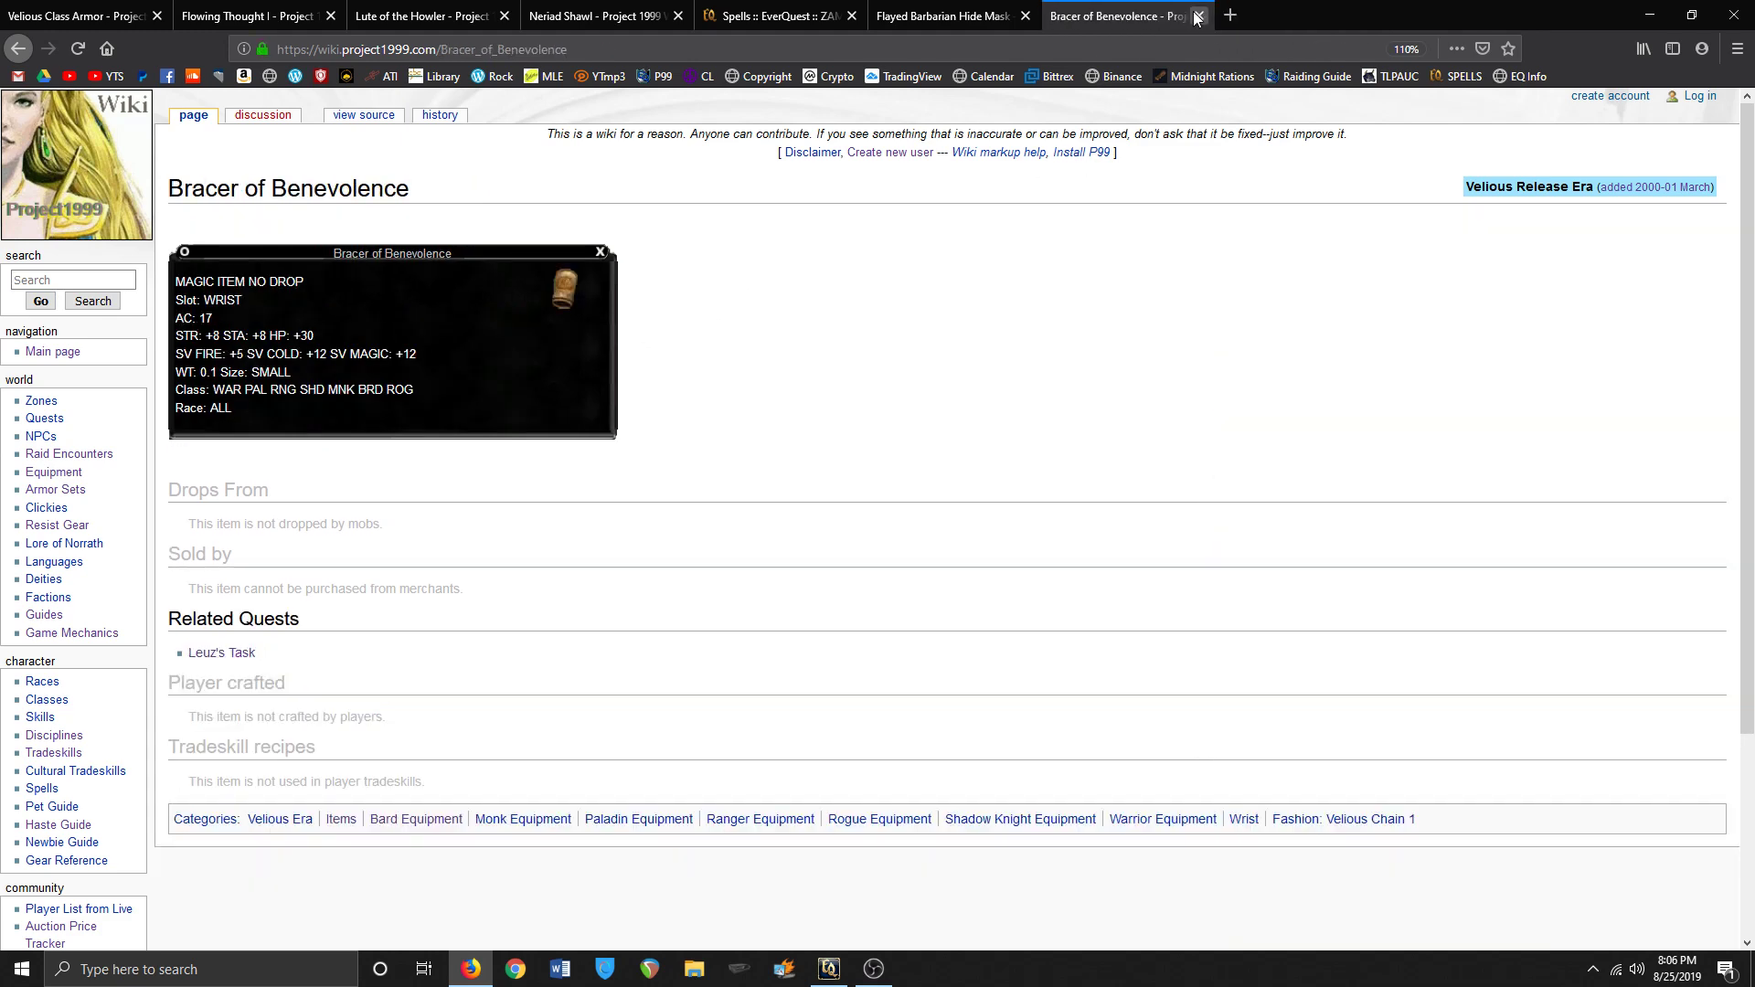
left_click(1195, 16)
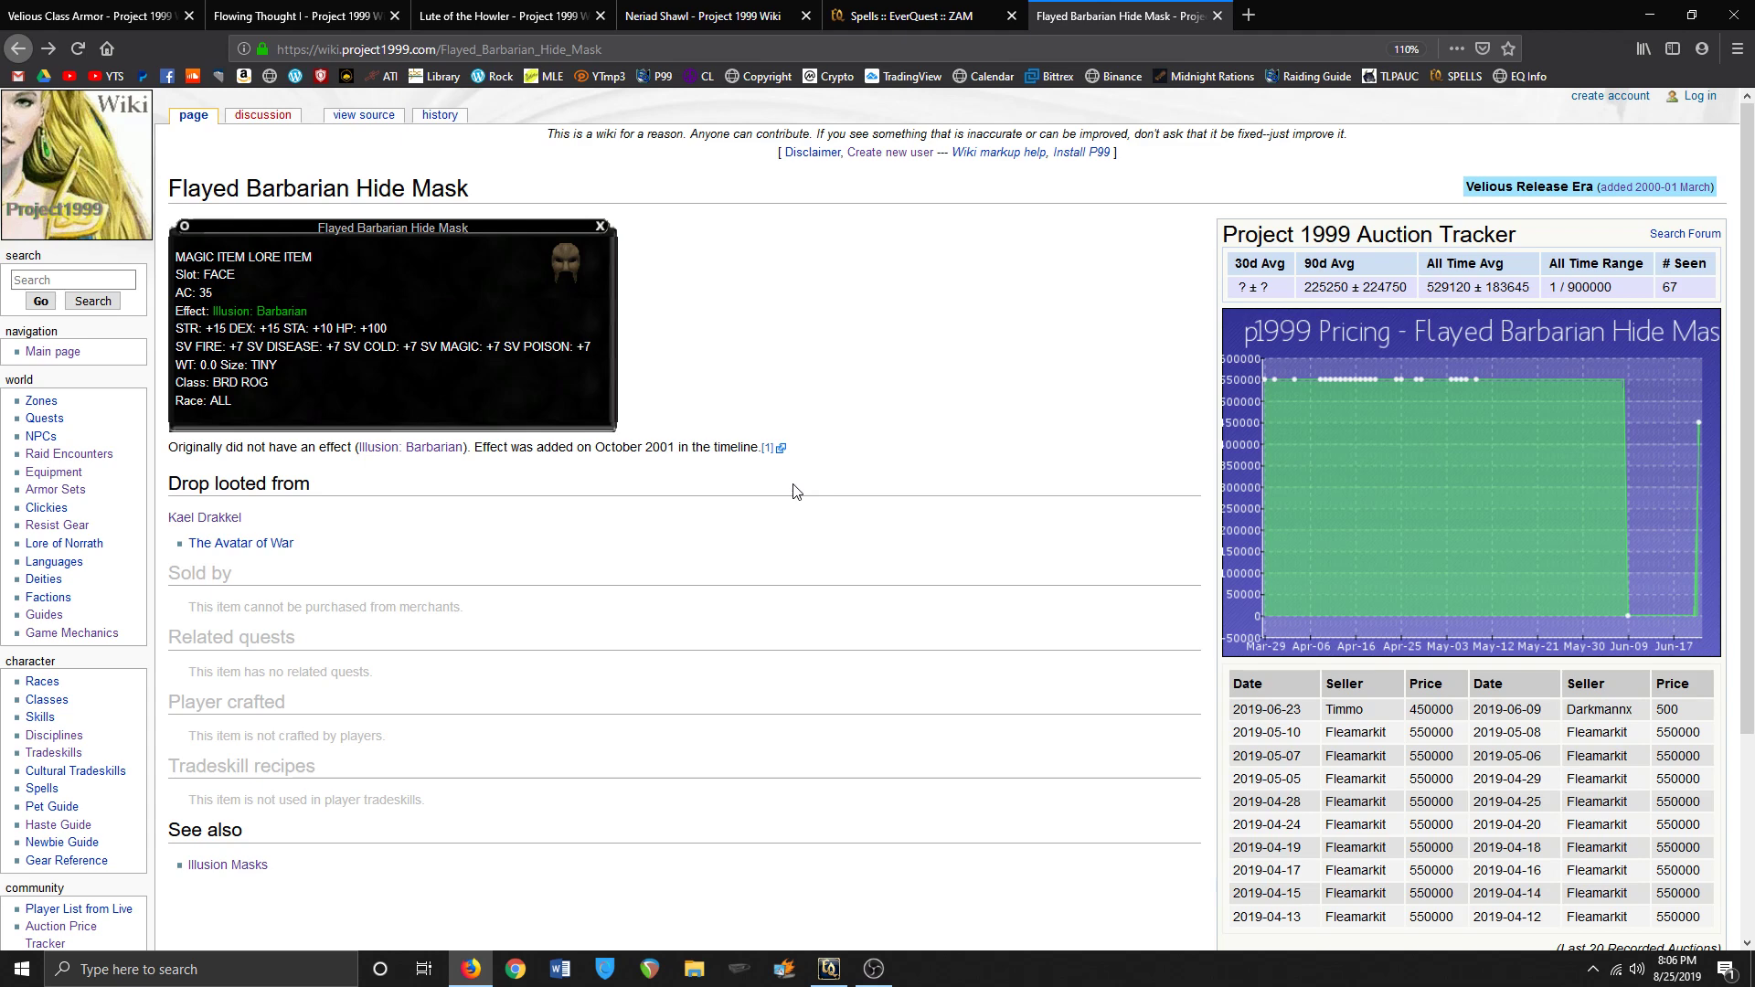
mouse_move(258, 310)
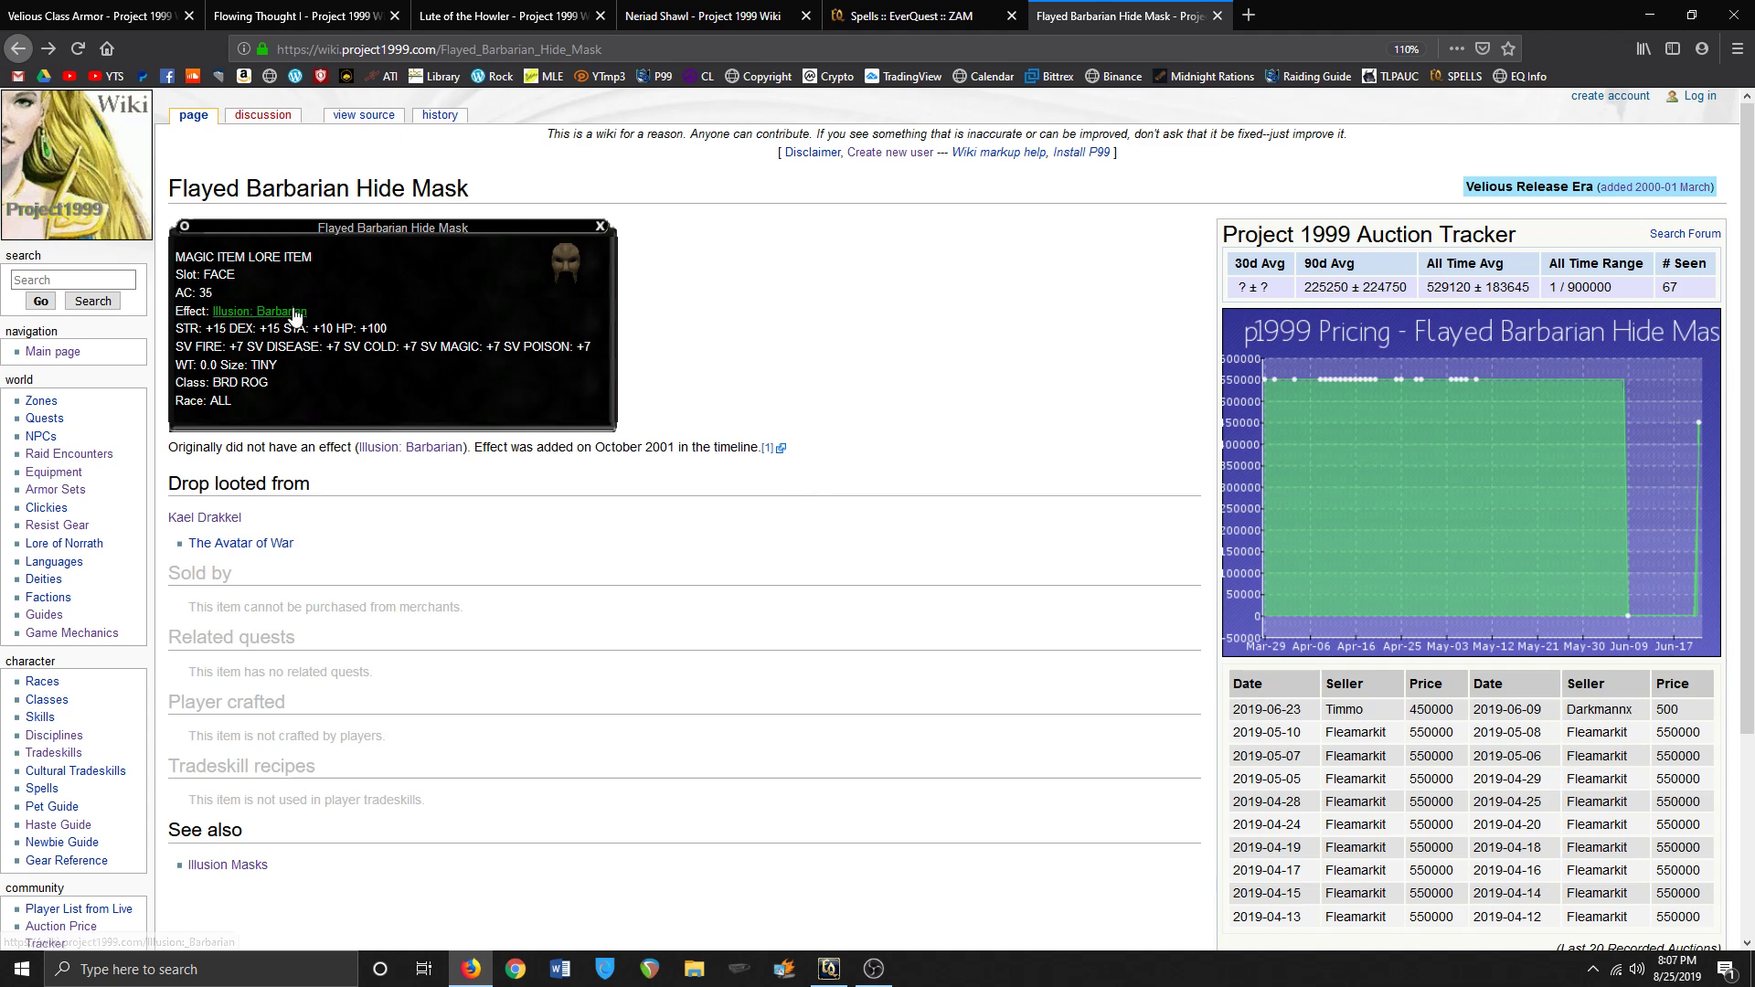
left_click(260, 312)
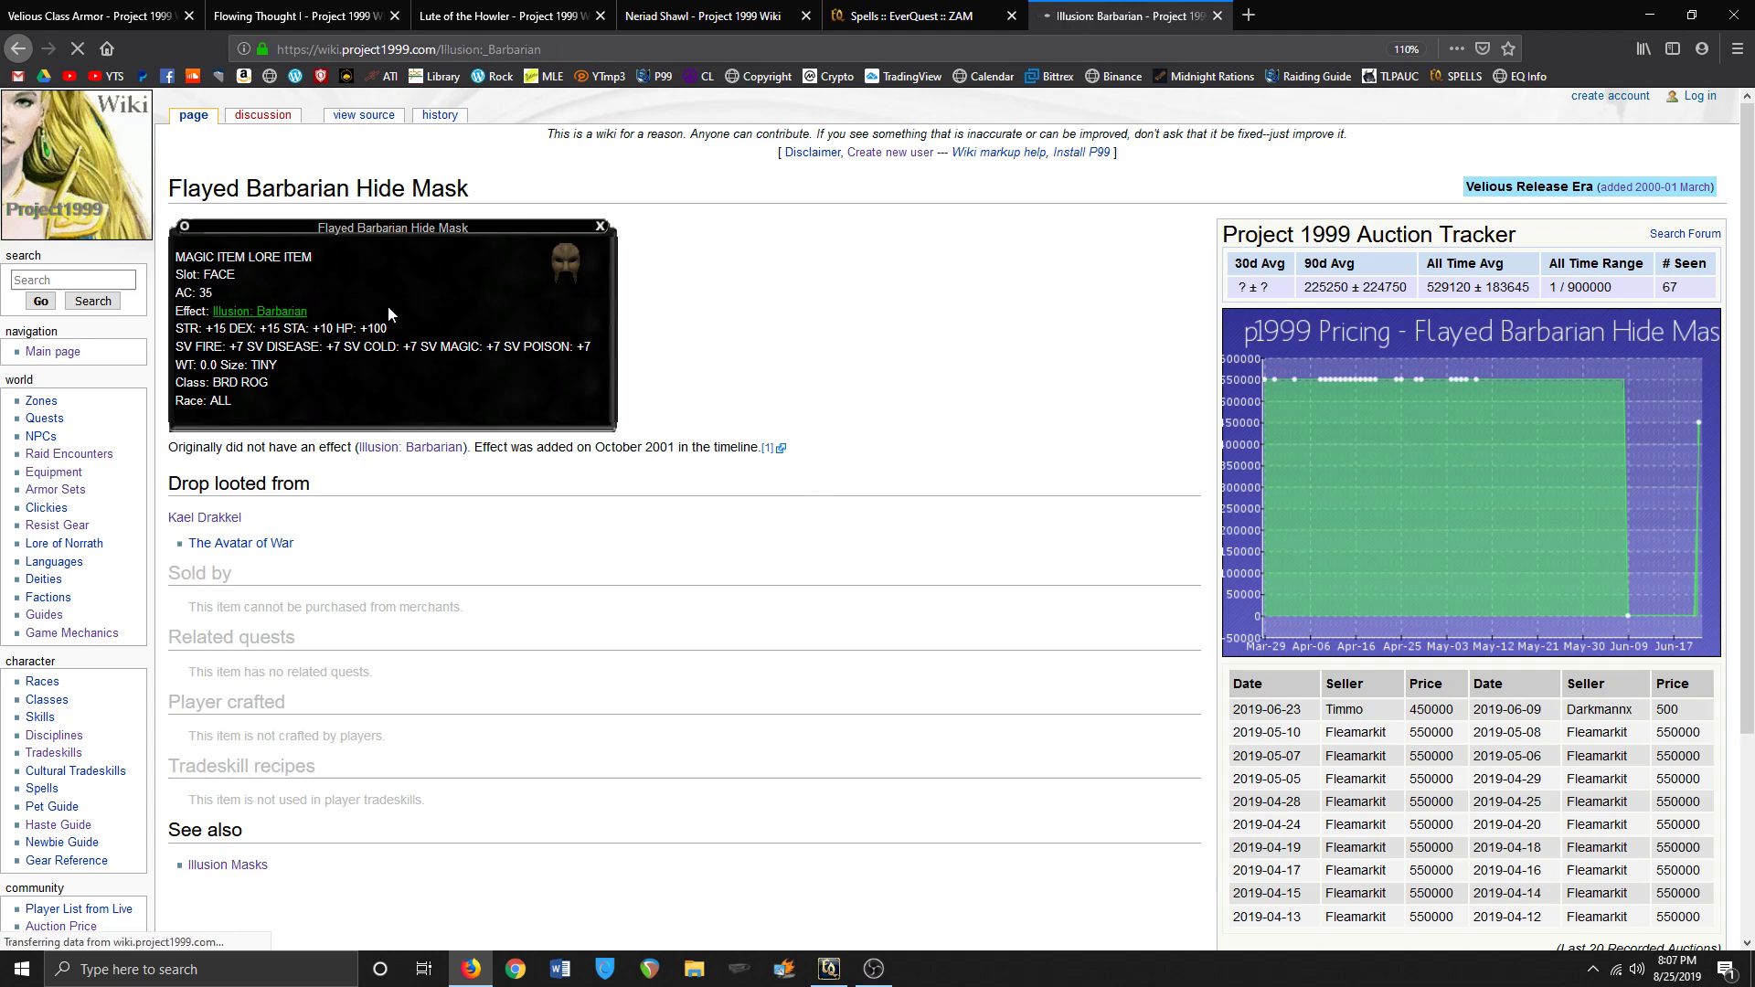
left_click(258, 311)
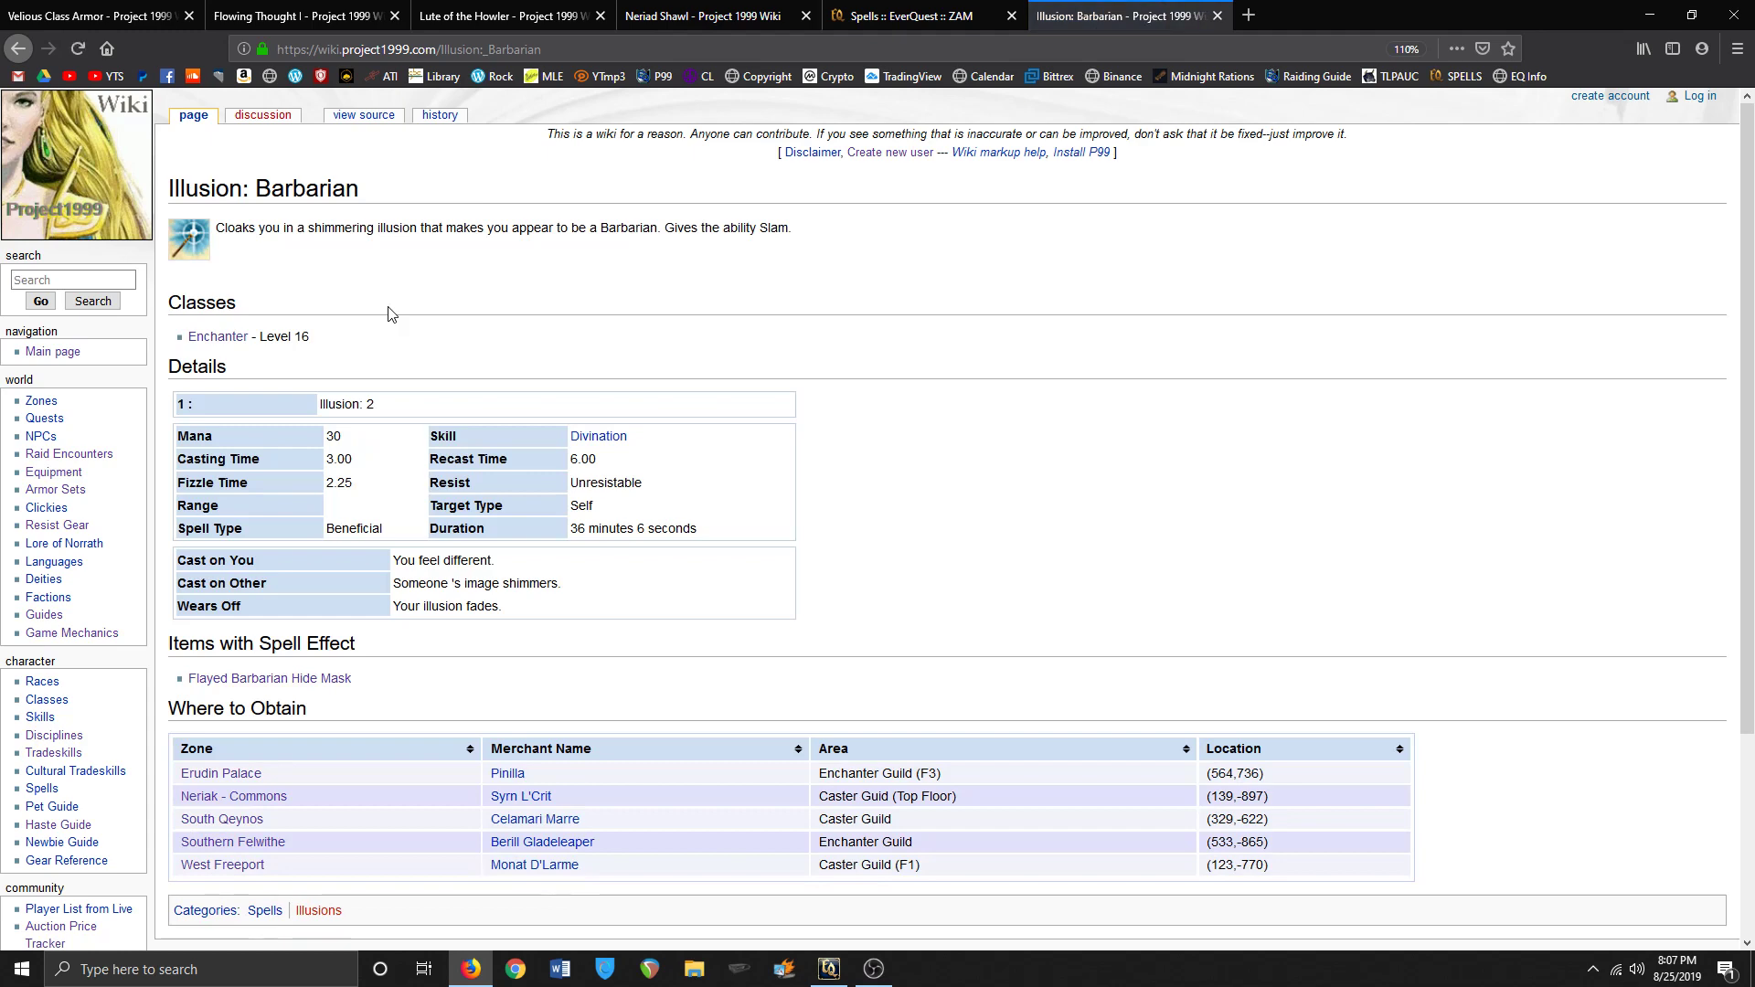
mouse_move(384, 212)
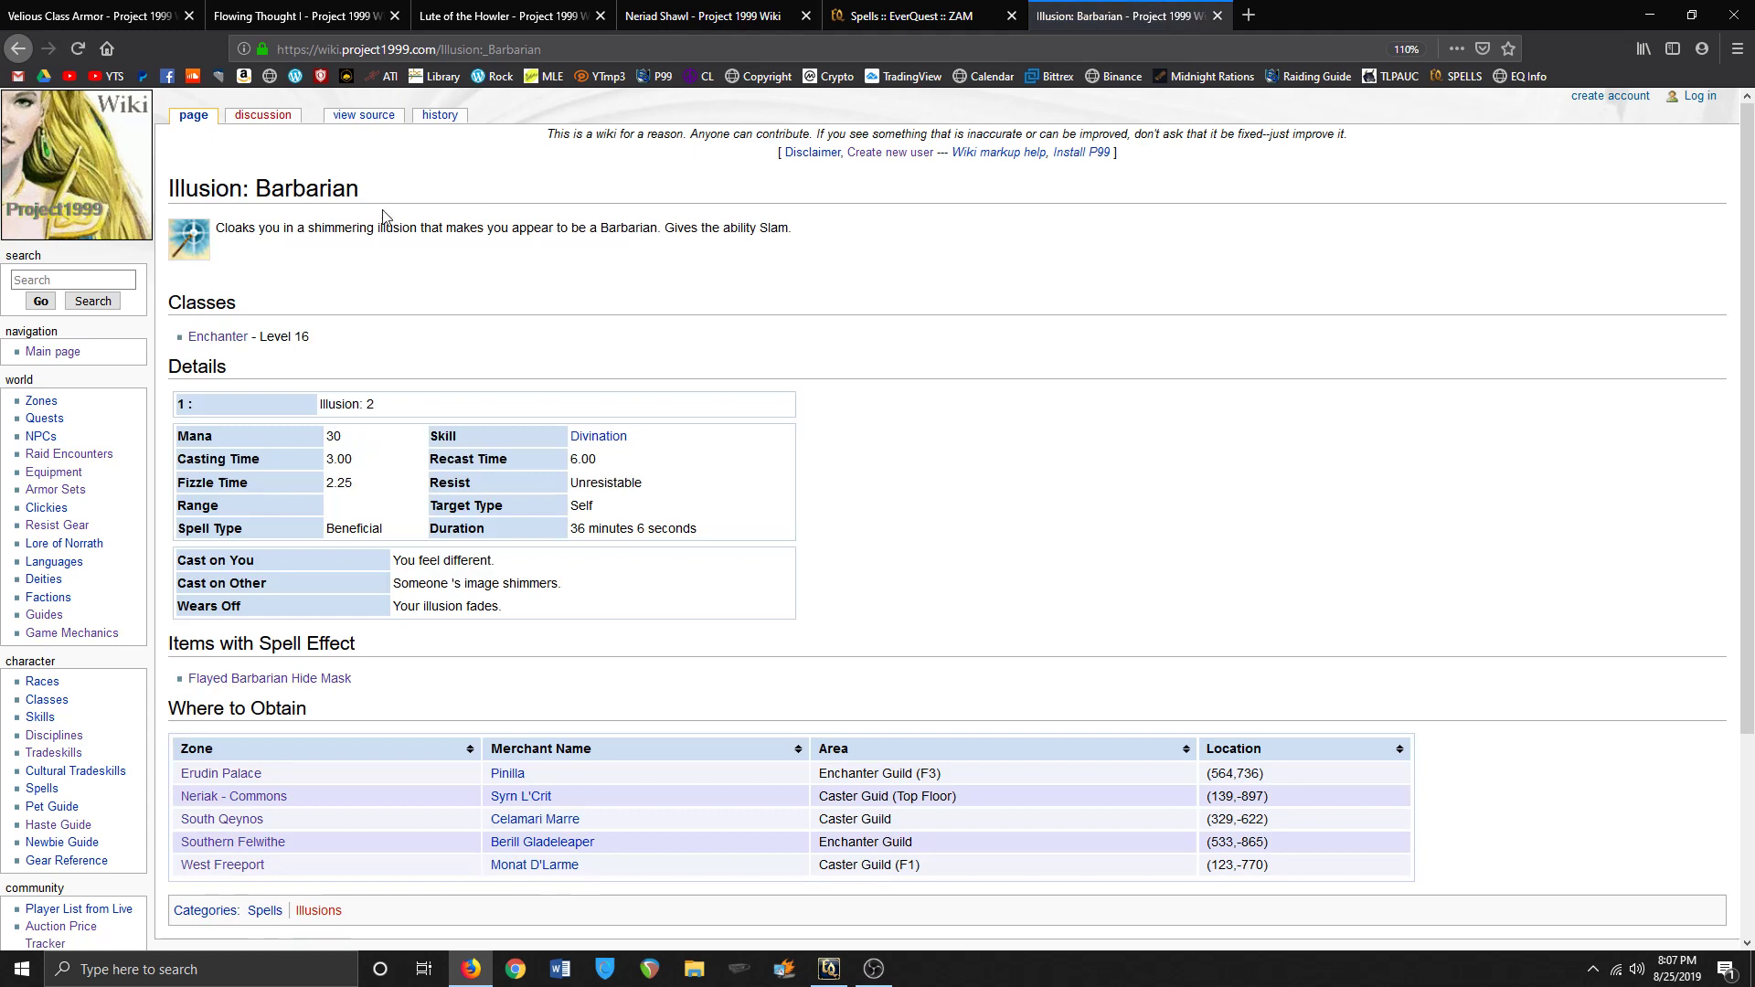
left_click(269, 677)
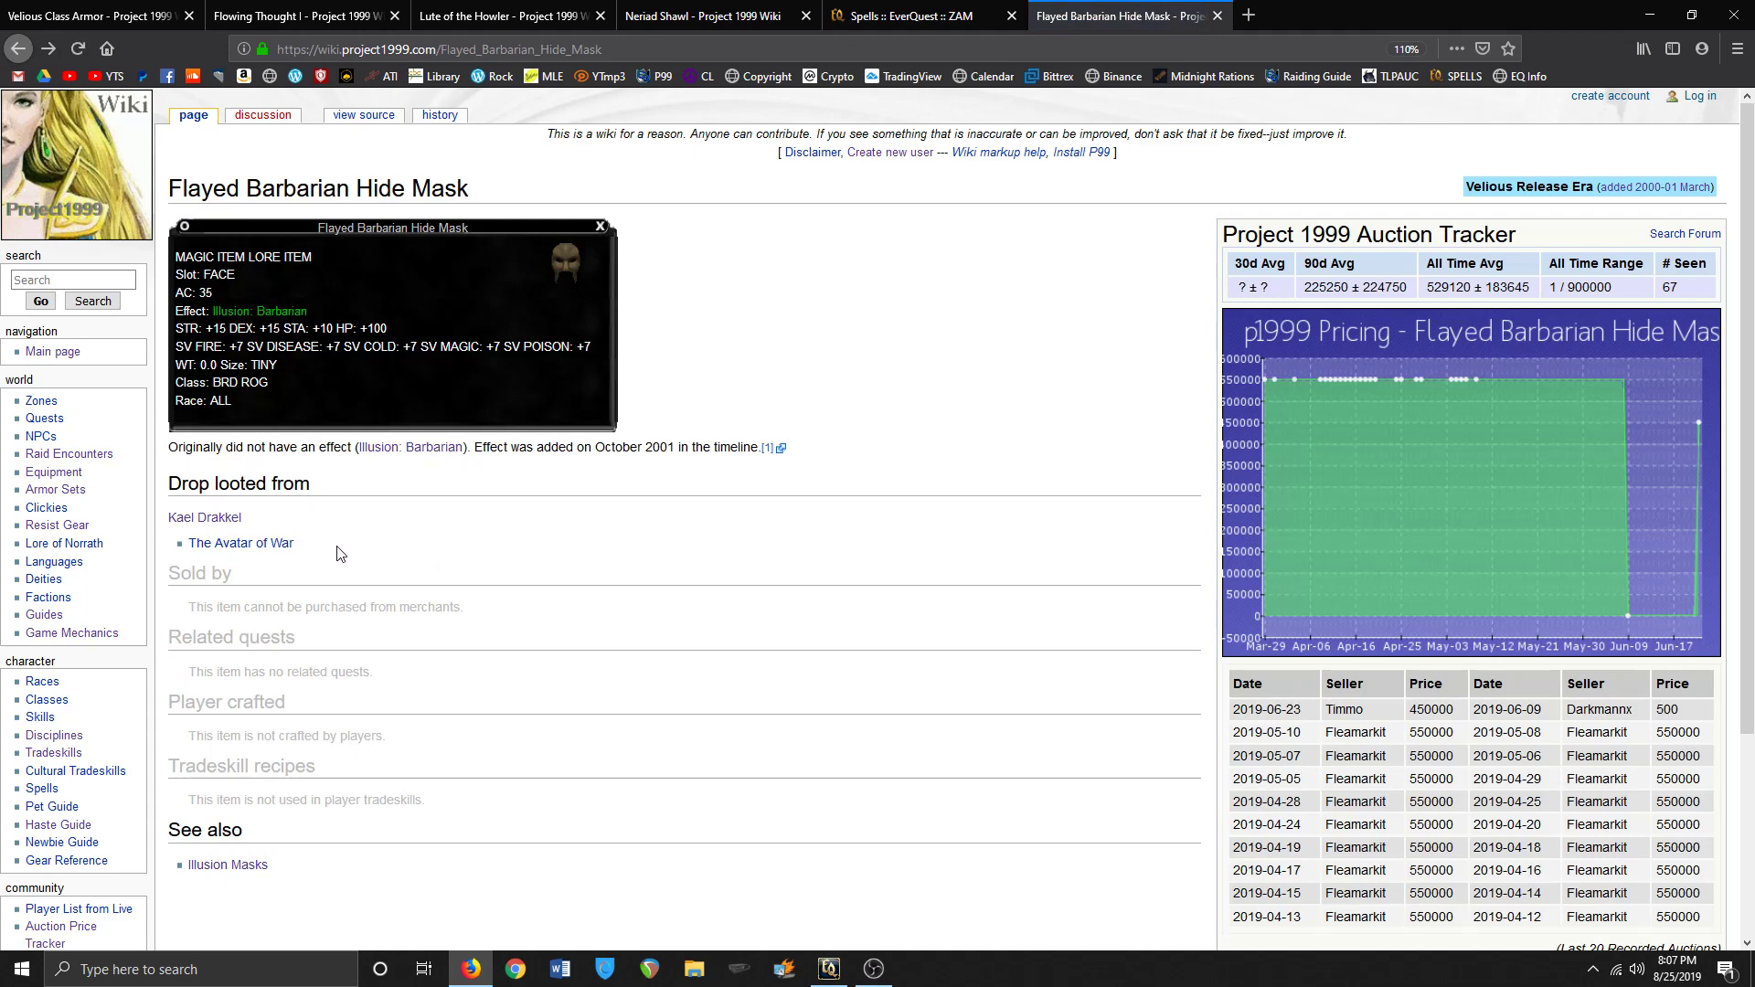
mouse_move(241, 543)
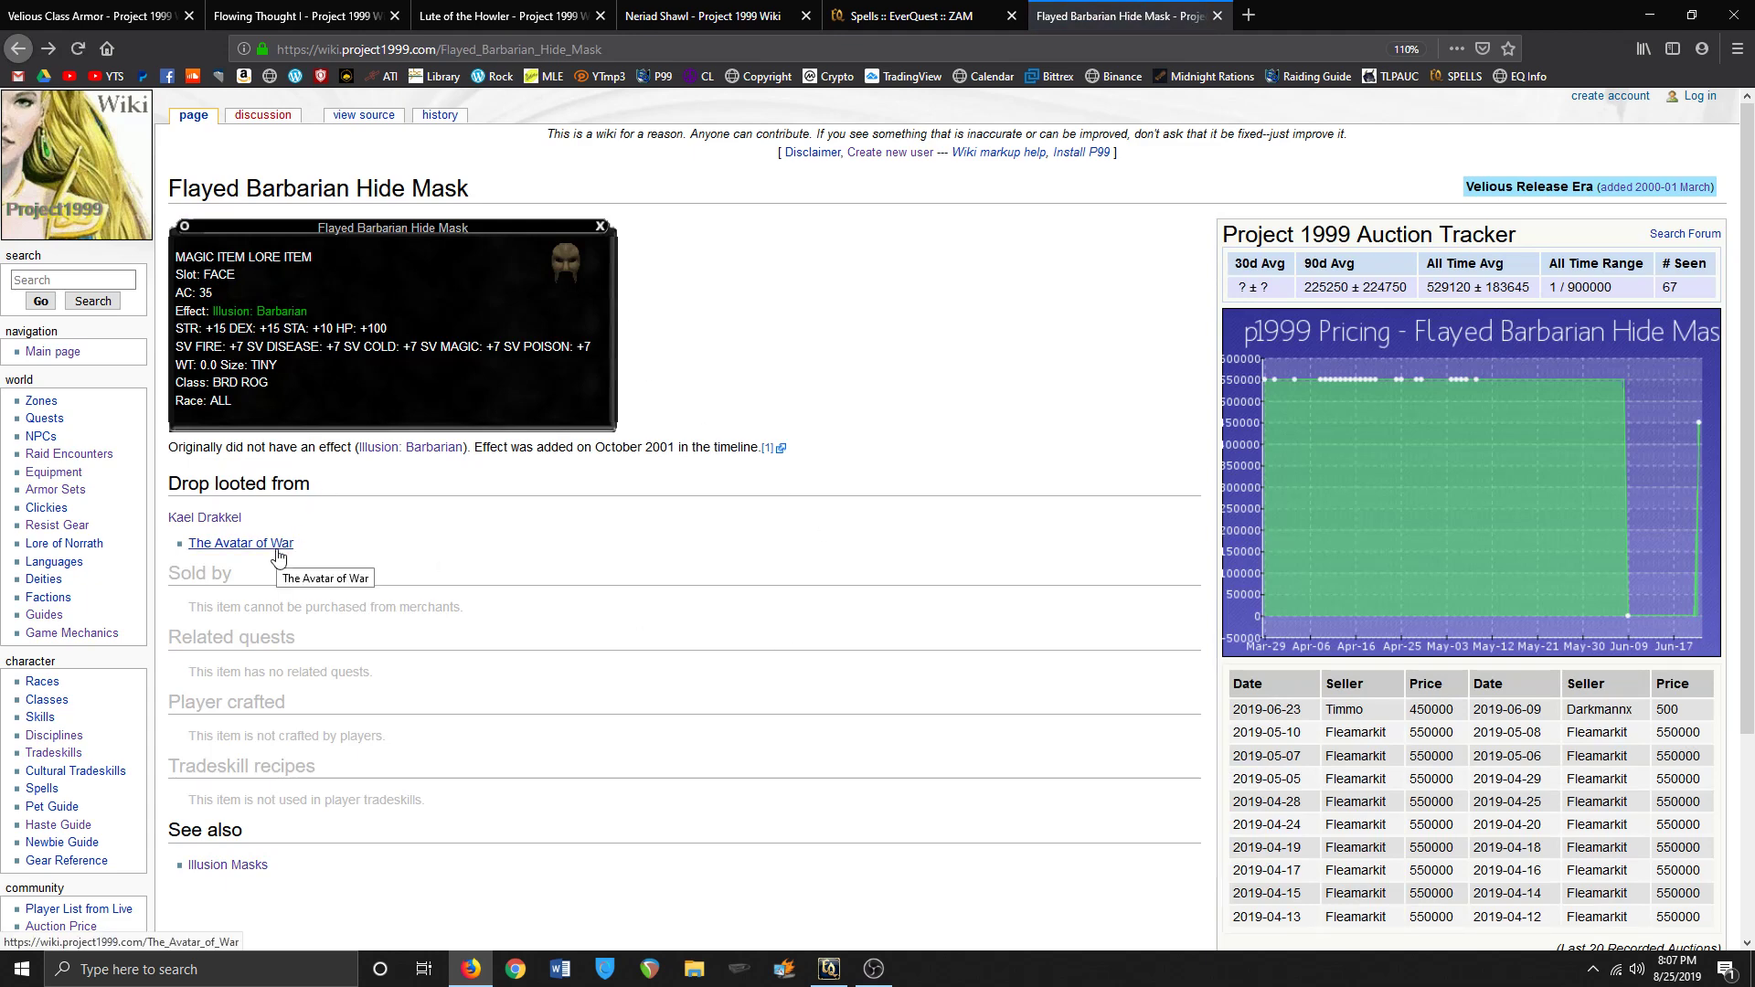
- Follow The Avatar of War link under Drop looted from to its creature page
left_click(240, 543)
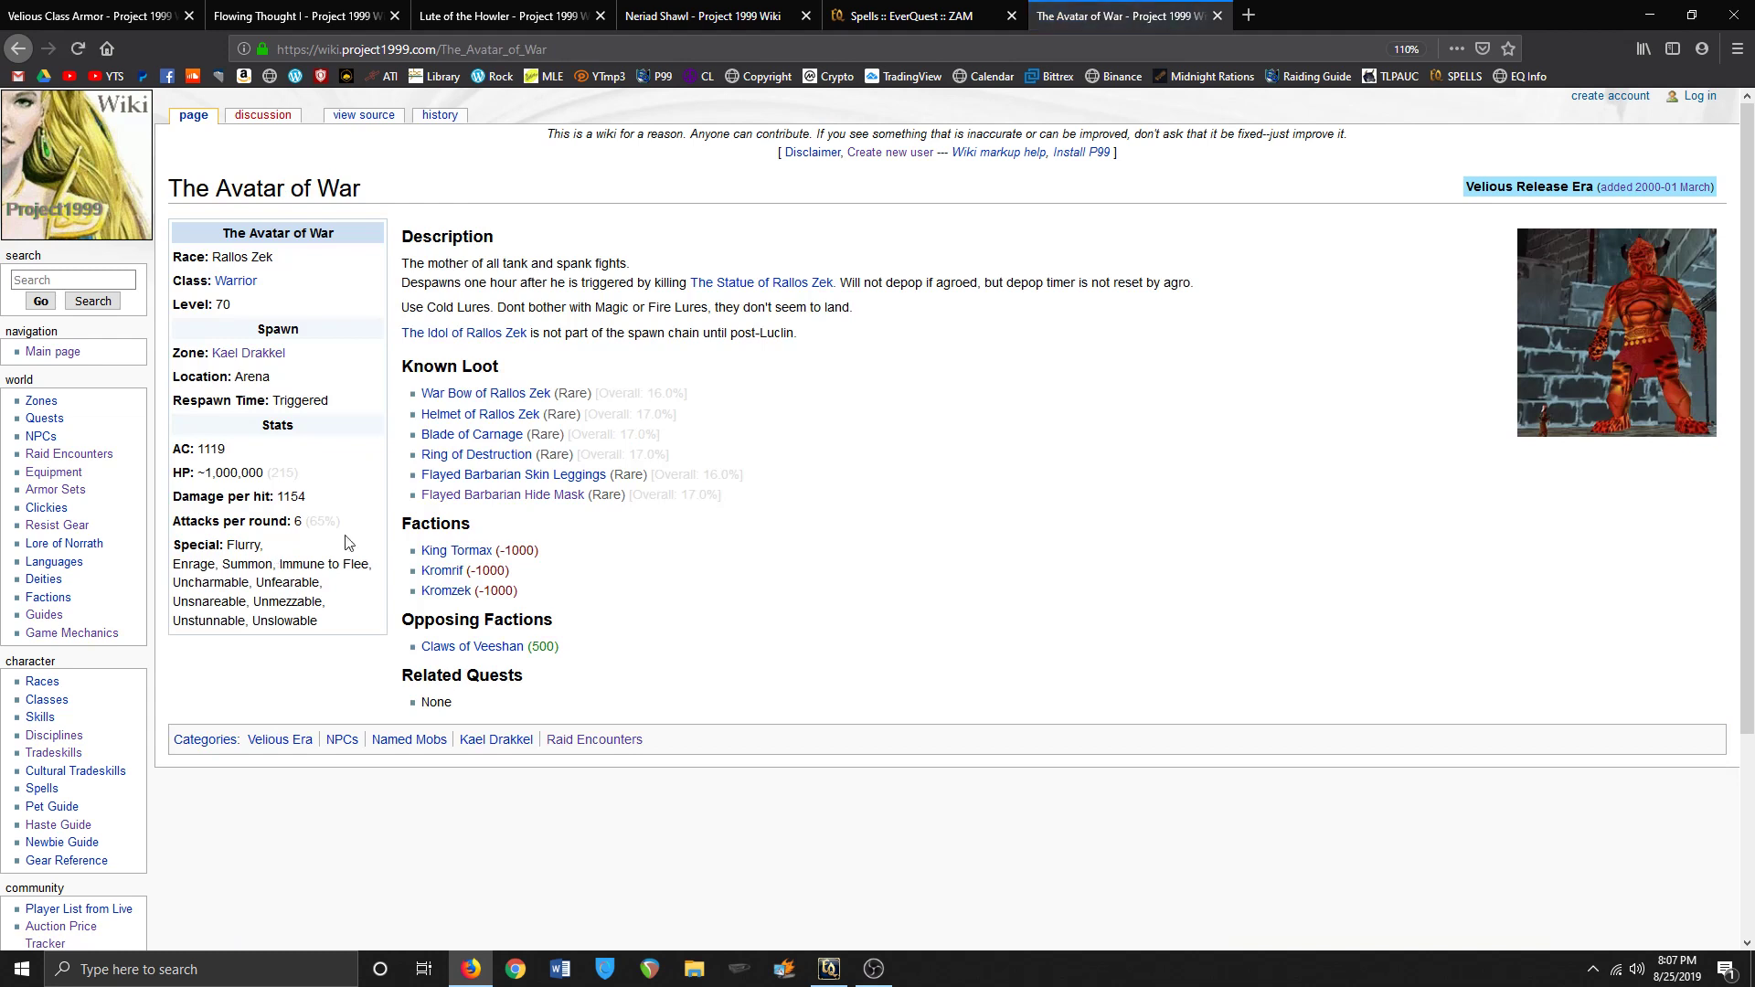
mouse_move(460, 263)
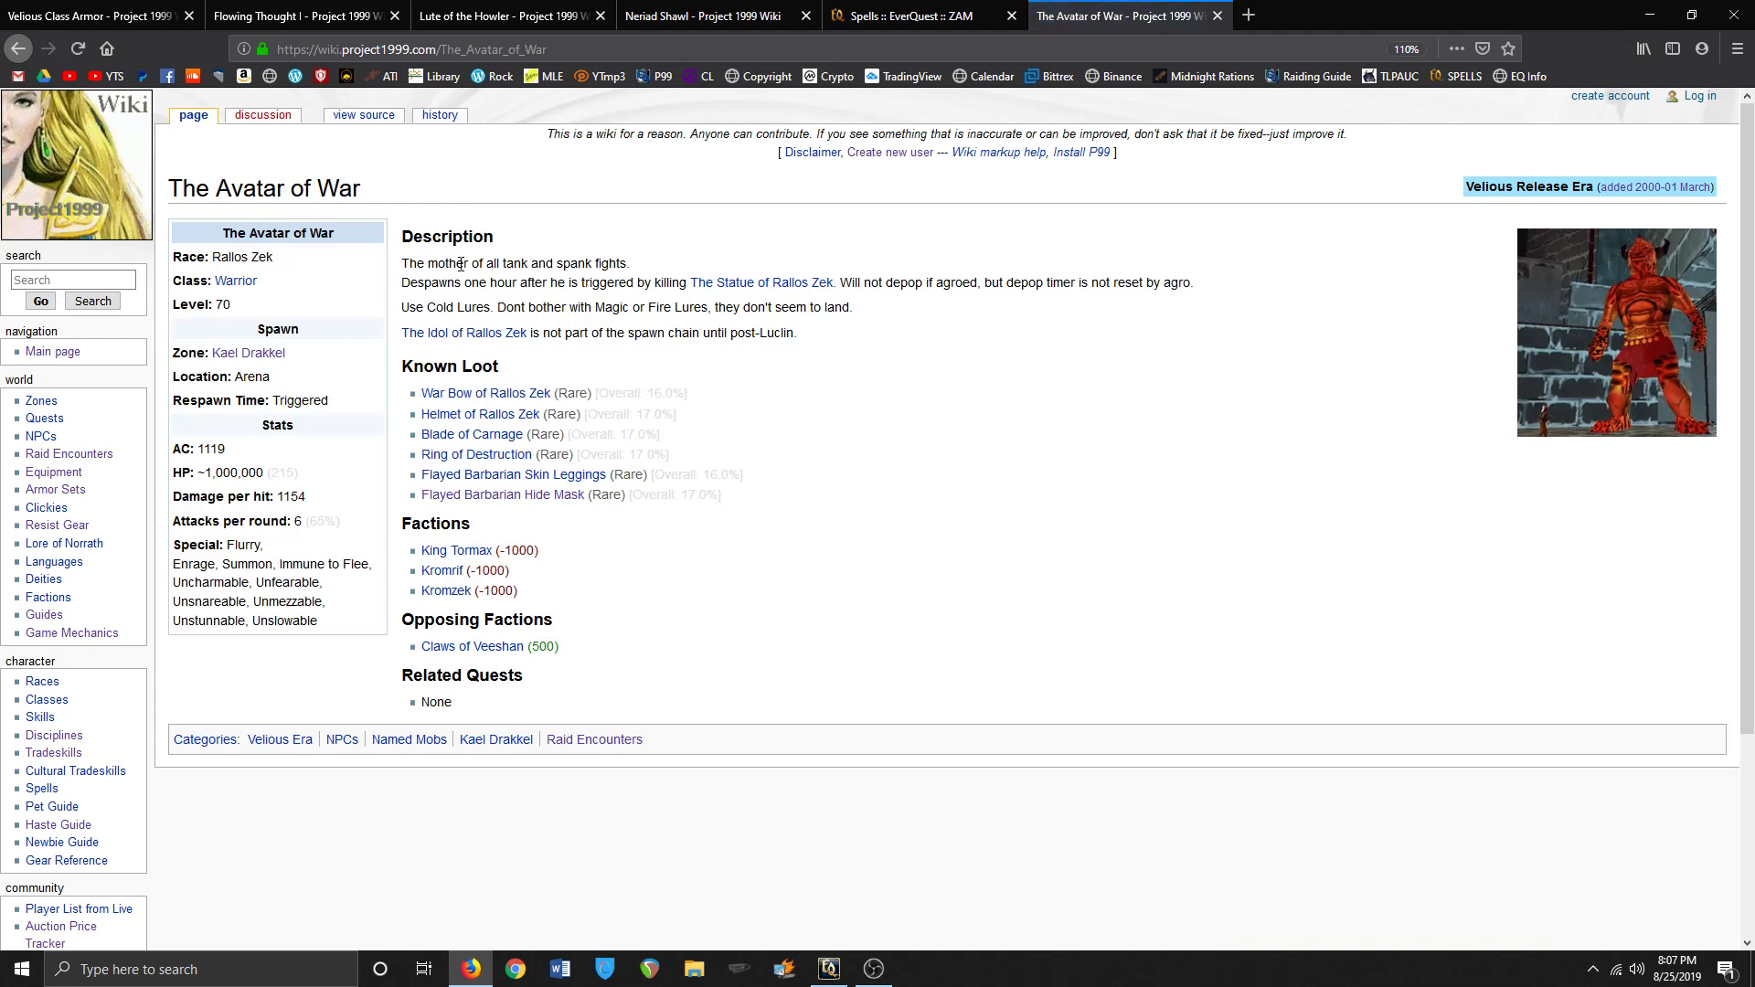
mouse_move(600, 305)
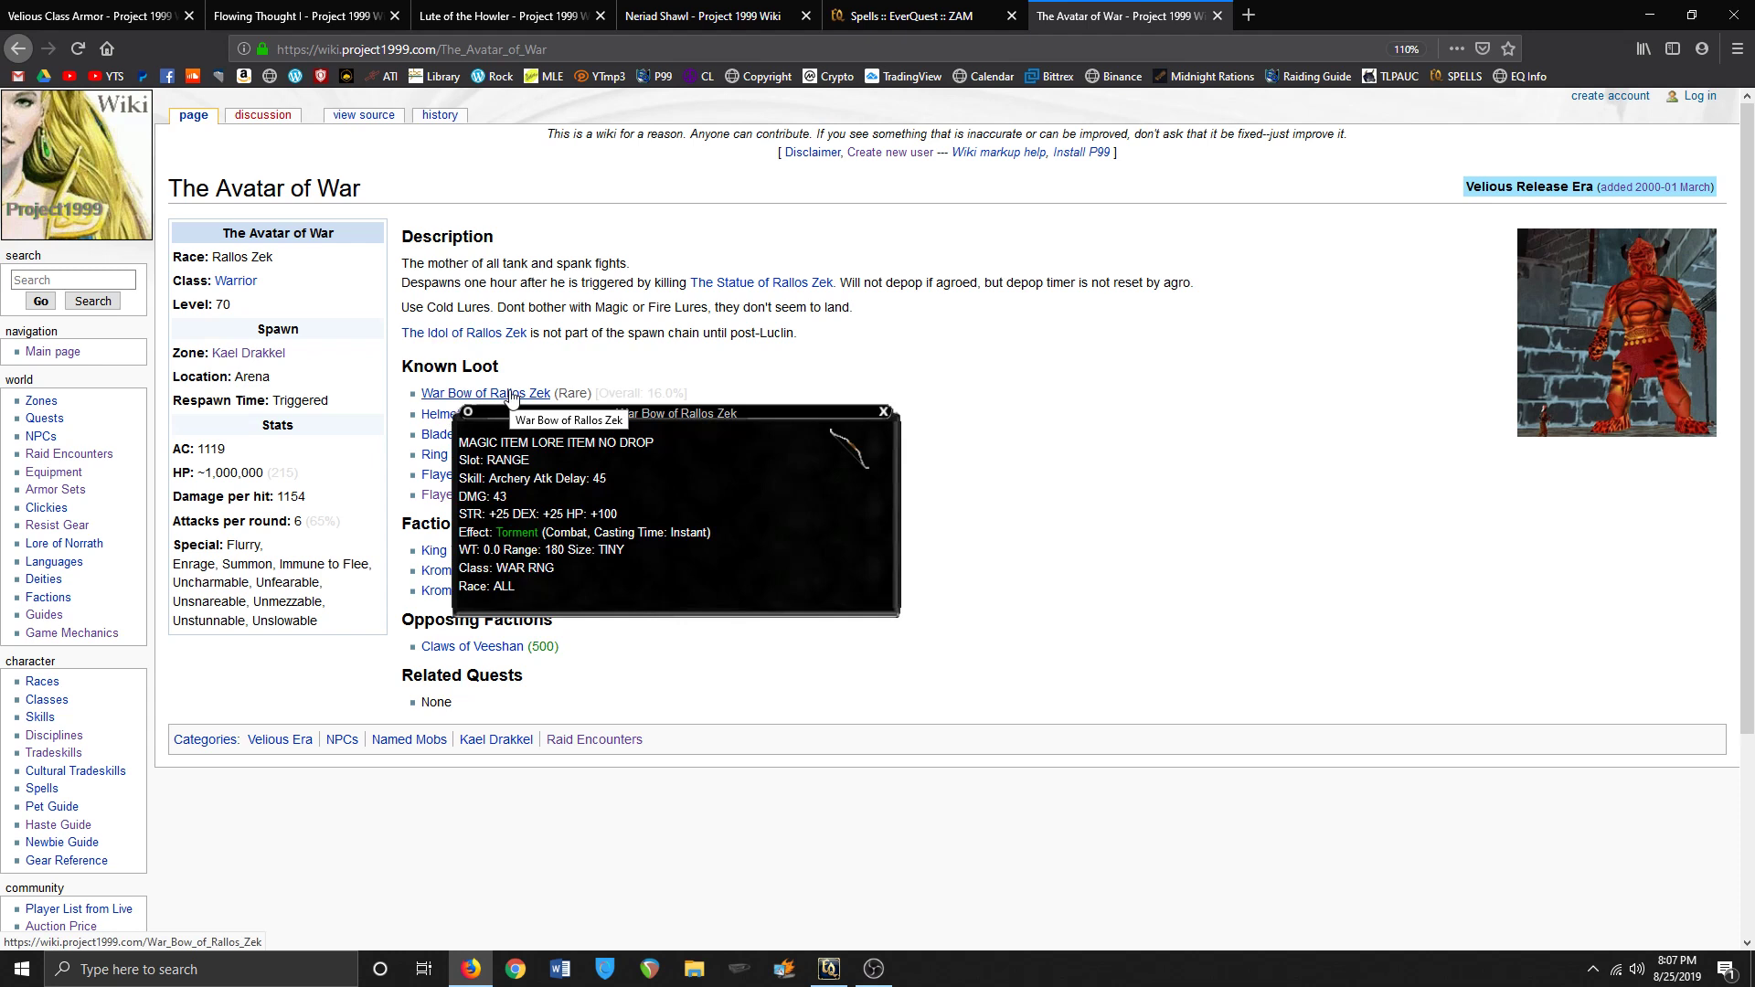
mouse_move(472, 435)
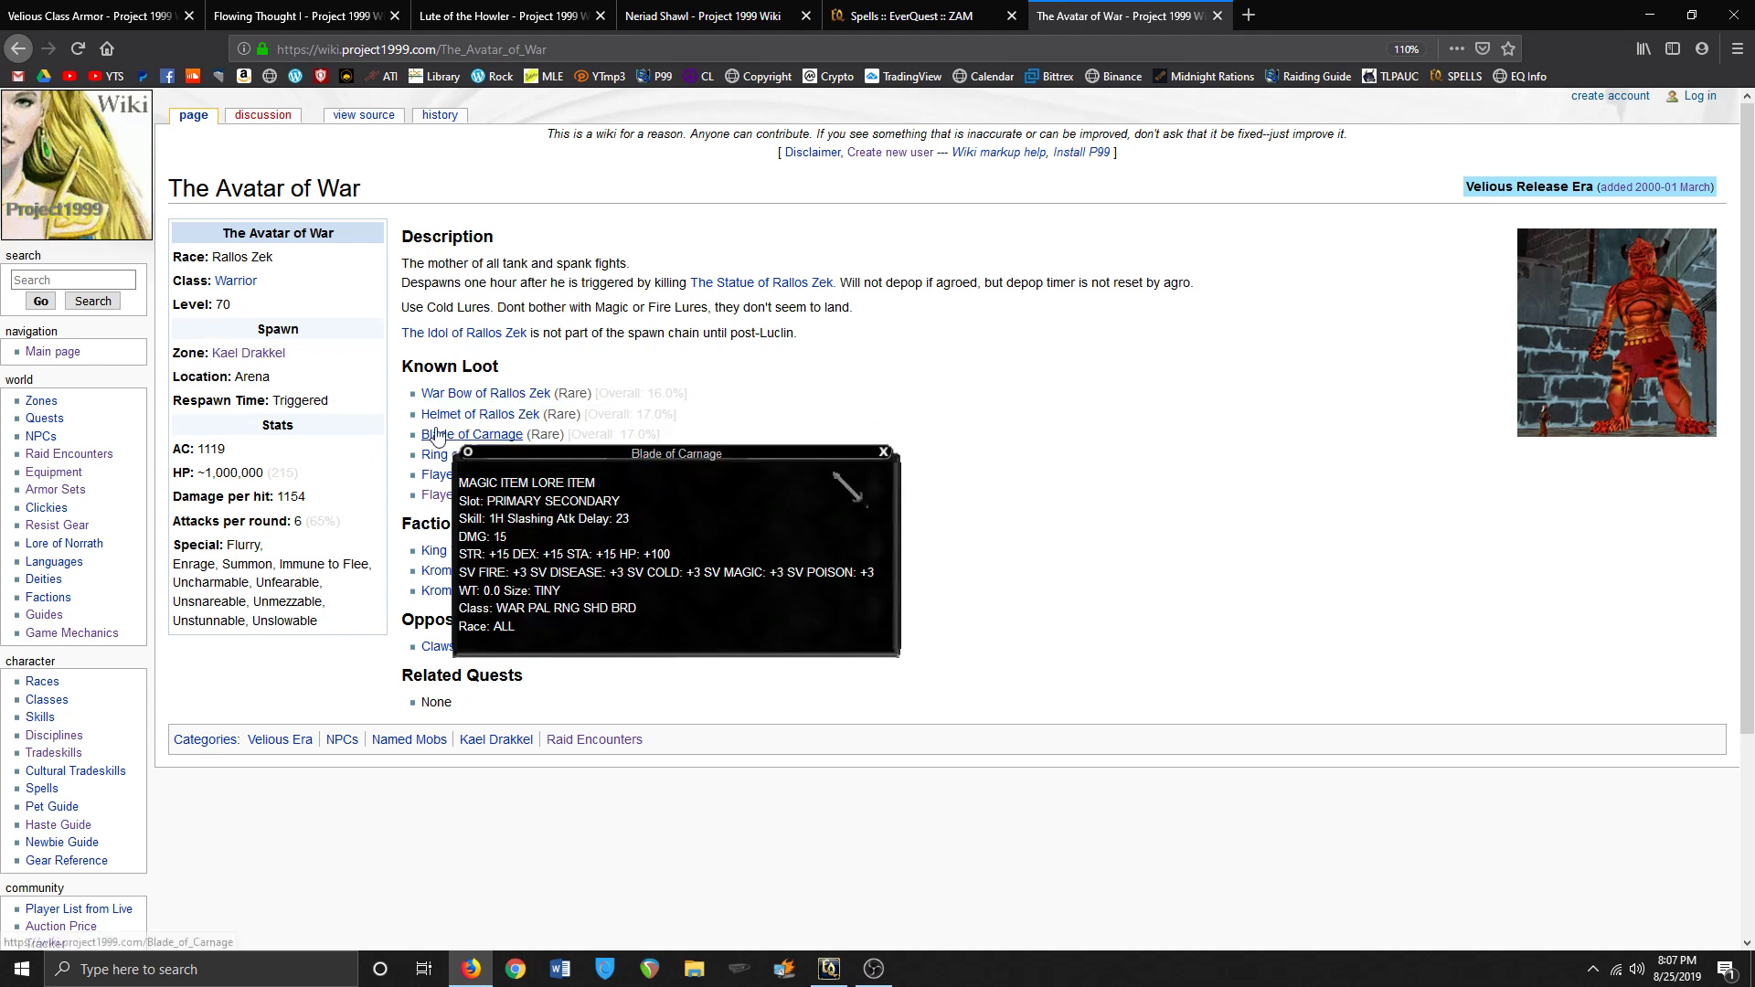
mouse_move(479, 414)
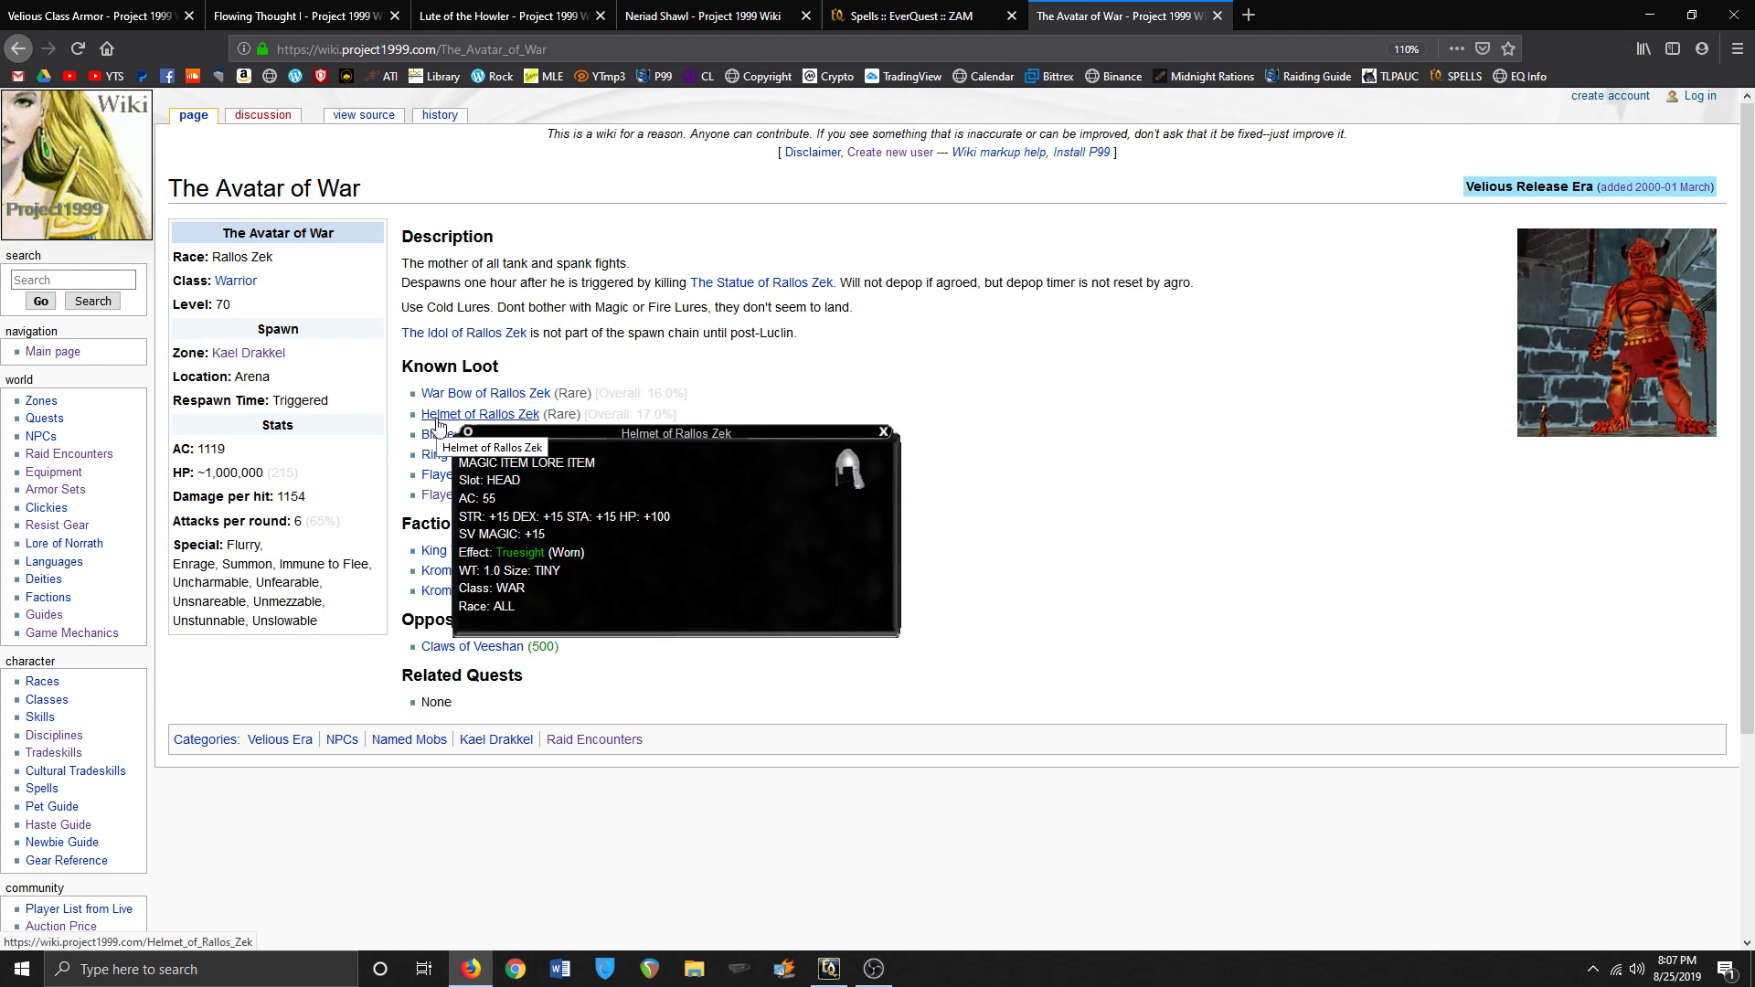
mouse_move(472, 435)
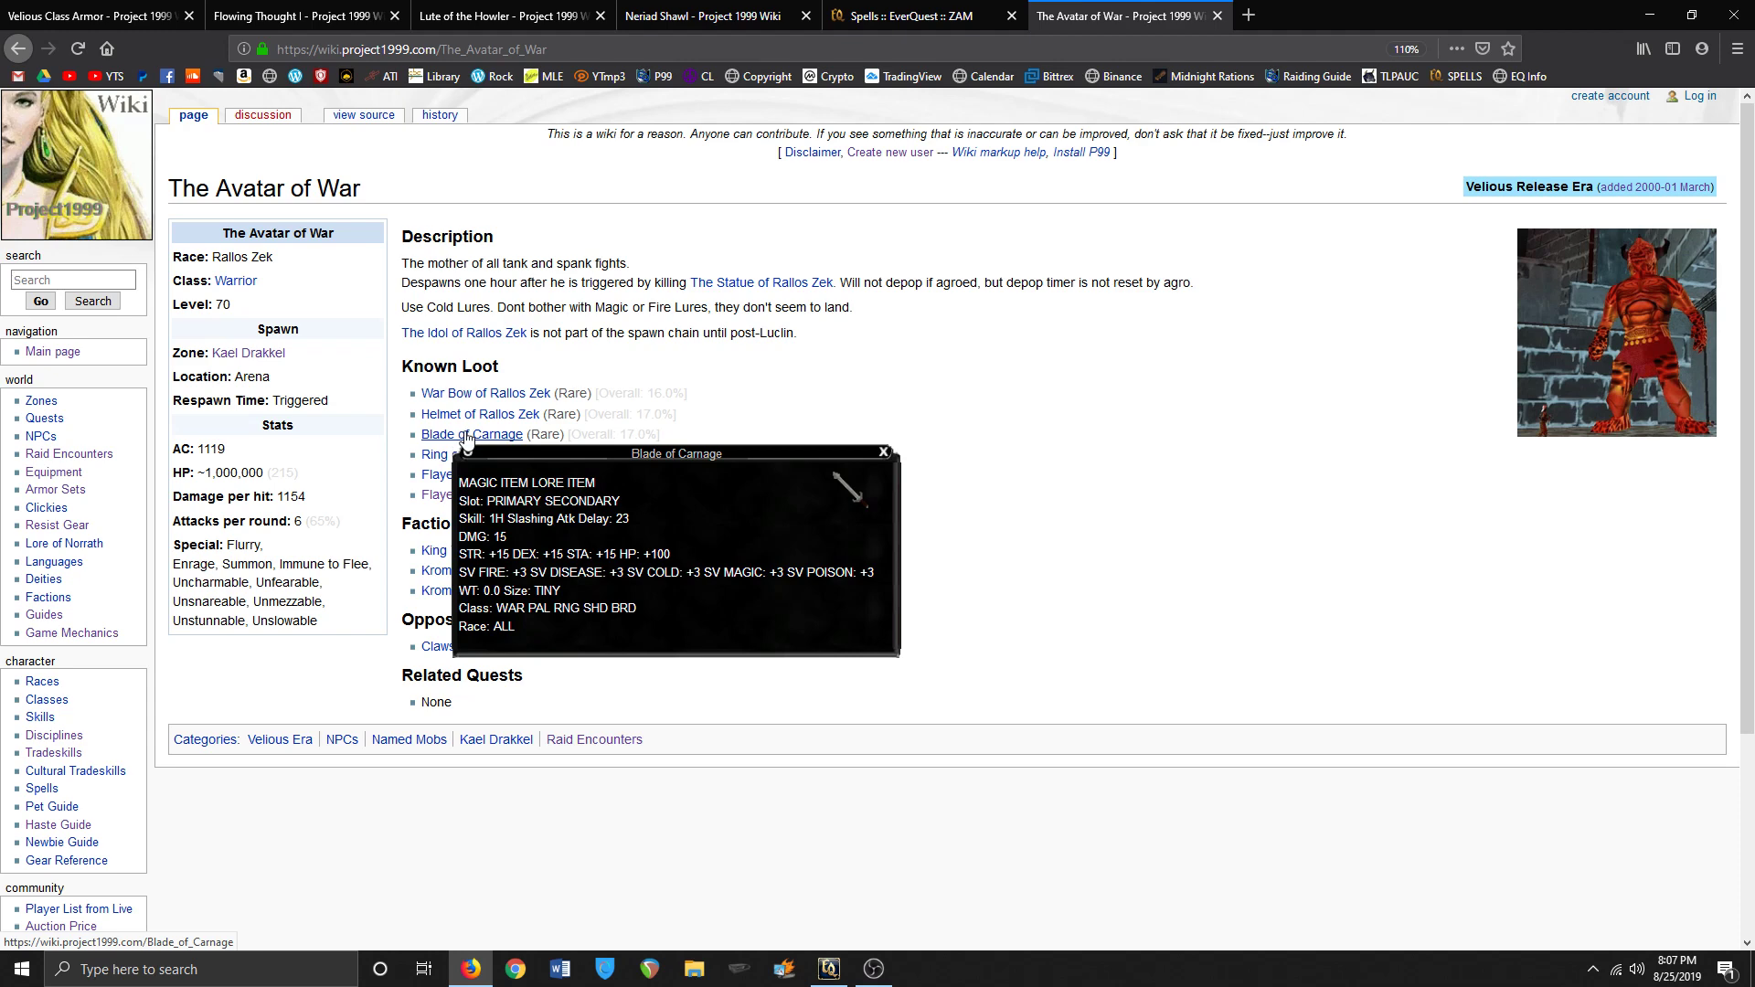
mouse_move(451, 450)
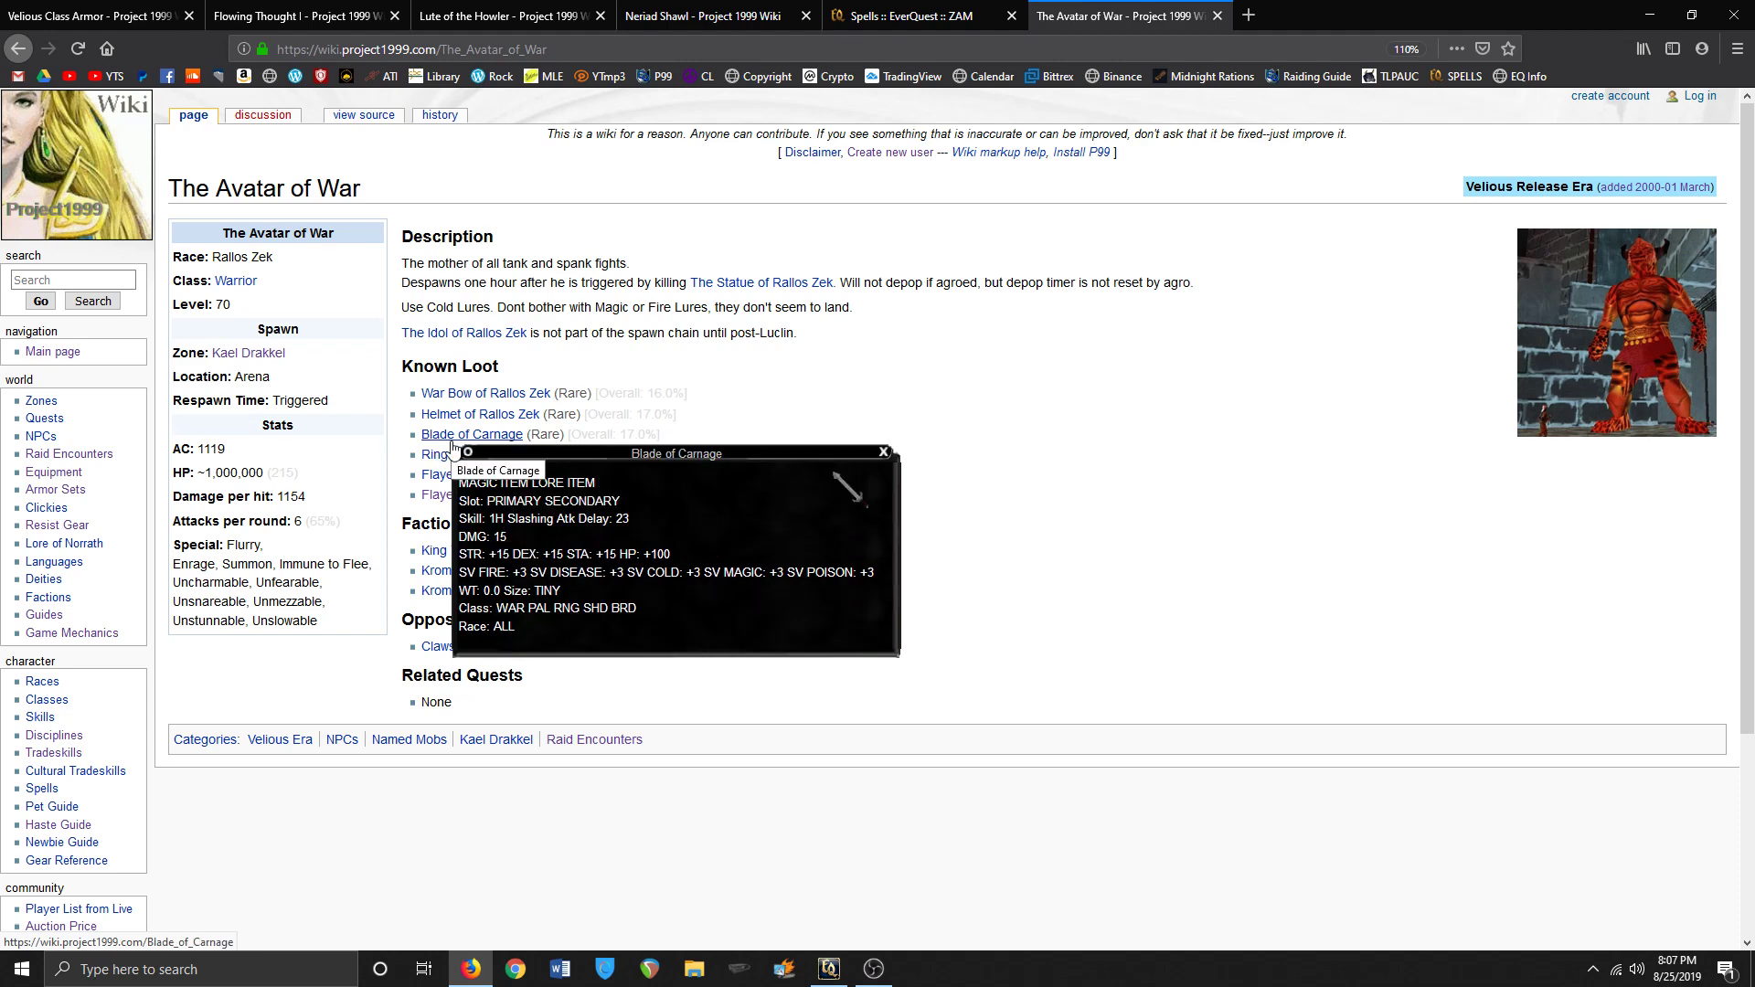
mouse_move(475, 455)
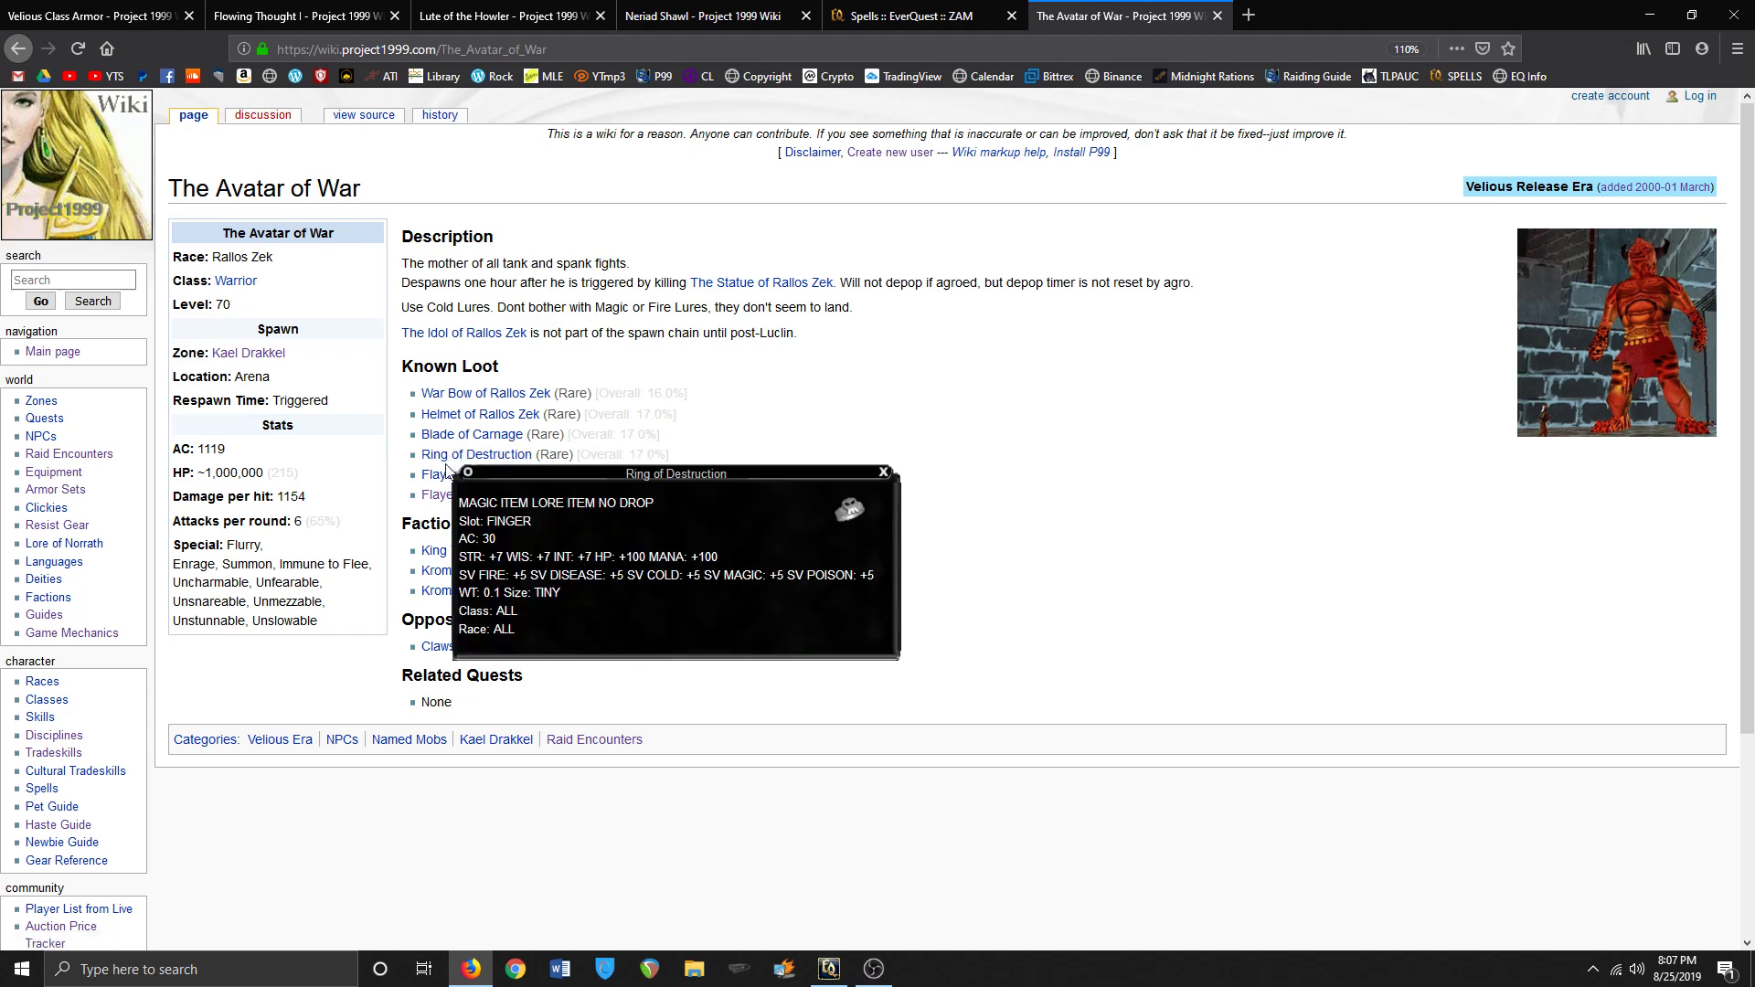
mouse_move(475, 453)
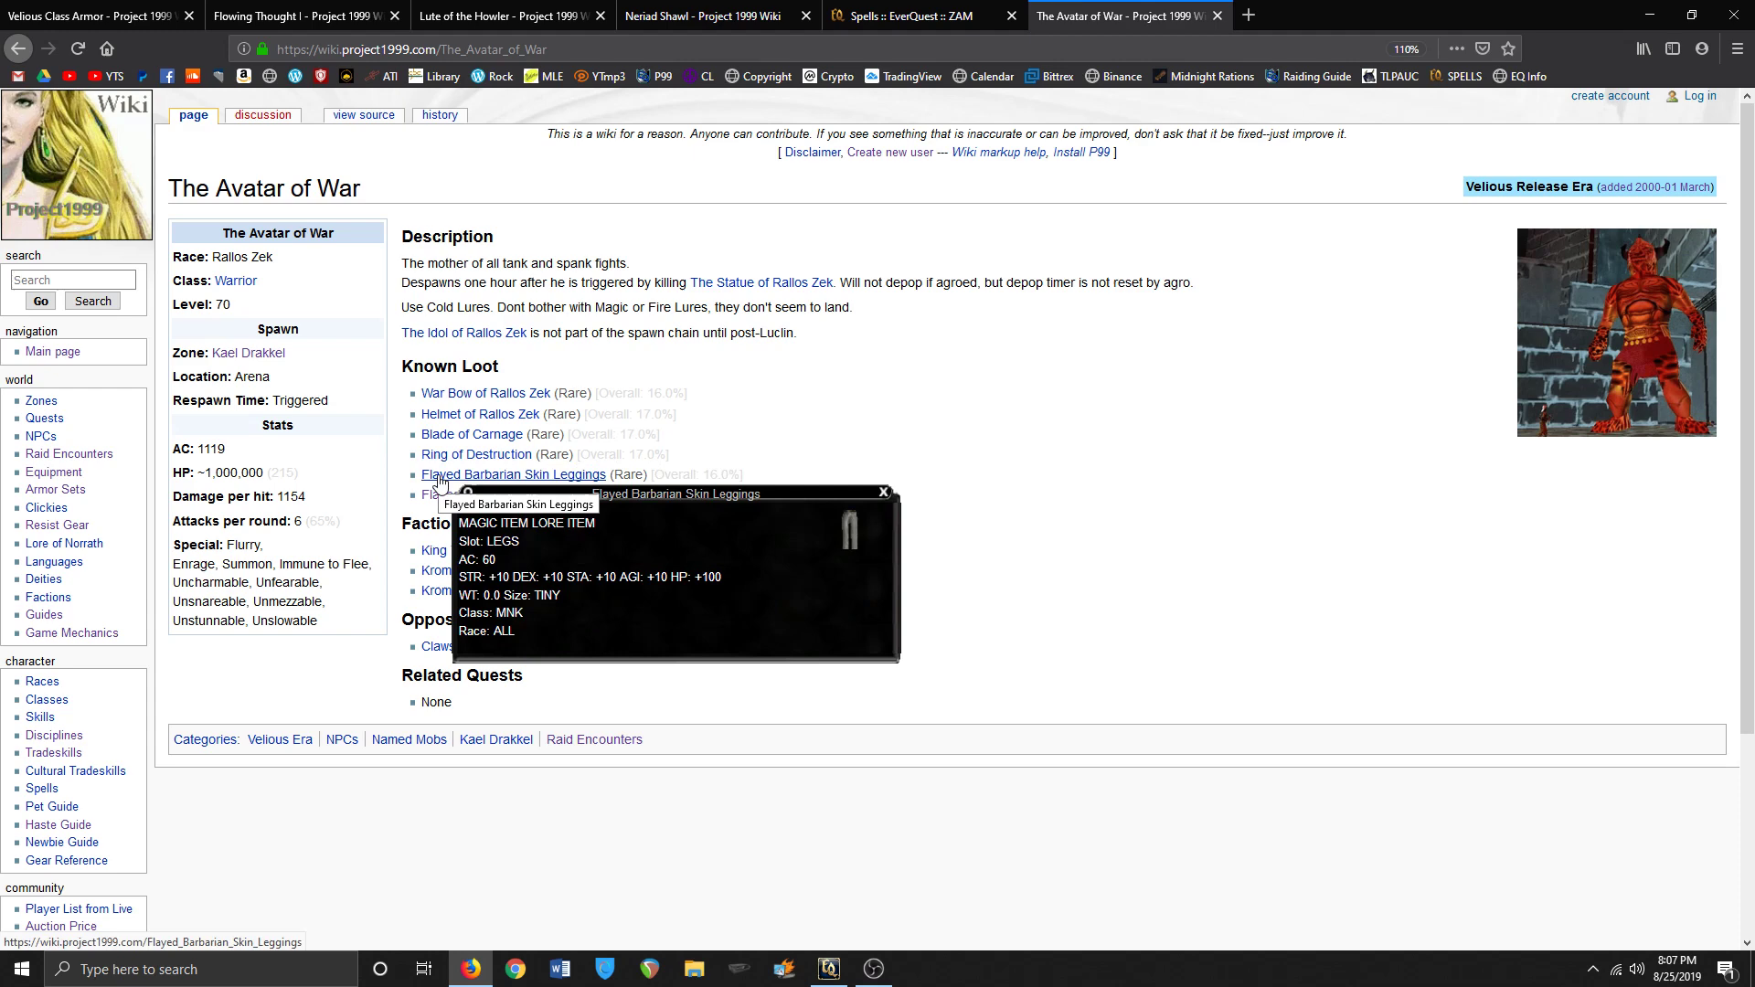
mouse_move(503, 495)
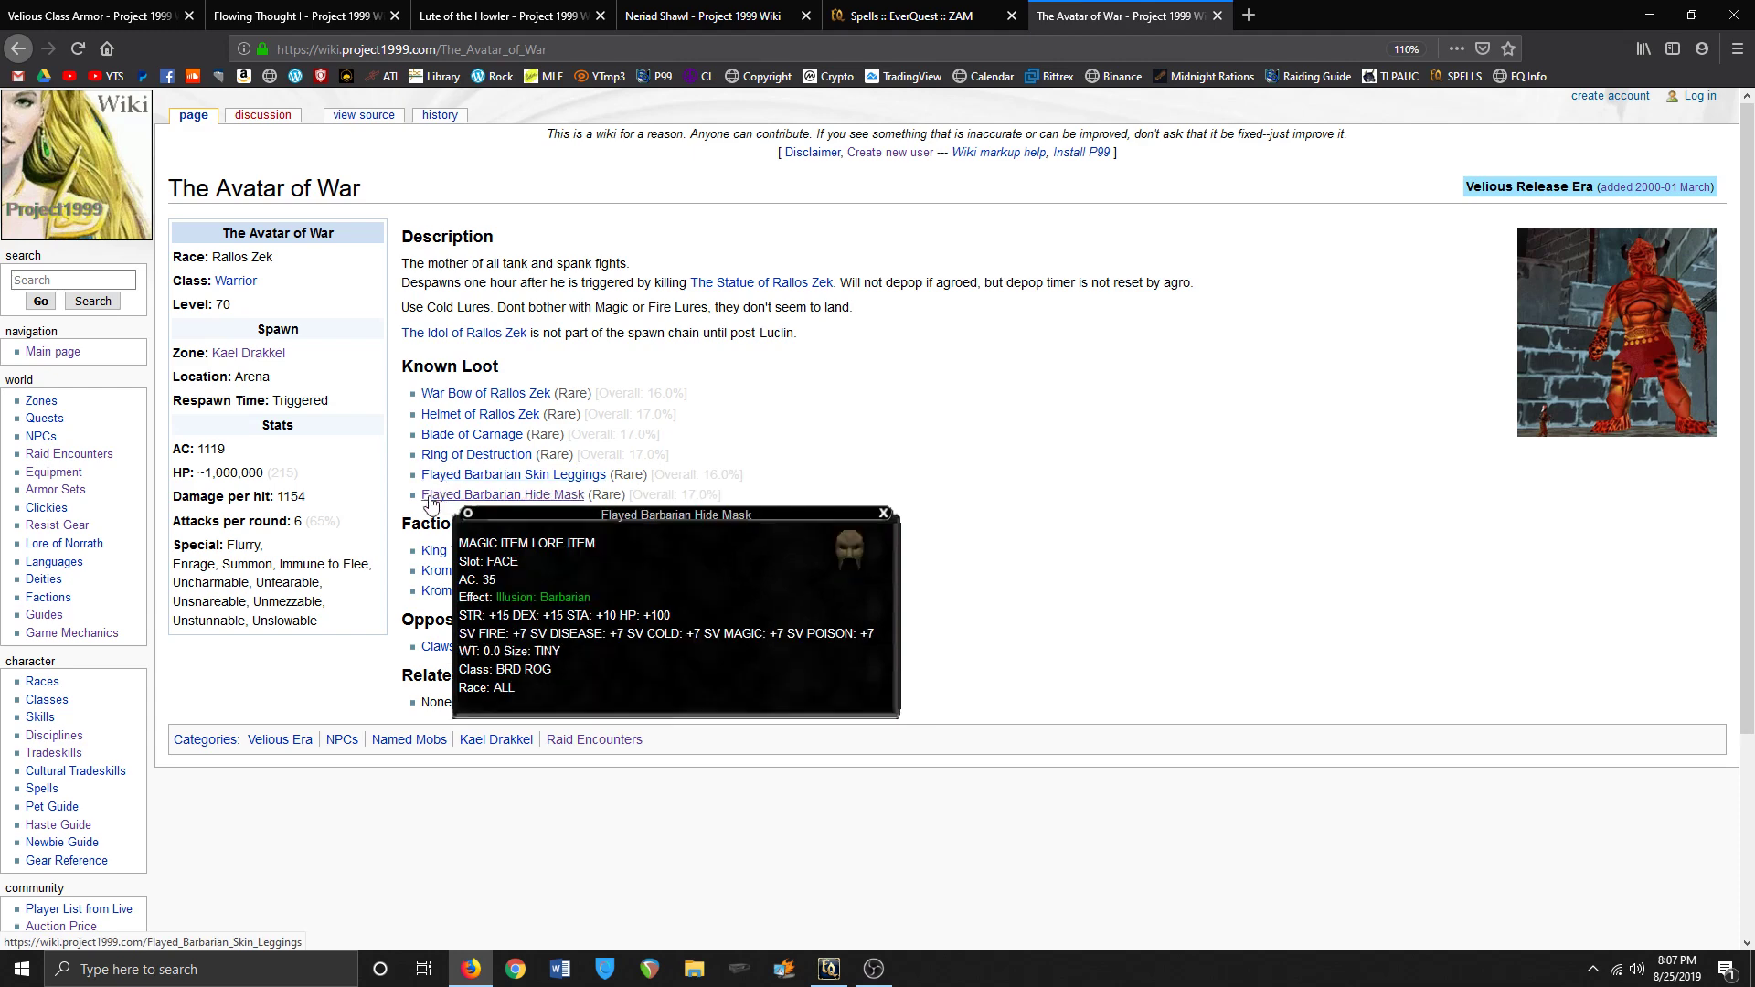
mouse_move(431, 497)
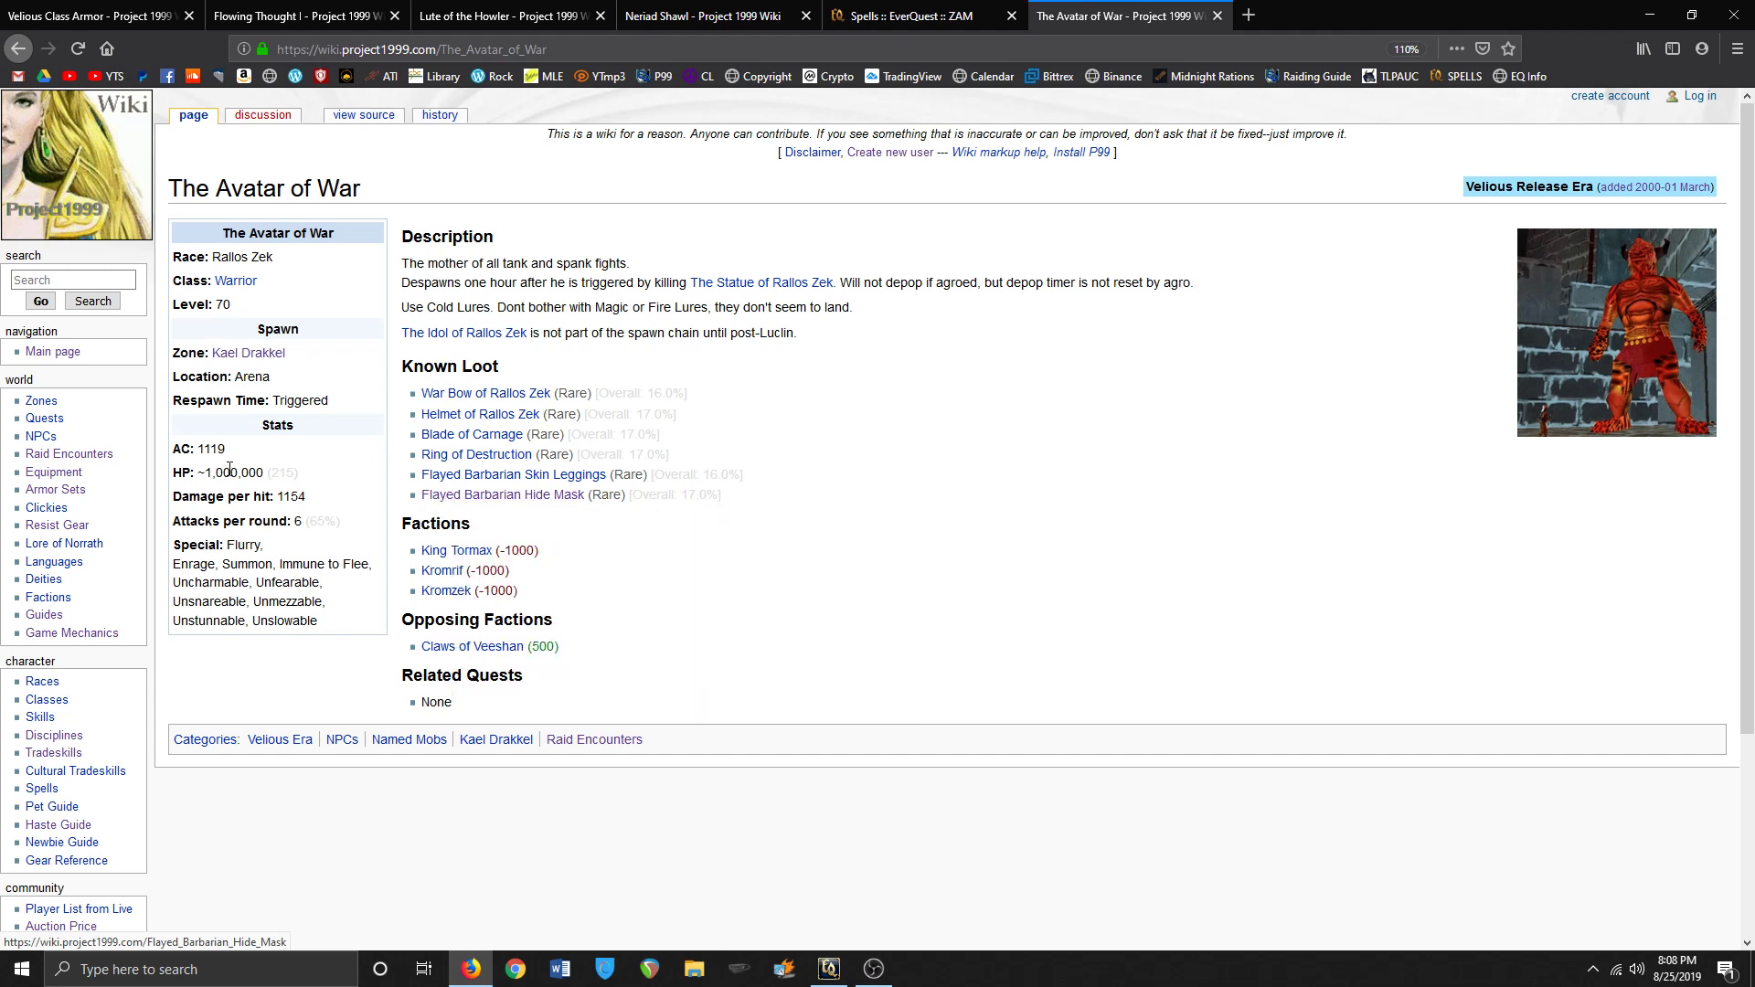
mouse_move(326, 515)
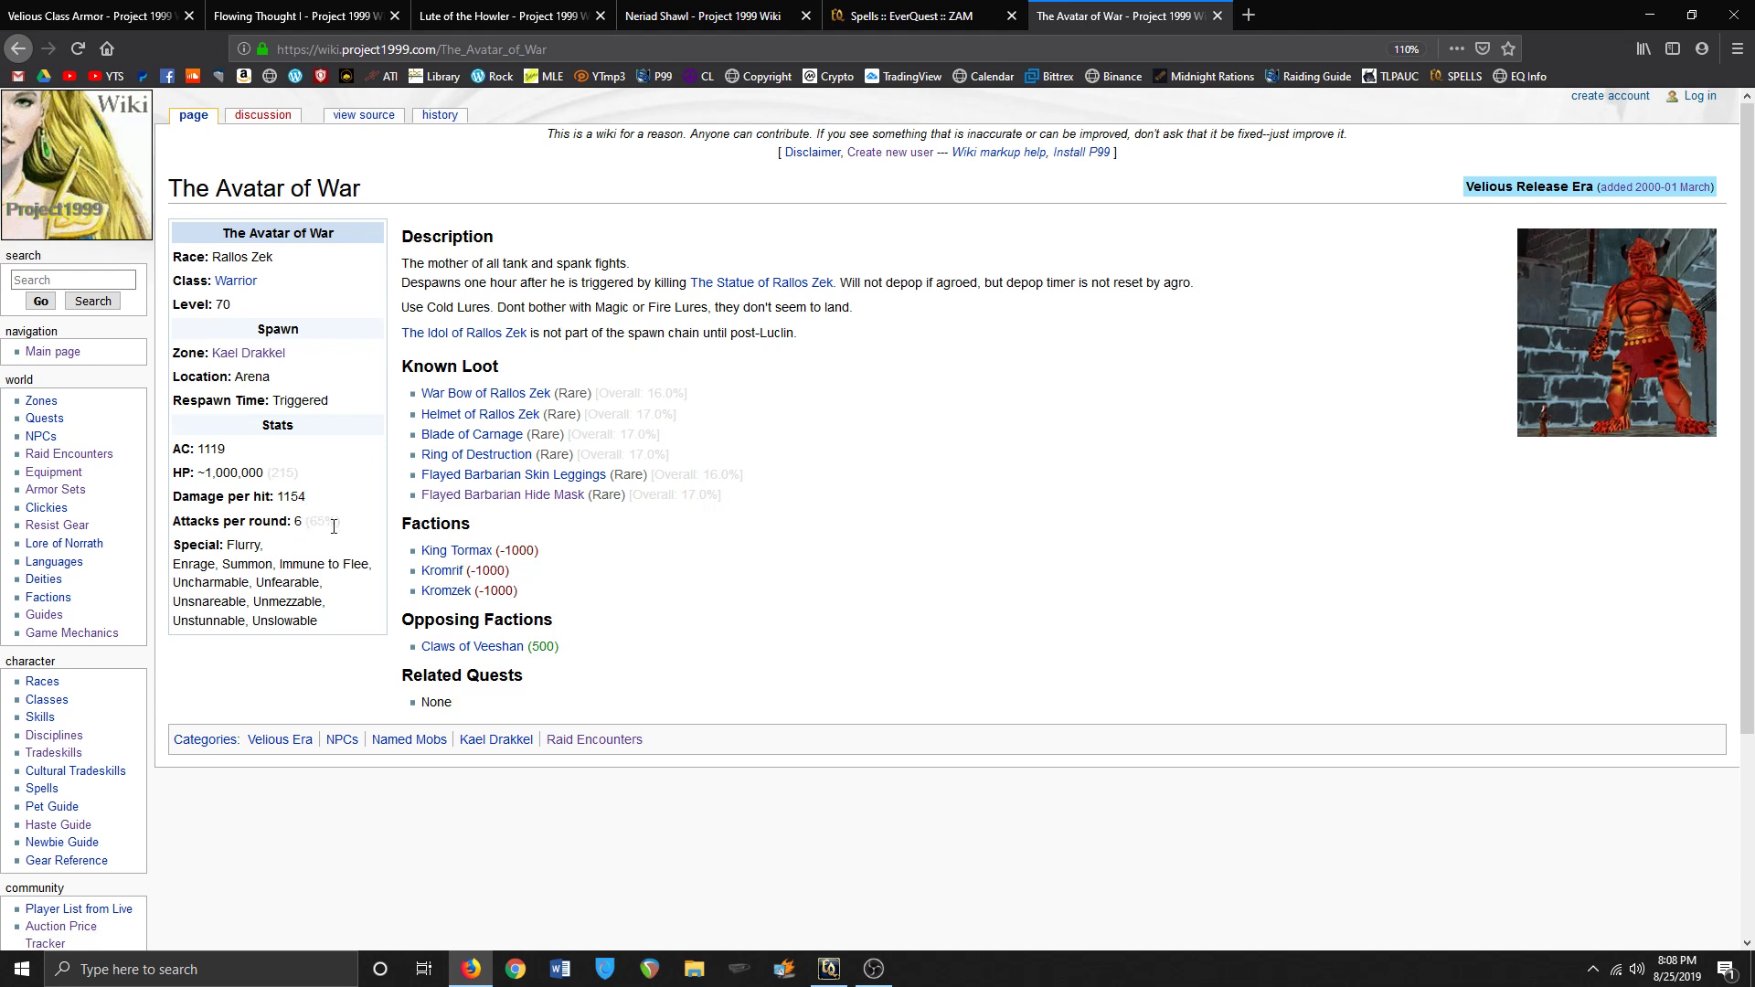
mouse_move(356, 532)
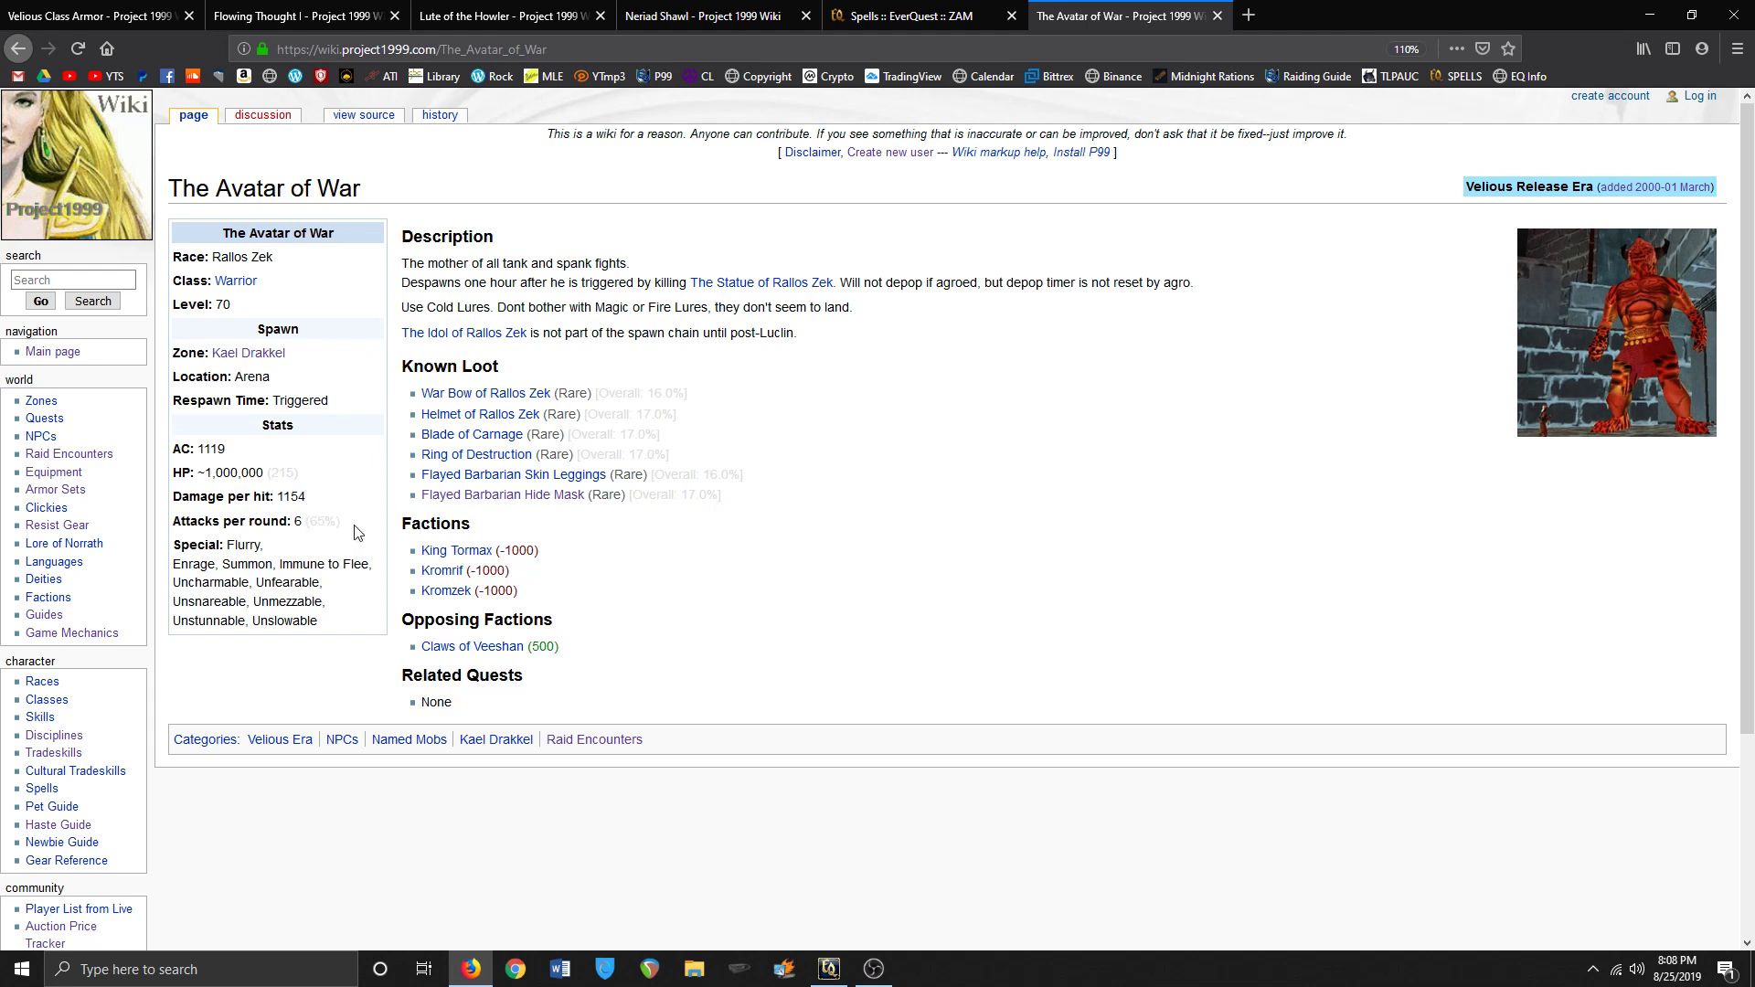
mouse_move(1133, 249)
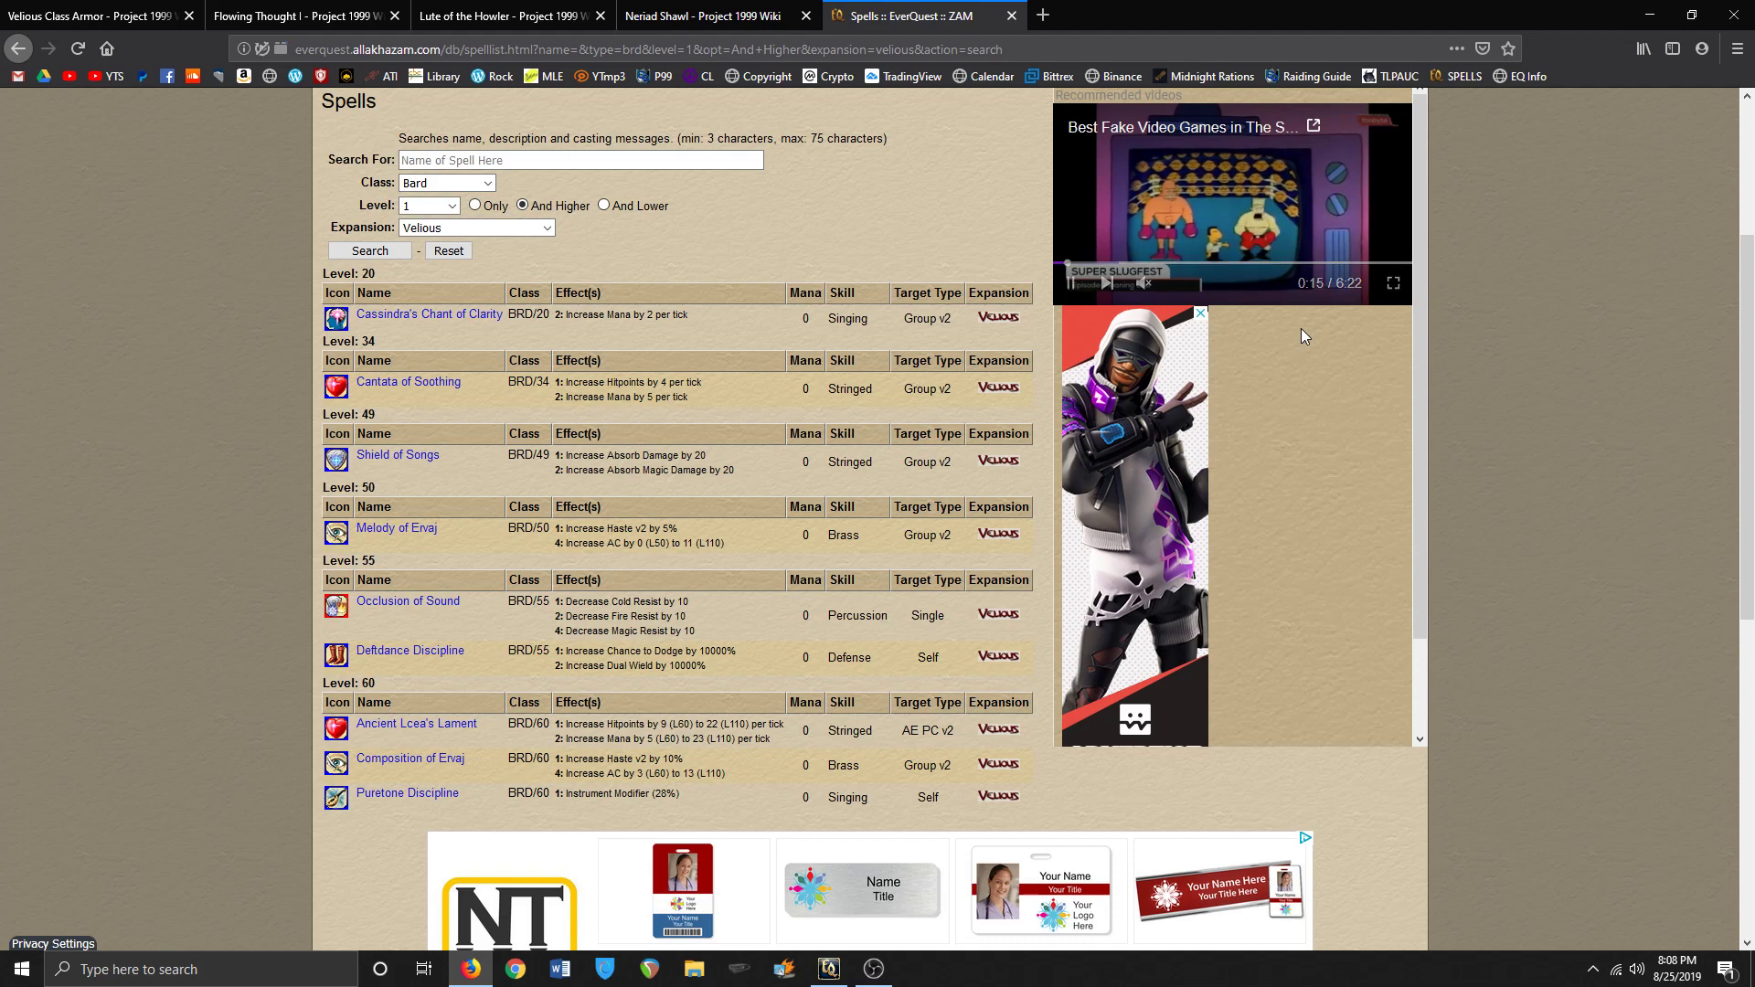
- Scroll through the ZAM Velious bard spell results from level 20 to 60
scroll("up", 3)
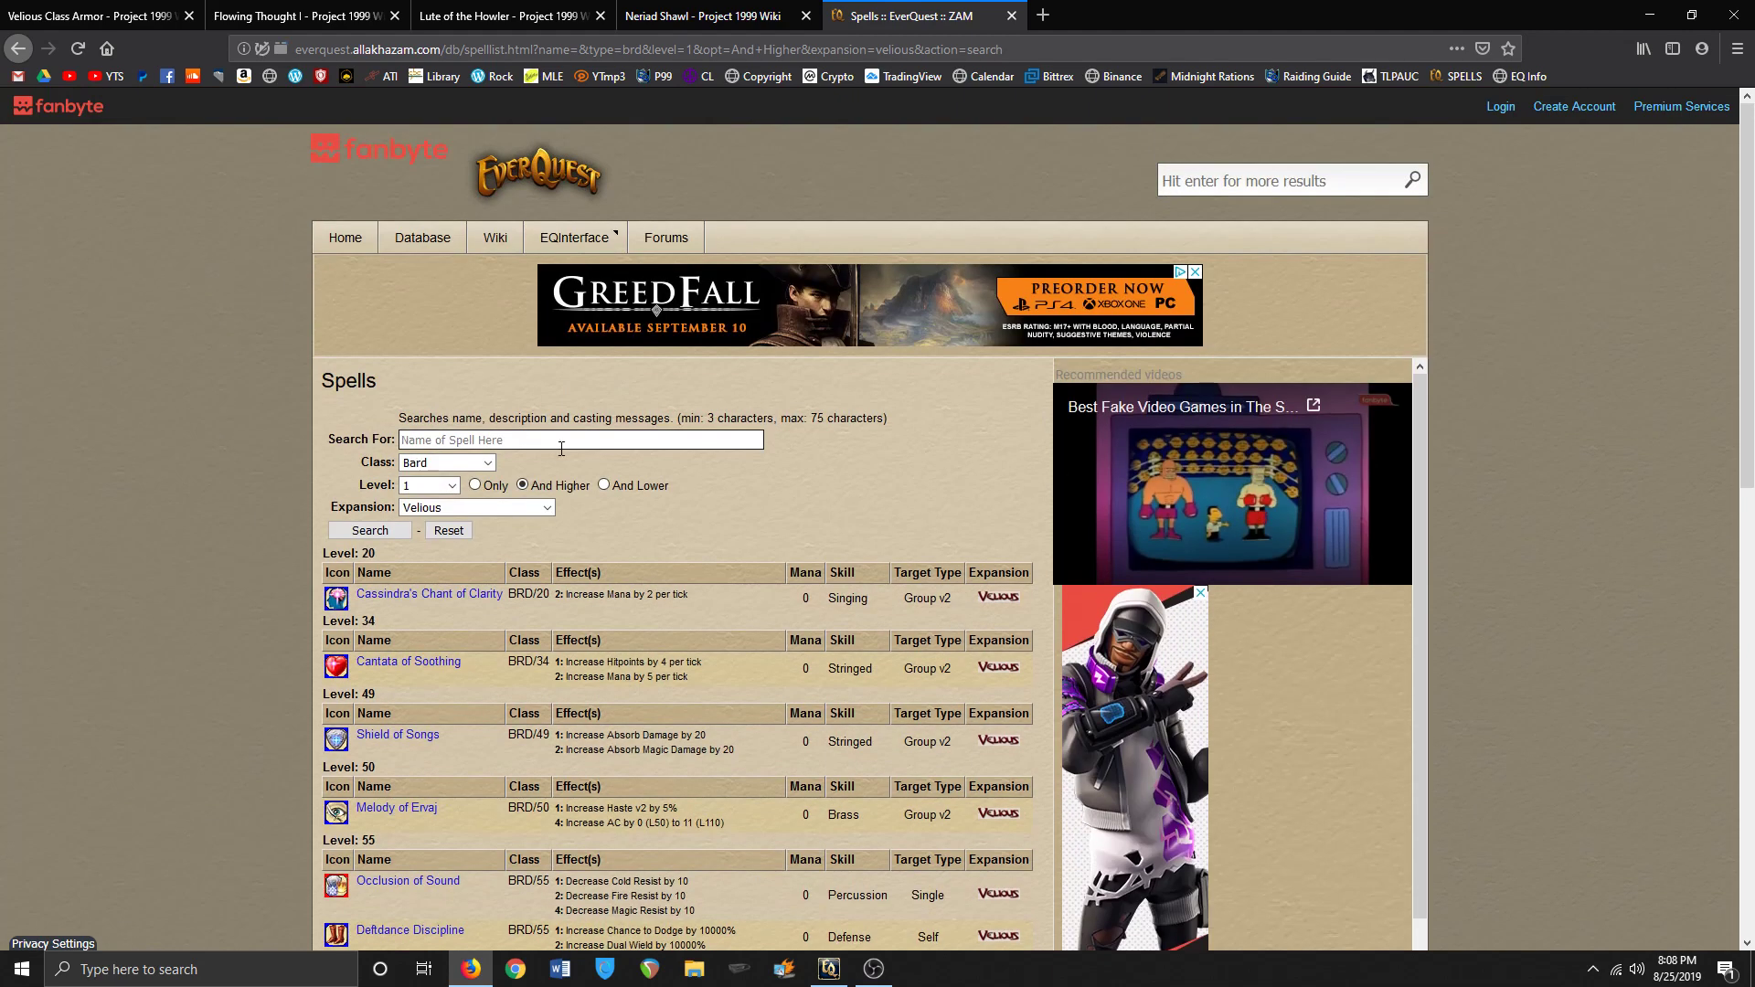
scroll("down", 3)
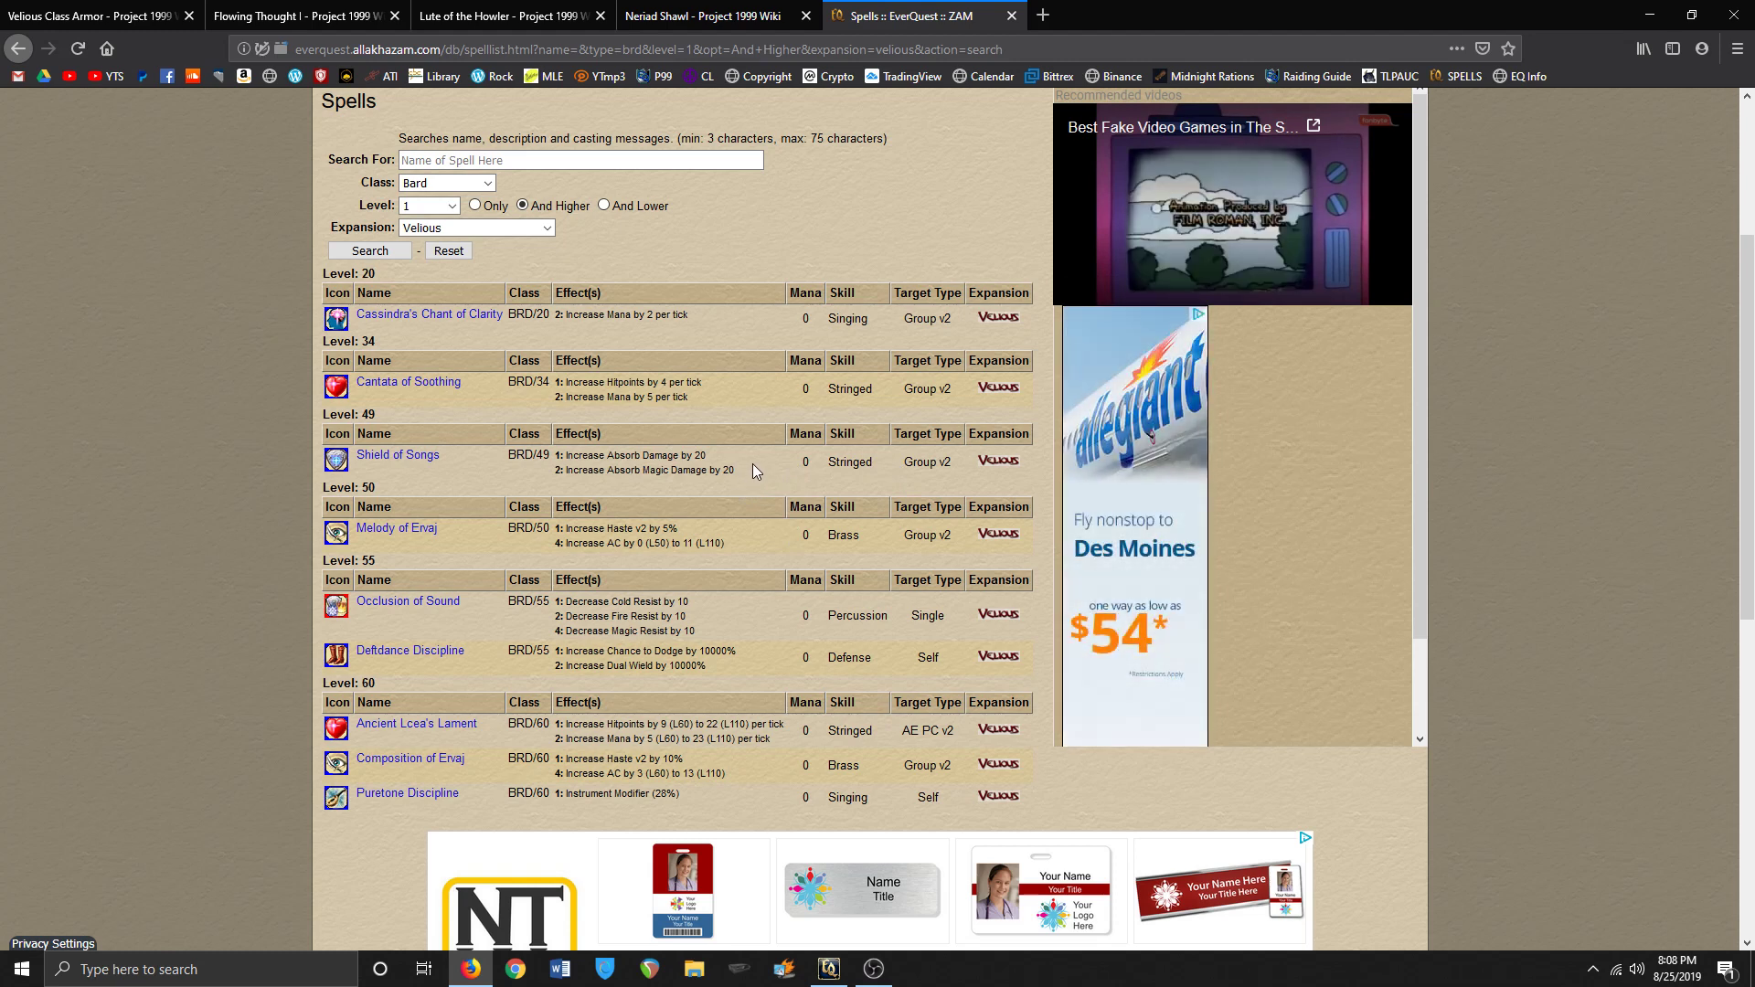
scroll("down", 3)
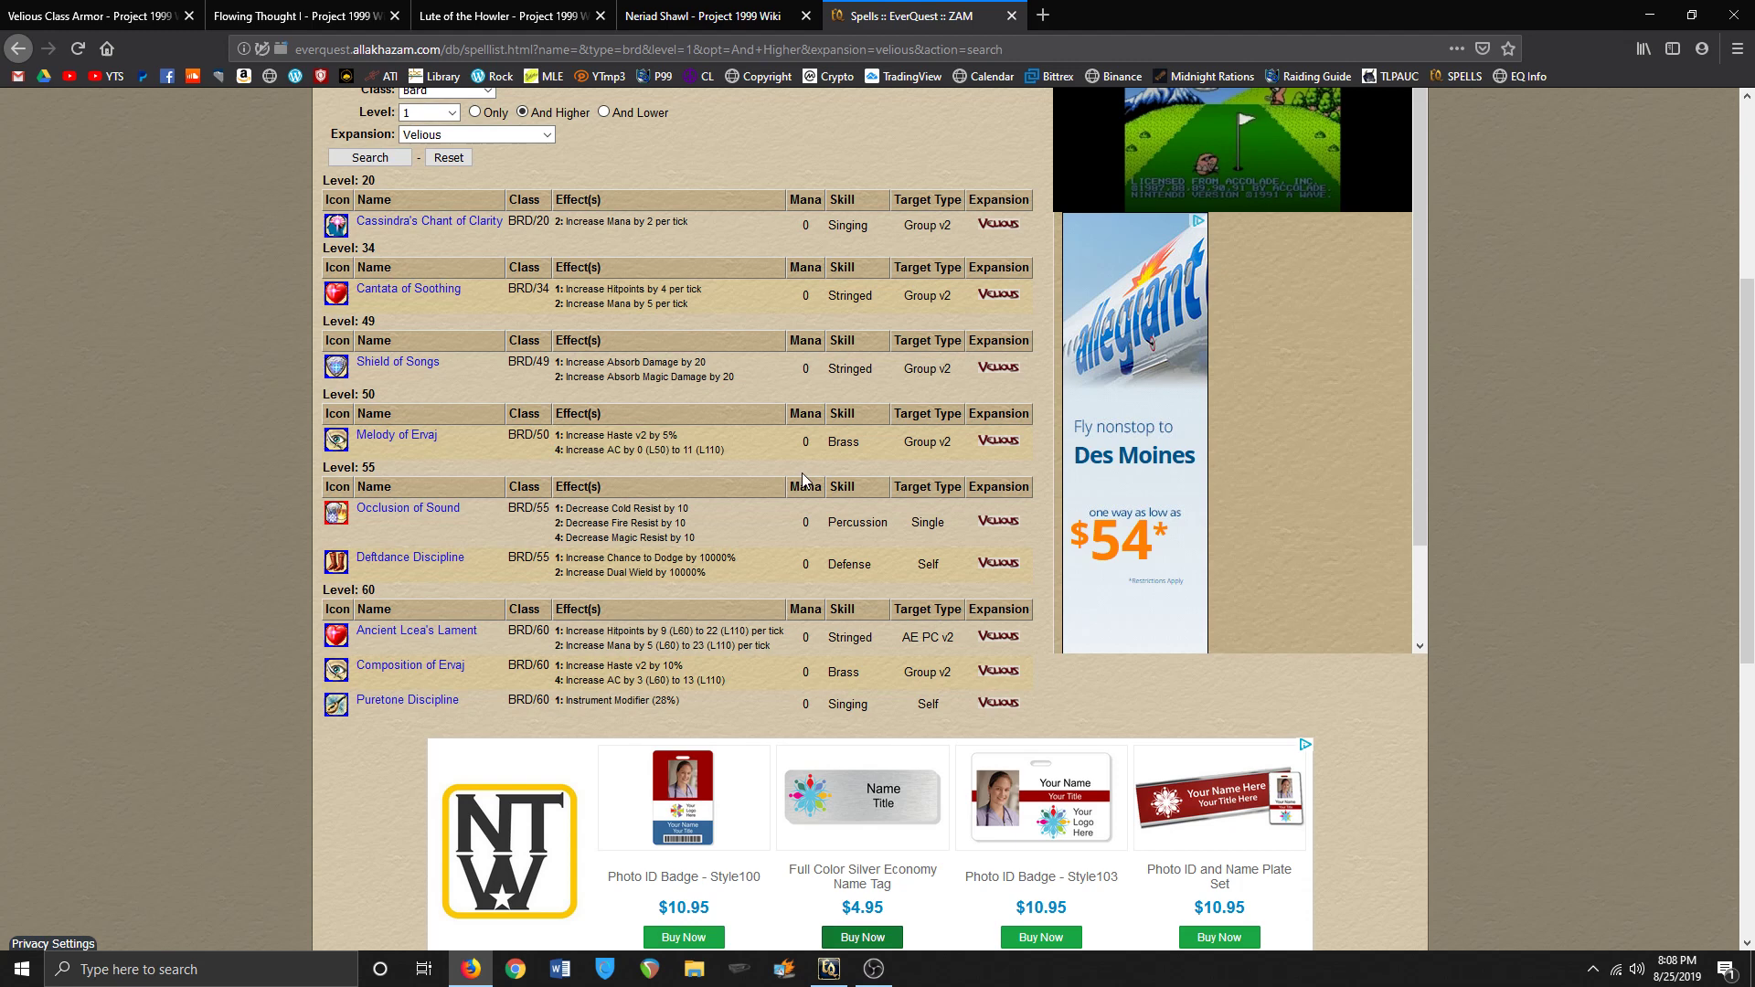
mouse_move(571, 680)
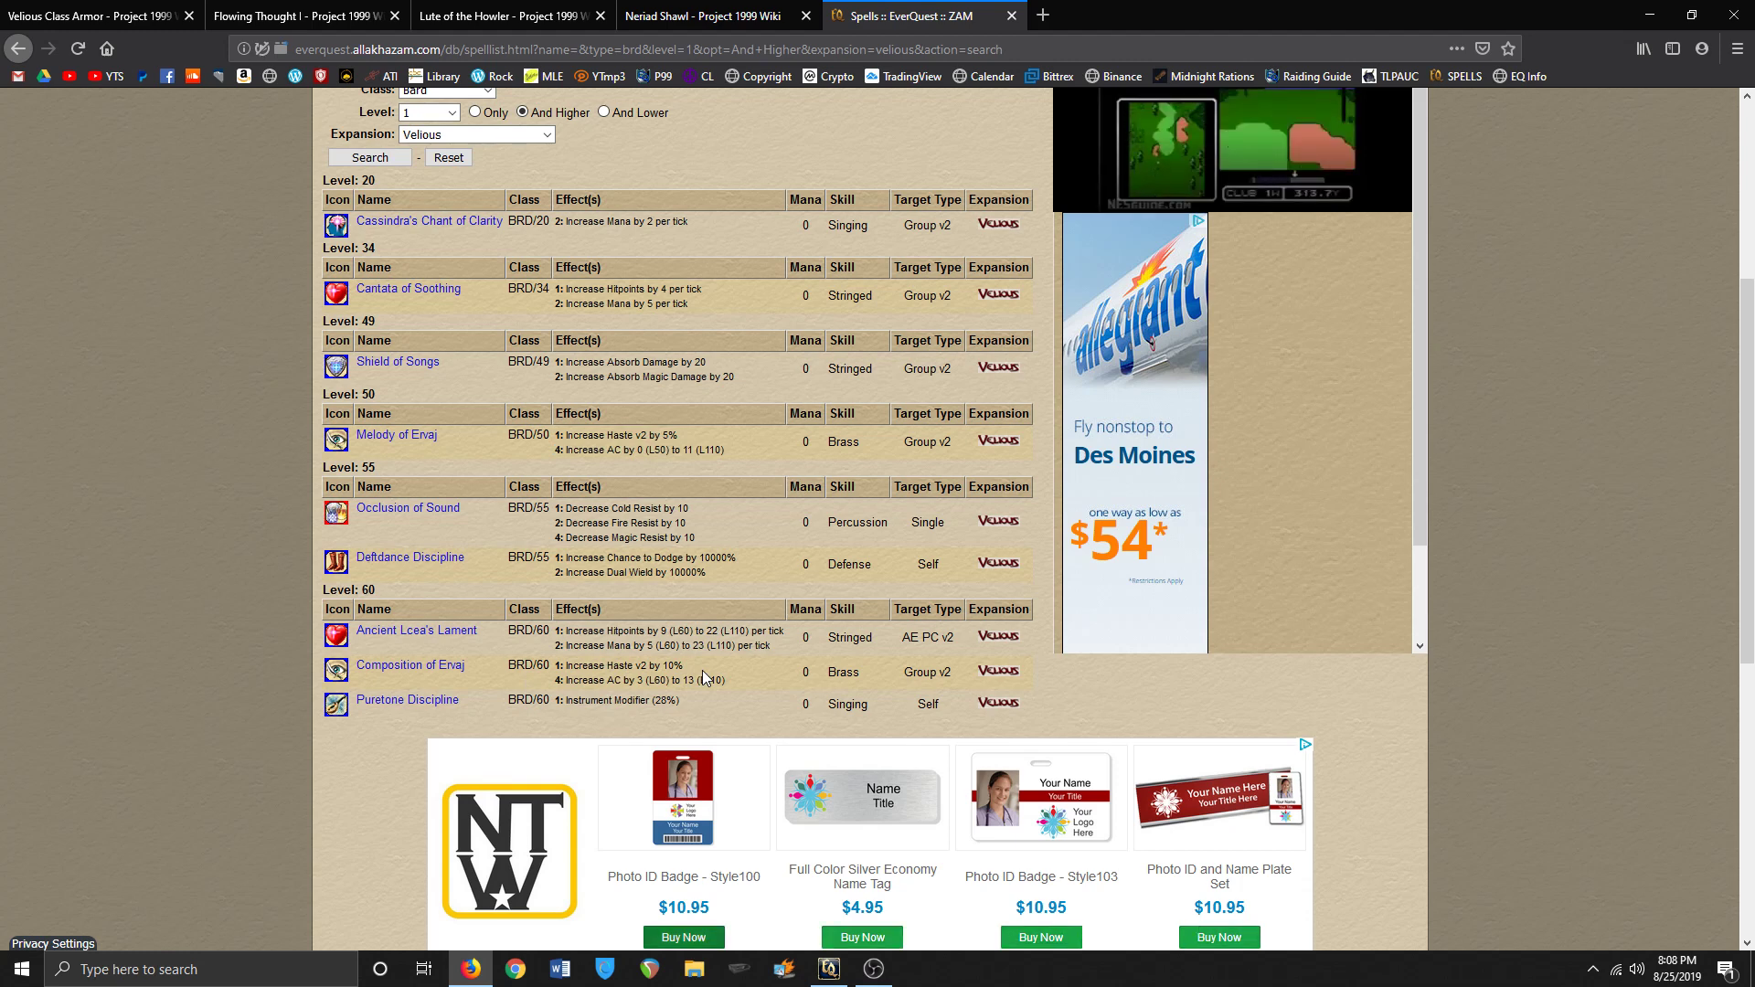
mouse_move(602, 568)
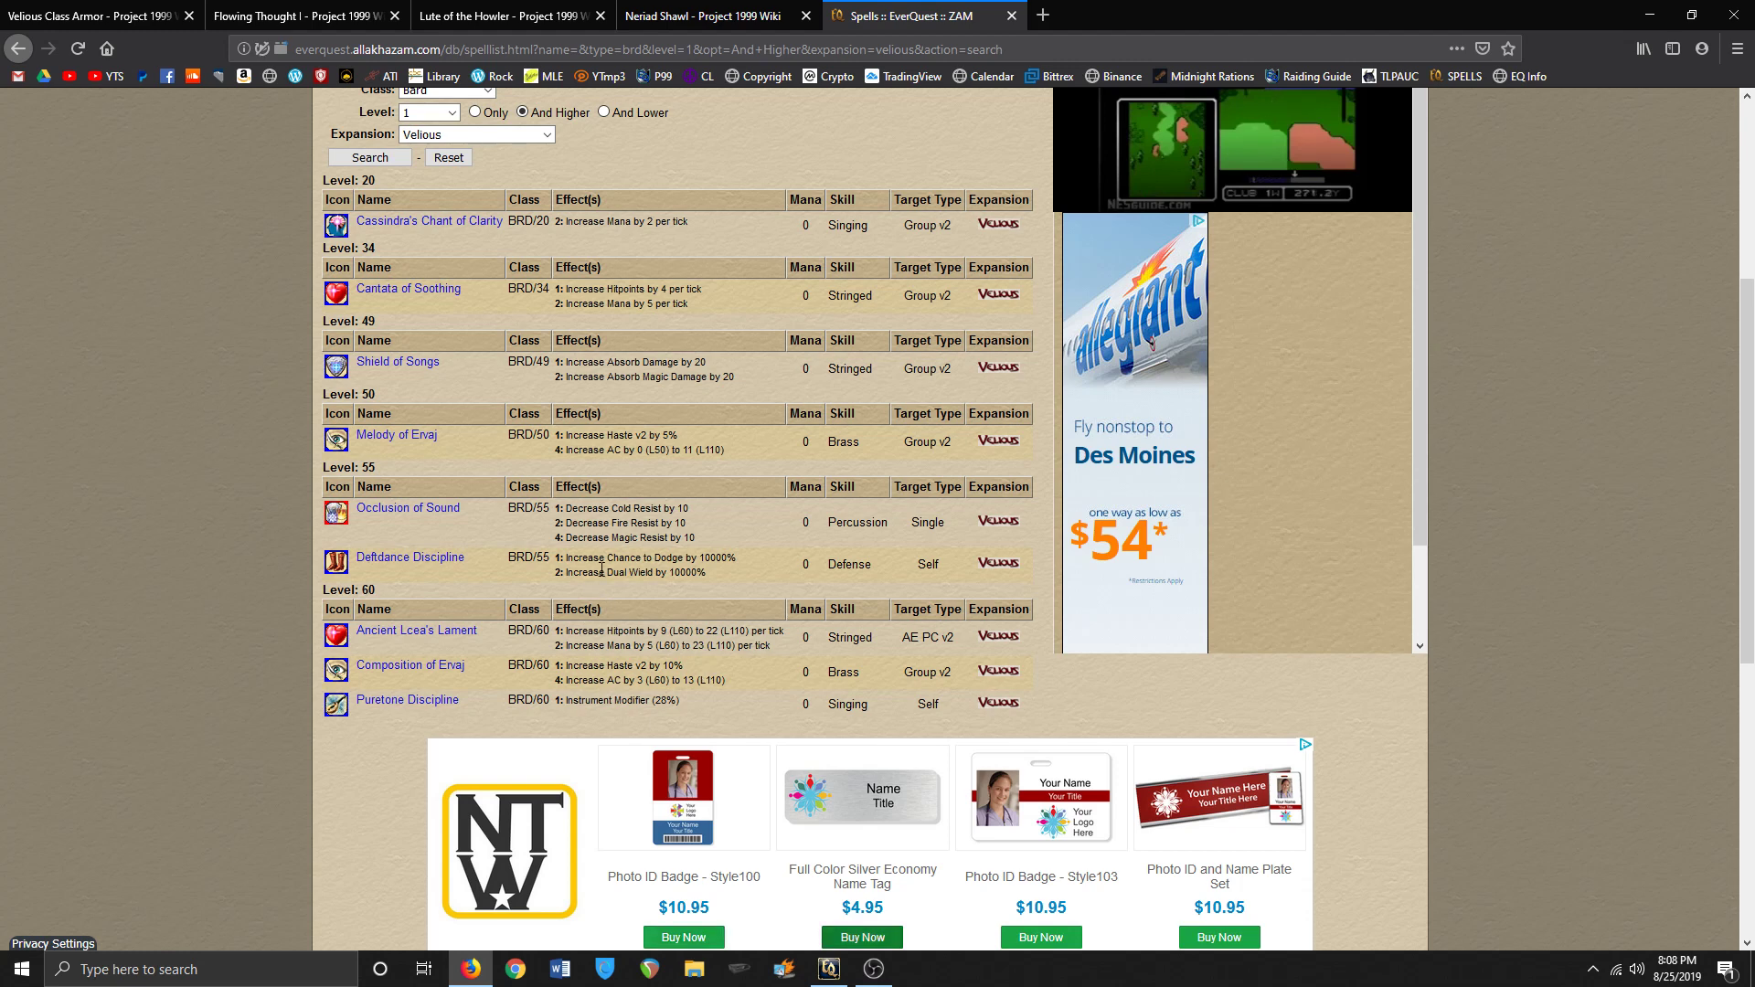
double_click(660, 558)
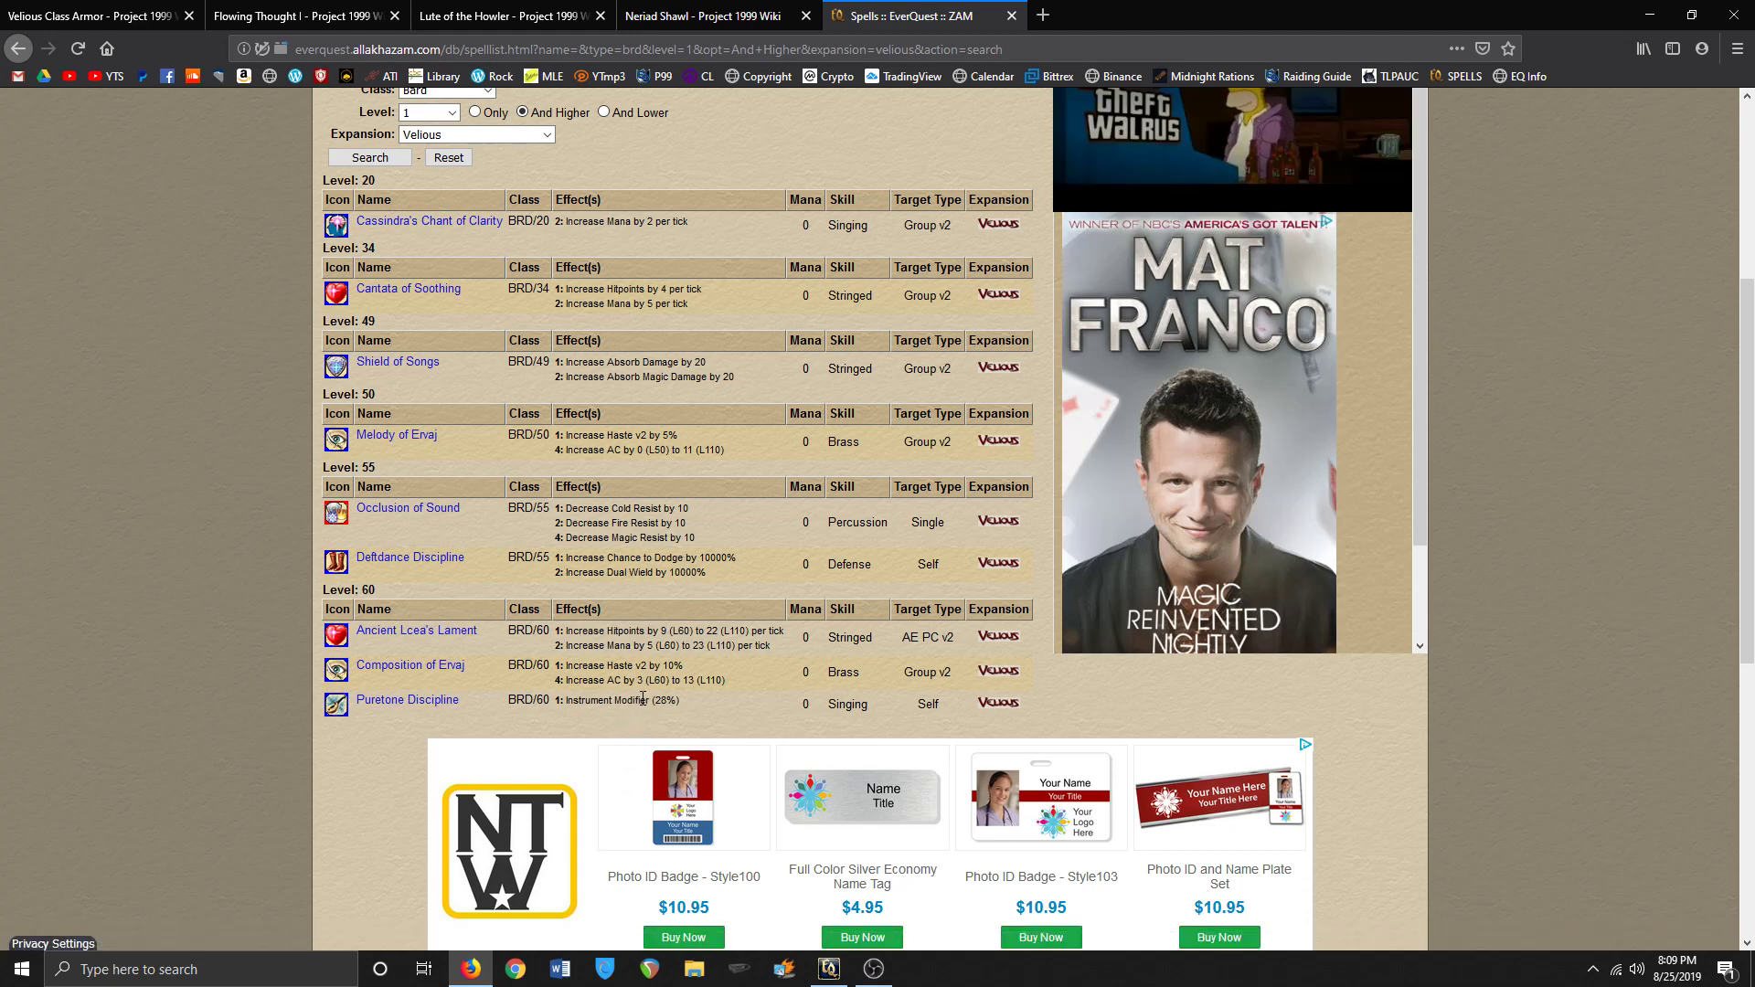
mouse_move(694, 706)
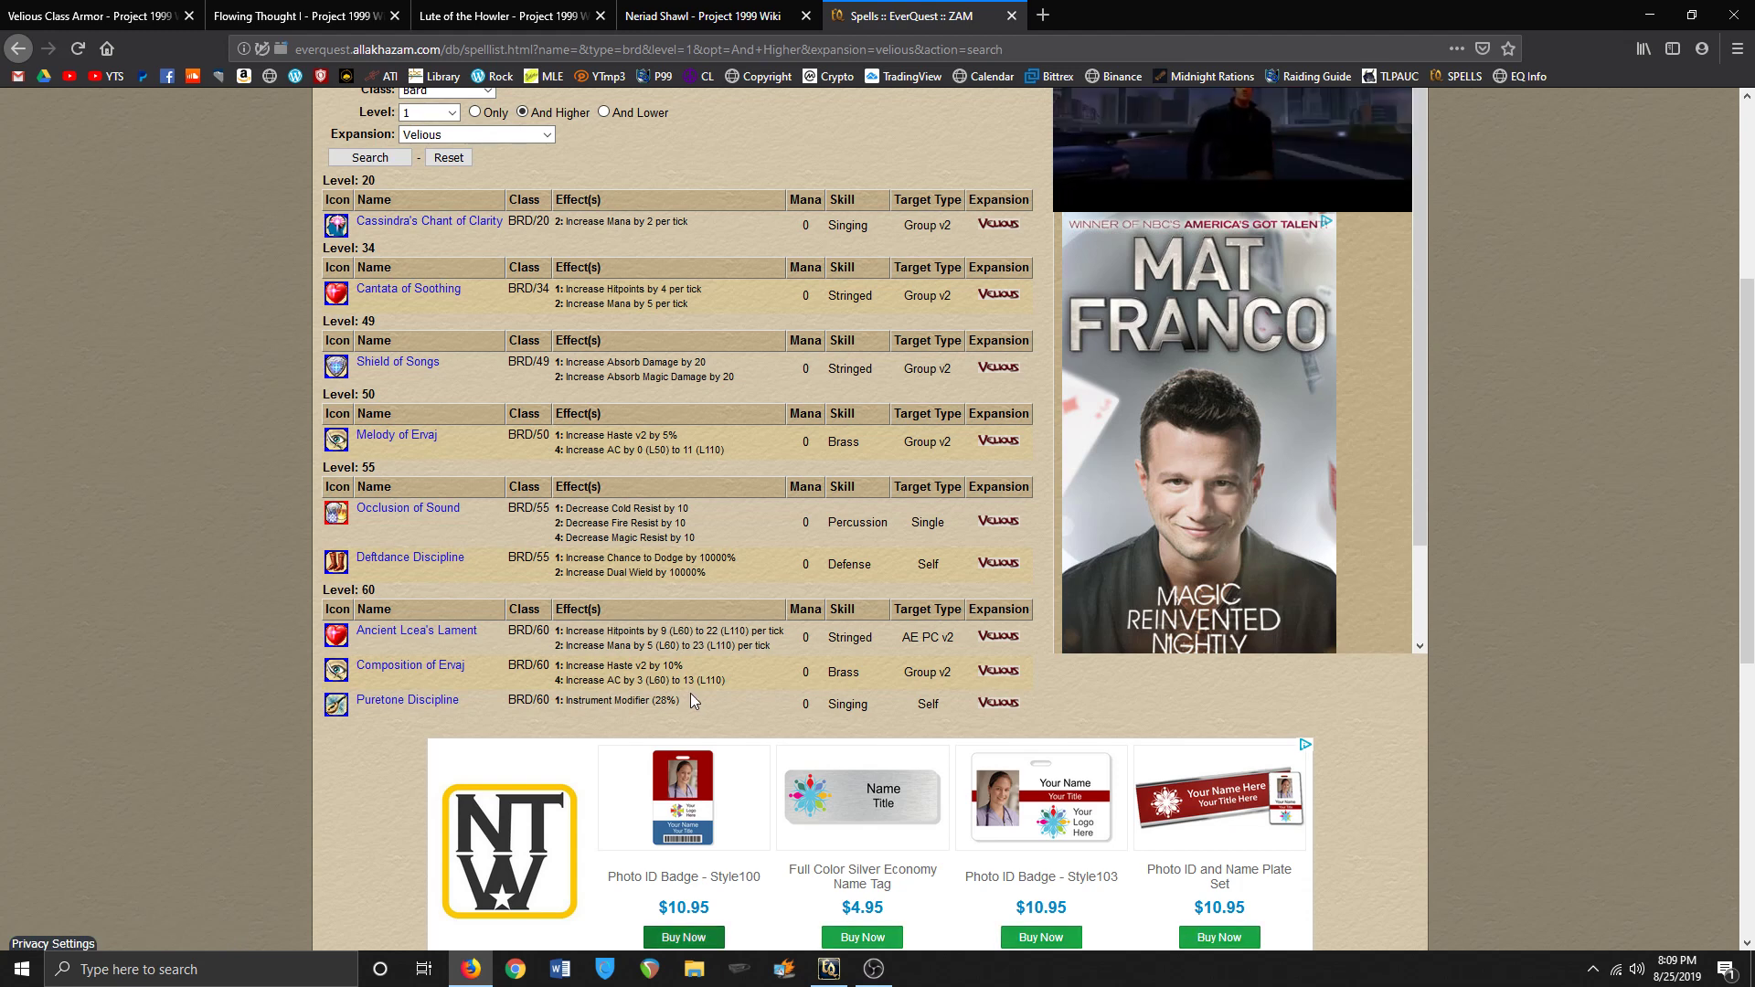
mouse_move(435, 642)
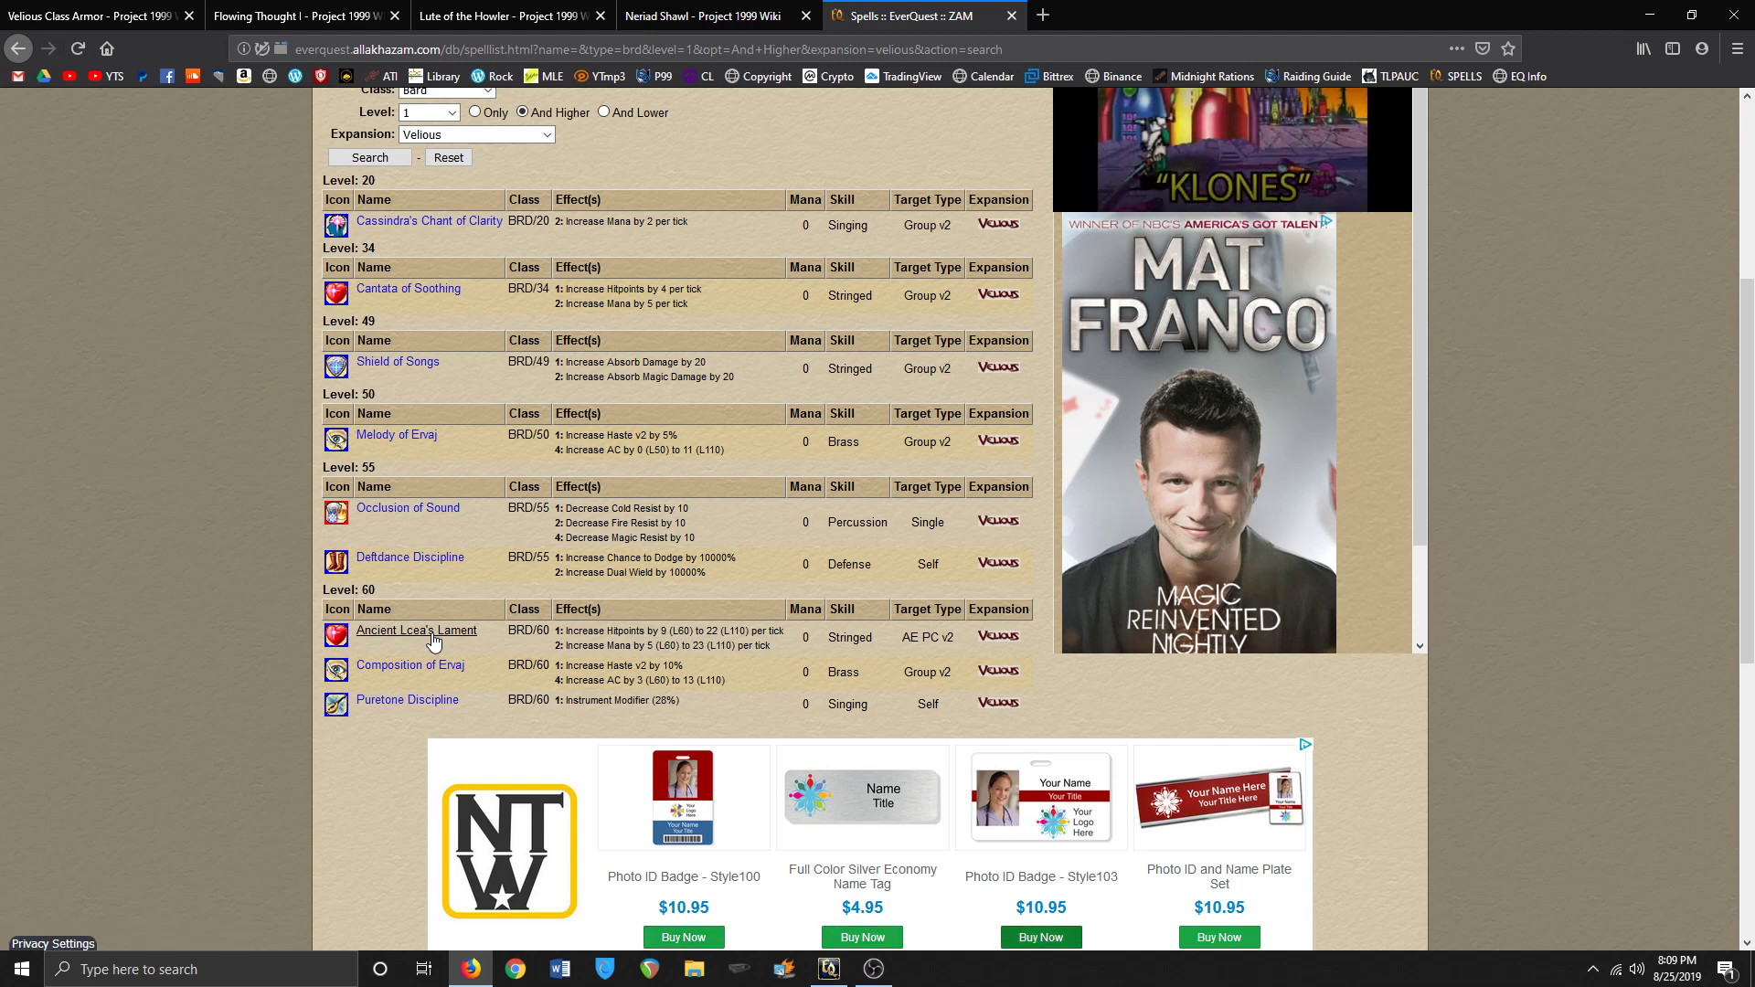
left_click(415, 631)
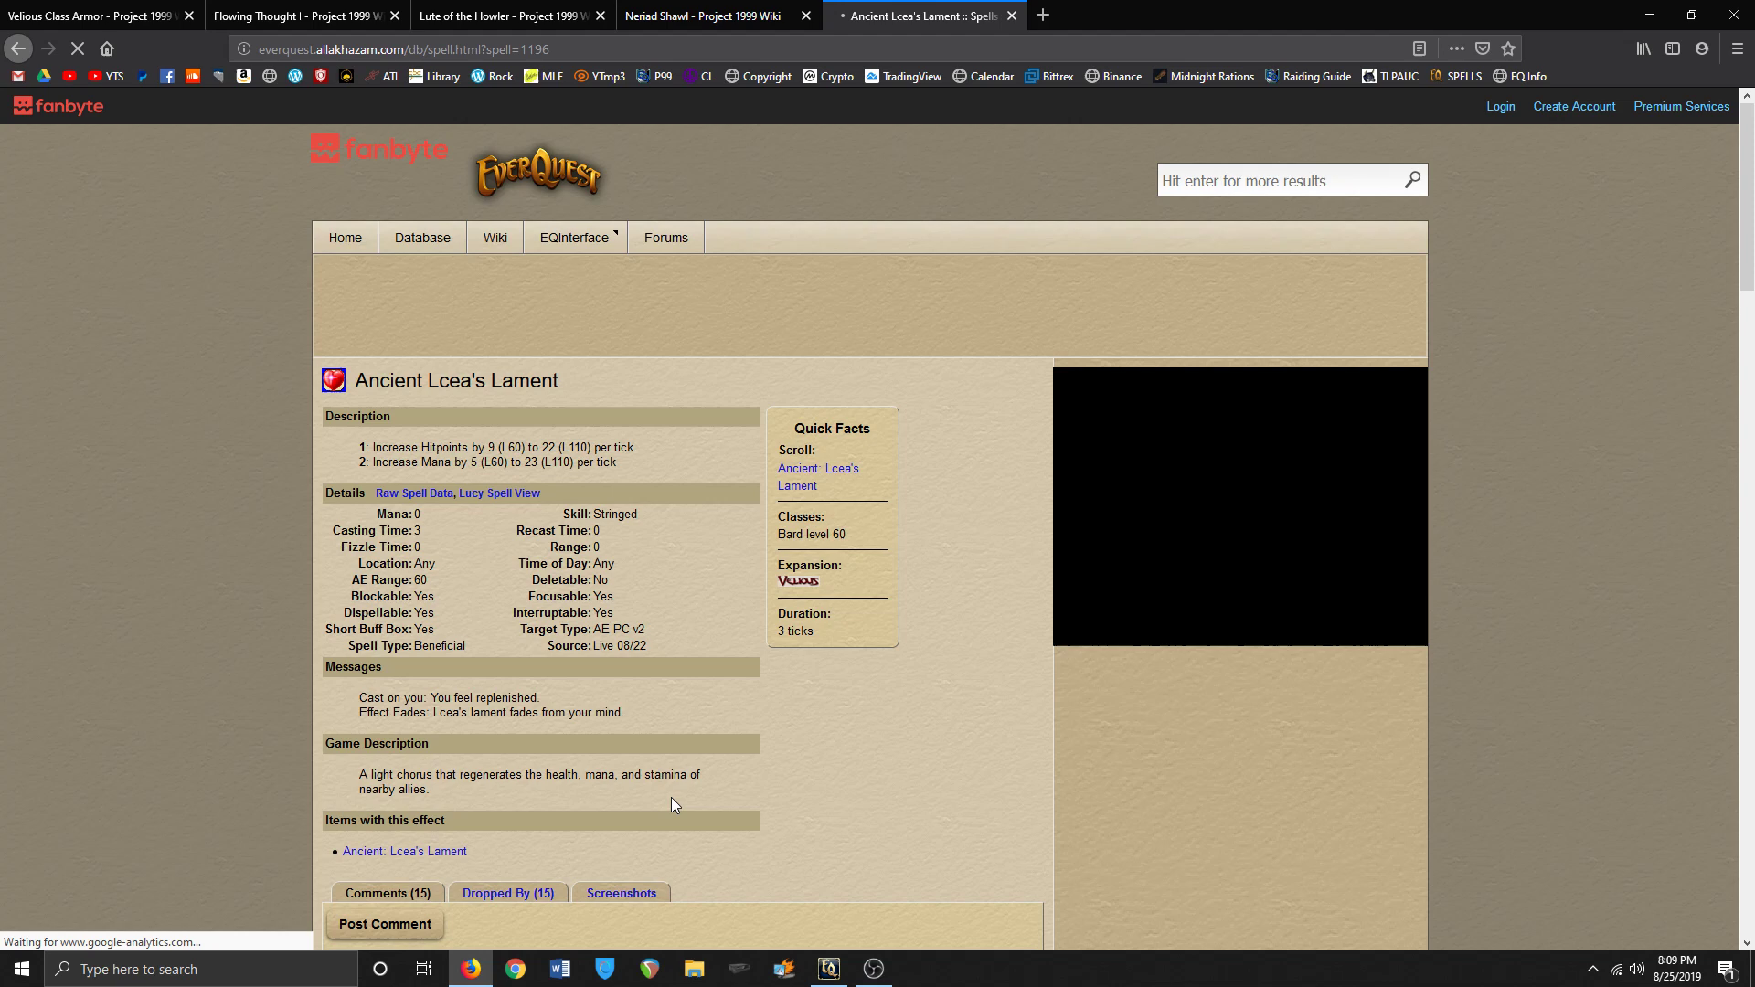
scroll("down", 3)
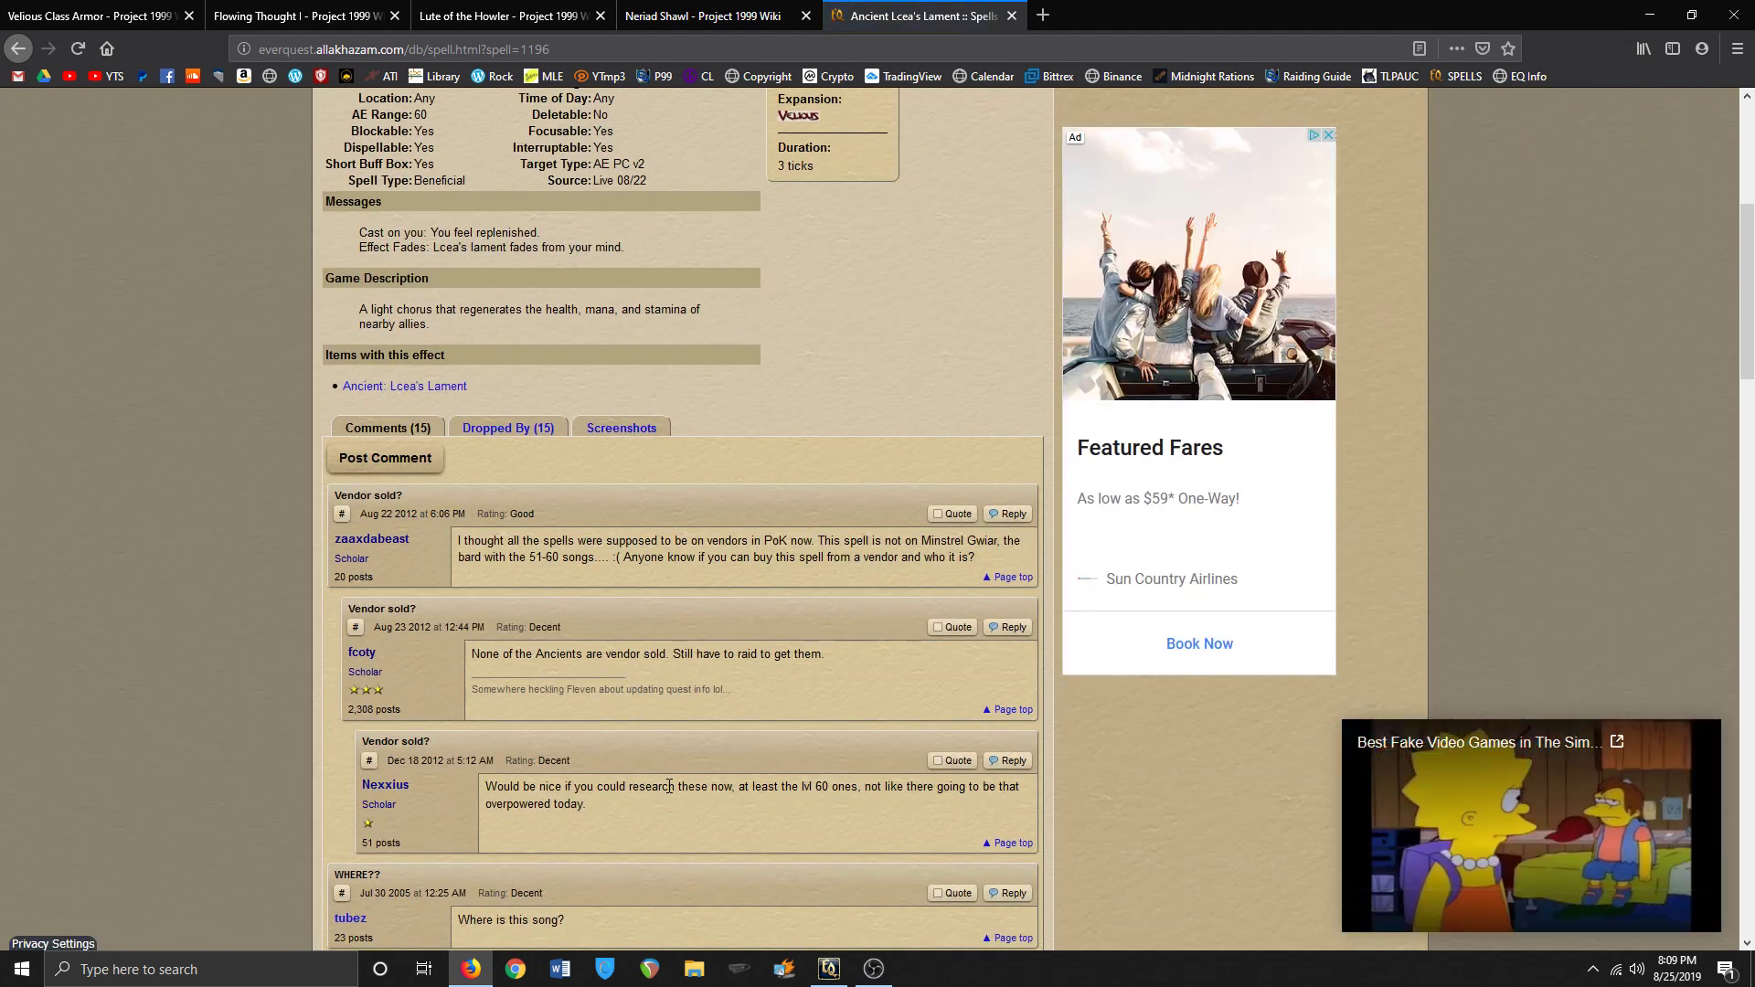
left_click(506, 428)
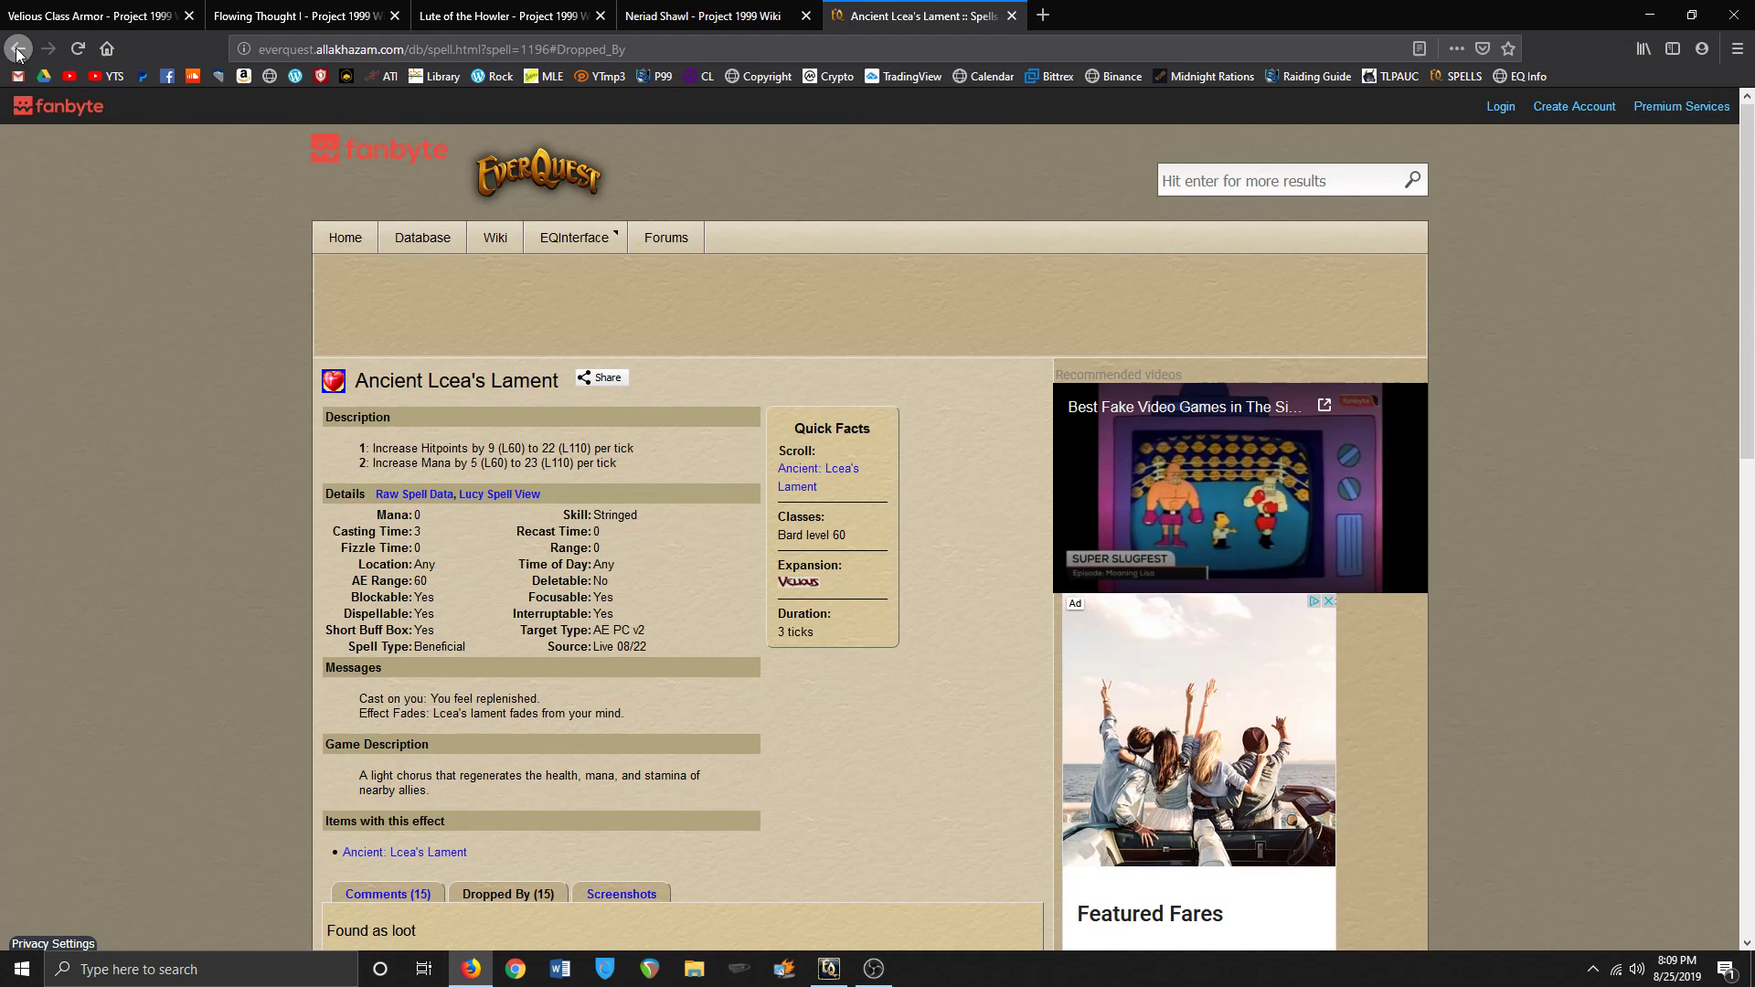
left_click(18, 48)
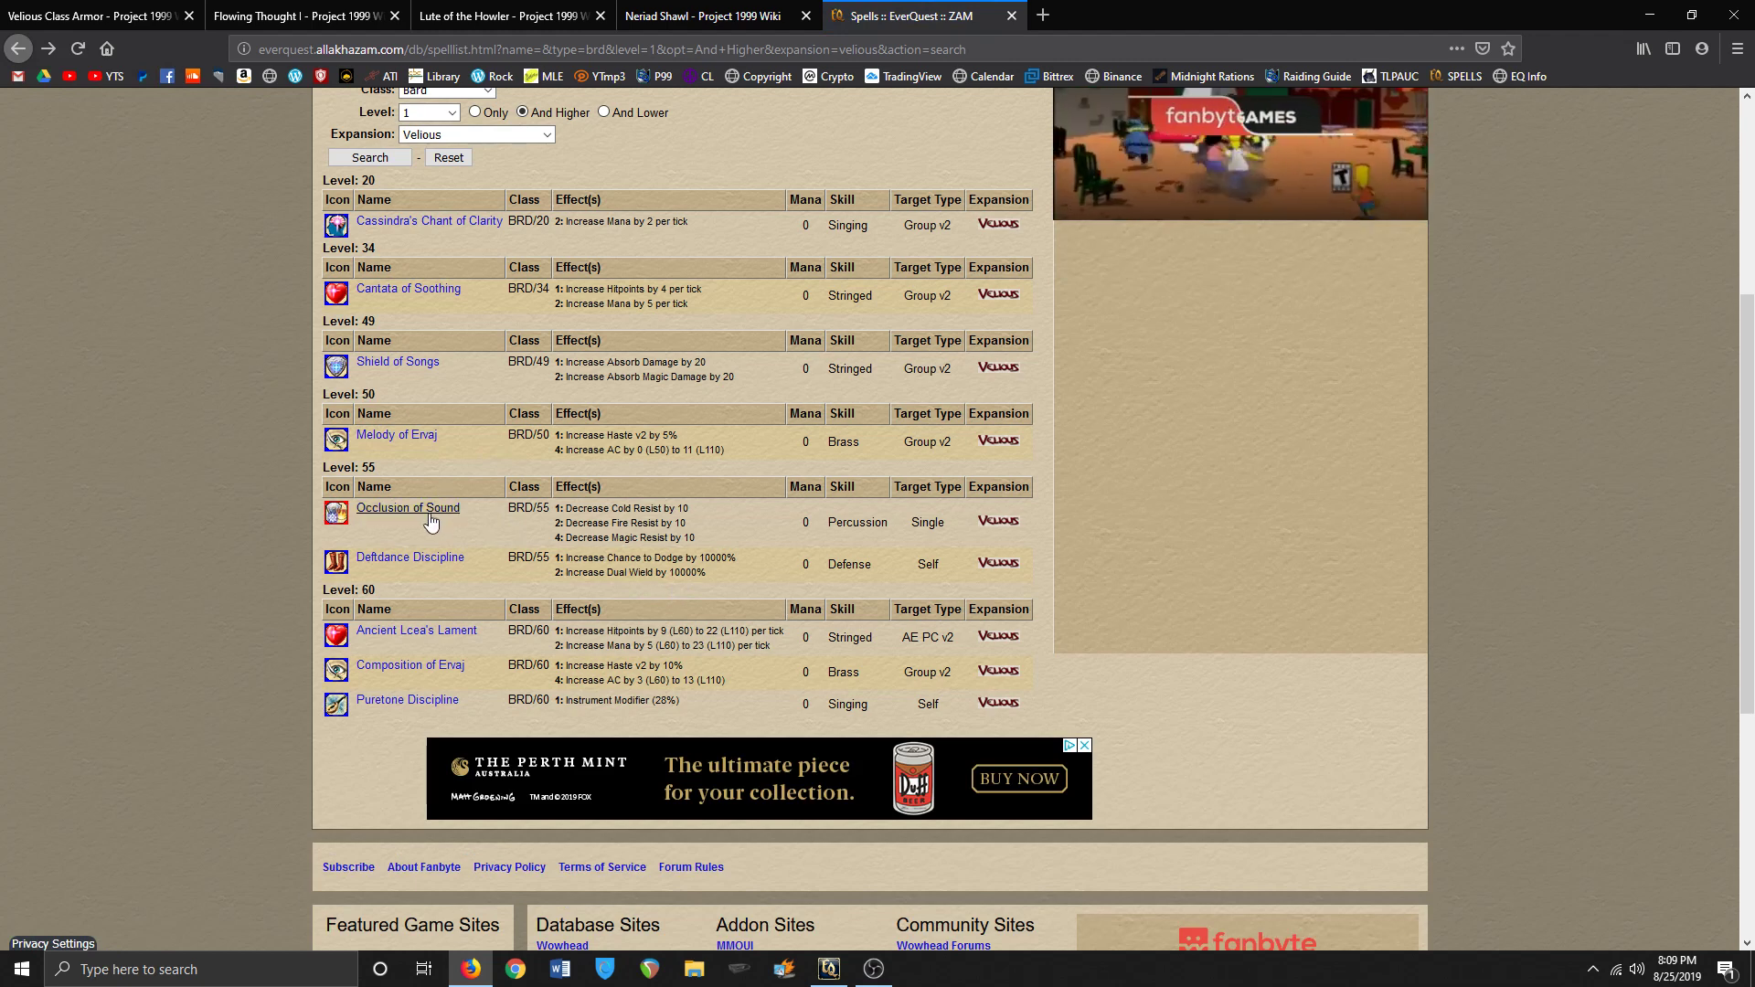
mouse_move(407, 507)
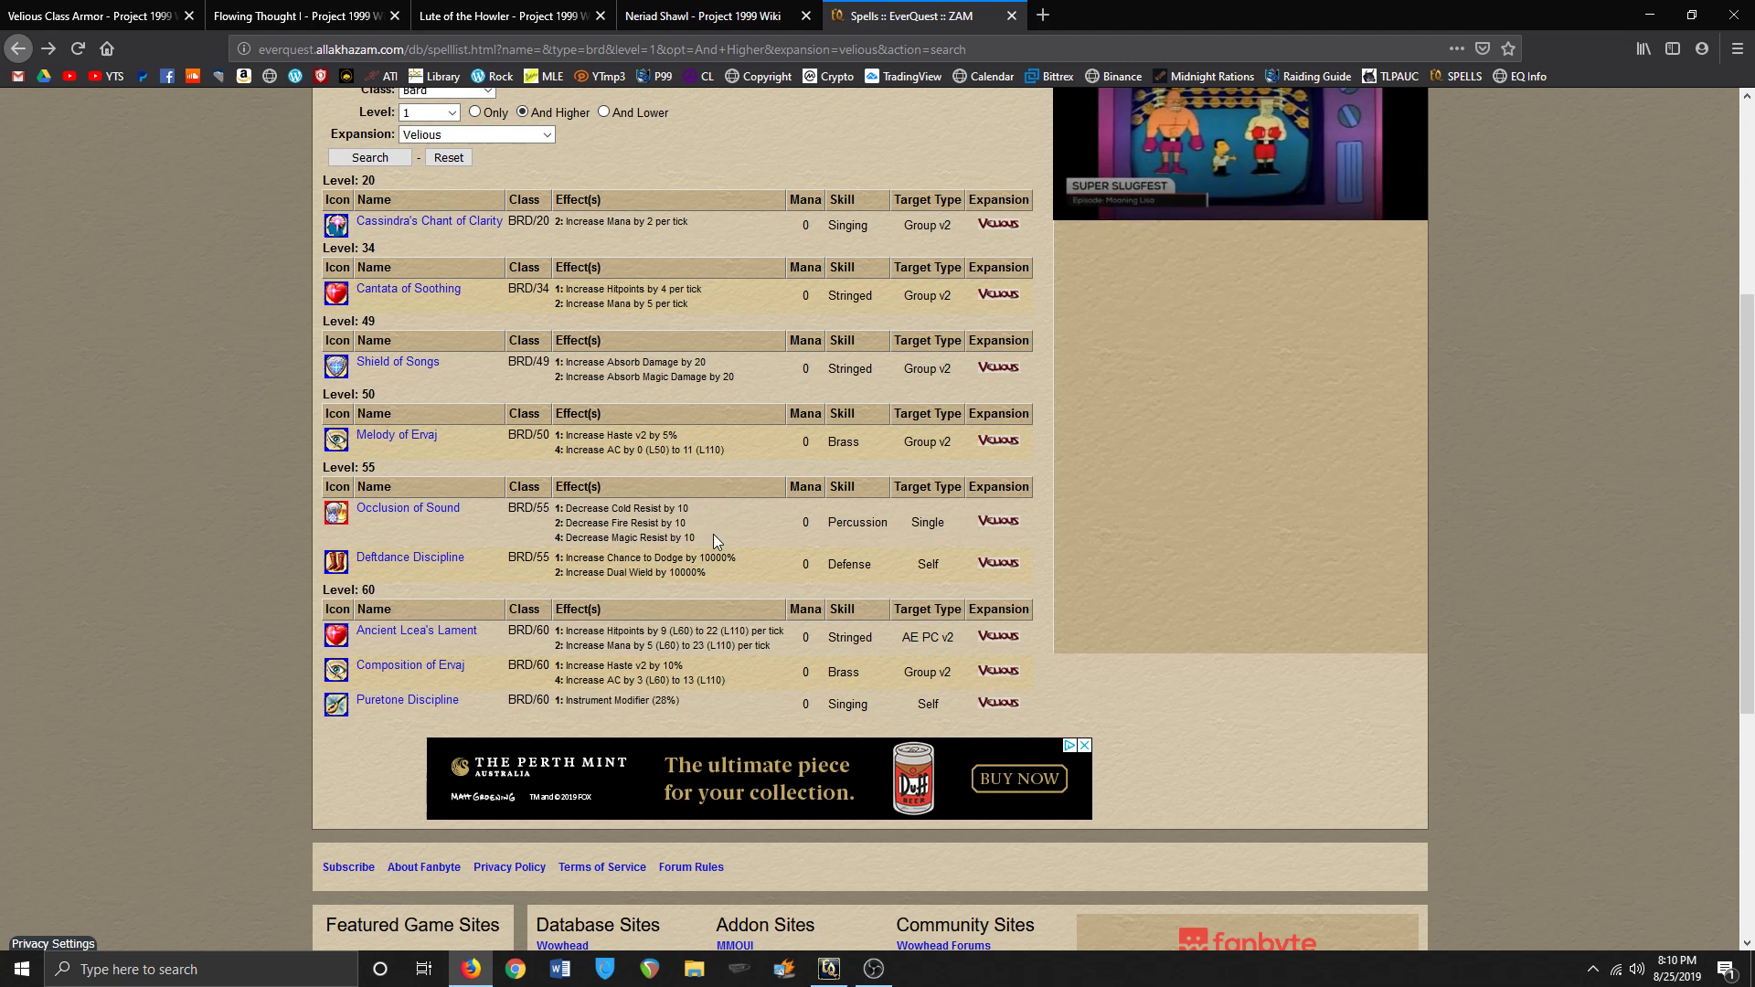
mouse_move(811, 557)
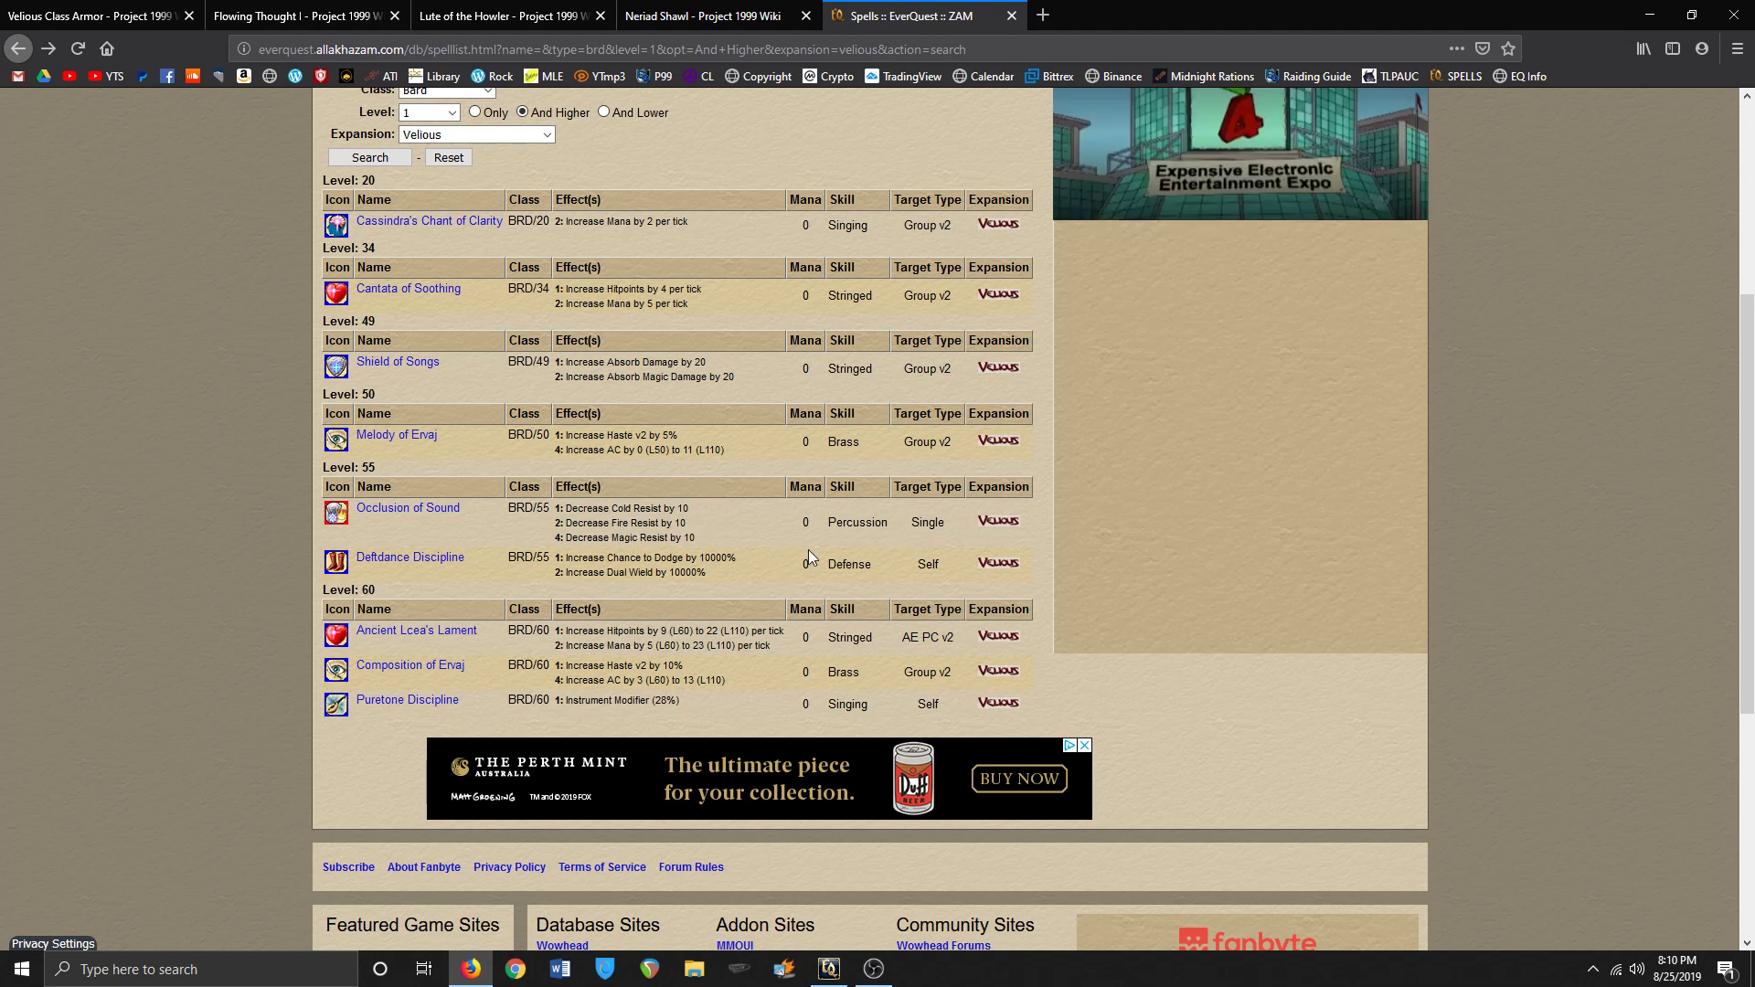
mouse_move(826, 537)
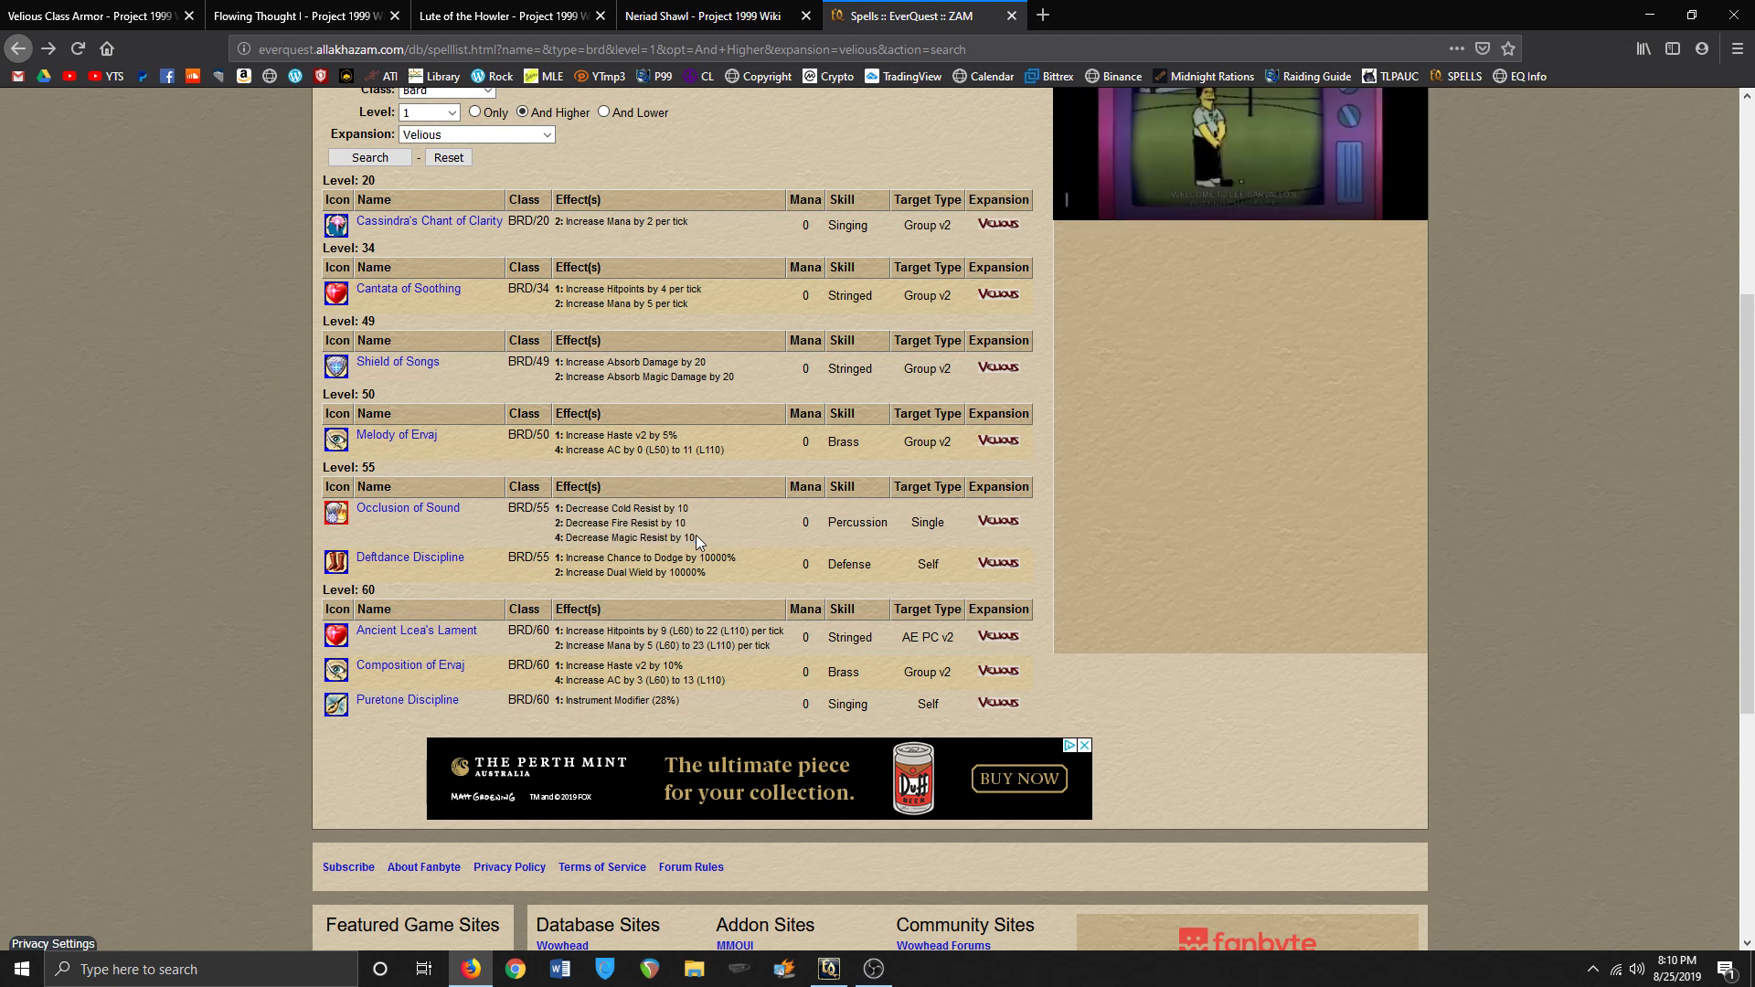
mouse_move(759, 577)
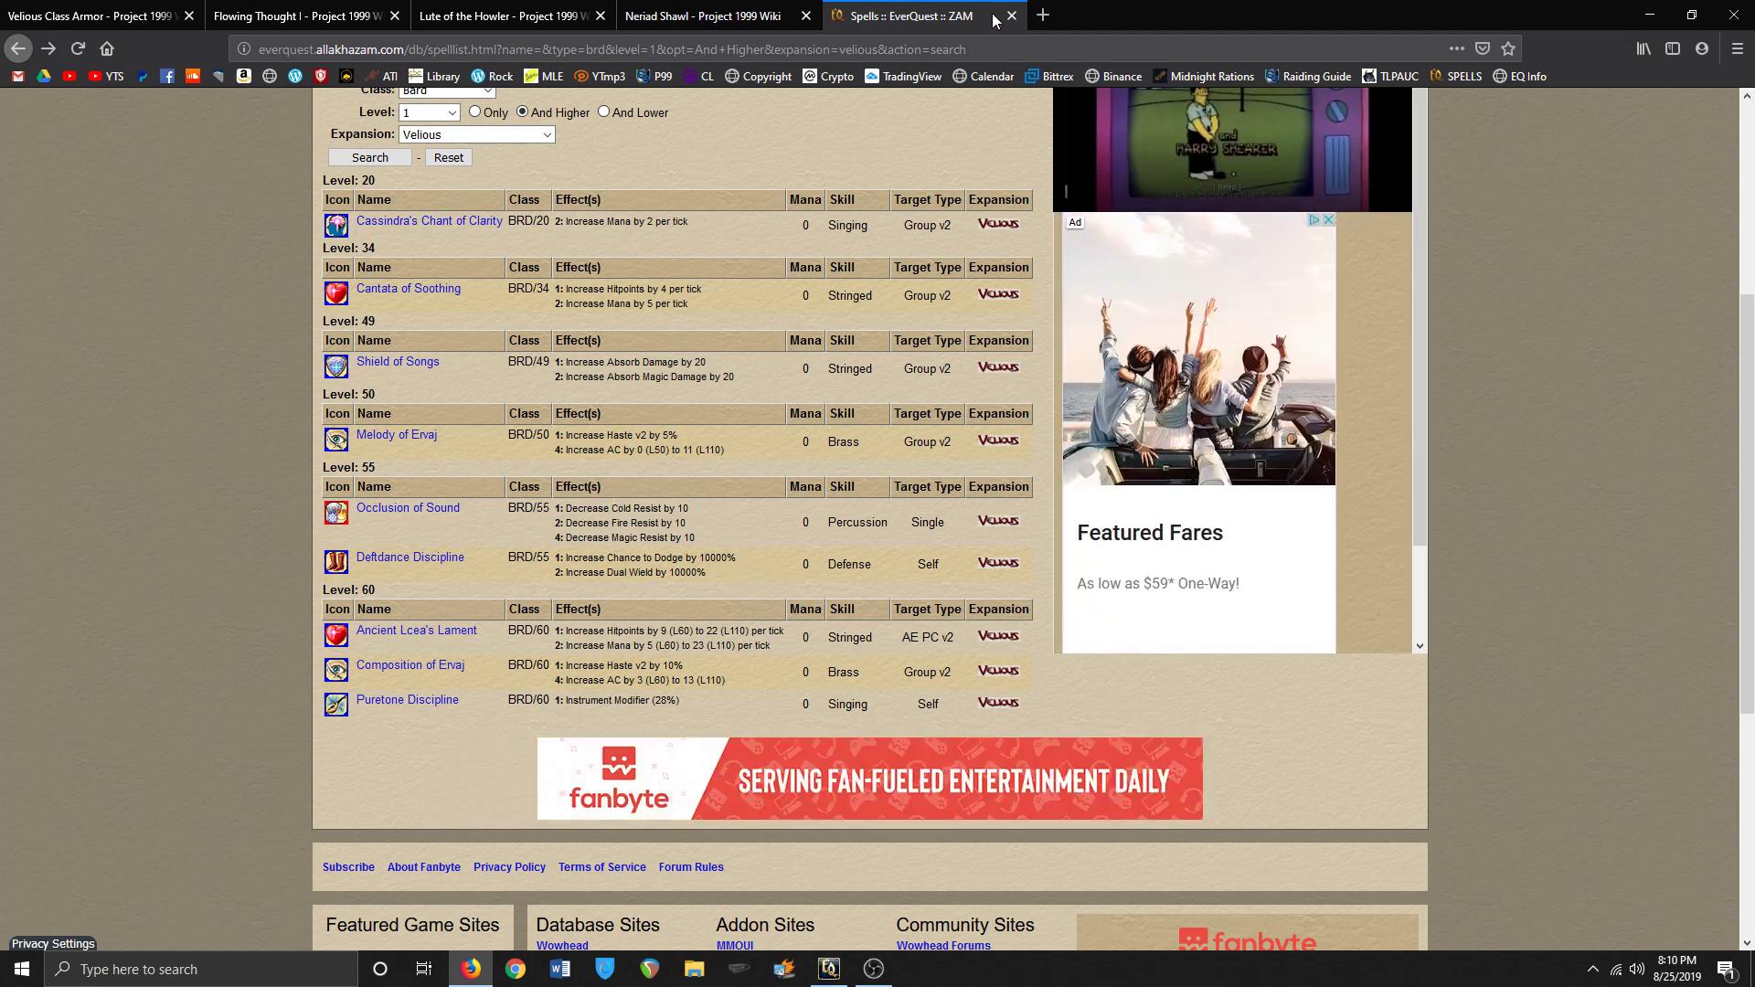
- Close the ZAM spell search tab and the Neriad Shawl tab, leaving Lute of the Howler
left_click(1009, 17)
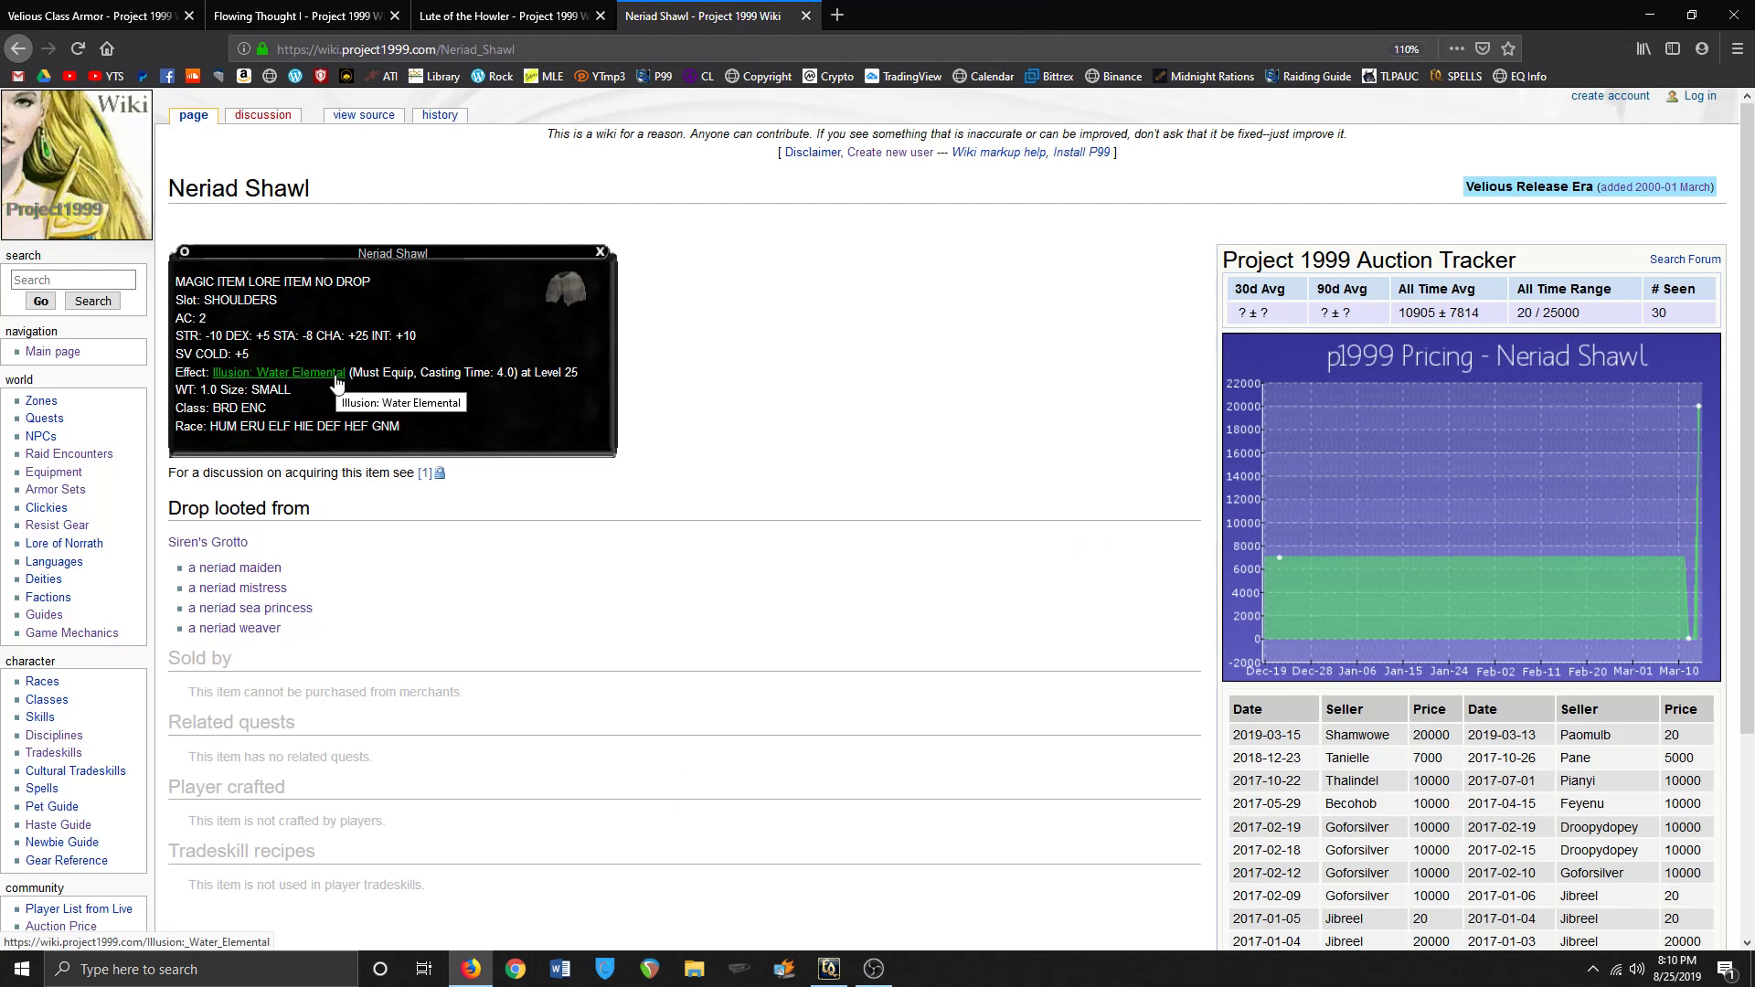
mouse_move(721, 479)
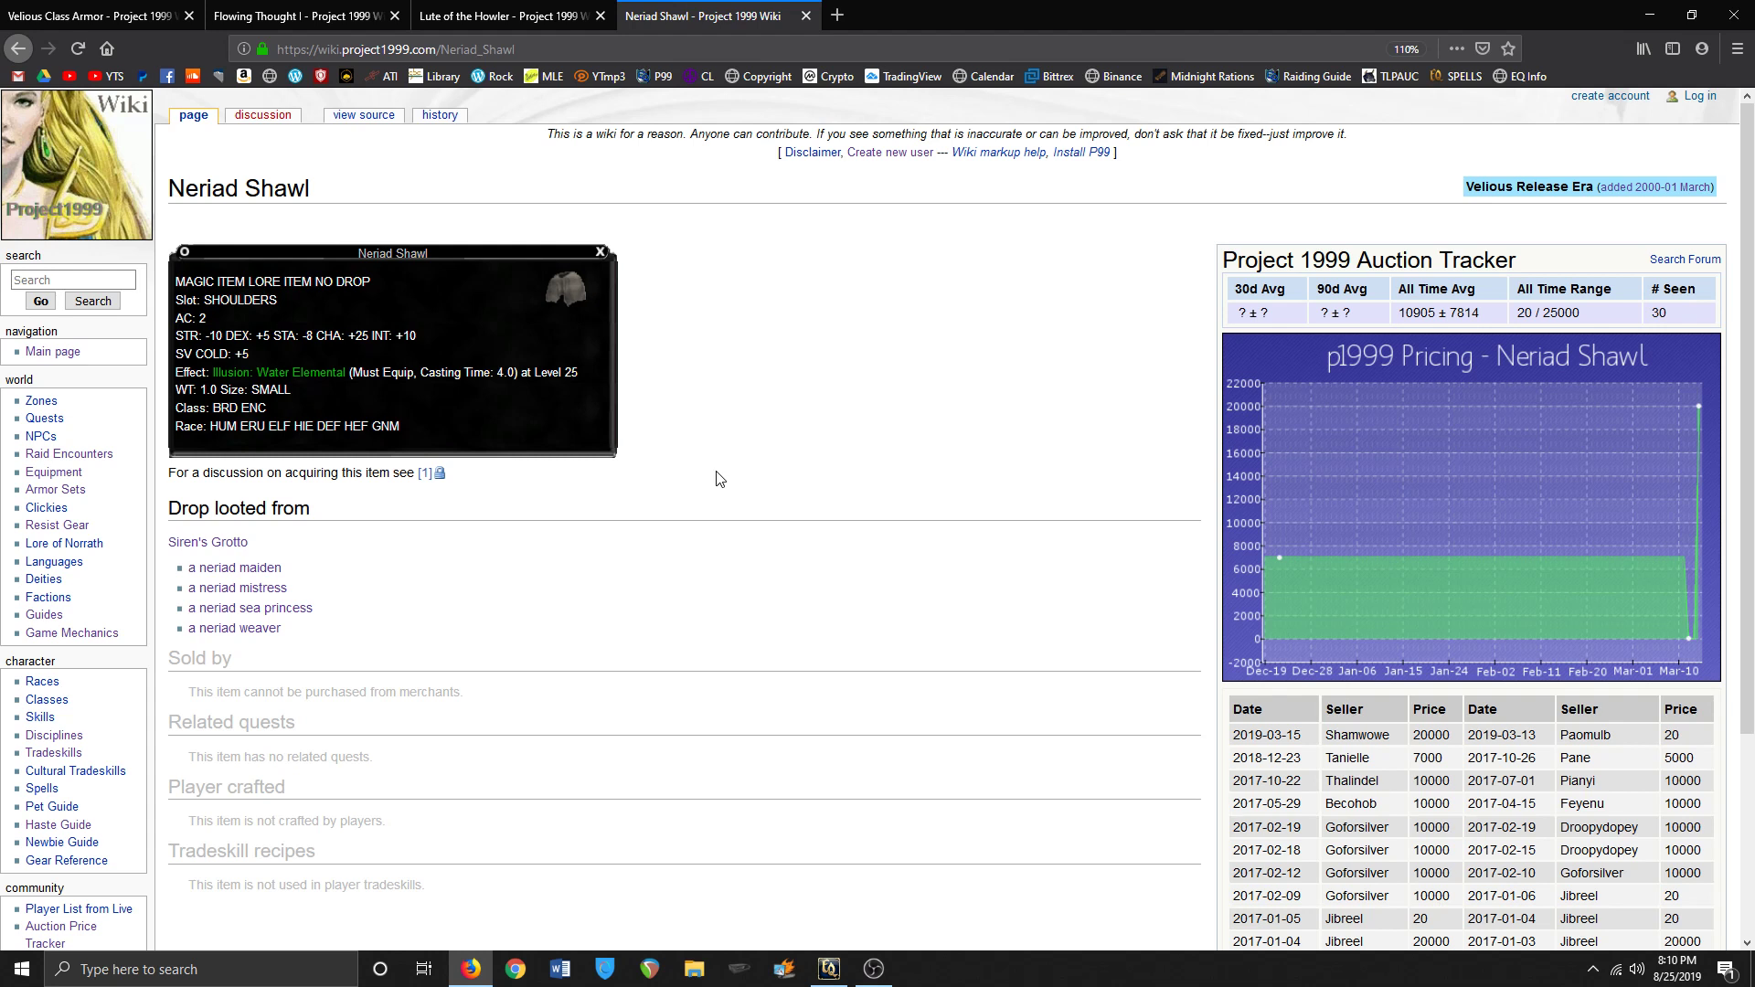
mouse_move(691, 492)
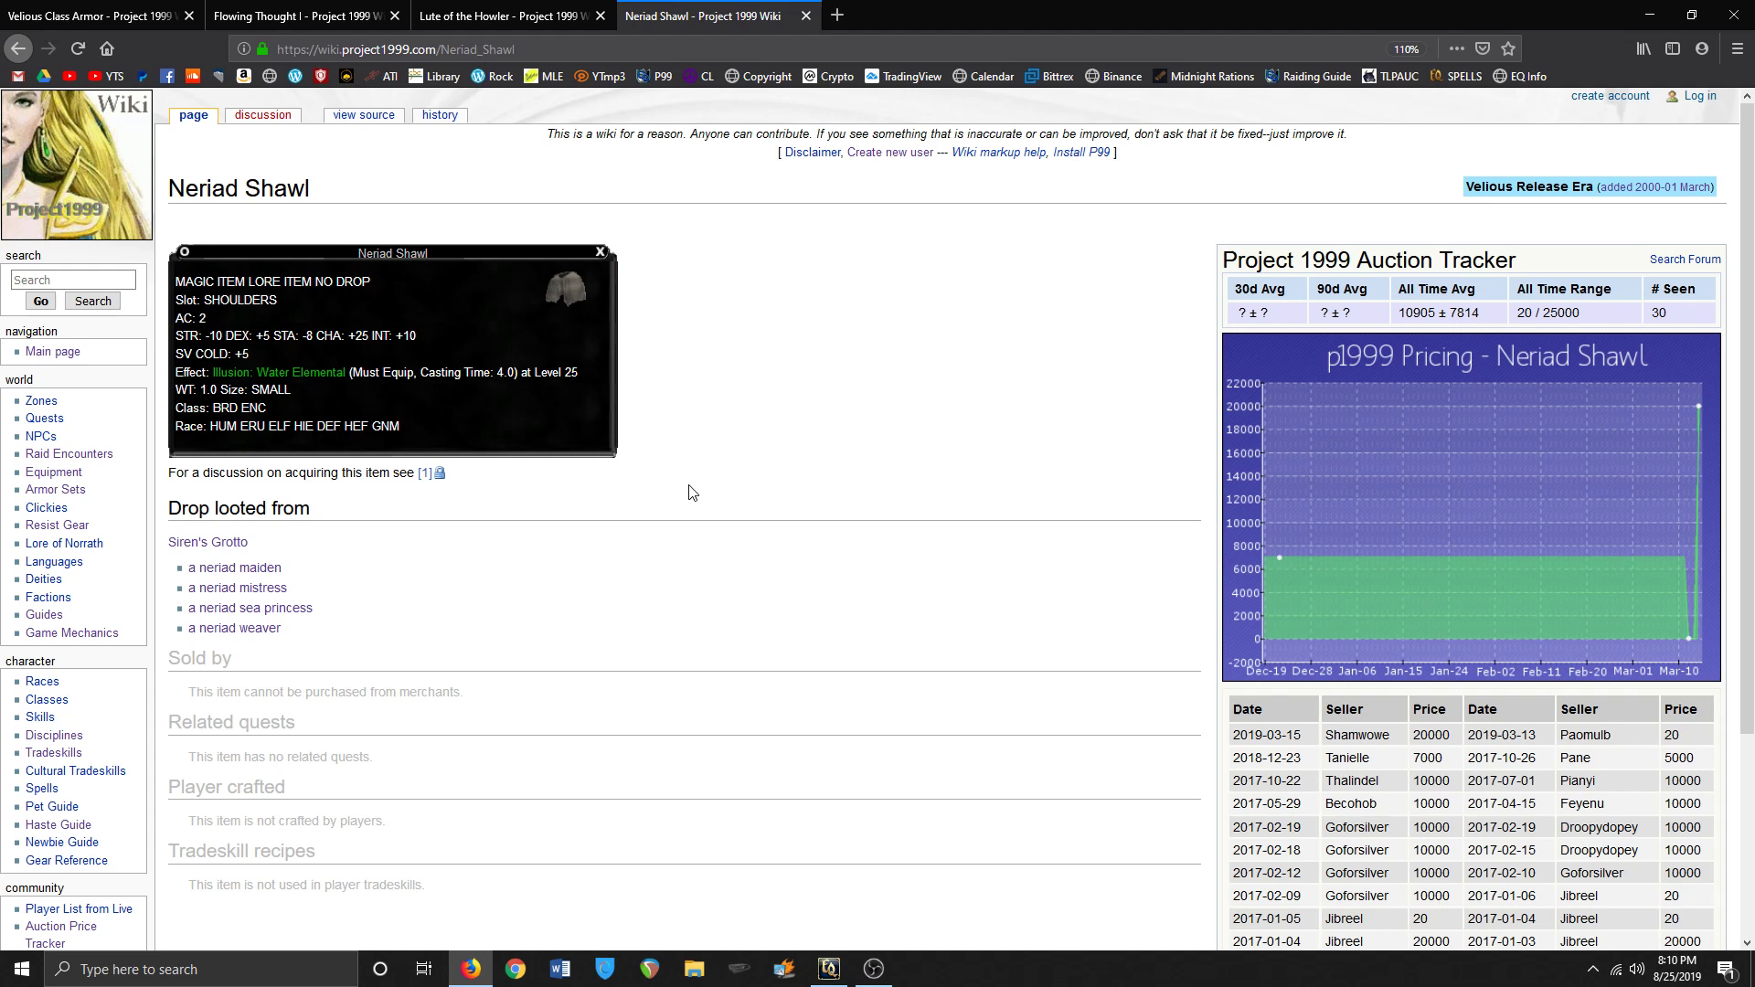
mouse_move(278, 322)
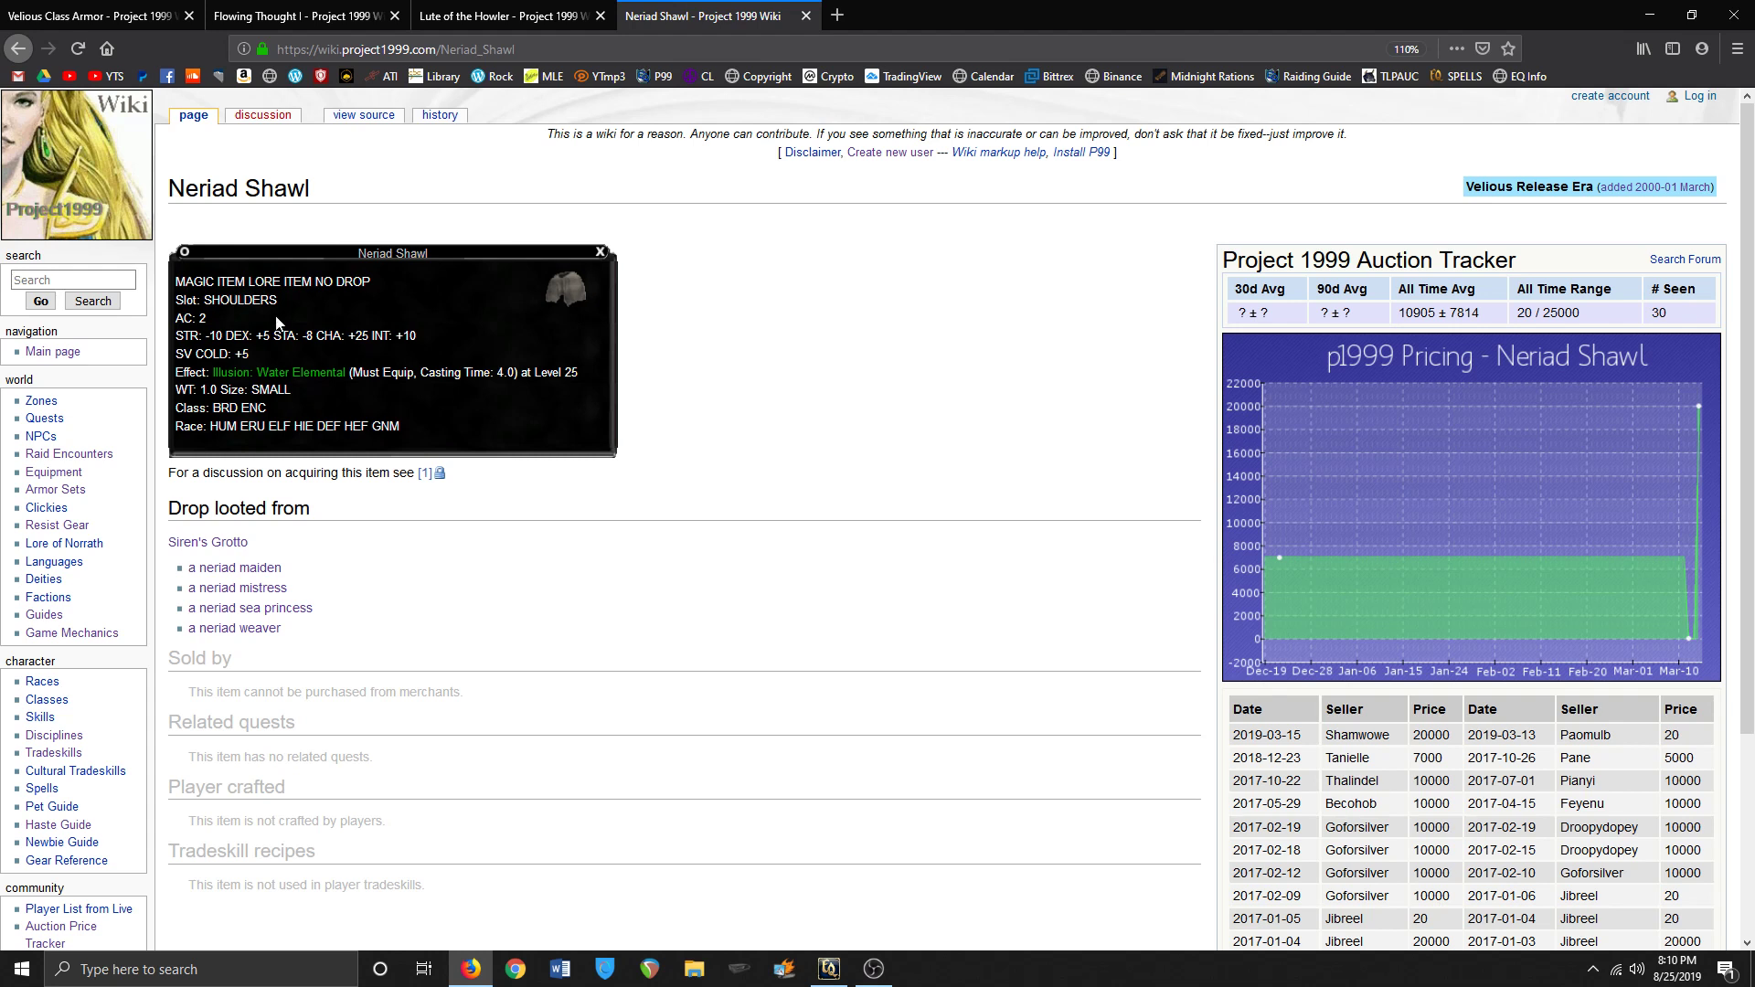
mouse_move(775, 419)
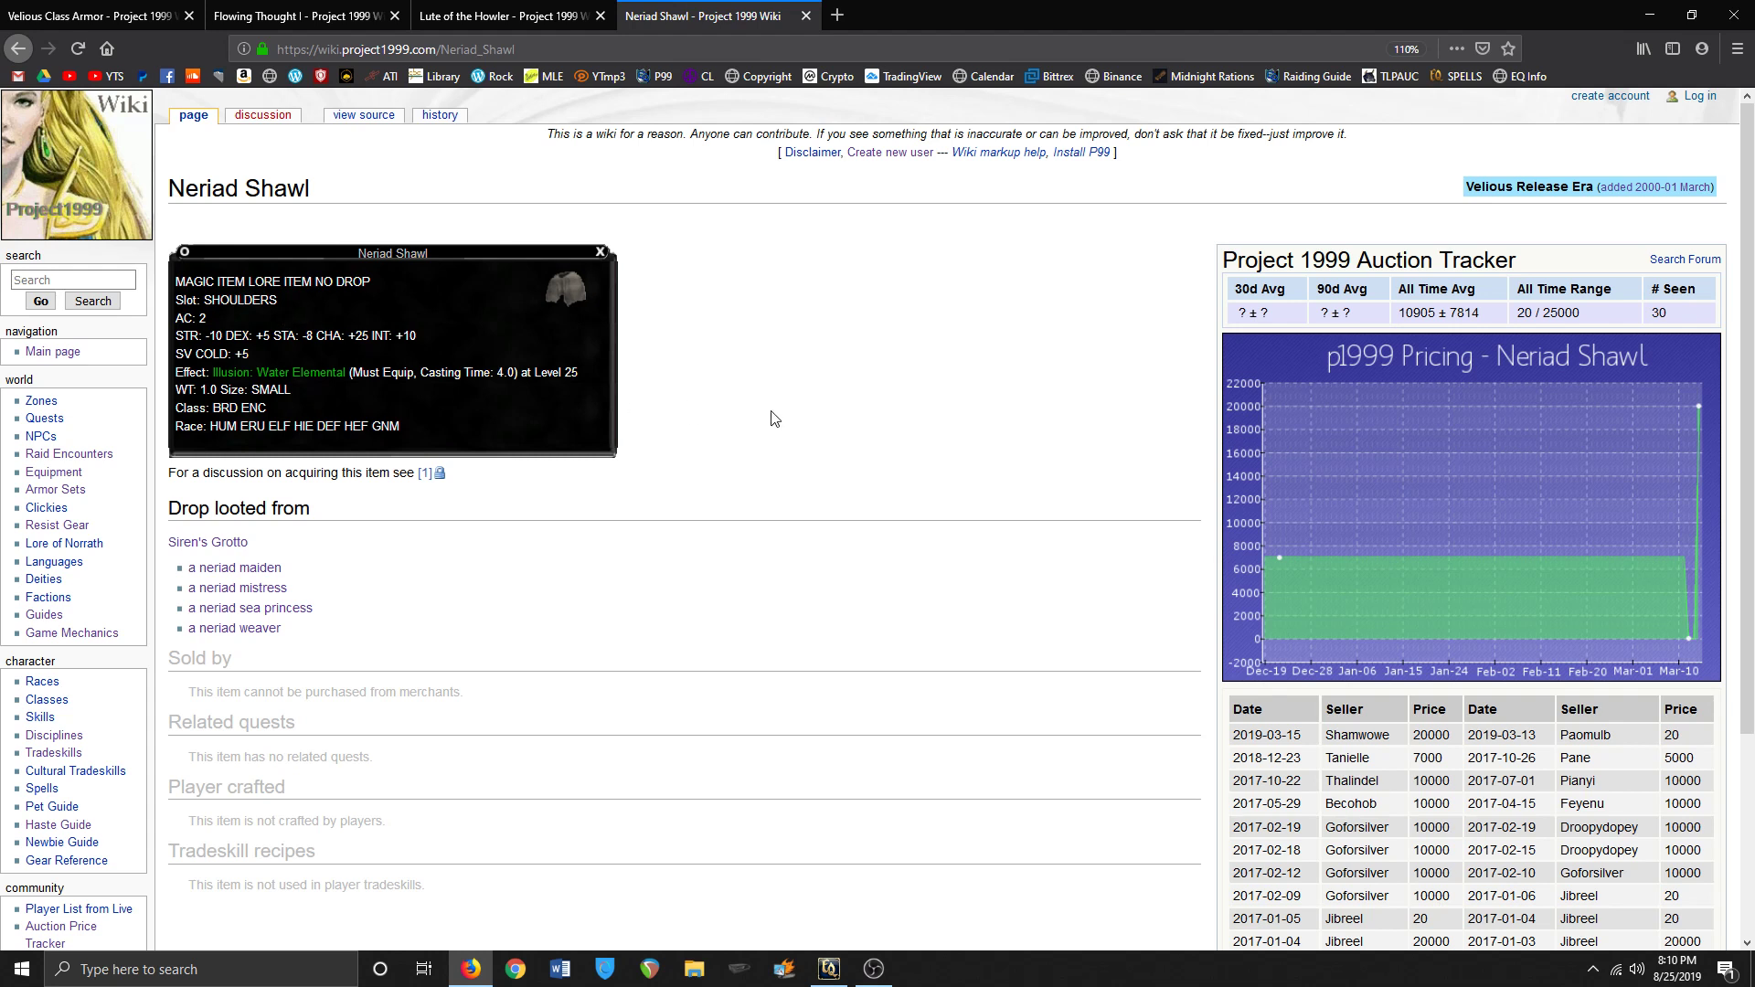
mouse_move(746, 424)
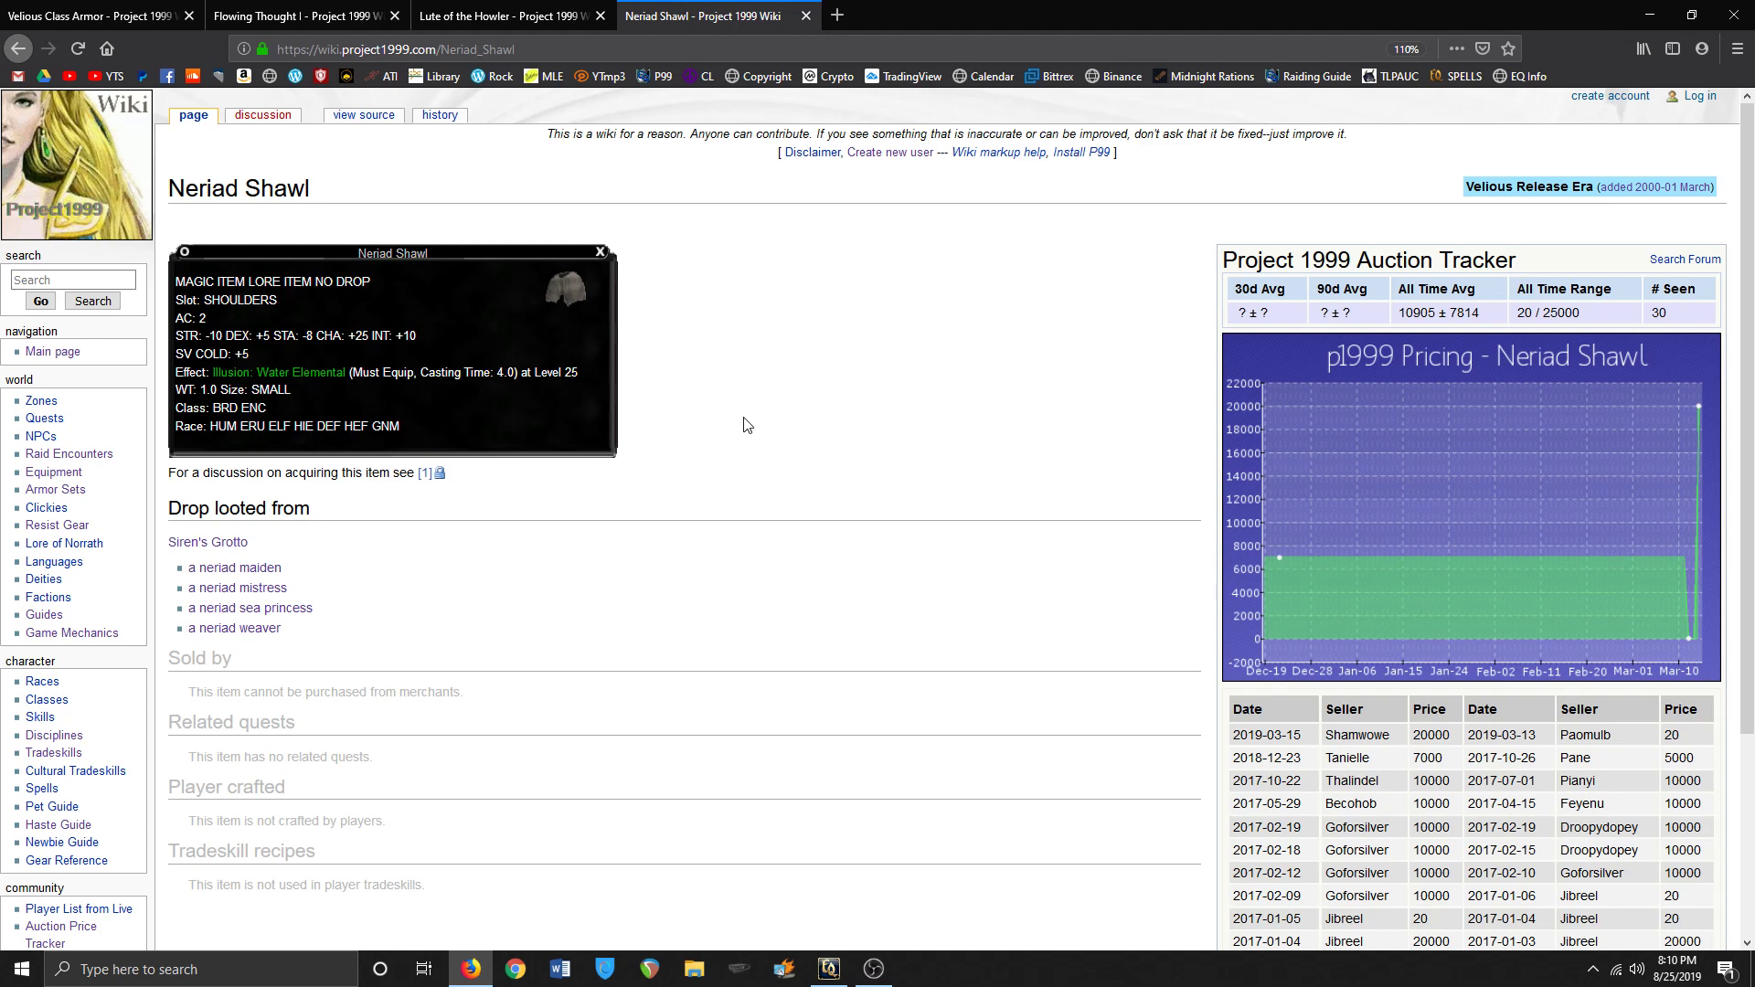
mouse_move(882, 392)
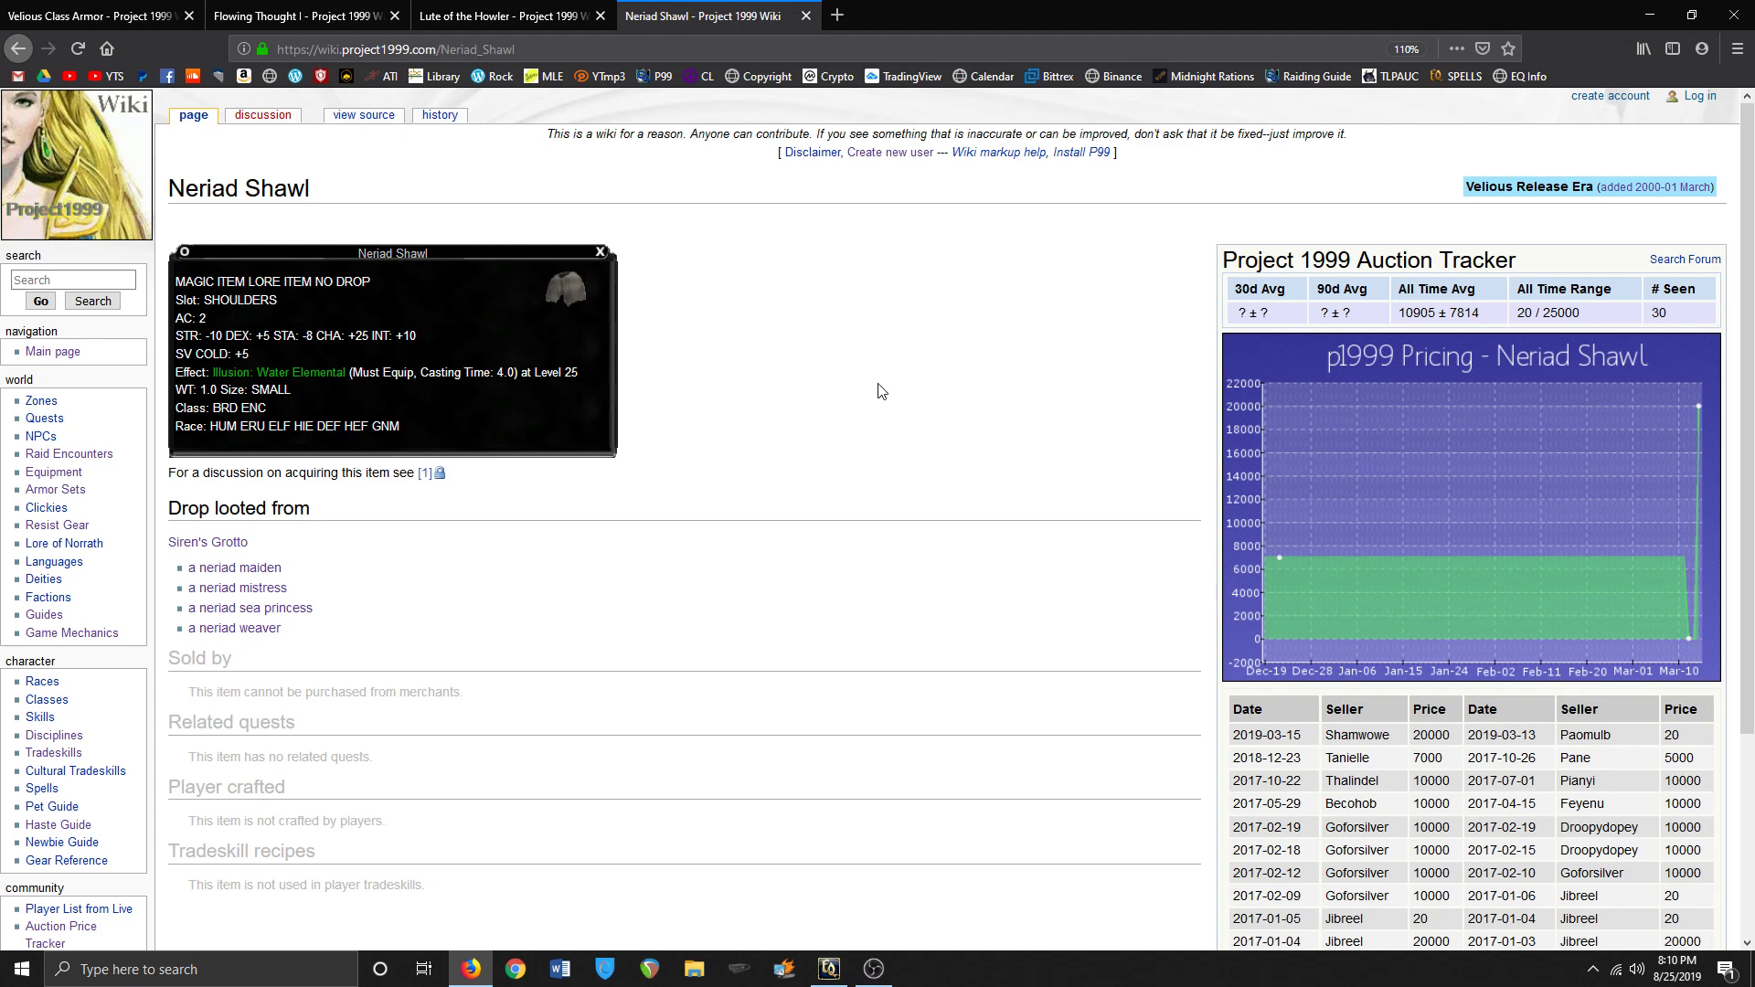
left_click(506, 17)
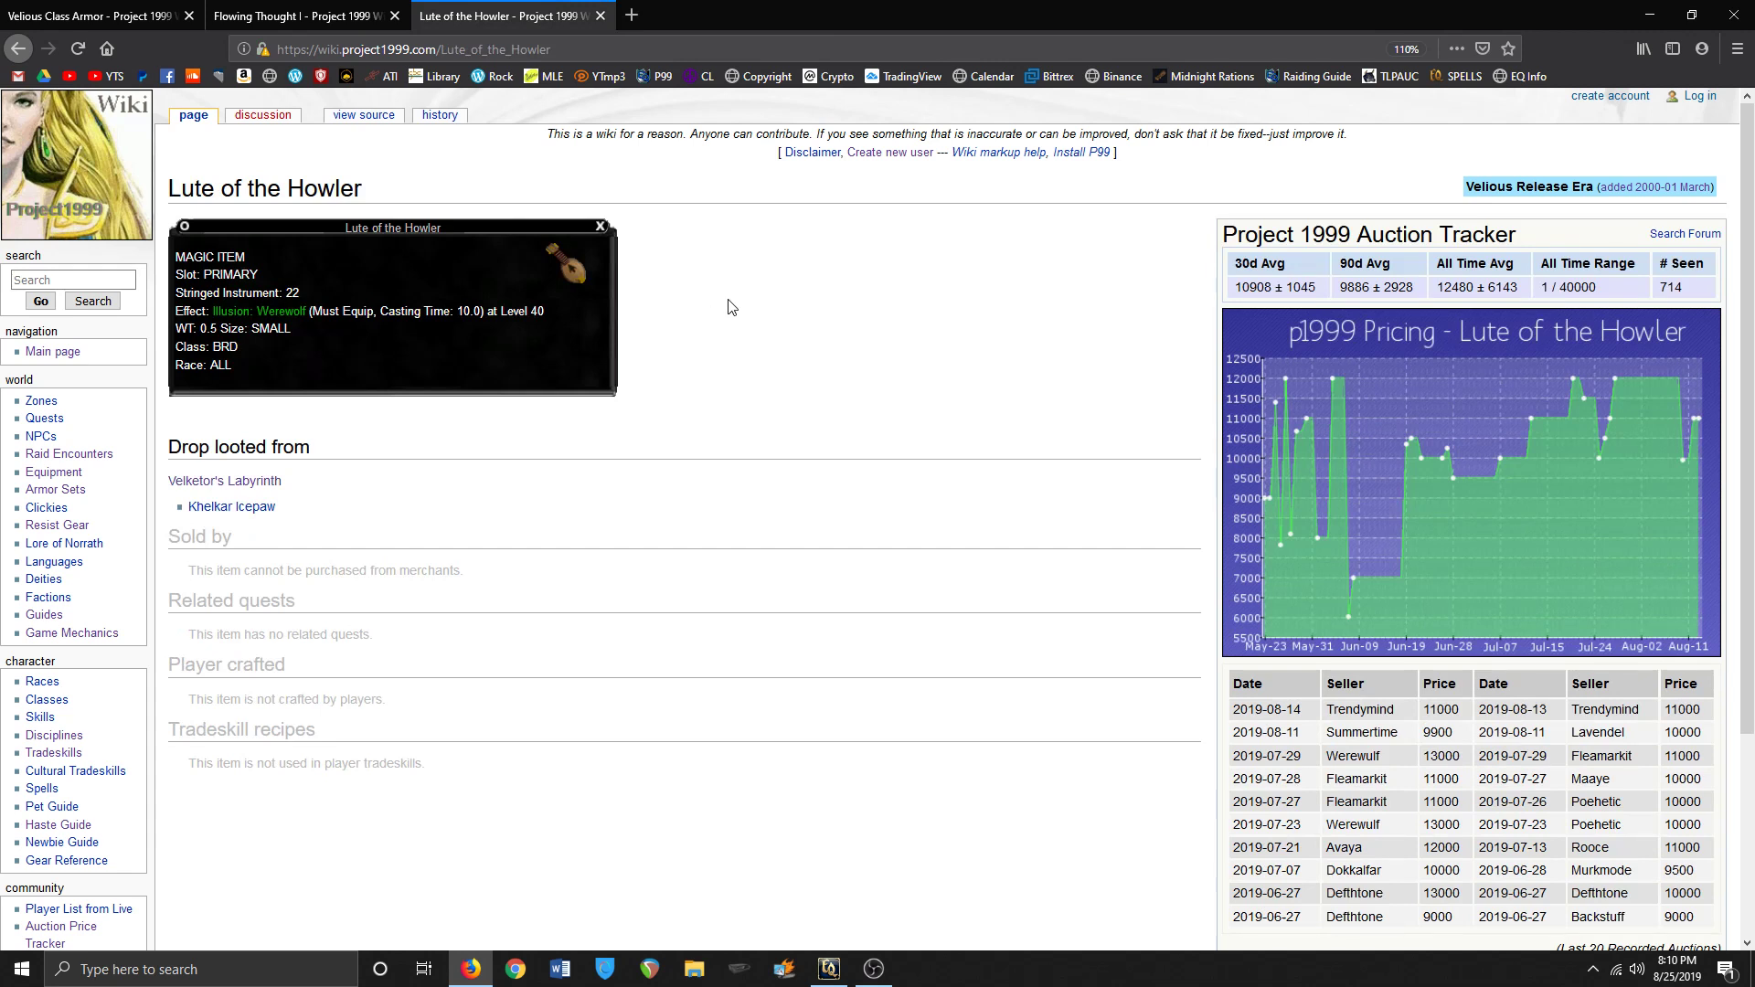
mouse_move(956, 7)
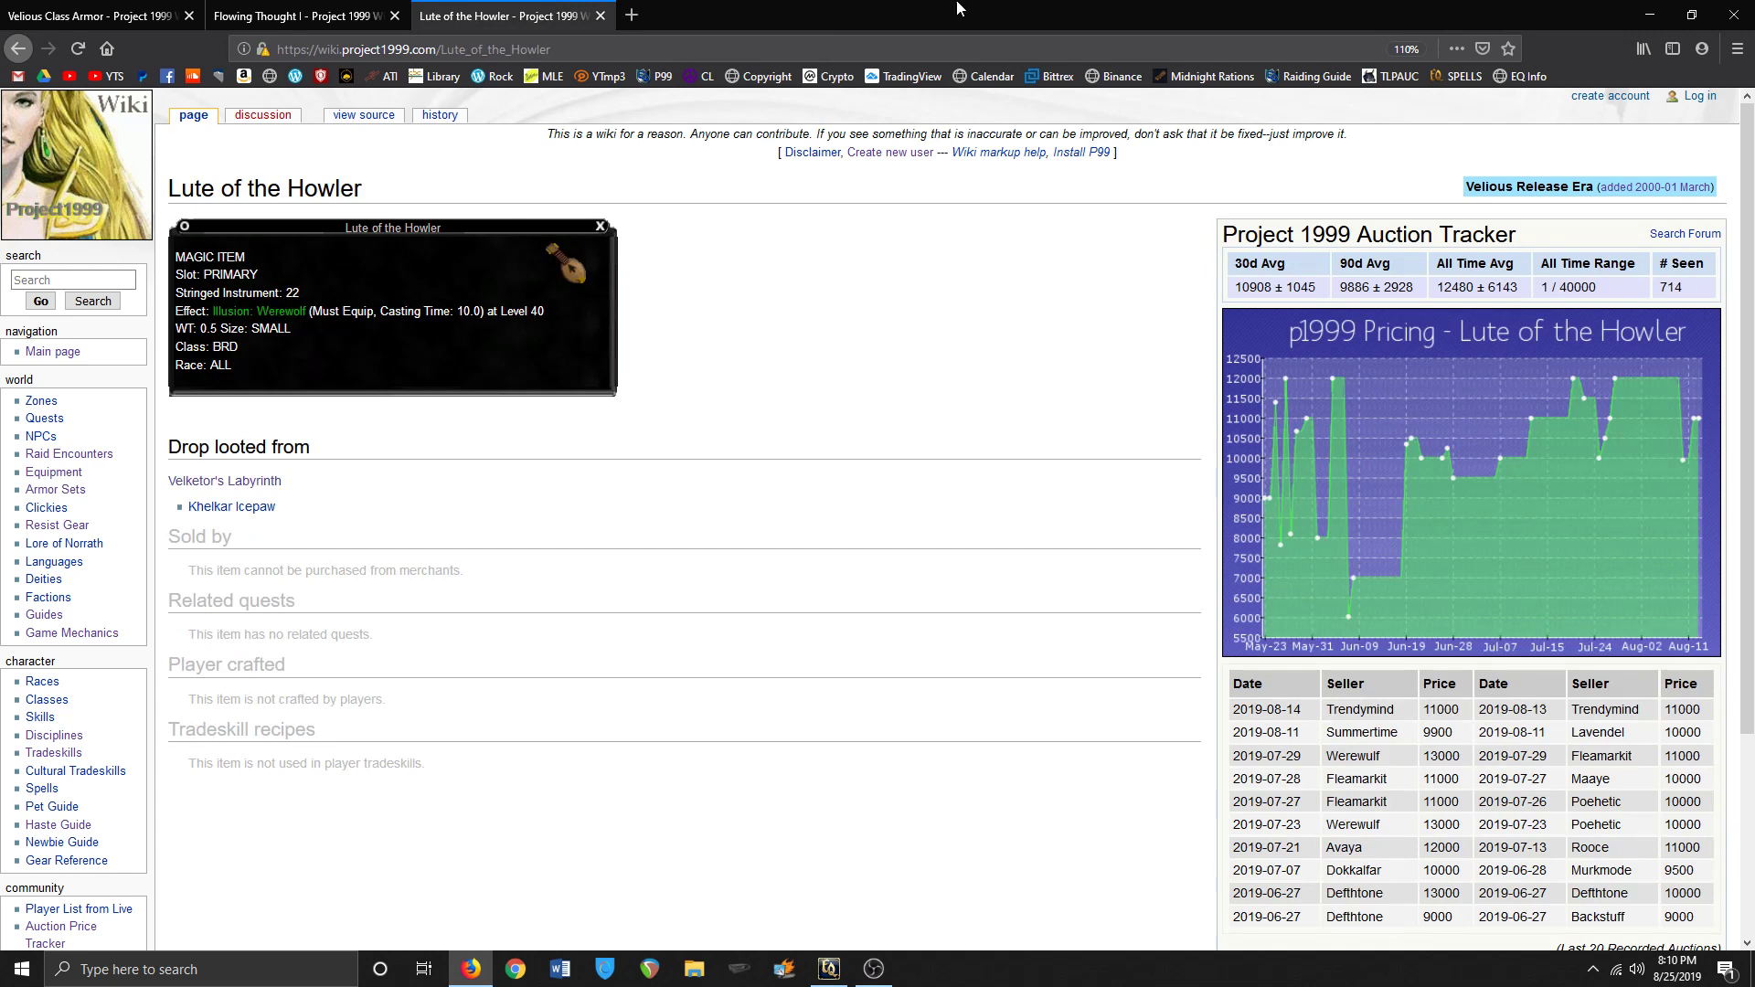
mouse_move(556, 237)
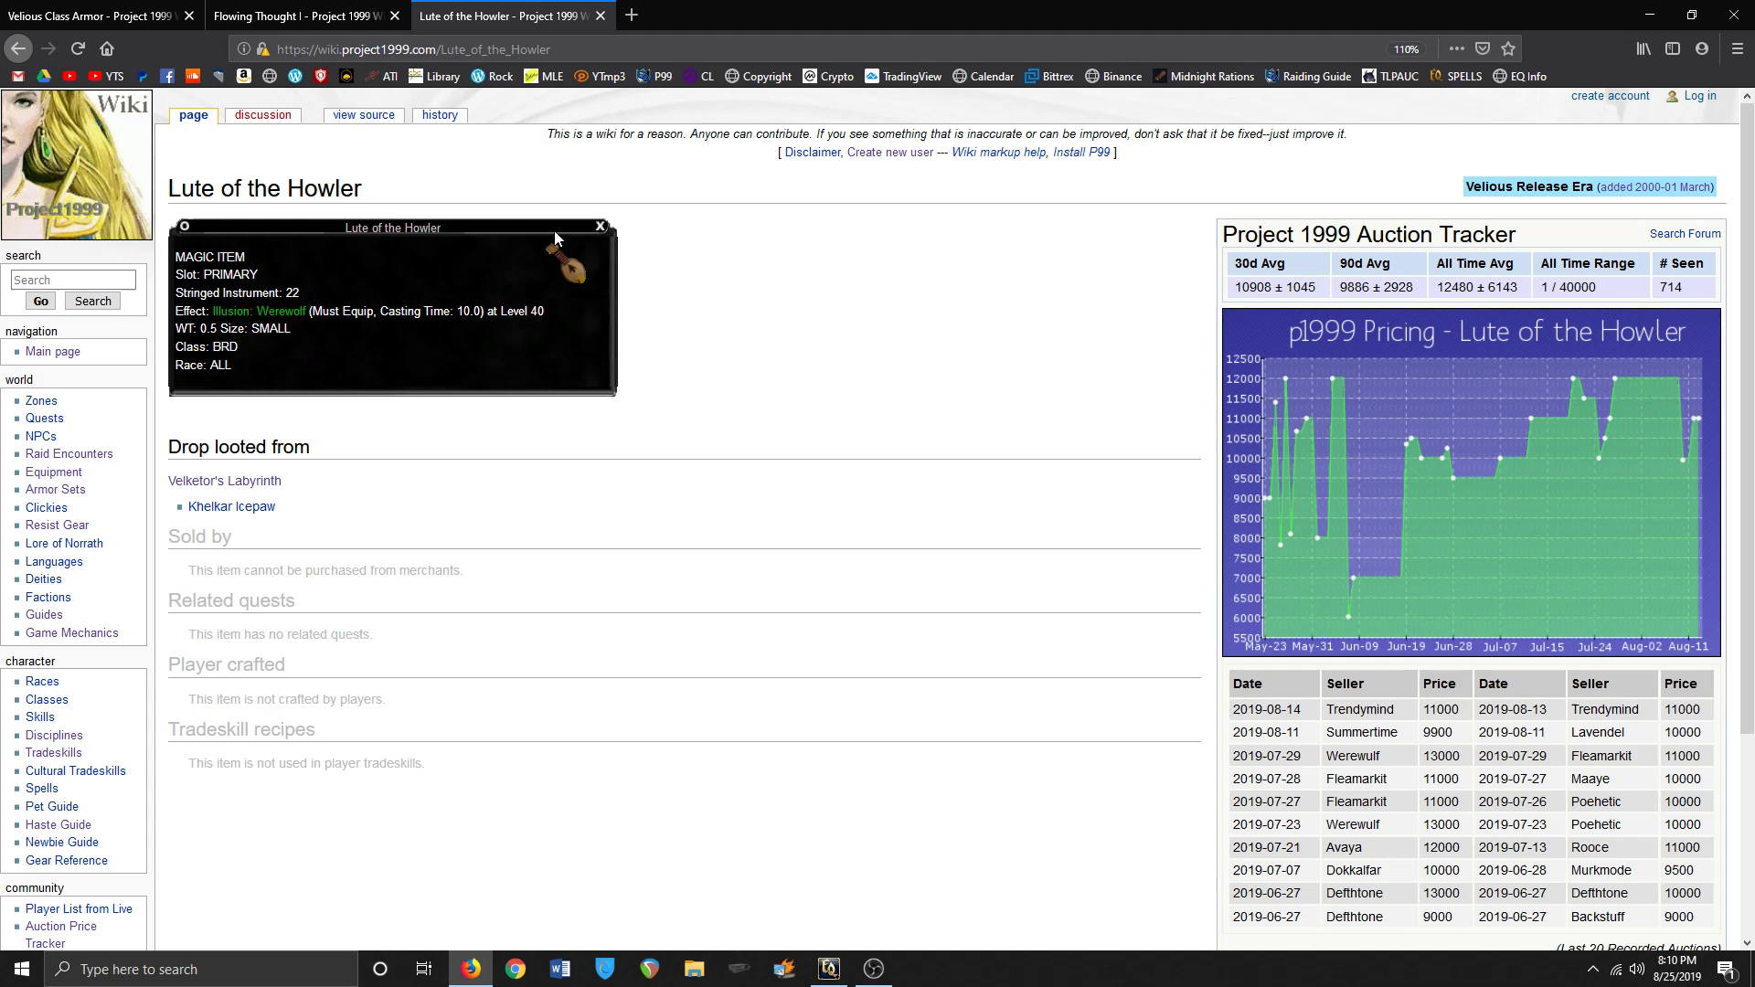
mouse_move(232, 506)
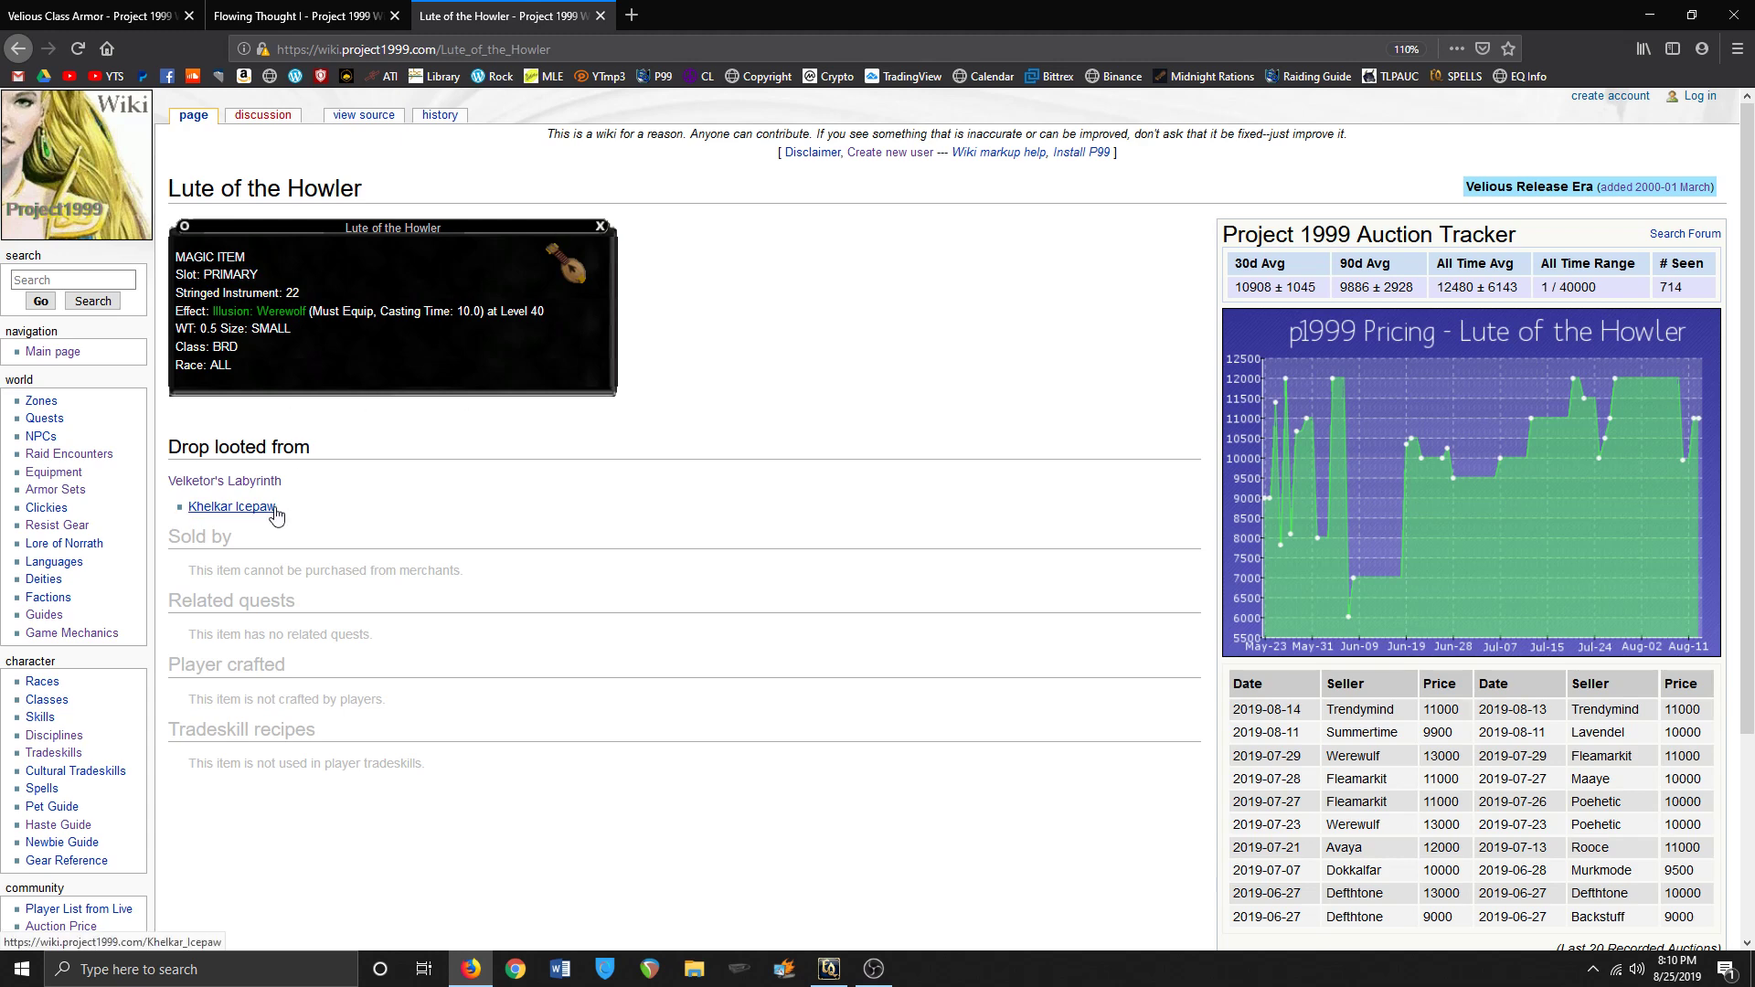
- Follow the Khelkar Icepaw link and scroll to its Known Loot entries
left_click(232, 507)
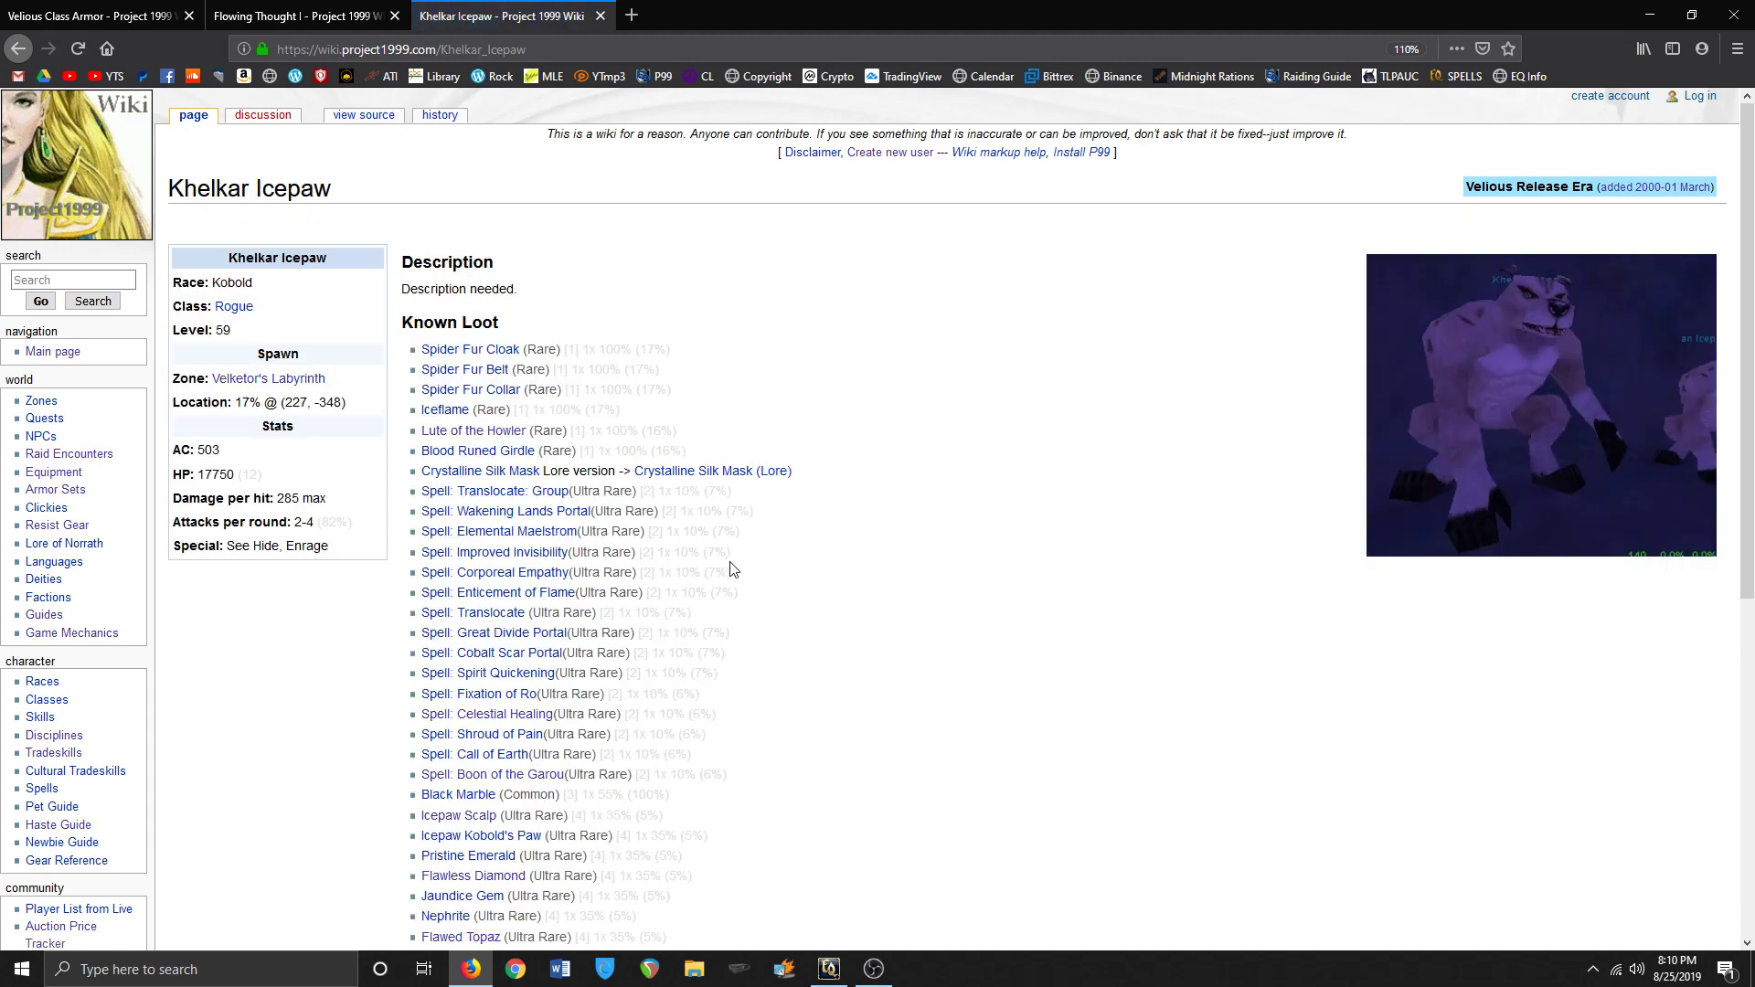
mouse_move(442, 410)
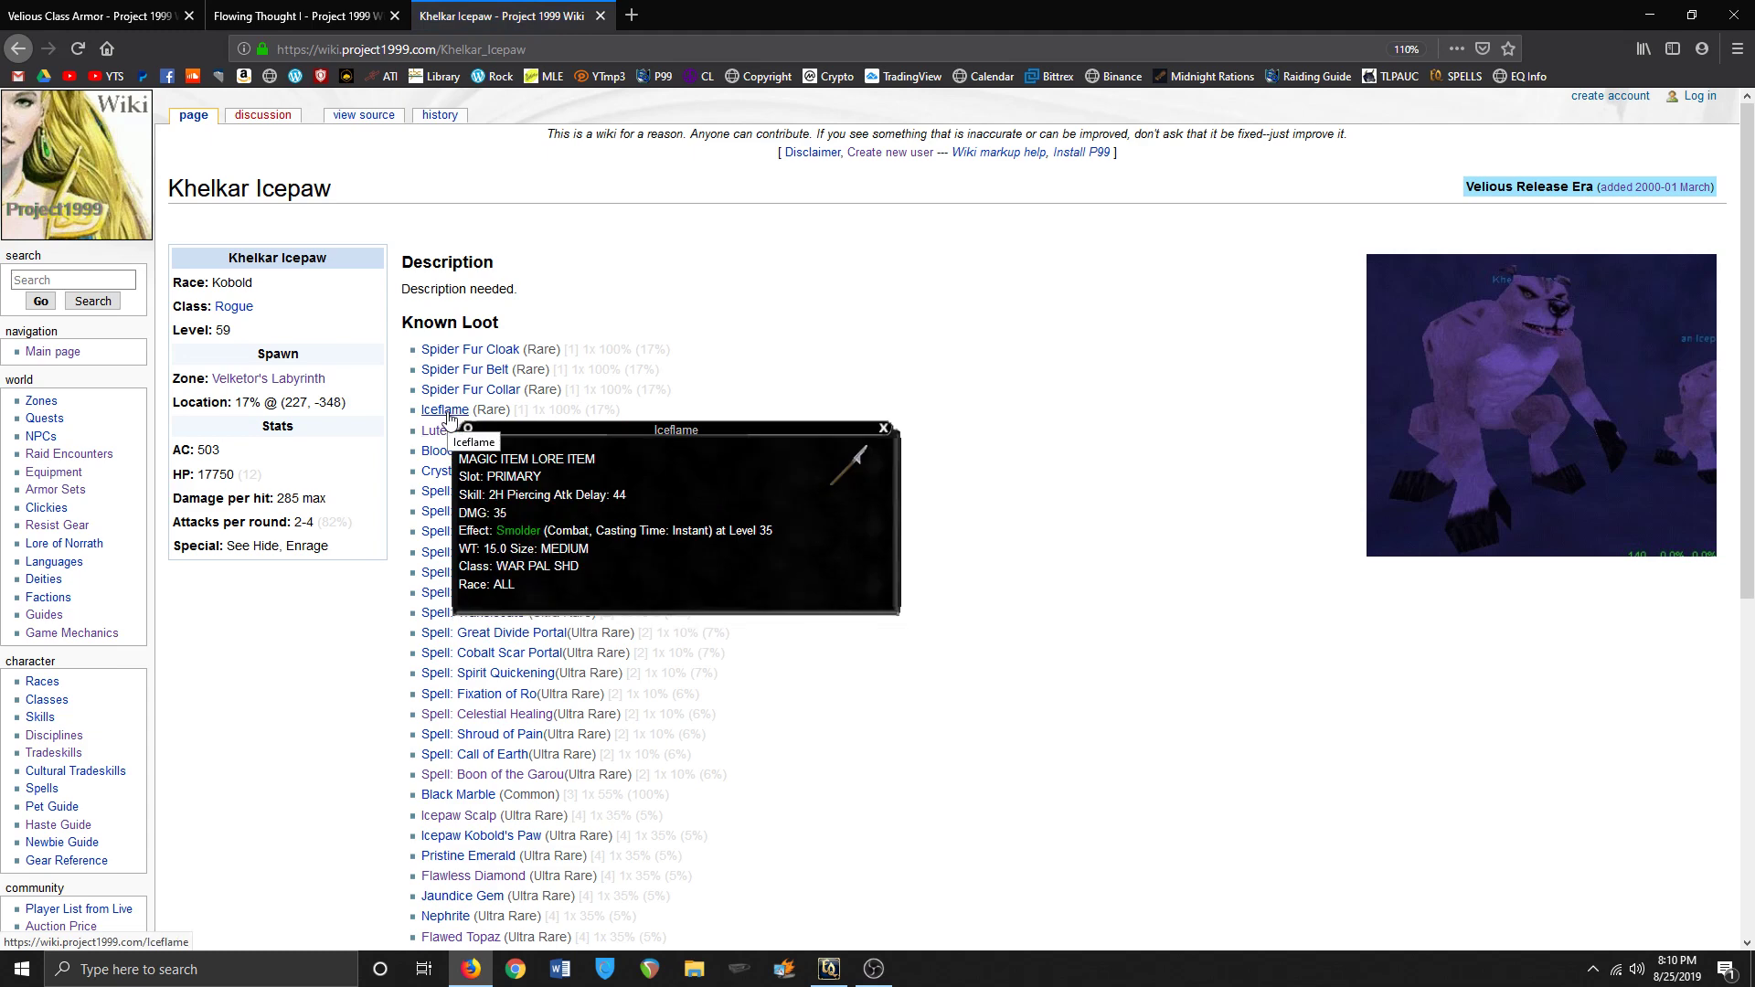
mouse_move(465, 367)
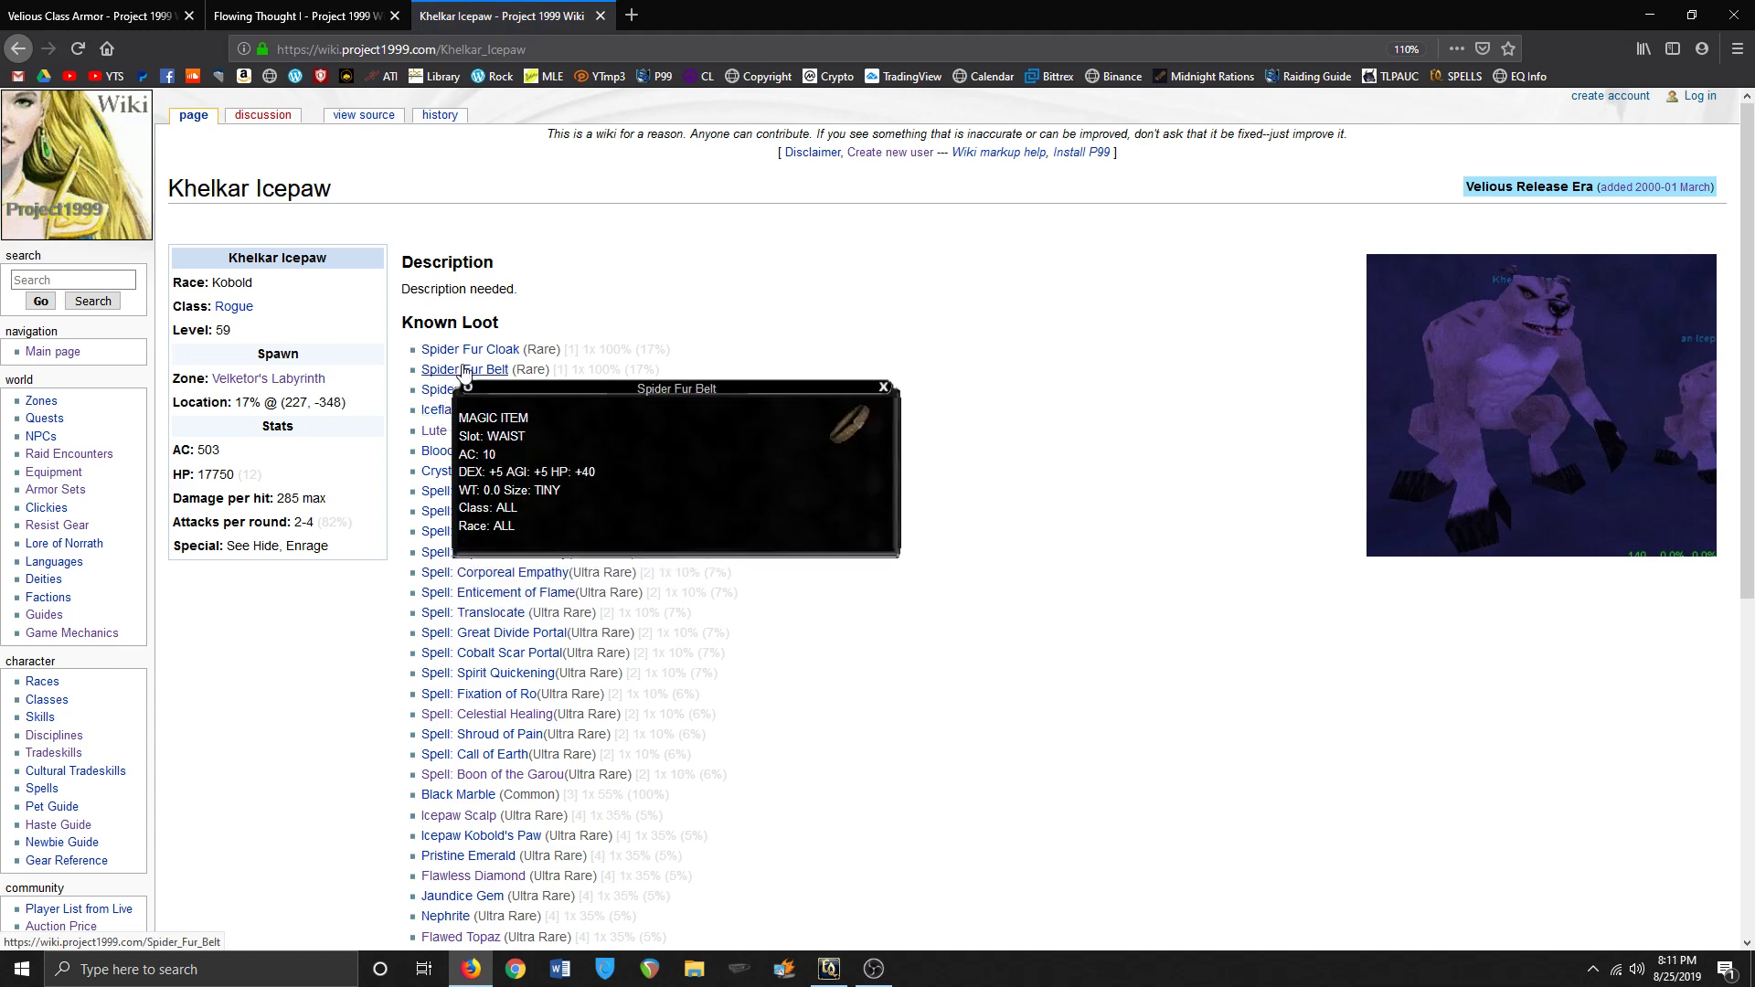
mouse_move(470, 348)
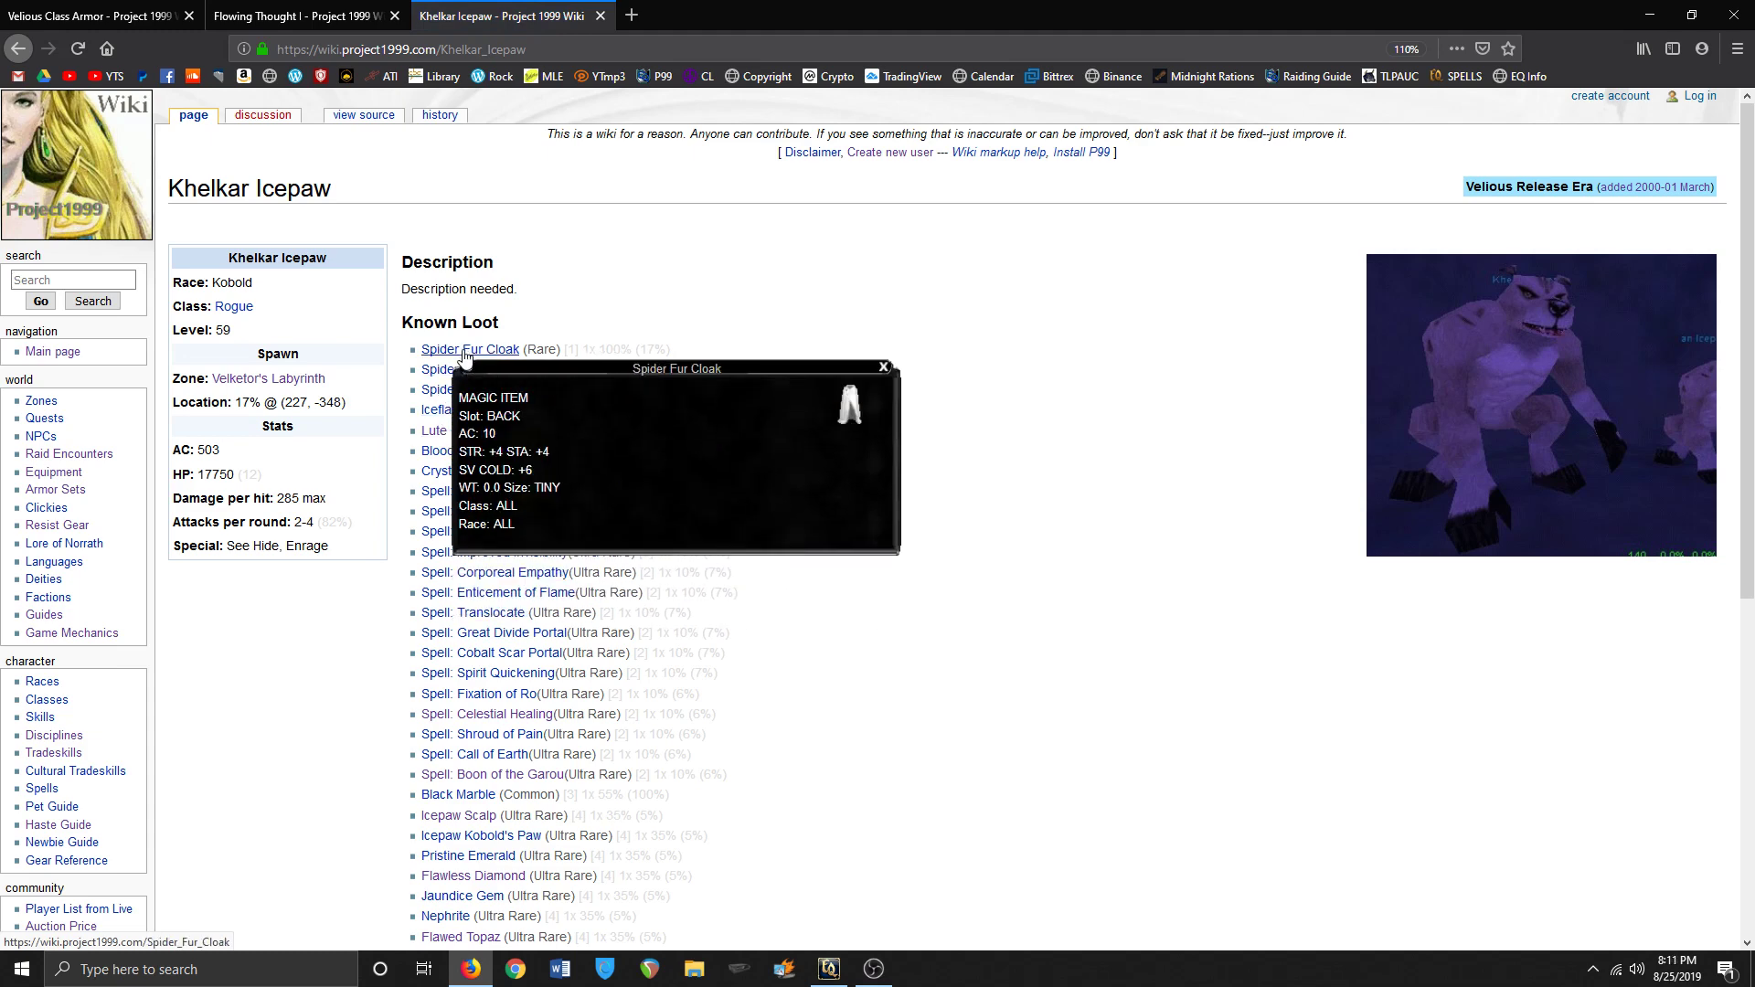
scroll("down", 3)
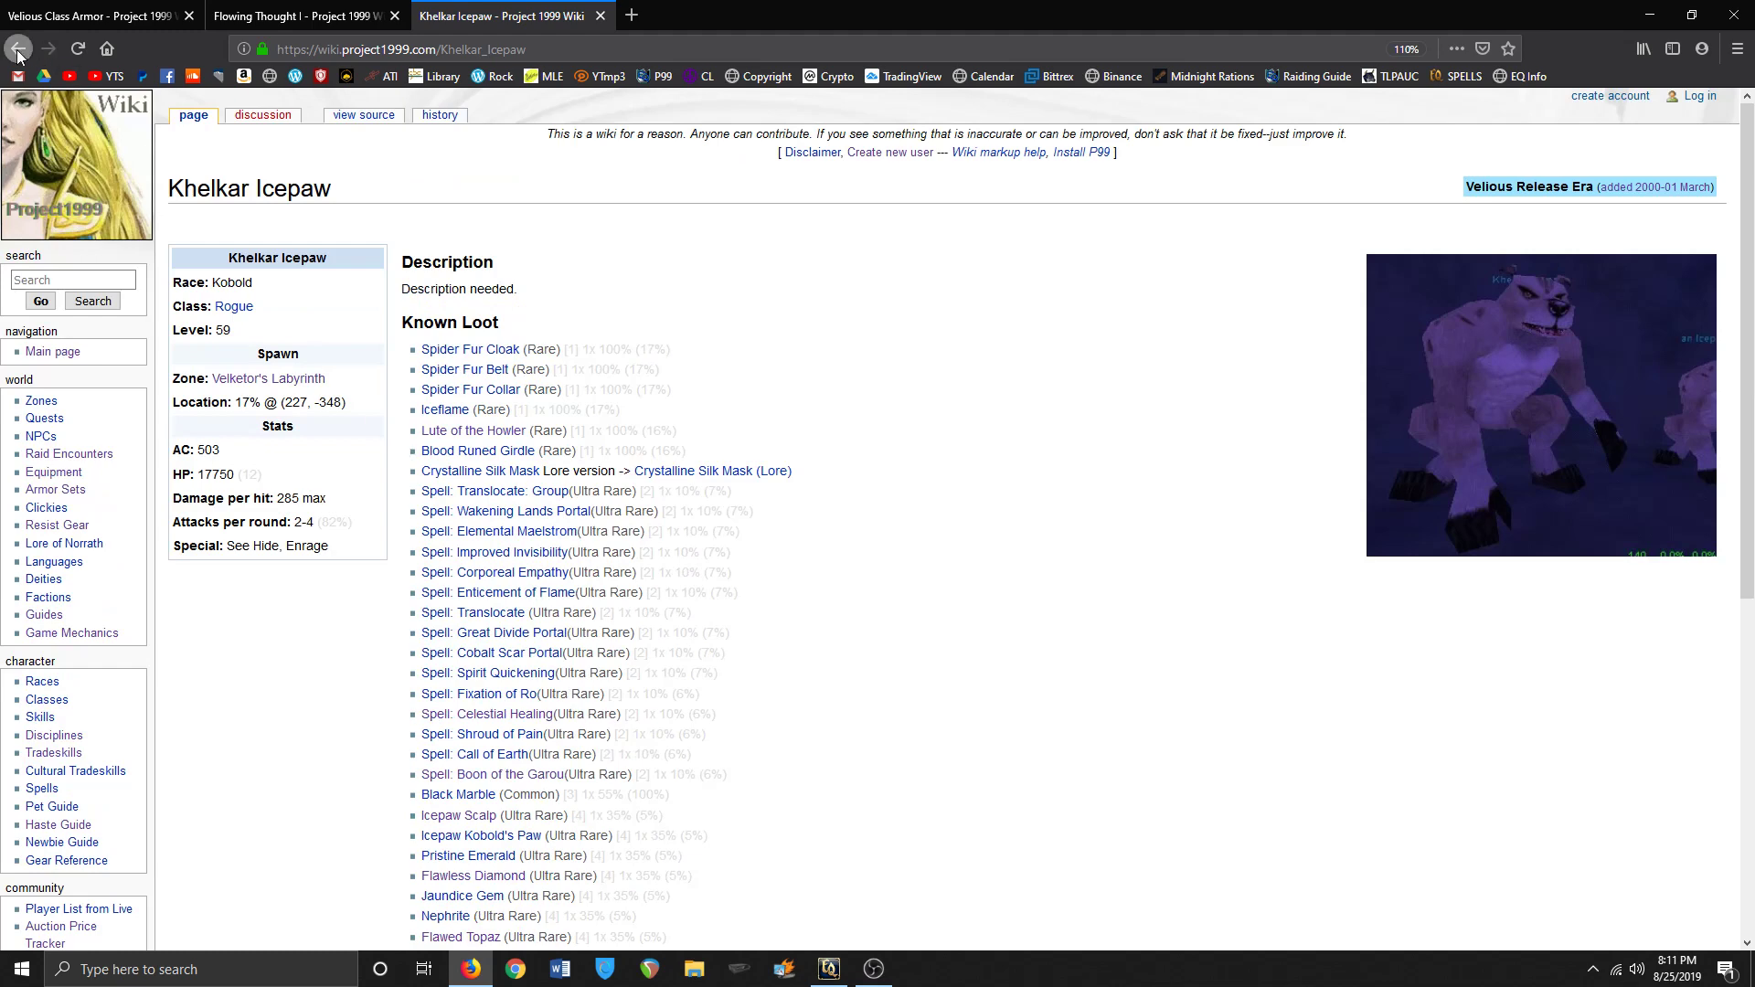
- Review the Illusion: Werewolf effect, highlighting the 40% attack speed and 45 ATK values
left_click(472, 430)
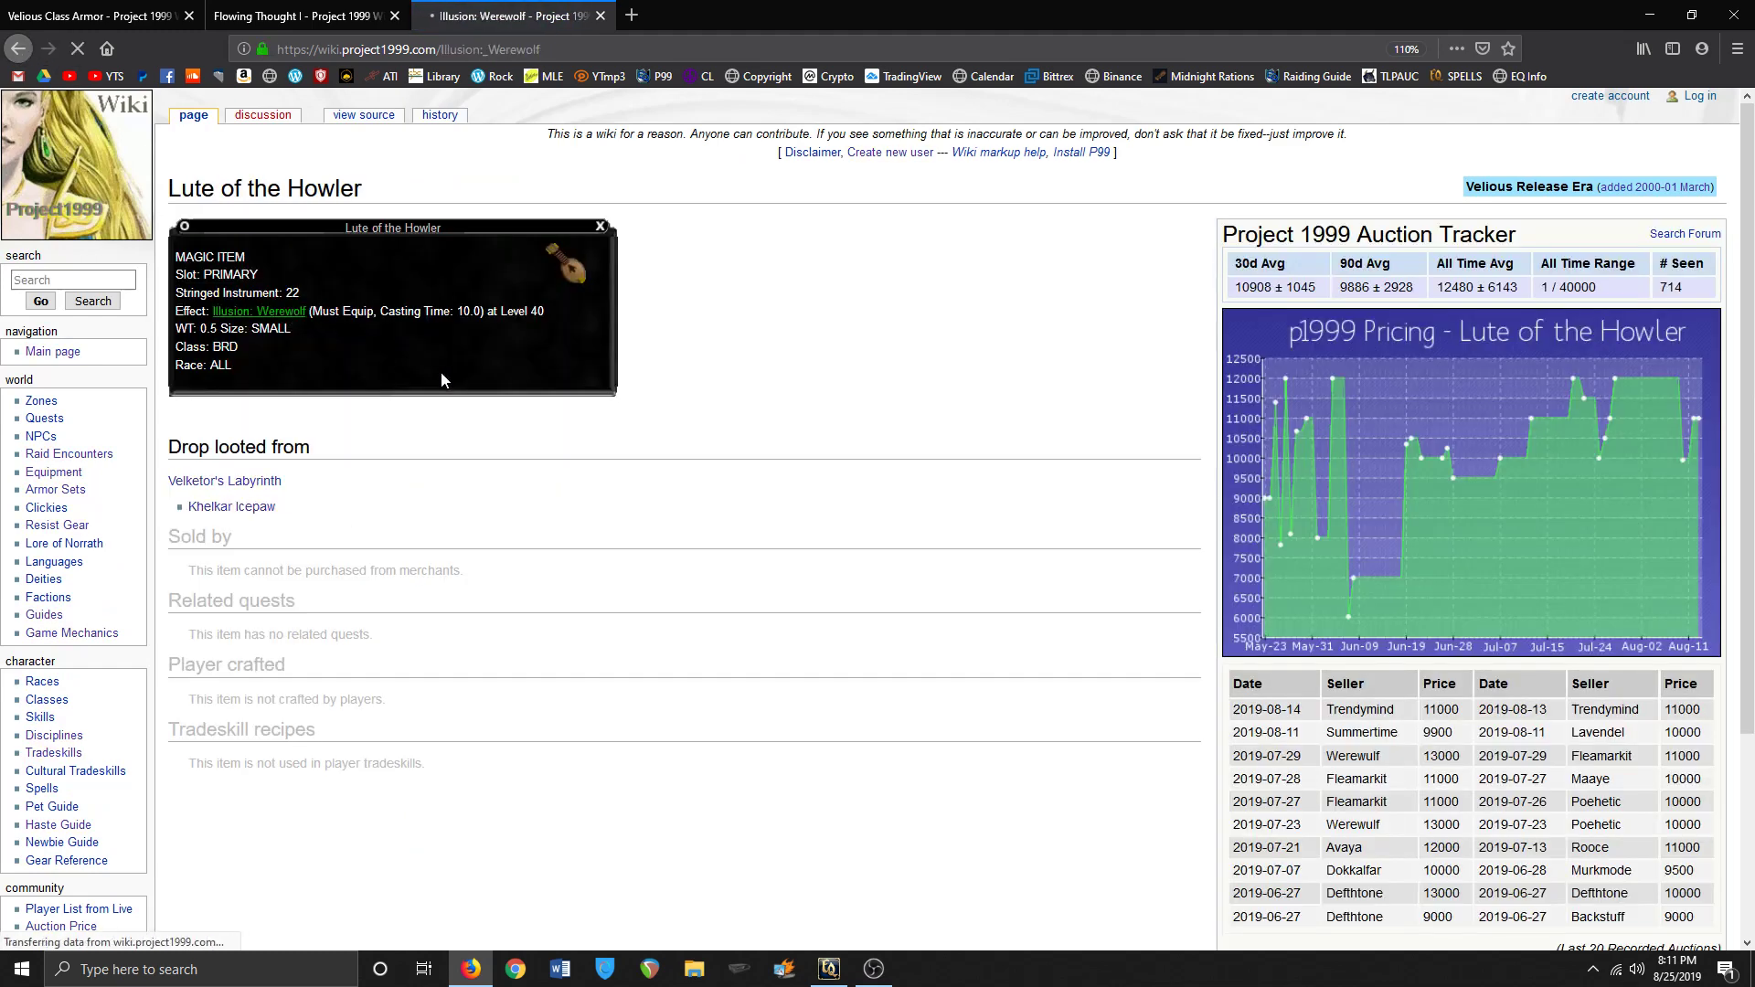
left_click(257, 310)
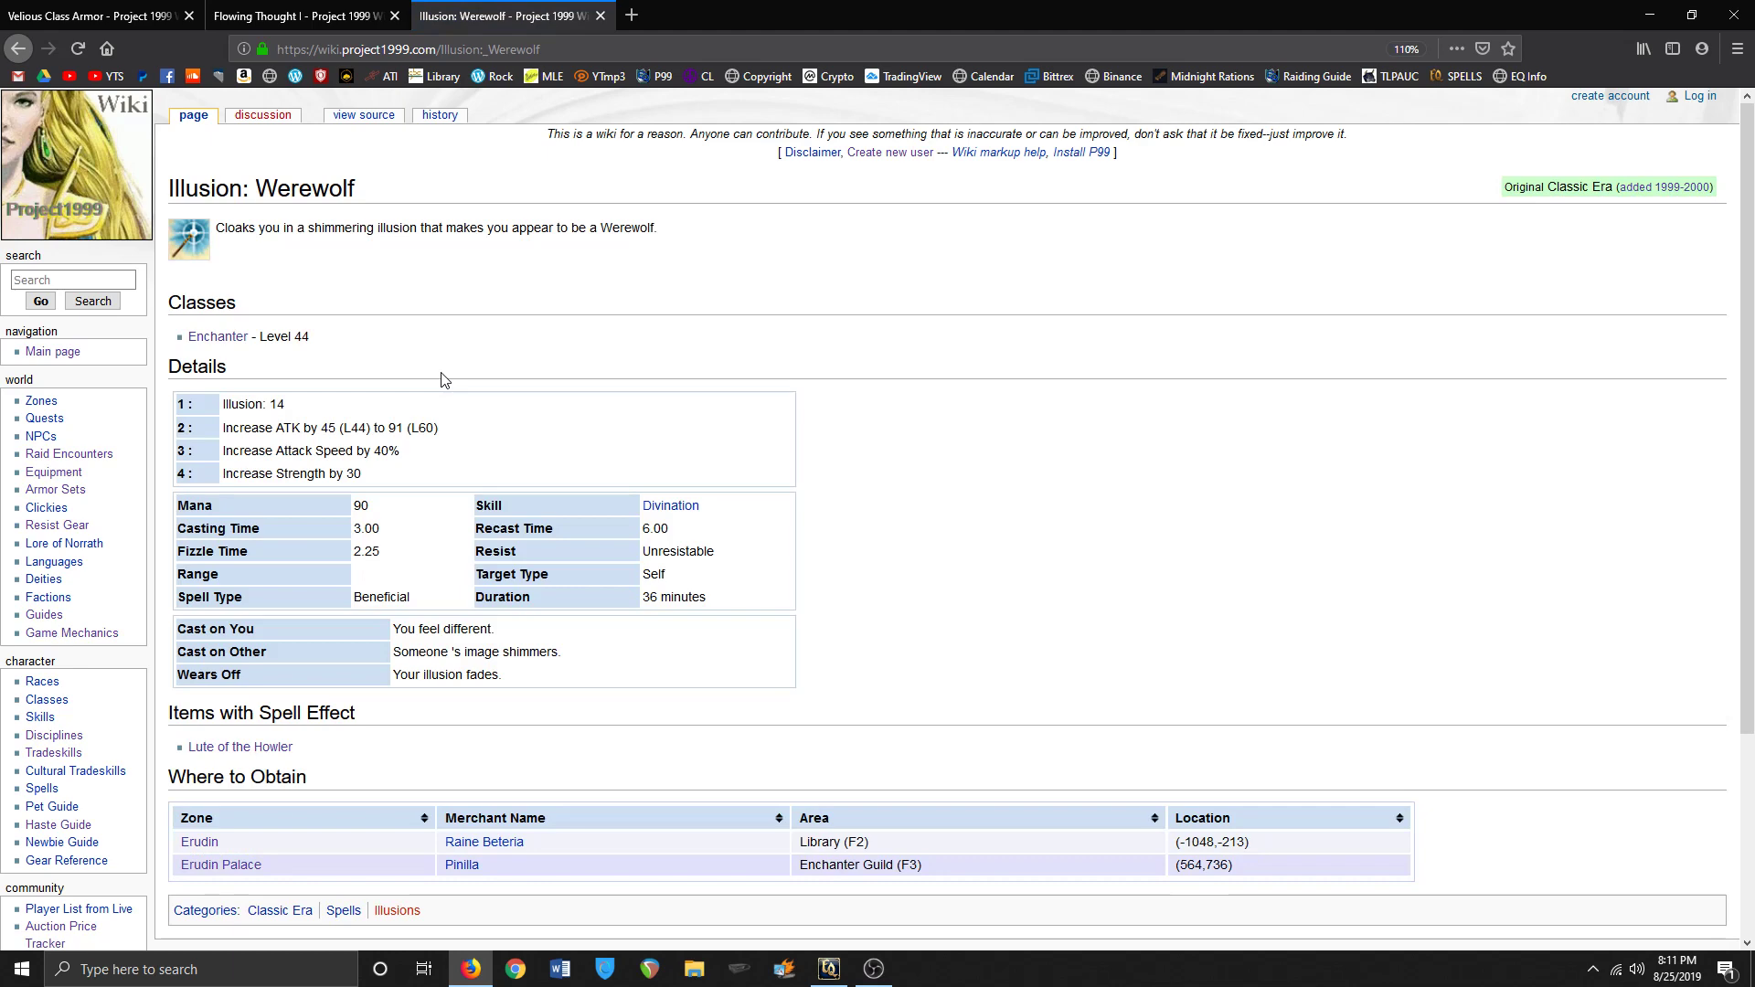
double_click(386, 450)
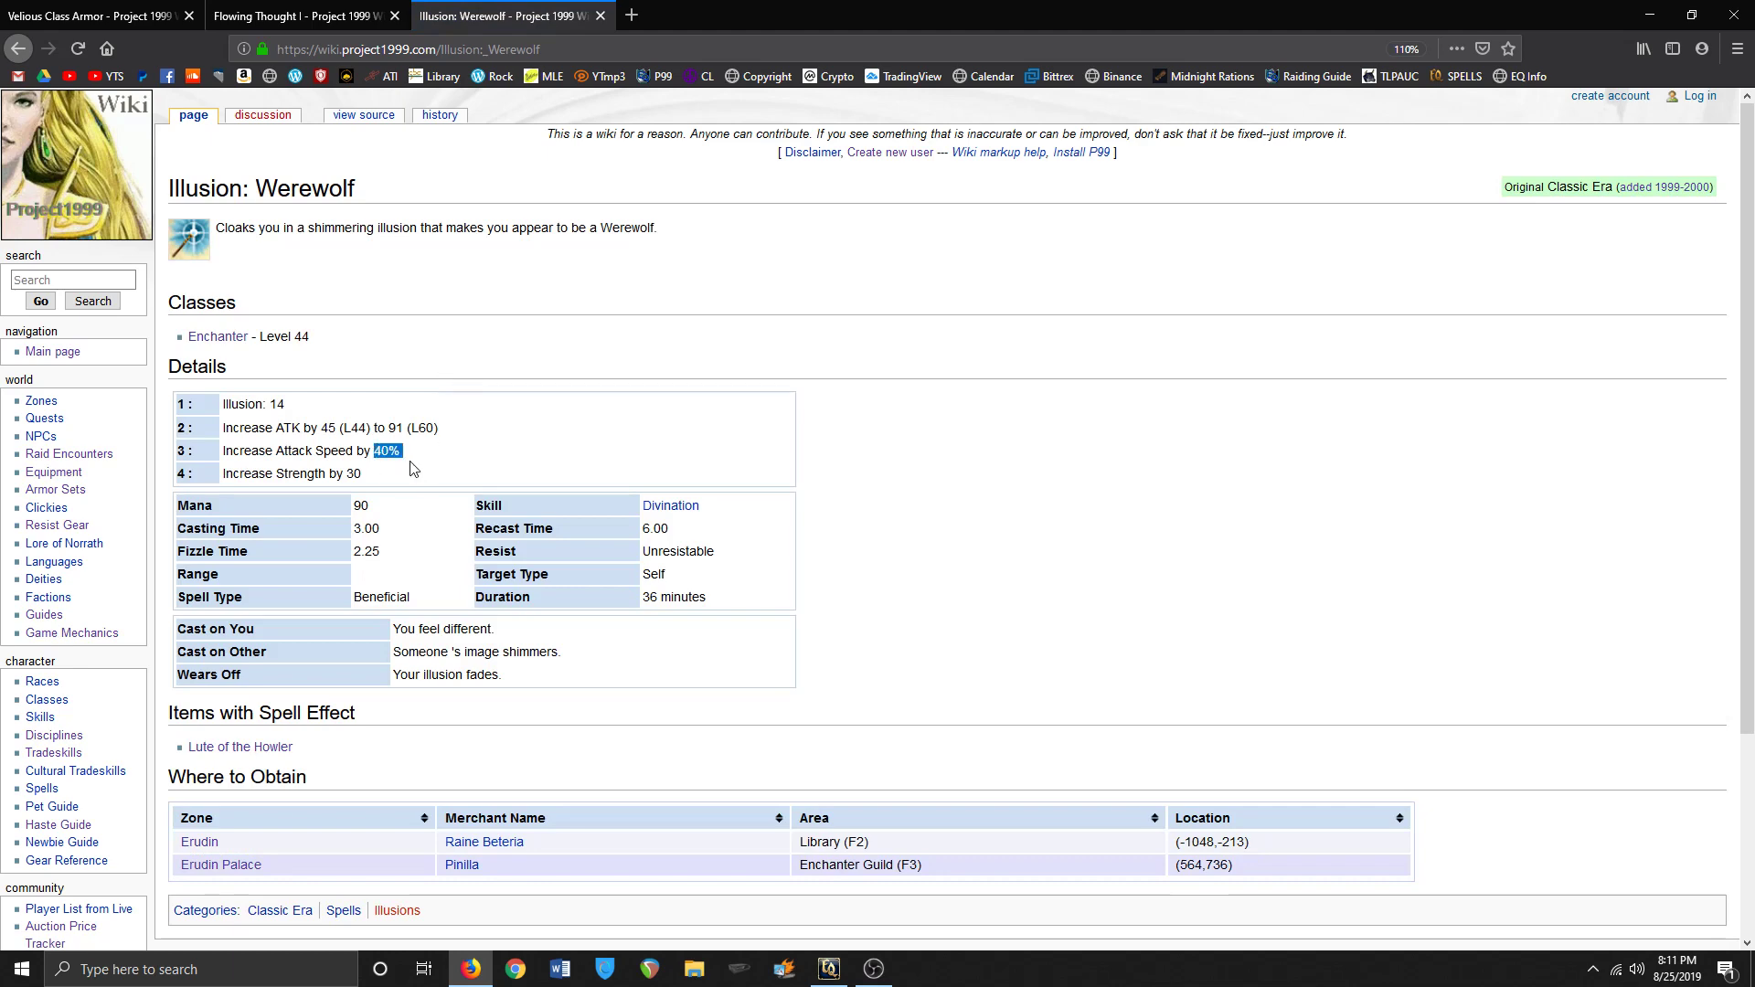
double_click(327, 428)
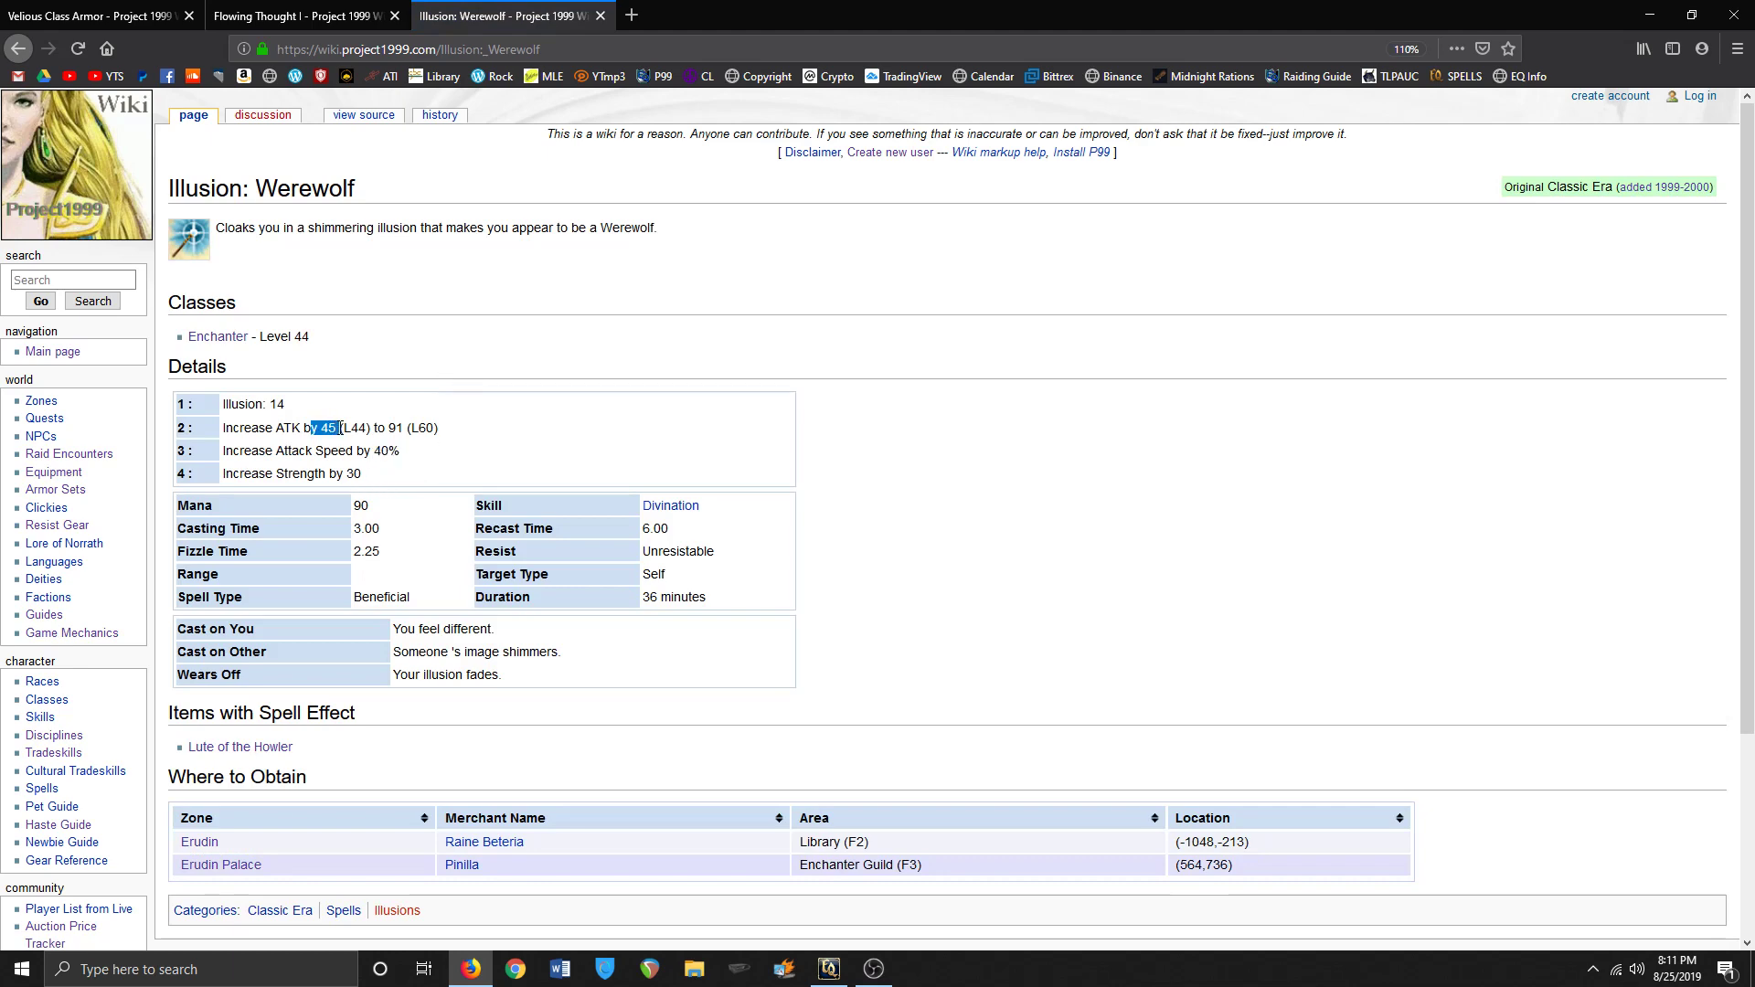
left_click(536, 506)
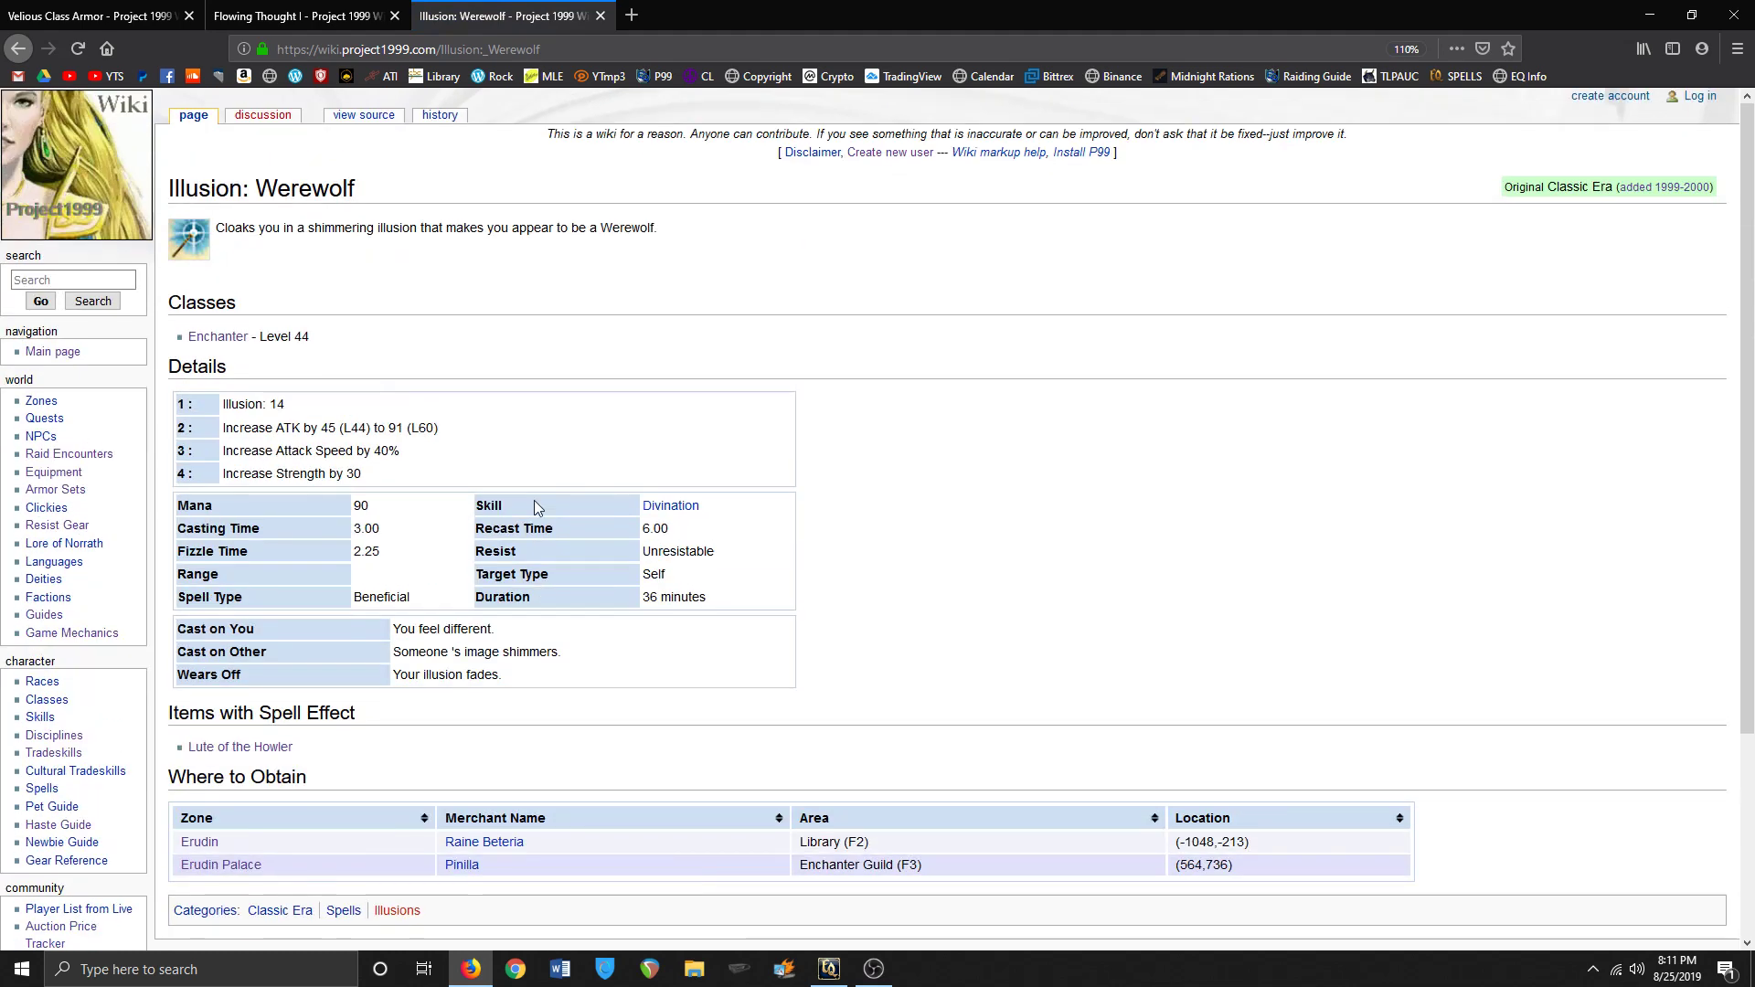
- Follow the Lute of the Howler link under Items with Spell Effect
left_click(240, 746)
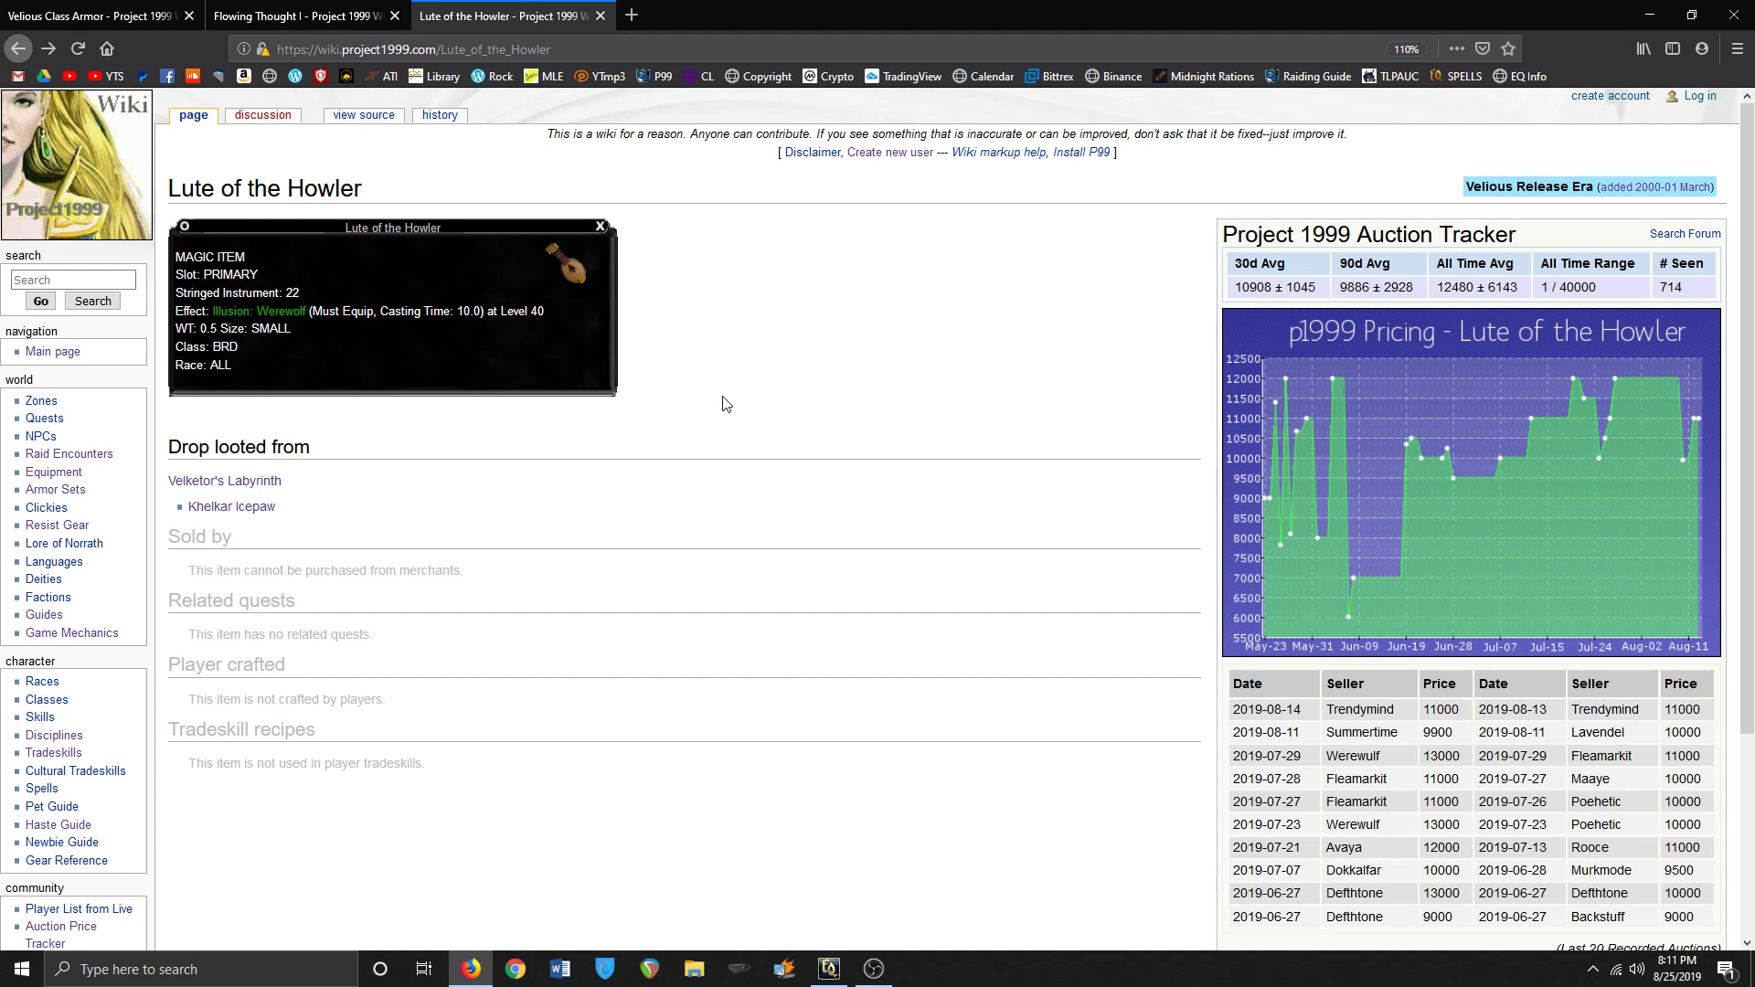
mouse_move(685, 235)
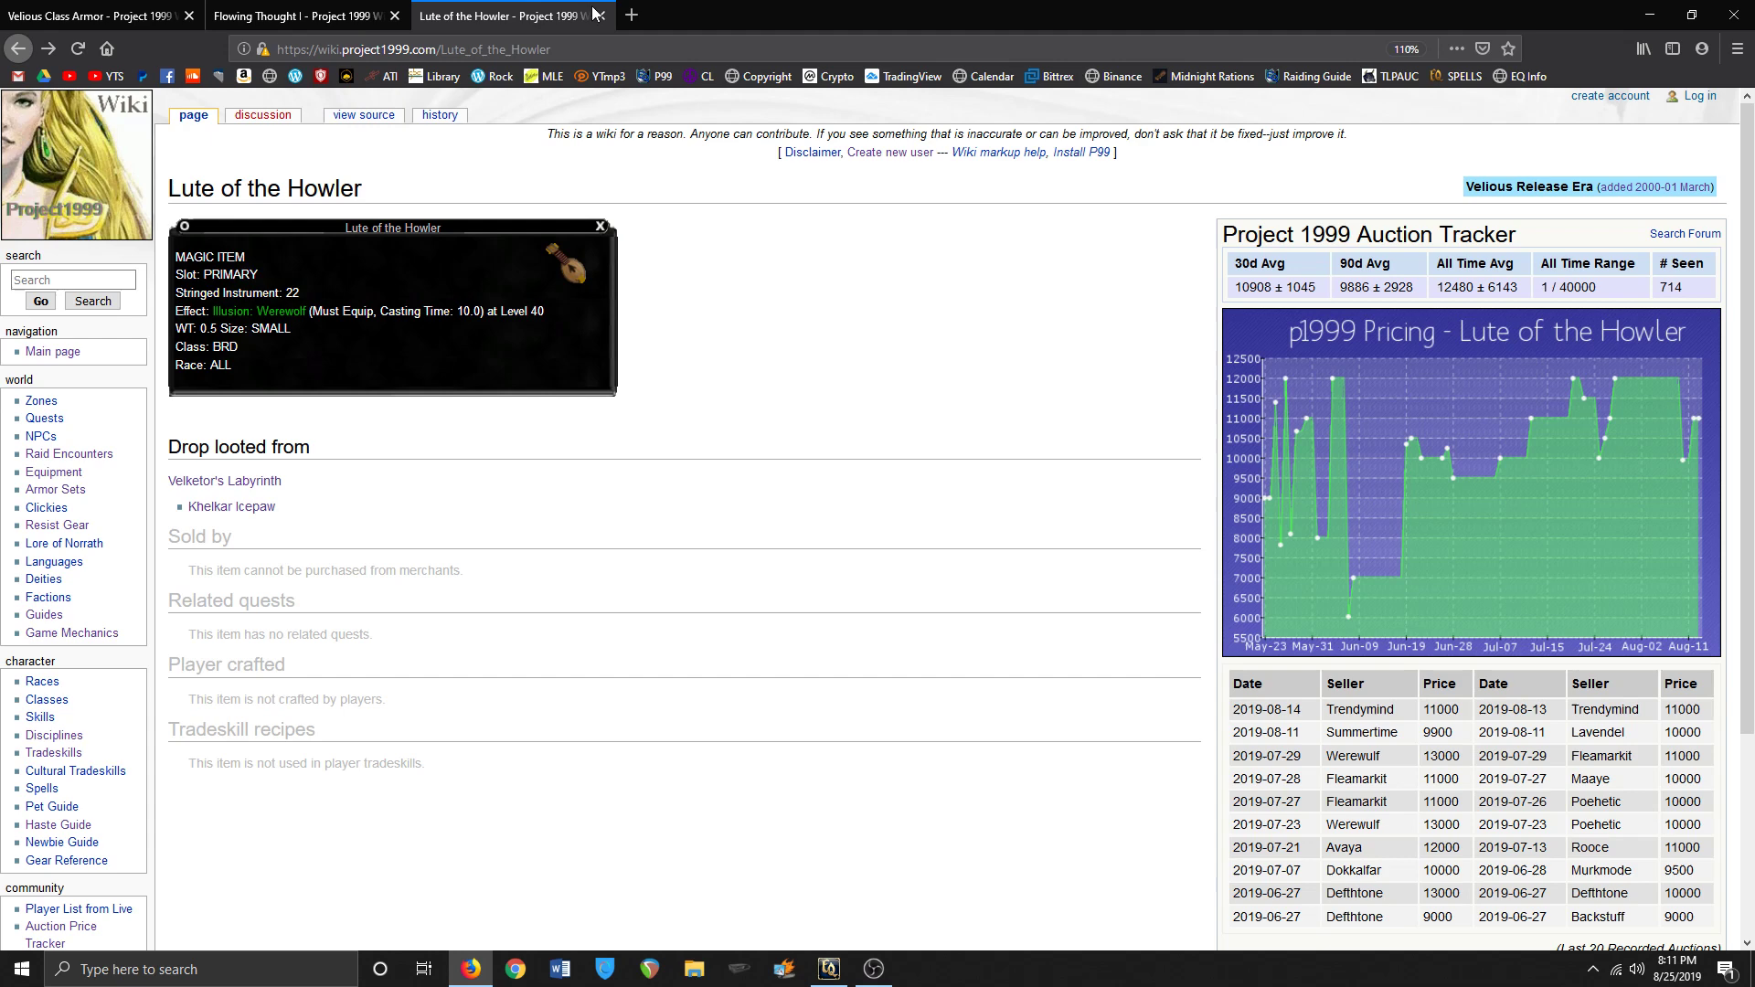
- Bring the Flowing Thought I spell tab to the front and skim its item list
left_click(600, 17)
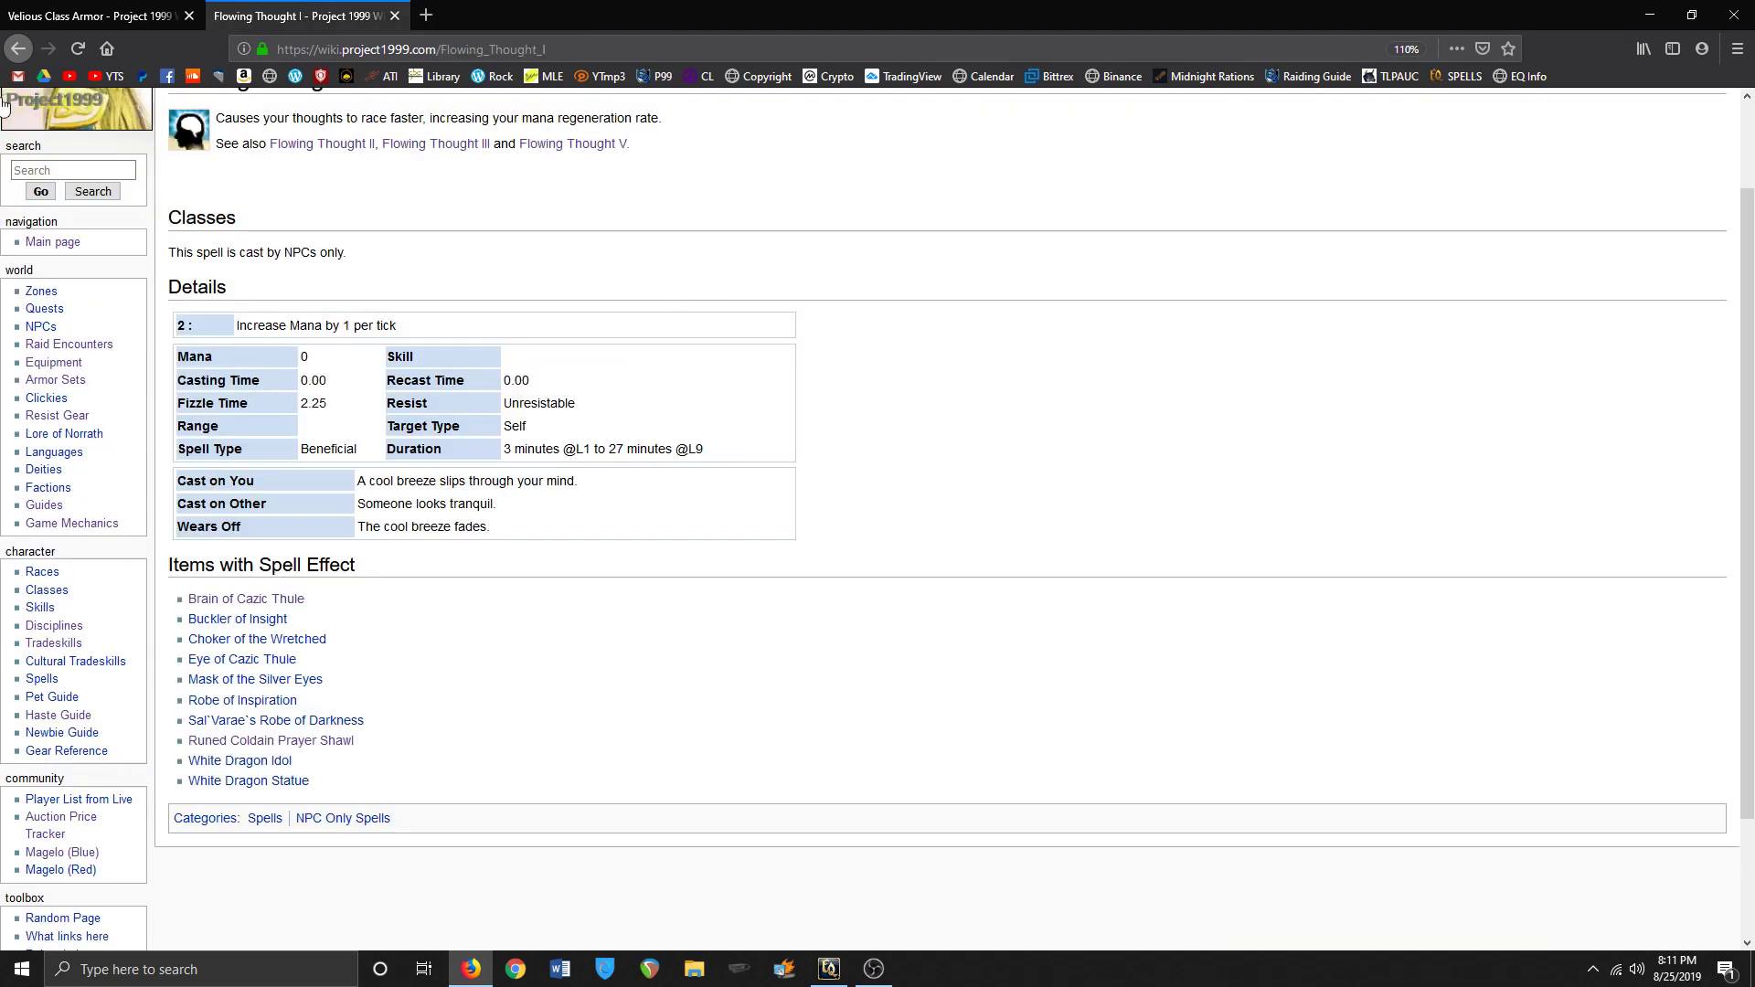
scroll("down", 3)
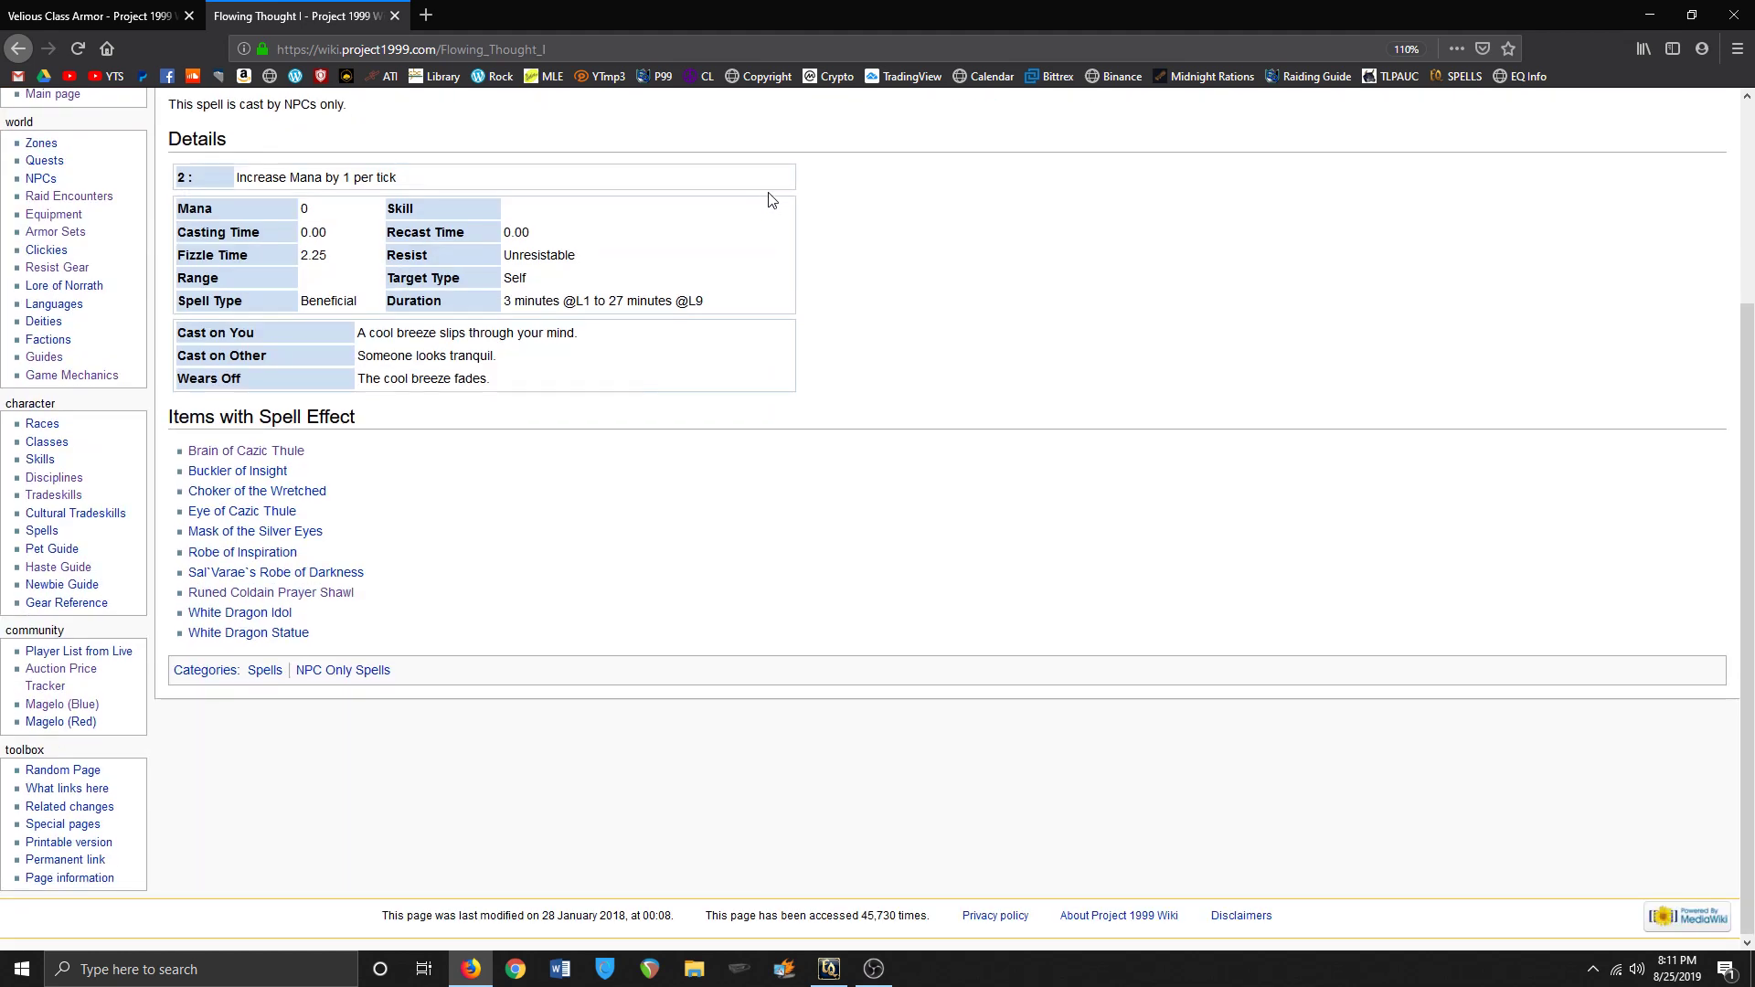
scroll("up", 3)
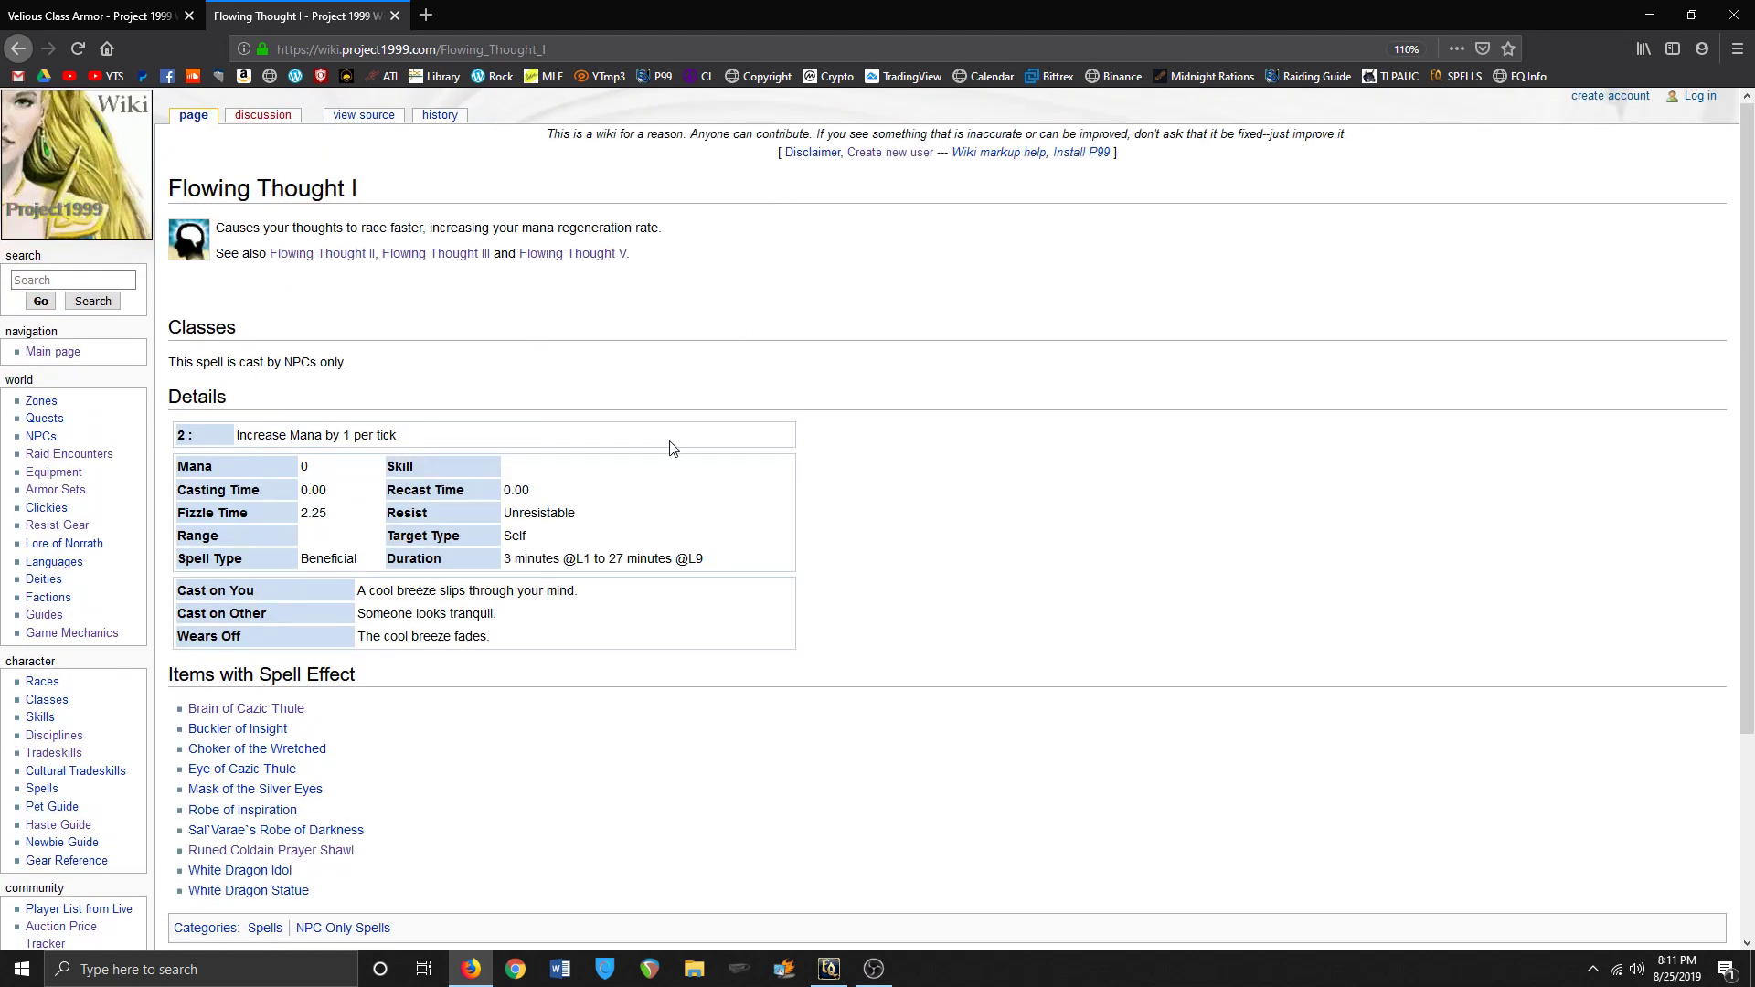
mouse_move(669, 444)
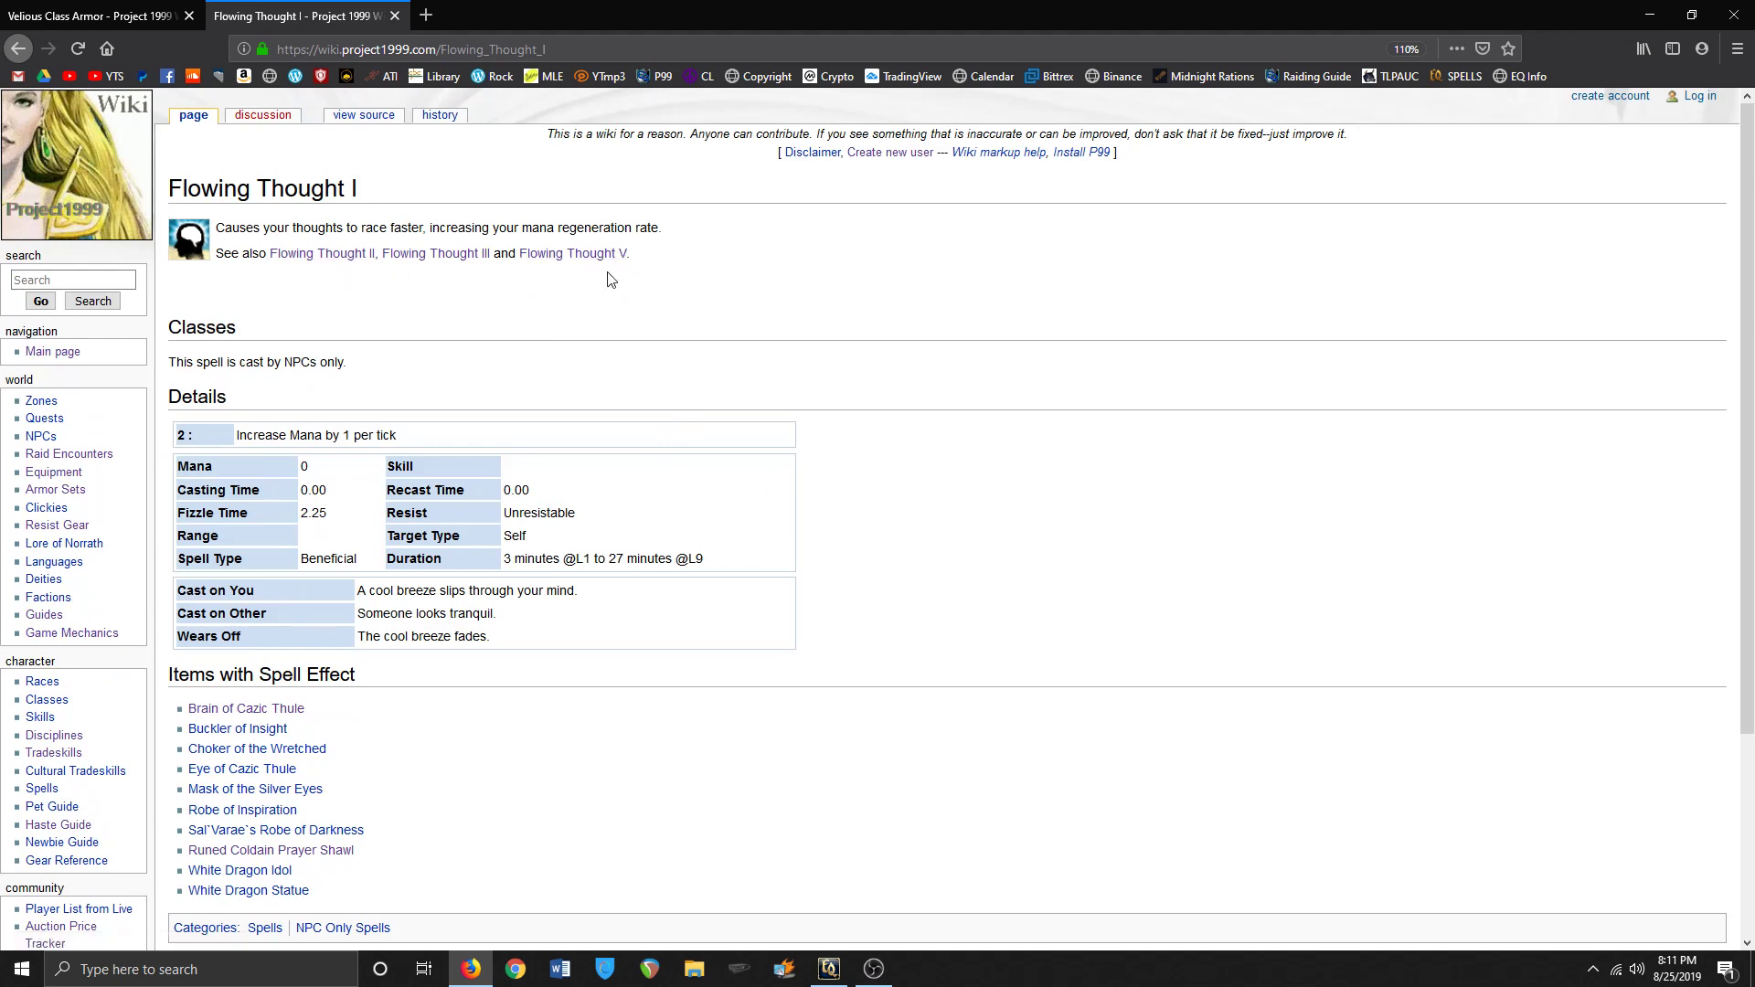
mouse_move(611, 252)
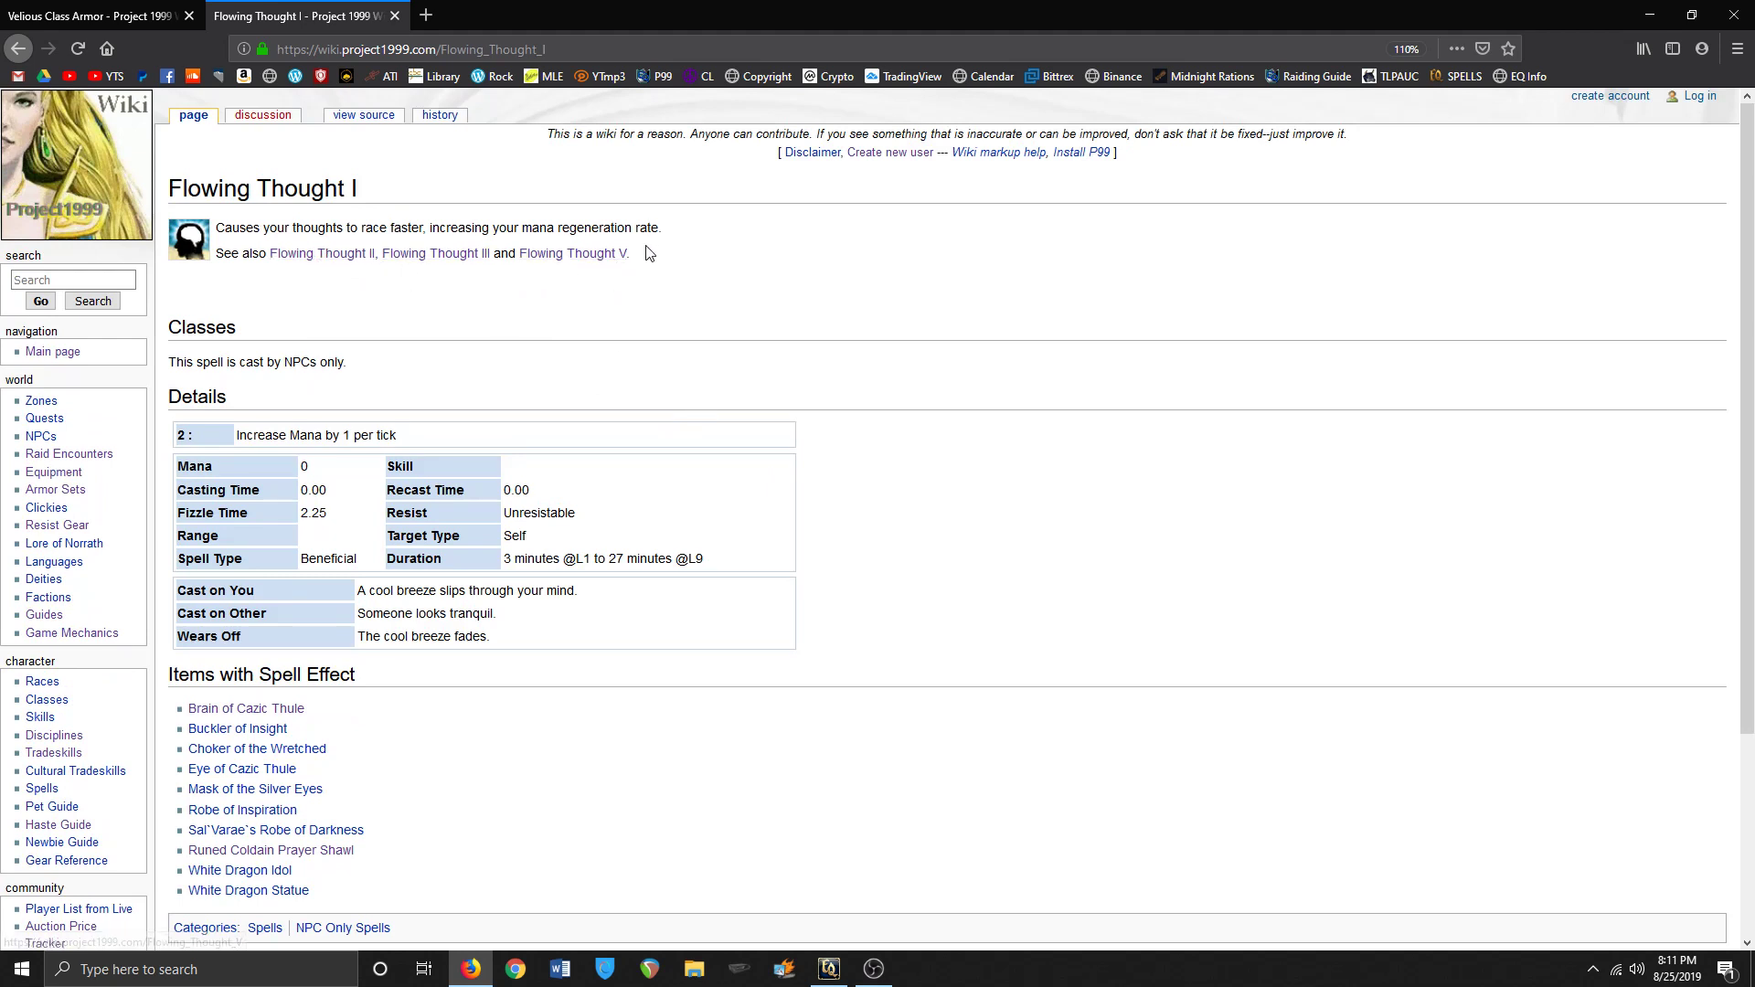
mouse_move(626, 324)
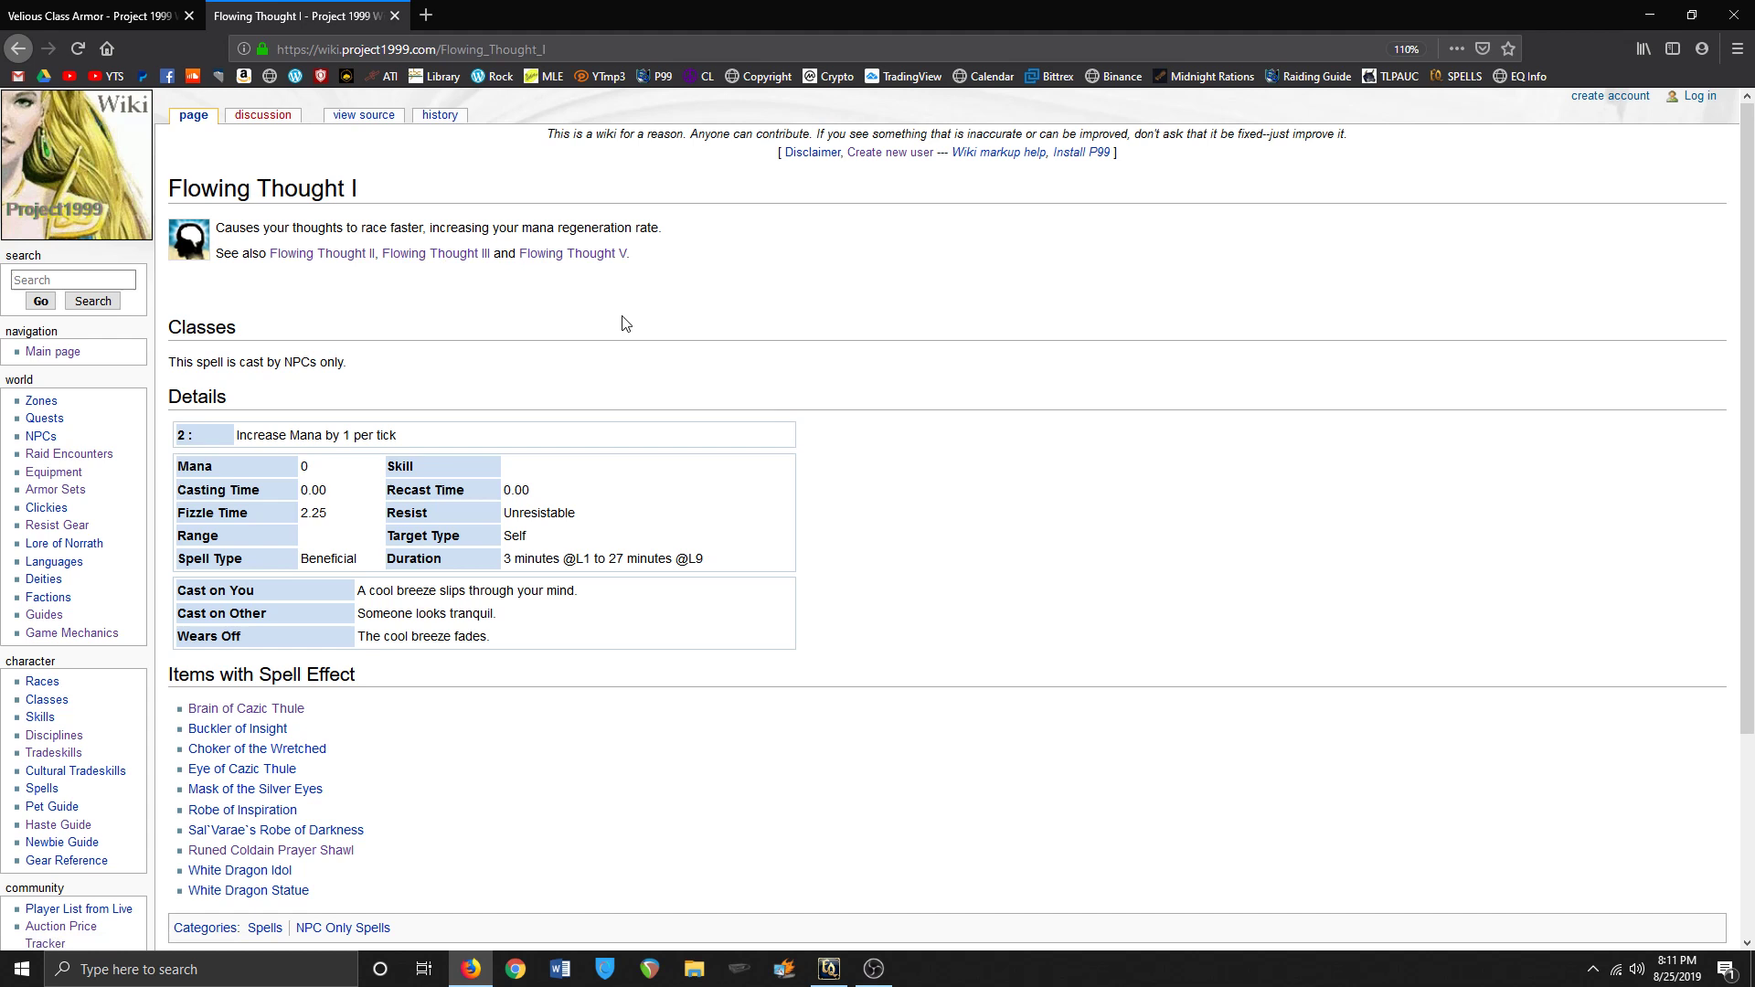
scroll("down", 3)
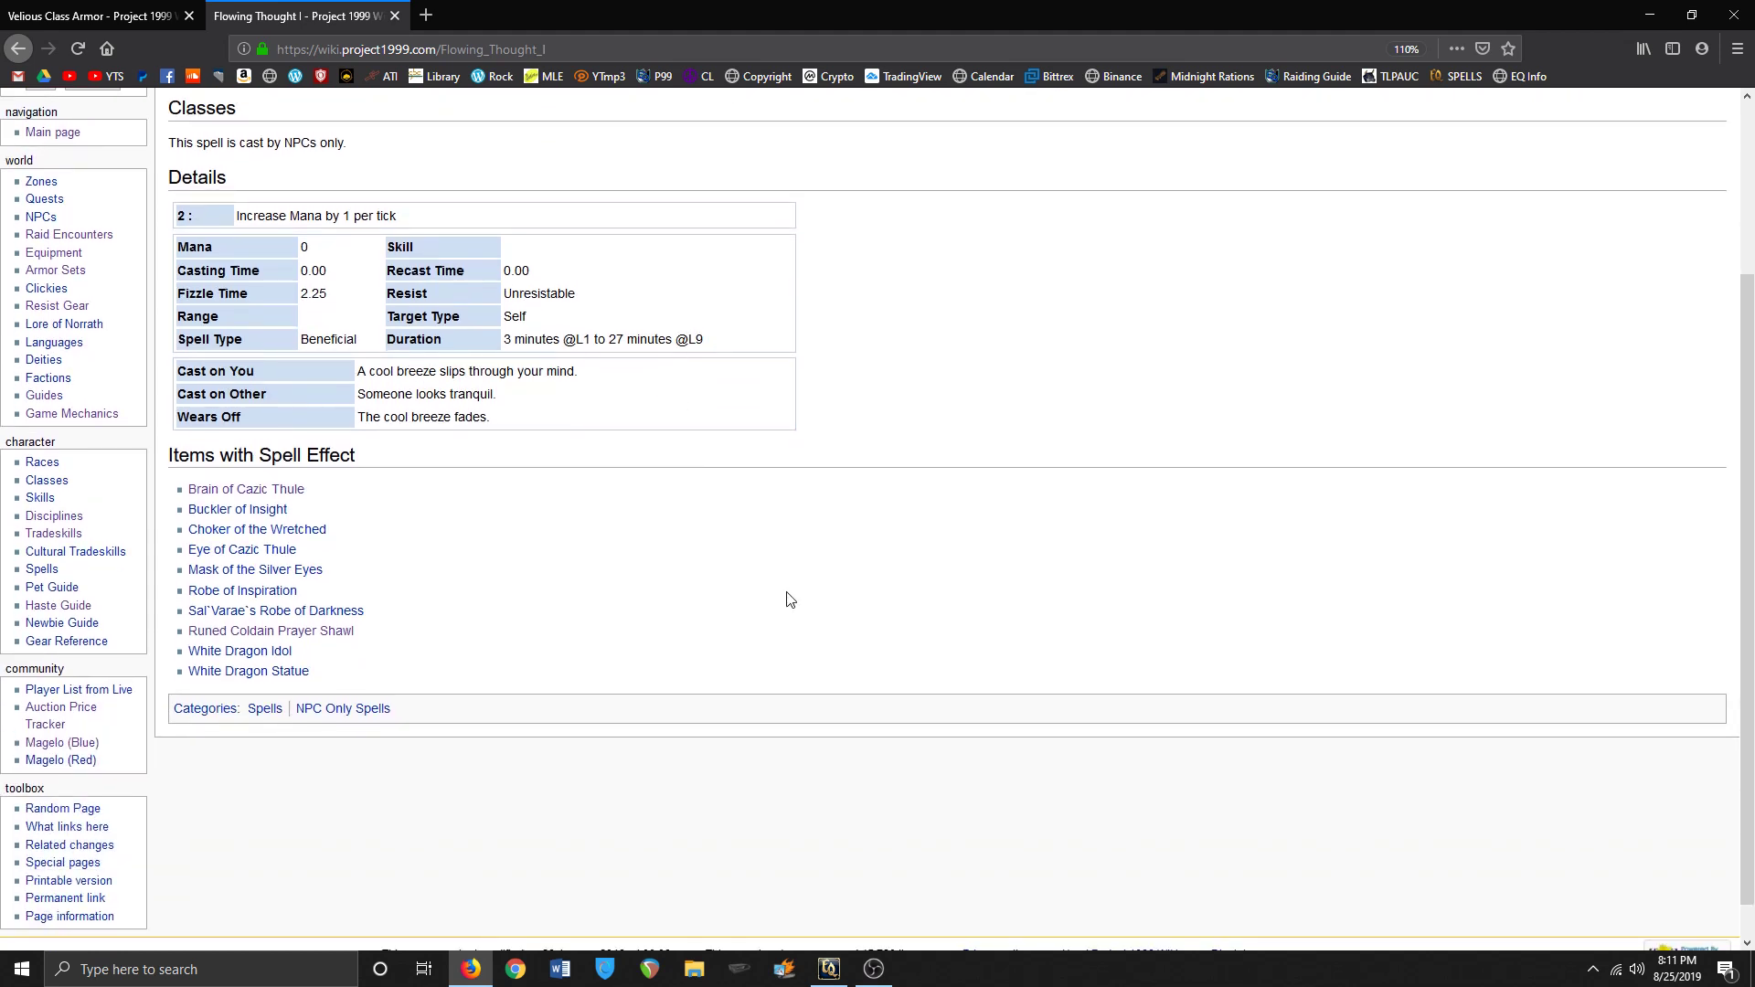
scroll("up", 3)
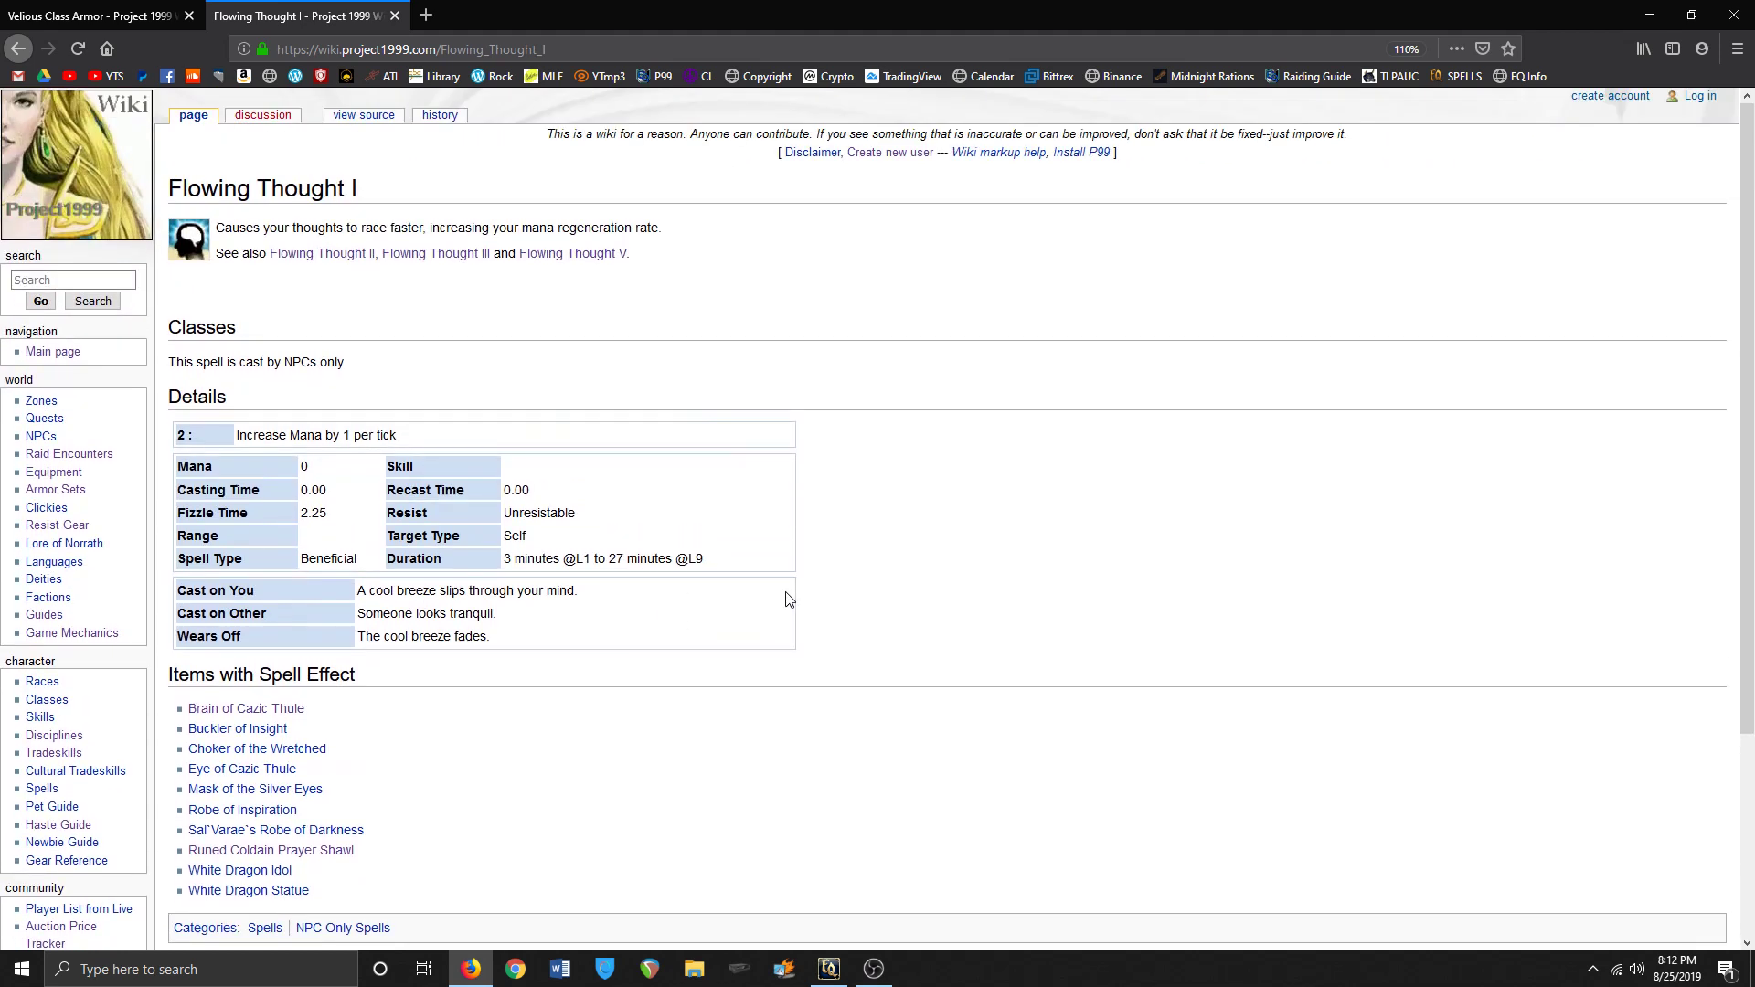
scroll("down", 3)
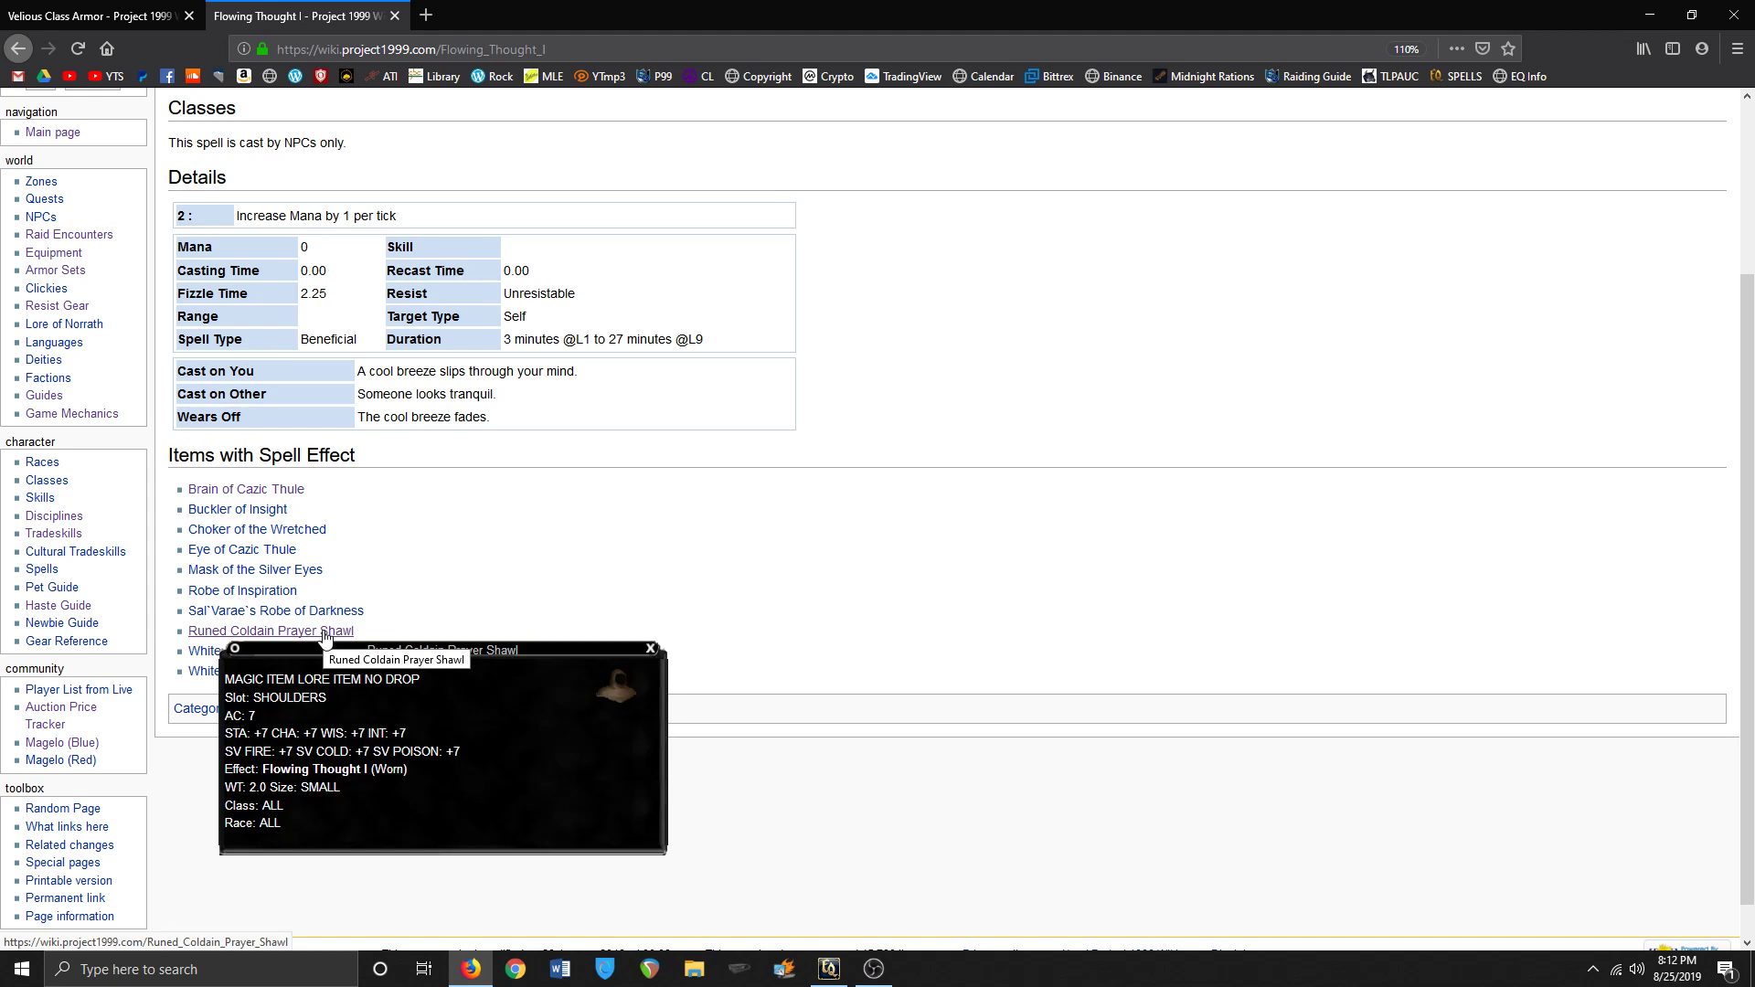
mouse_move(239, 651)
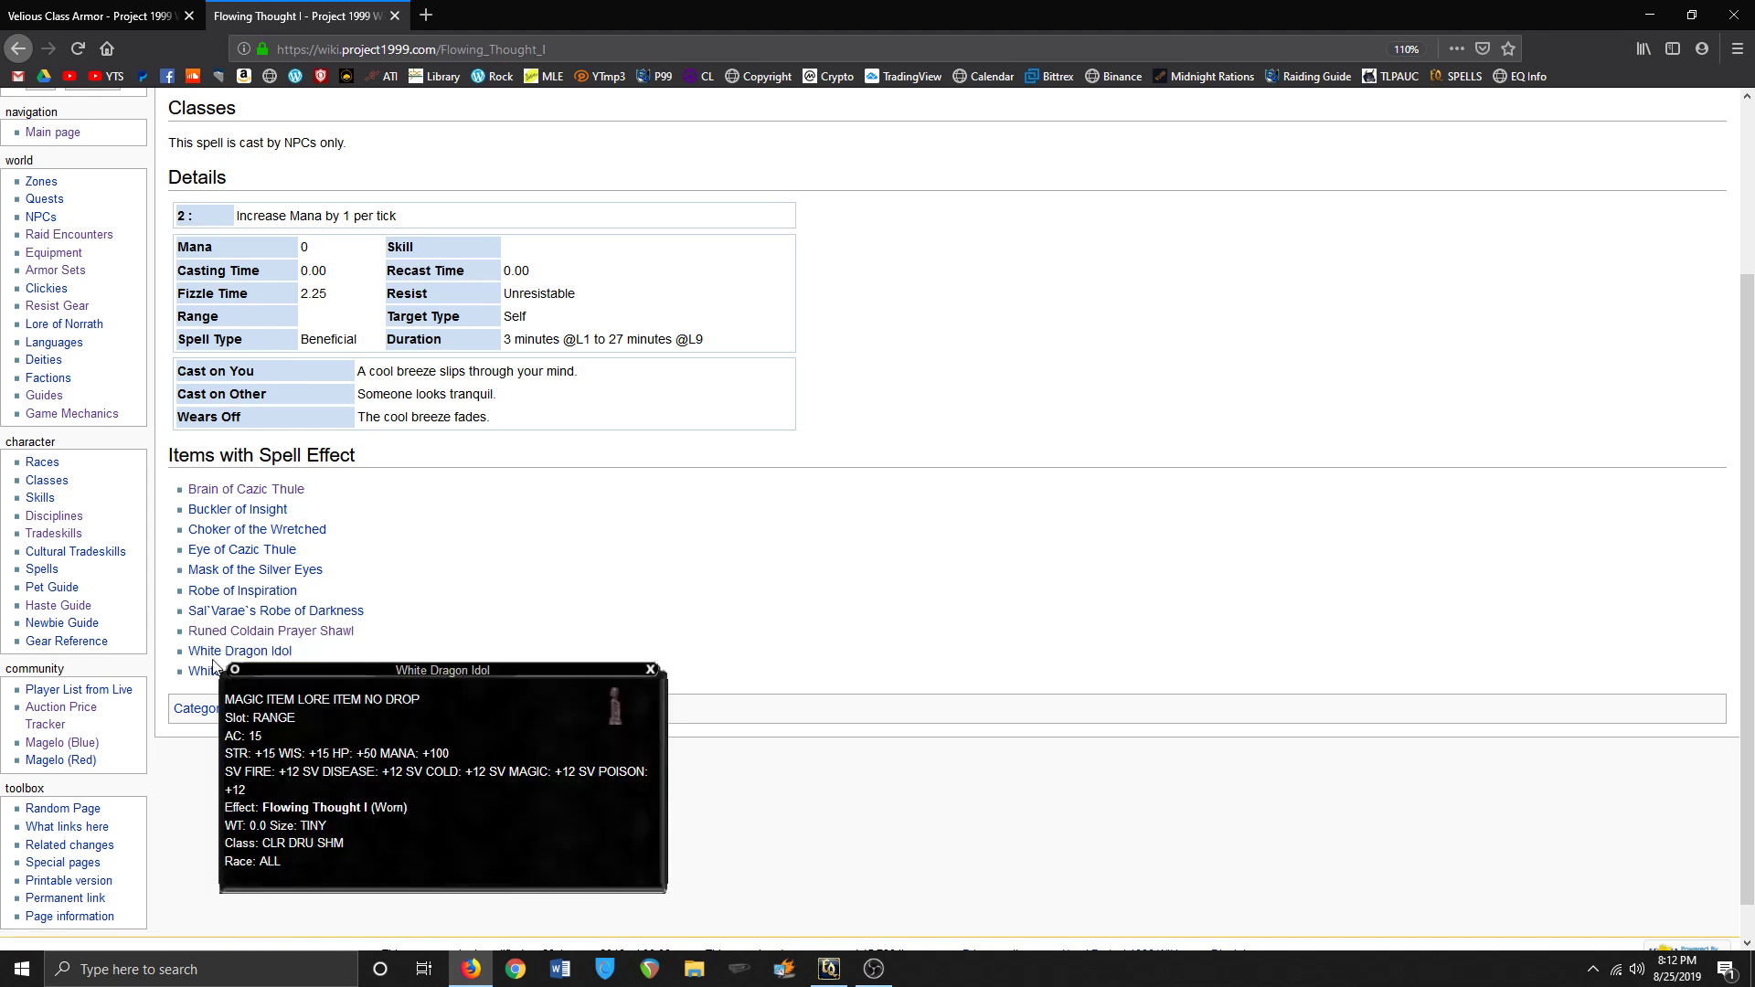
mouse_move(276, 611)
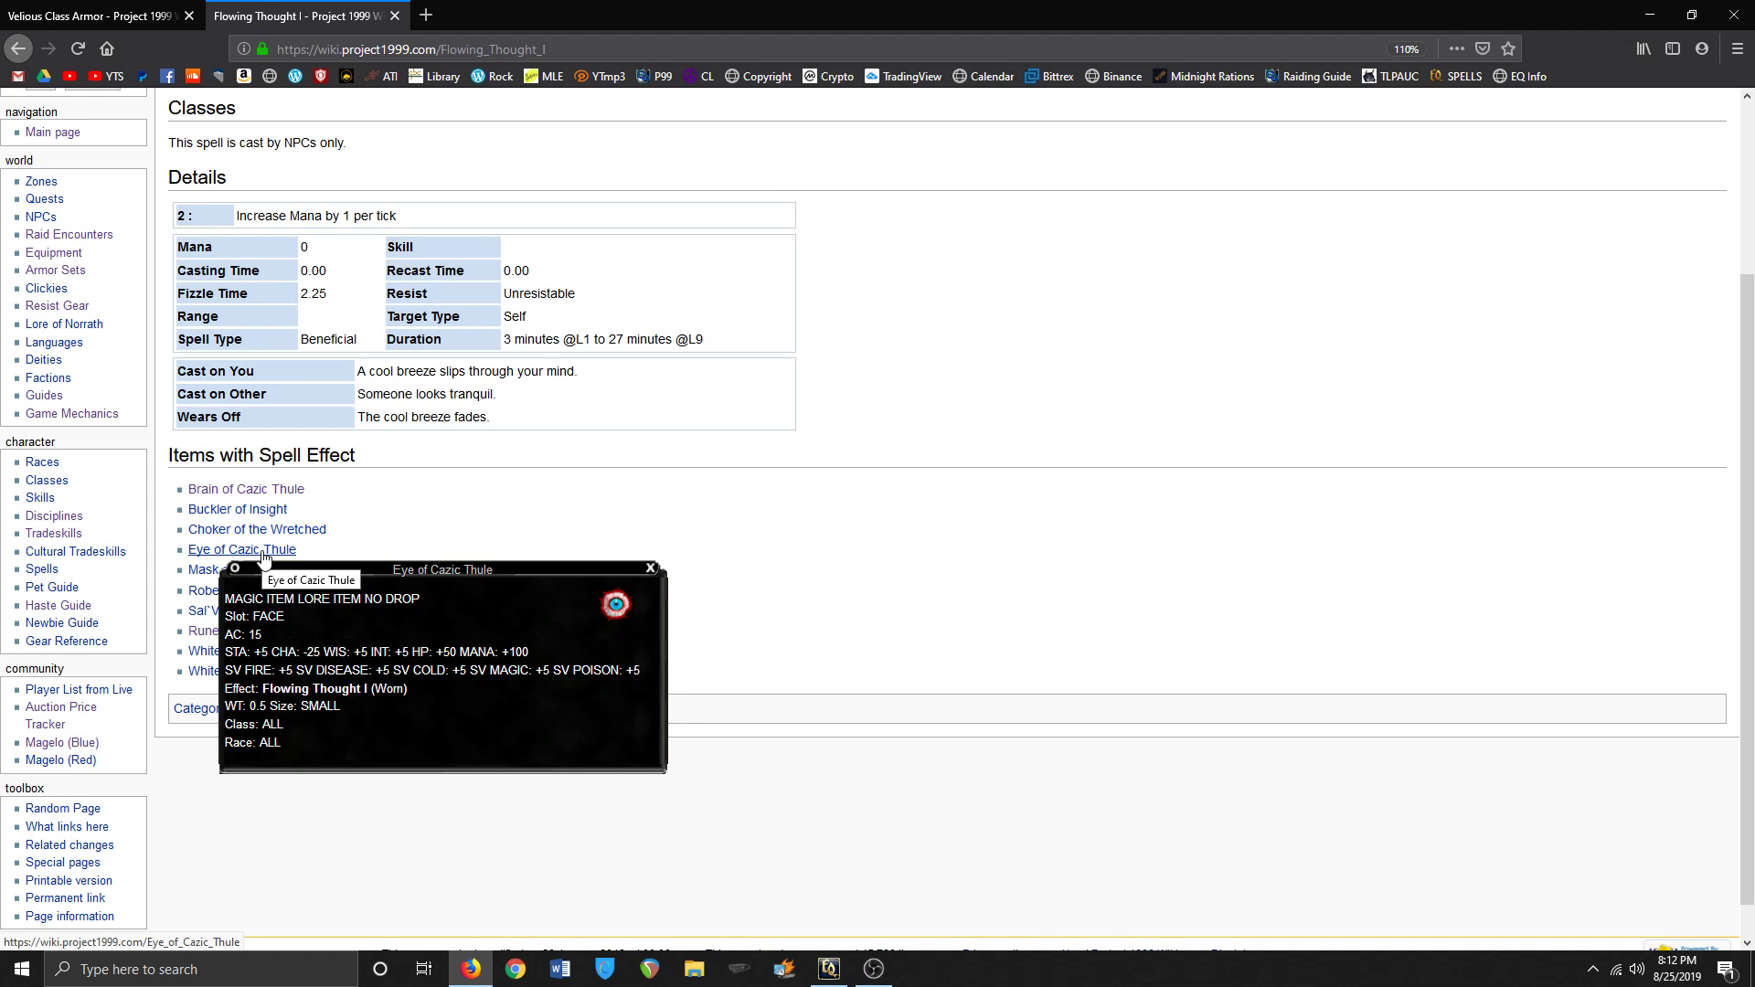
mouse_move(238, 510)
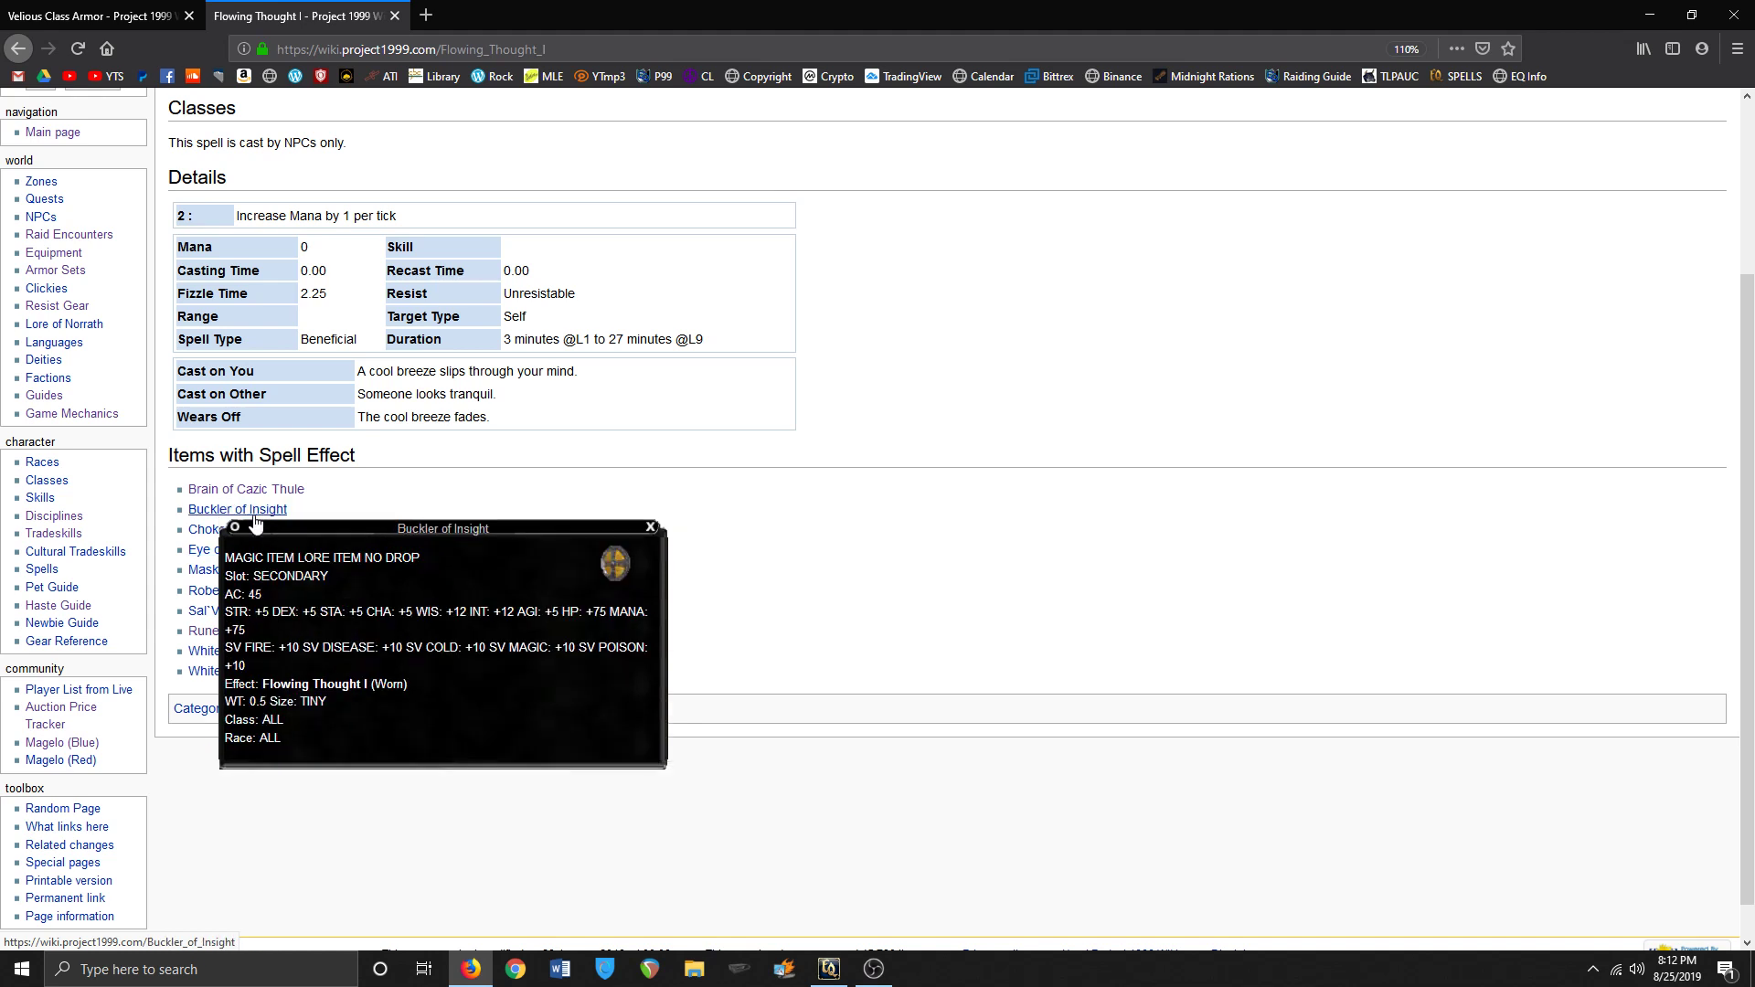
mouse_move(256, 526)
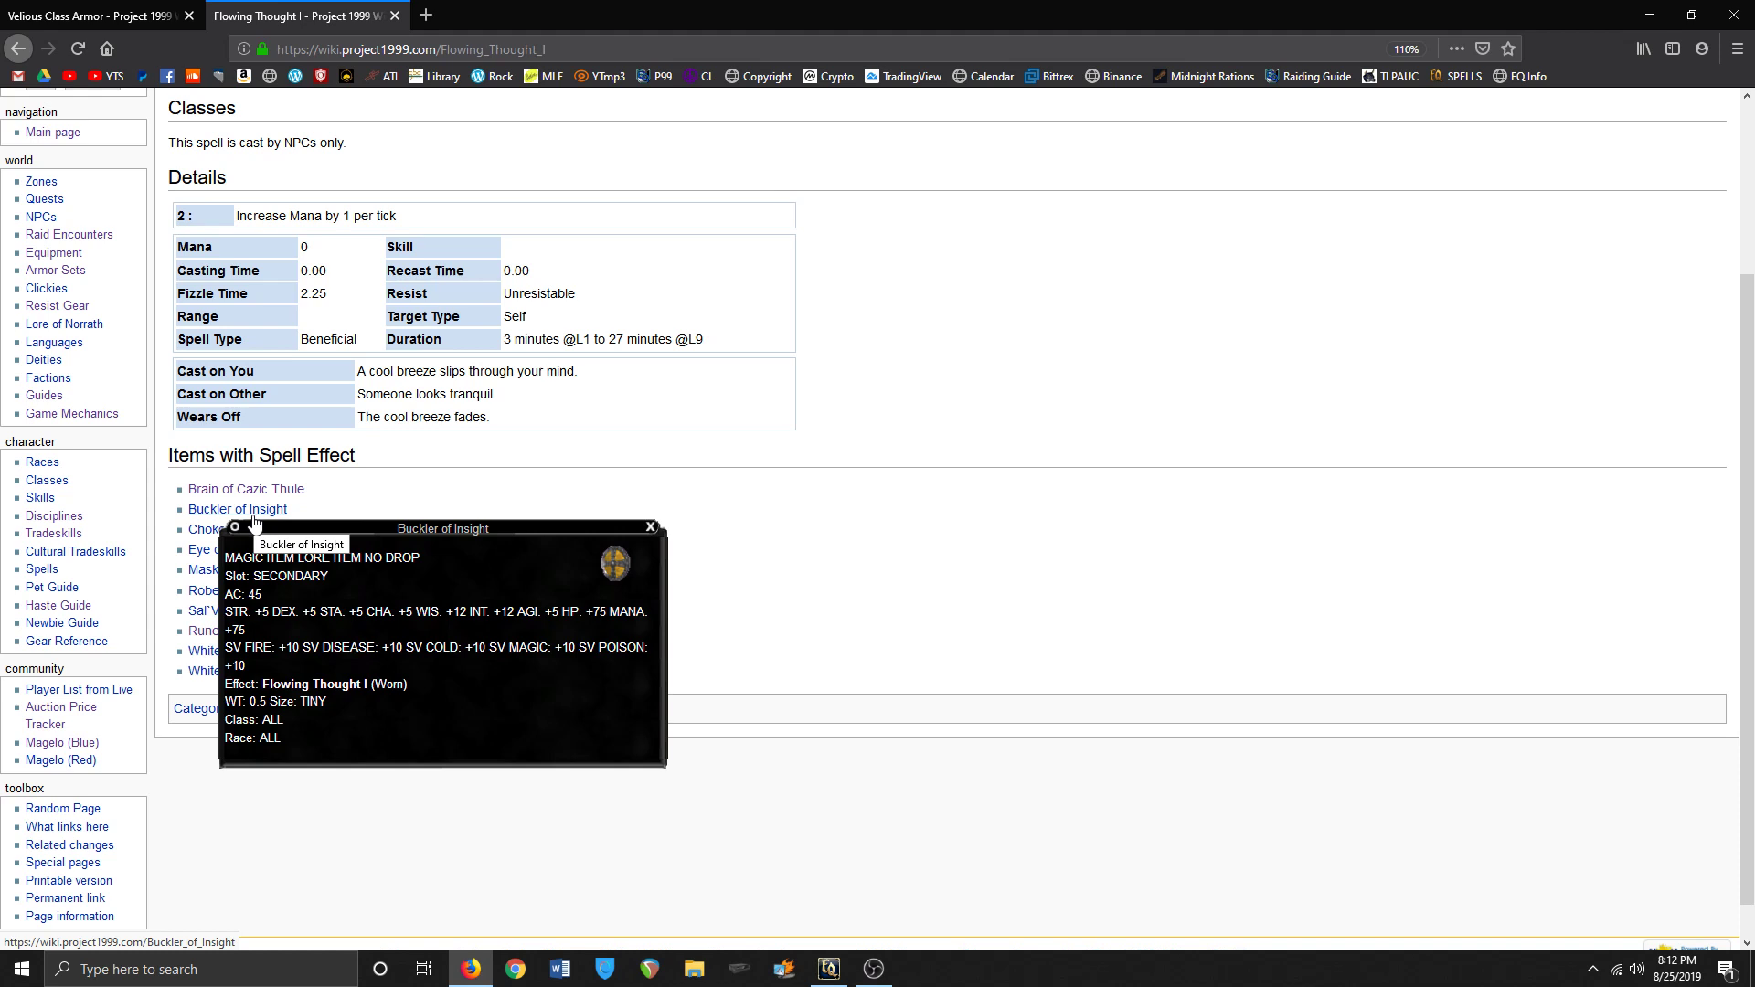
mouse_move(246, 490)
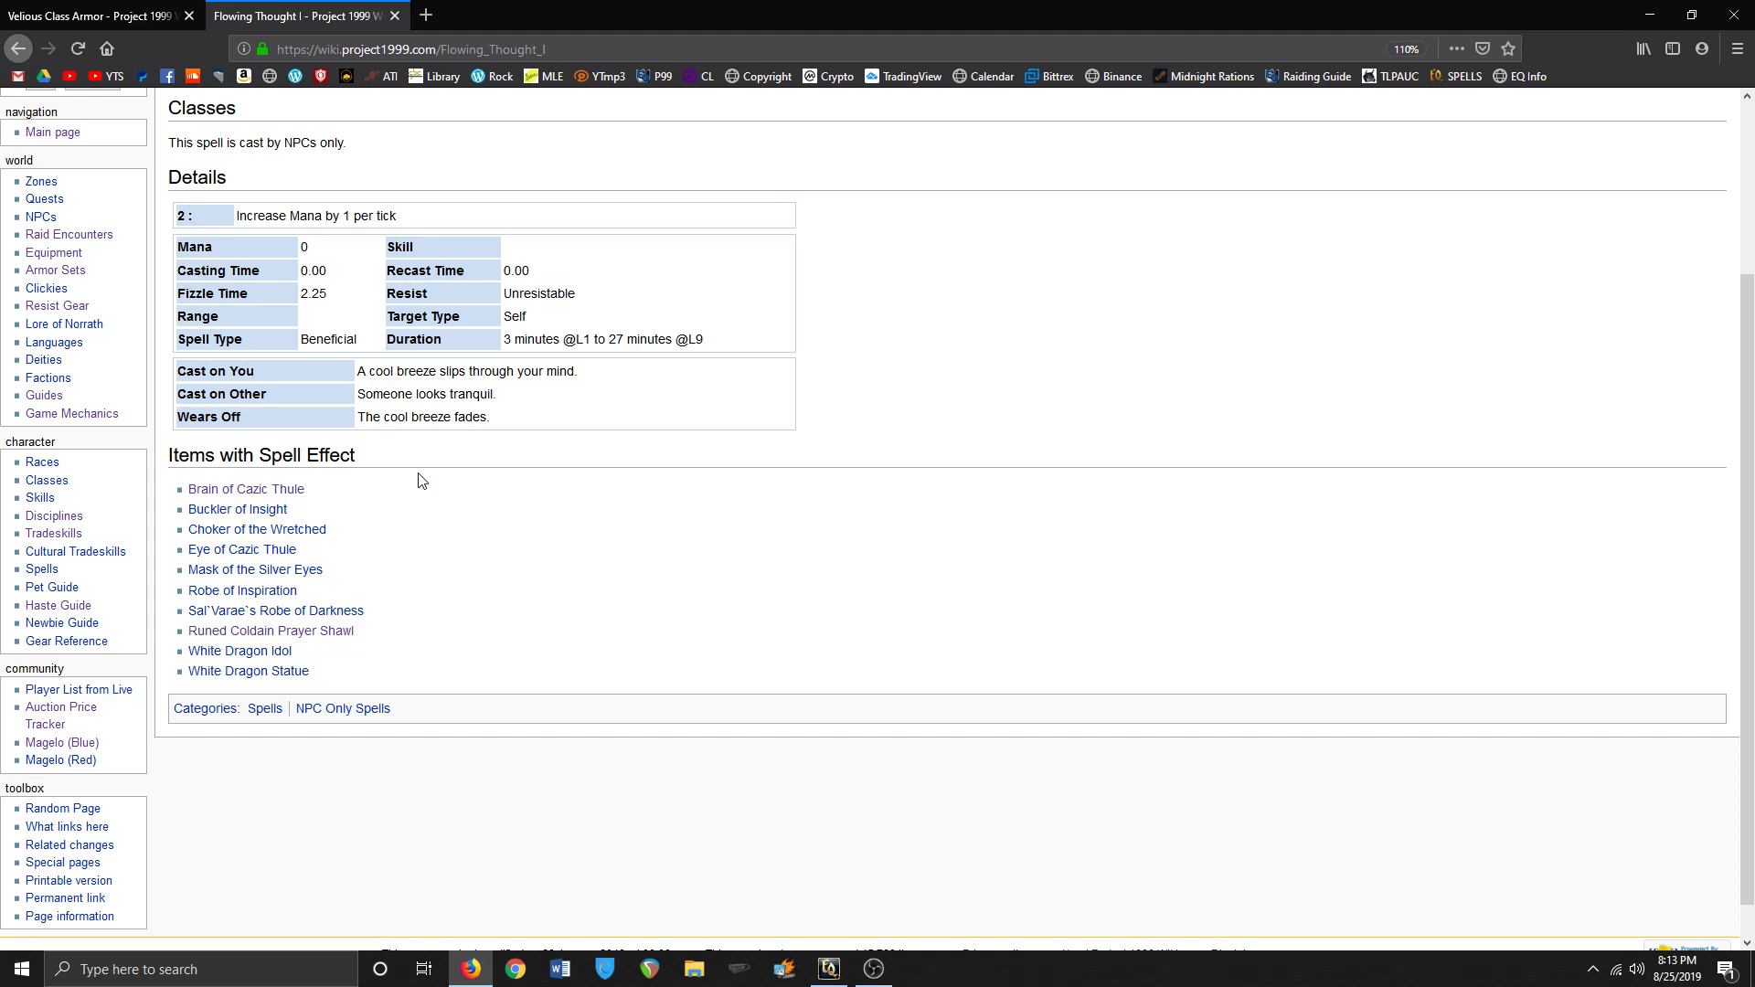
mouse_move(183, 536)
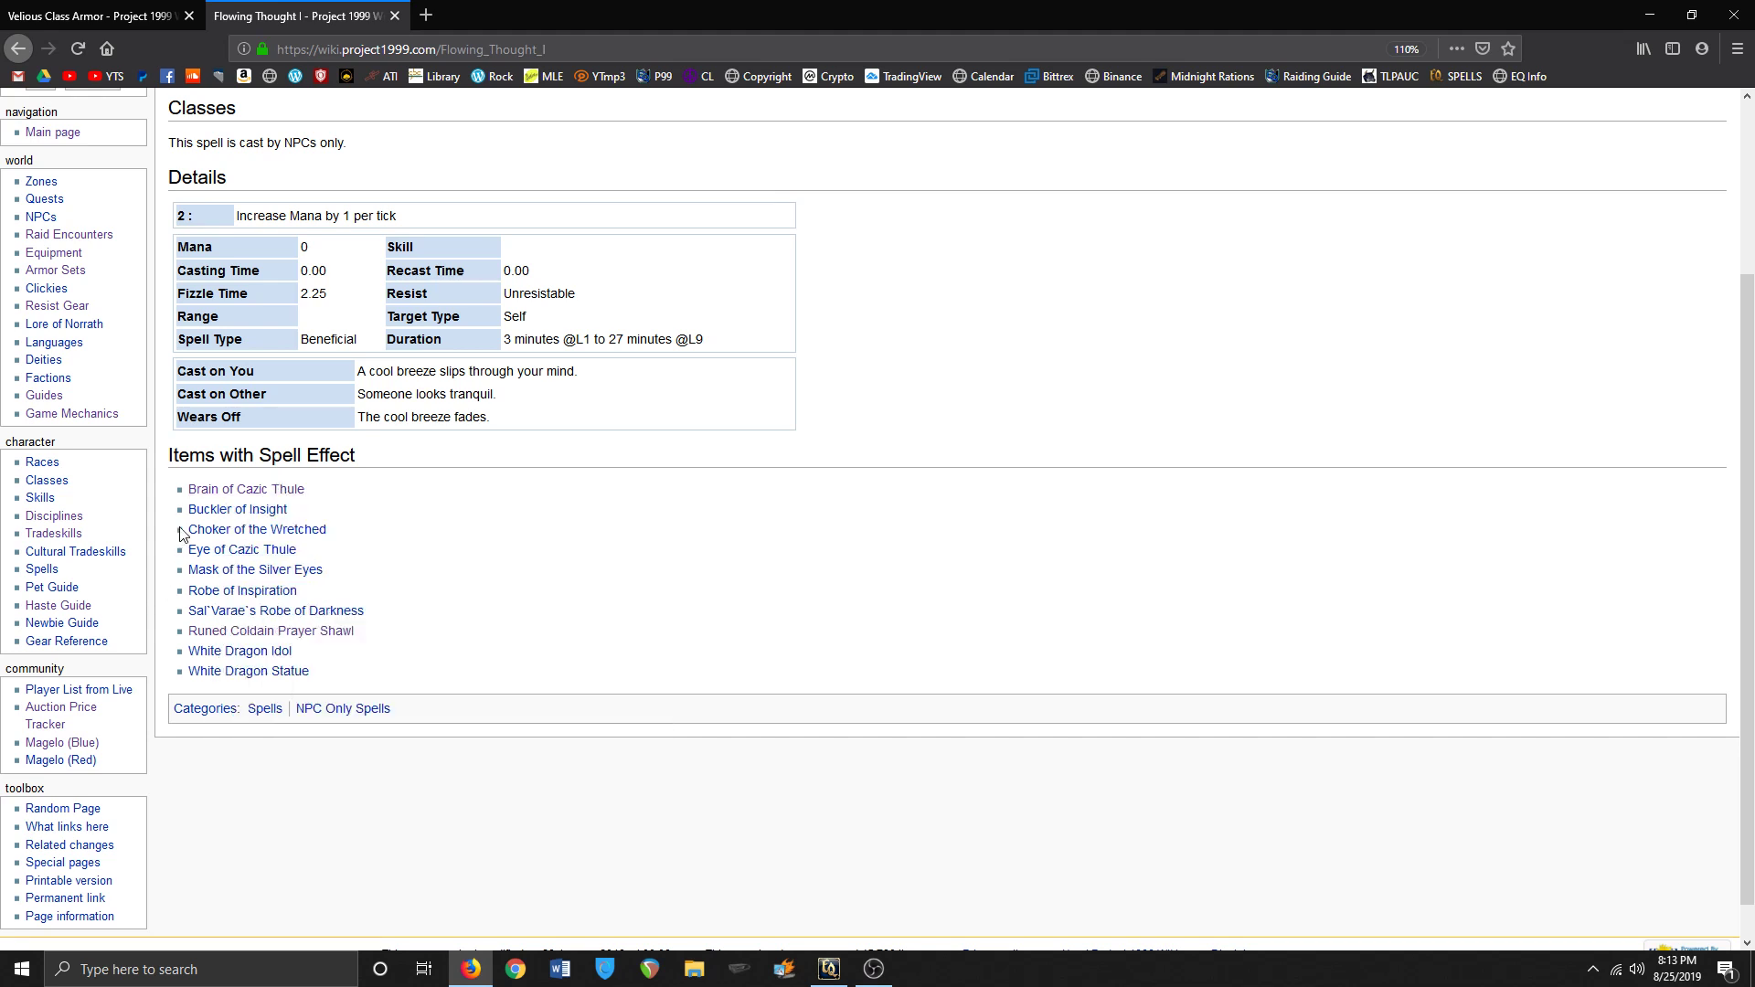
scroll("up", 3)
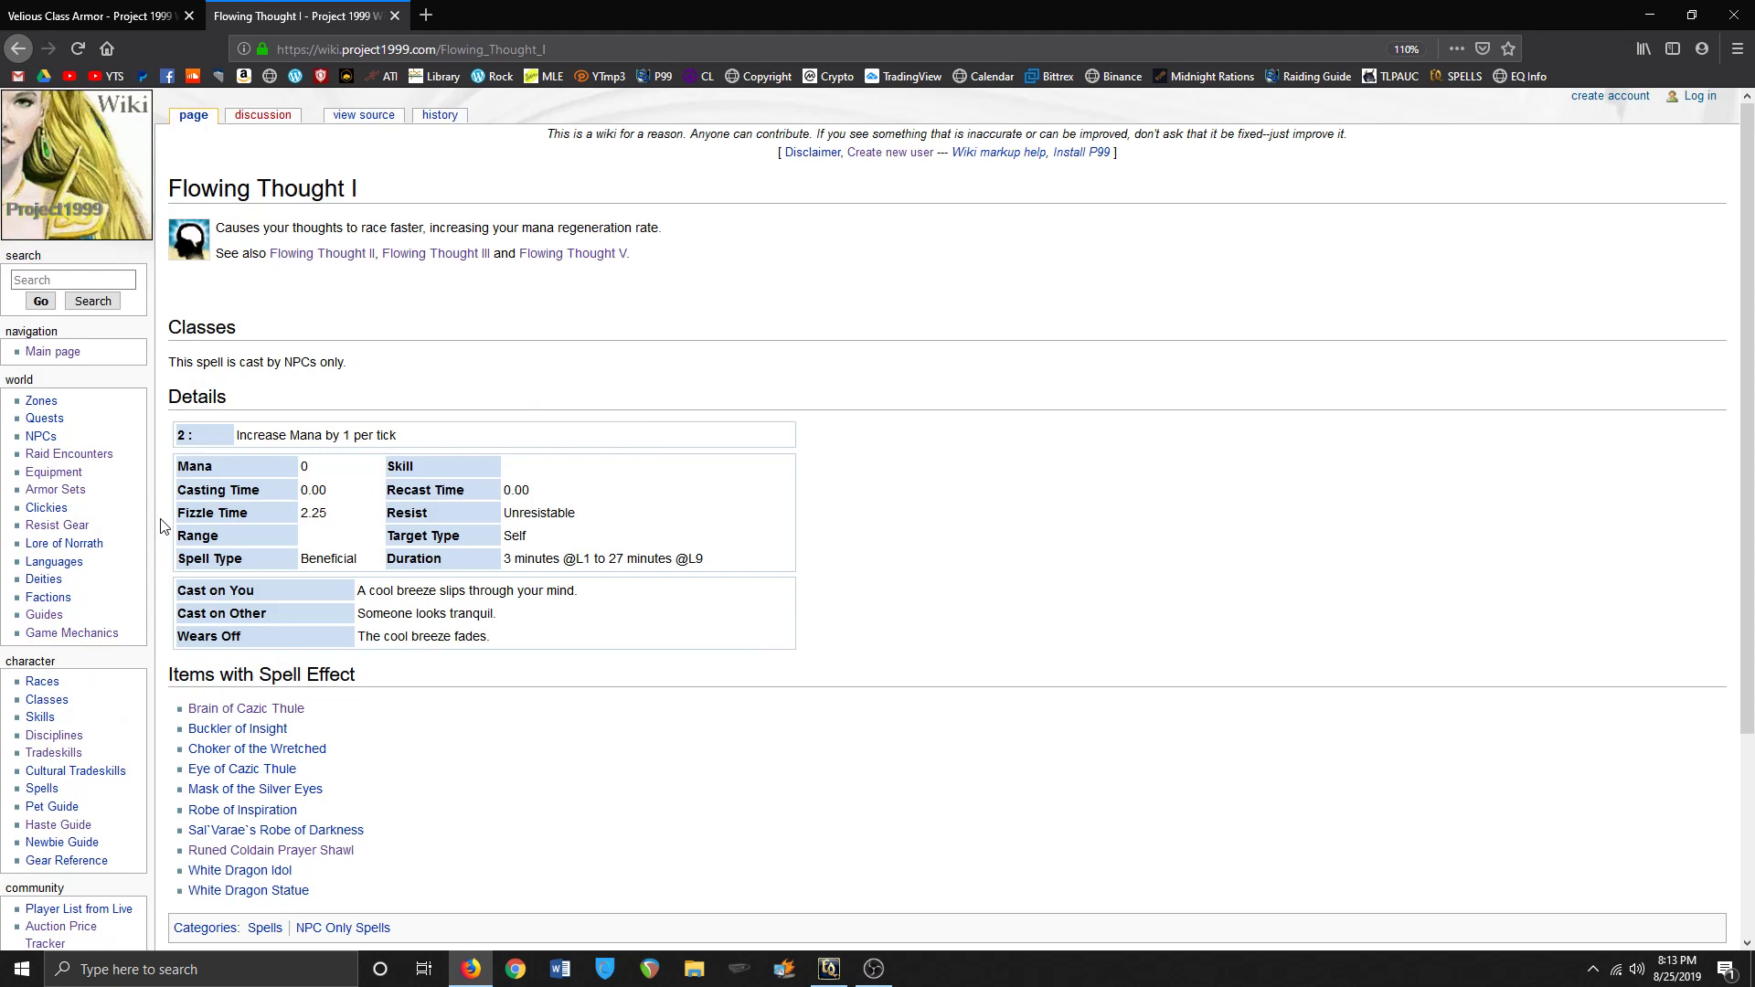
mouse_move(605, 574)
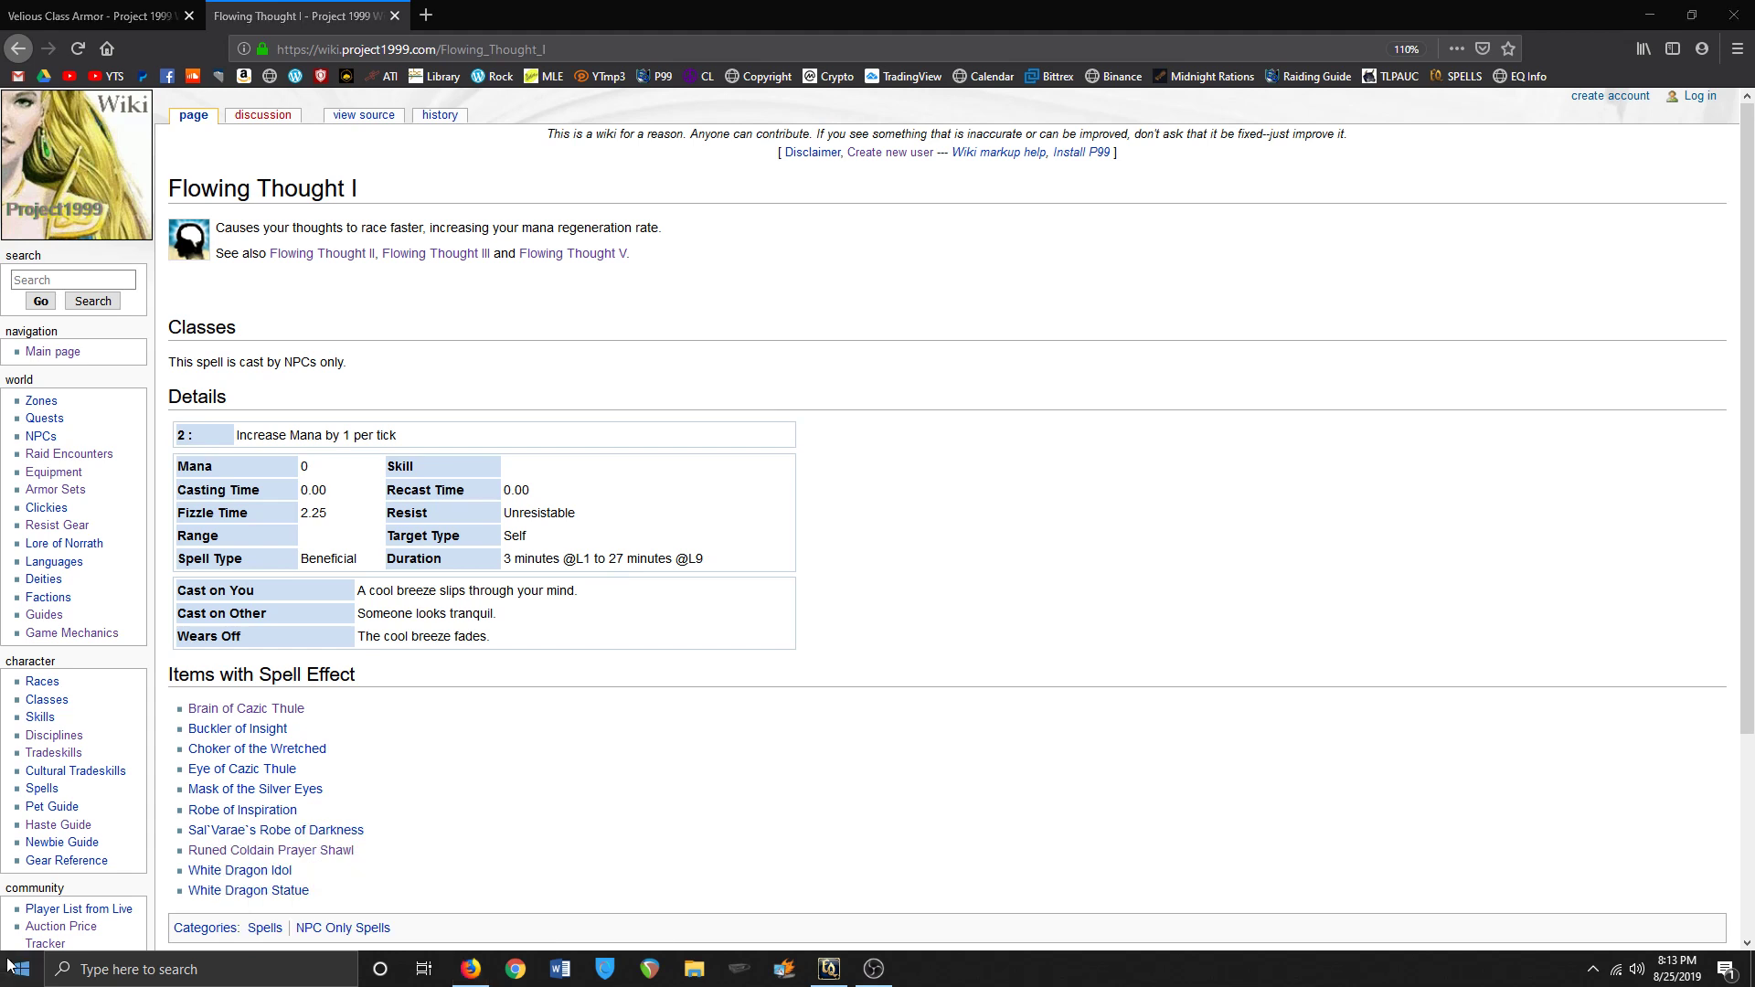
- Launch Calculator and work out 60 divided by 4, getting 15
left_click(15, 969)
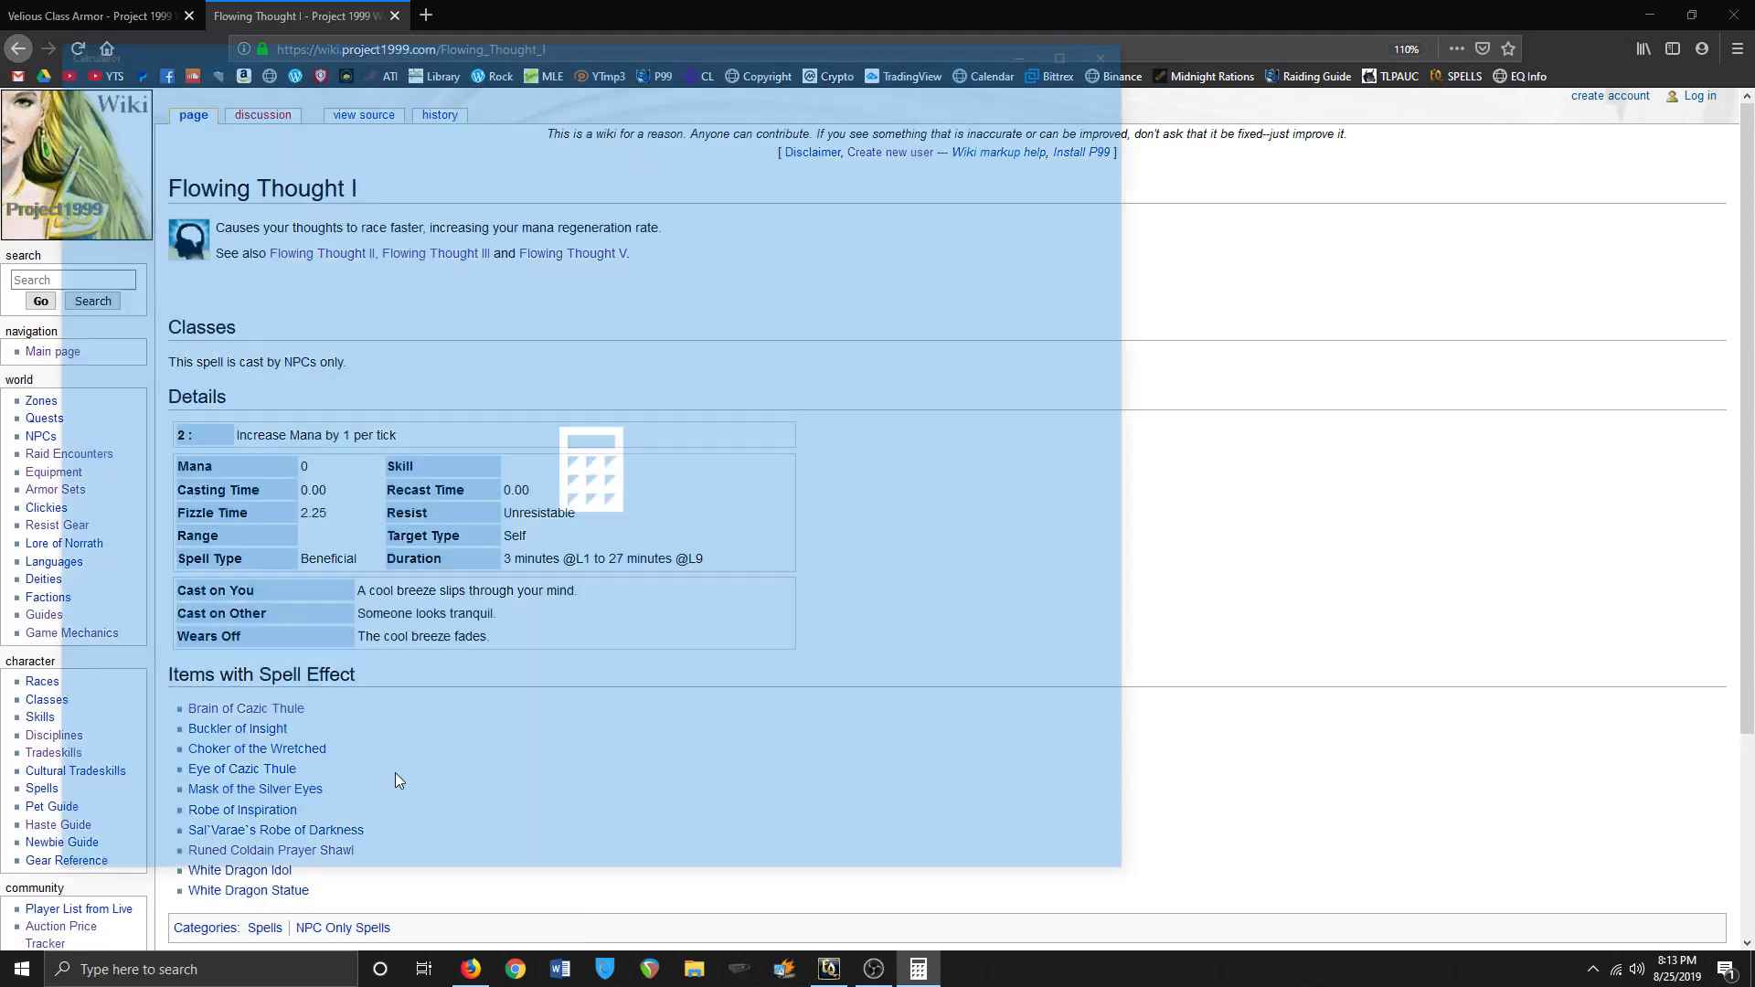
left_click(918, 969)
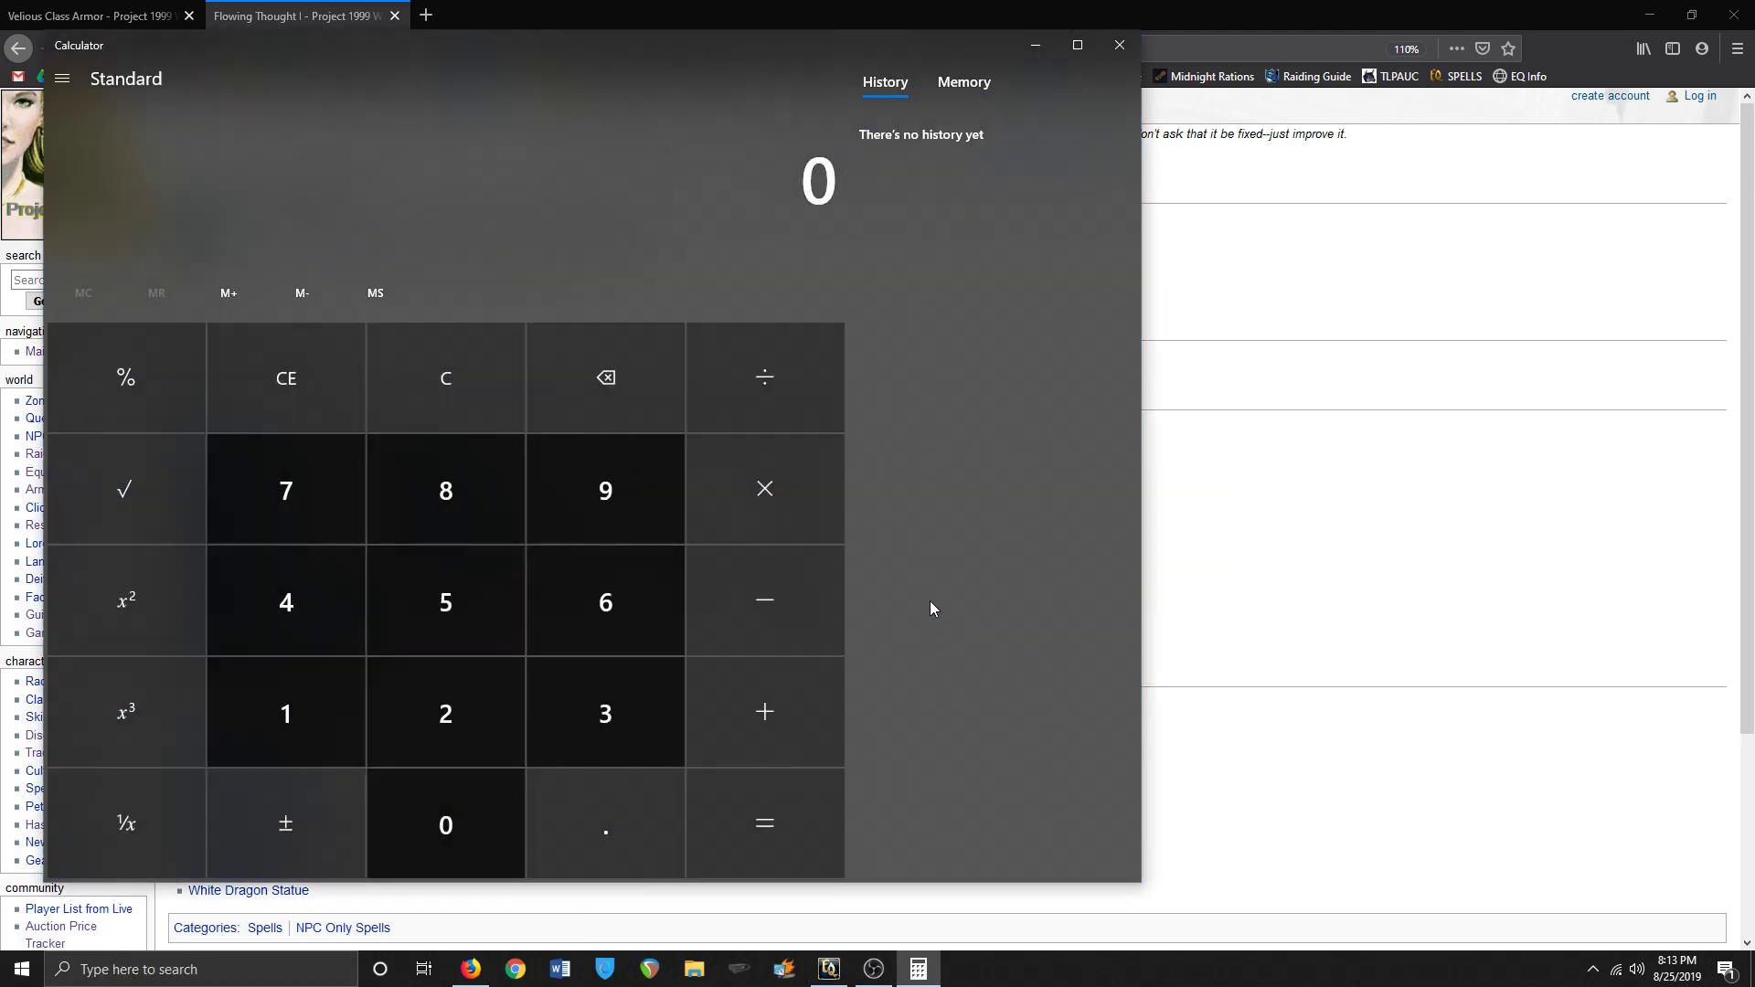
mouse_move(286, 490)
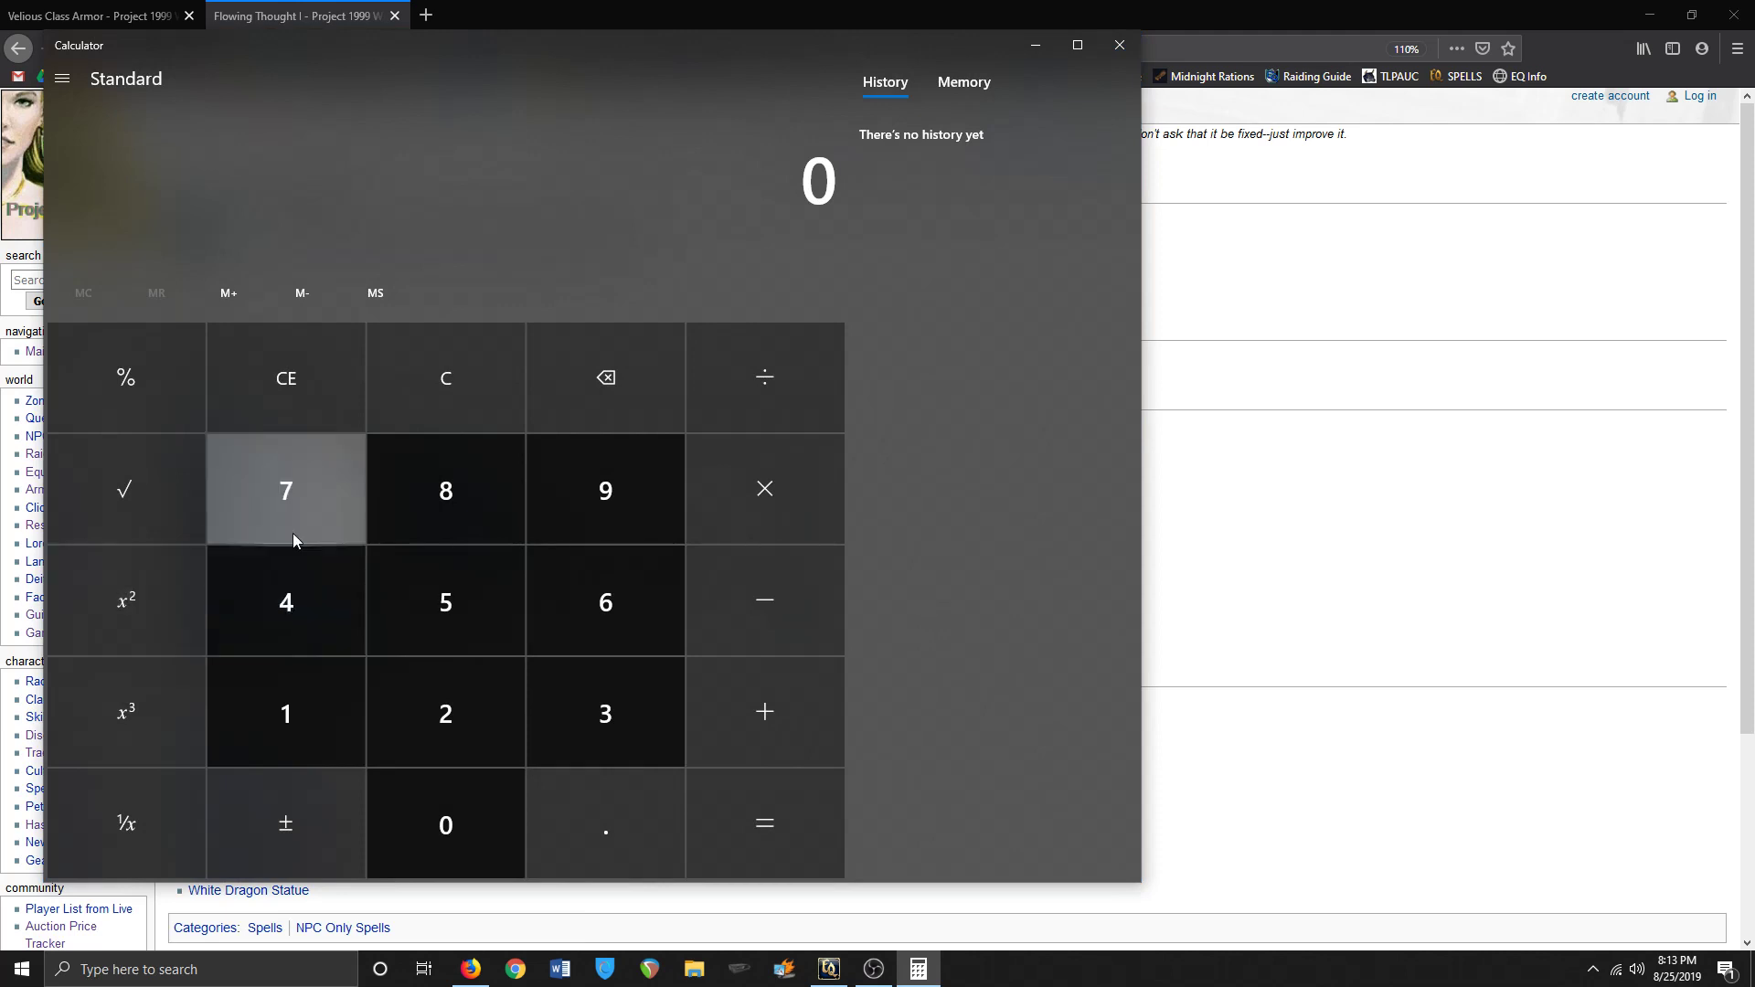
mouse_move(606, 602)
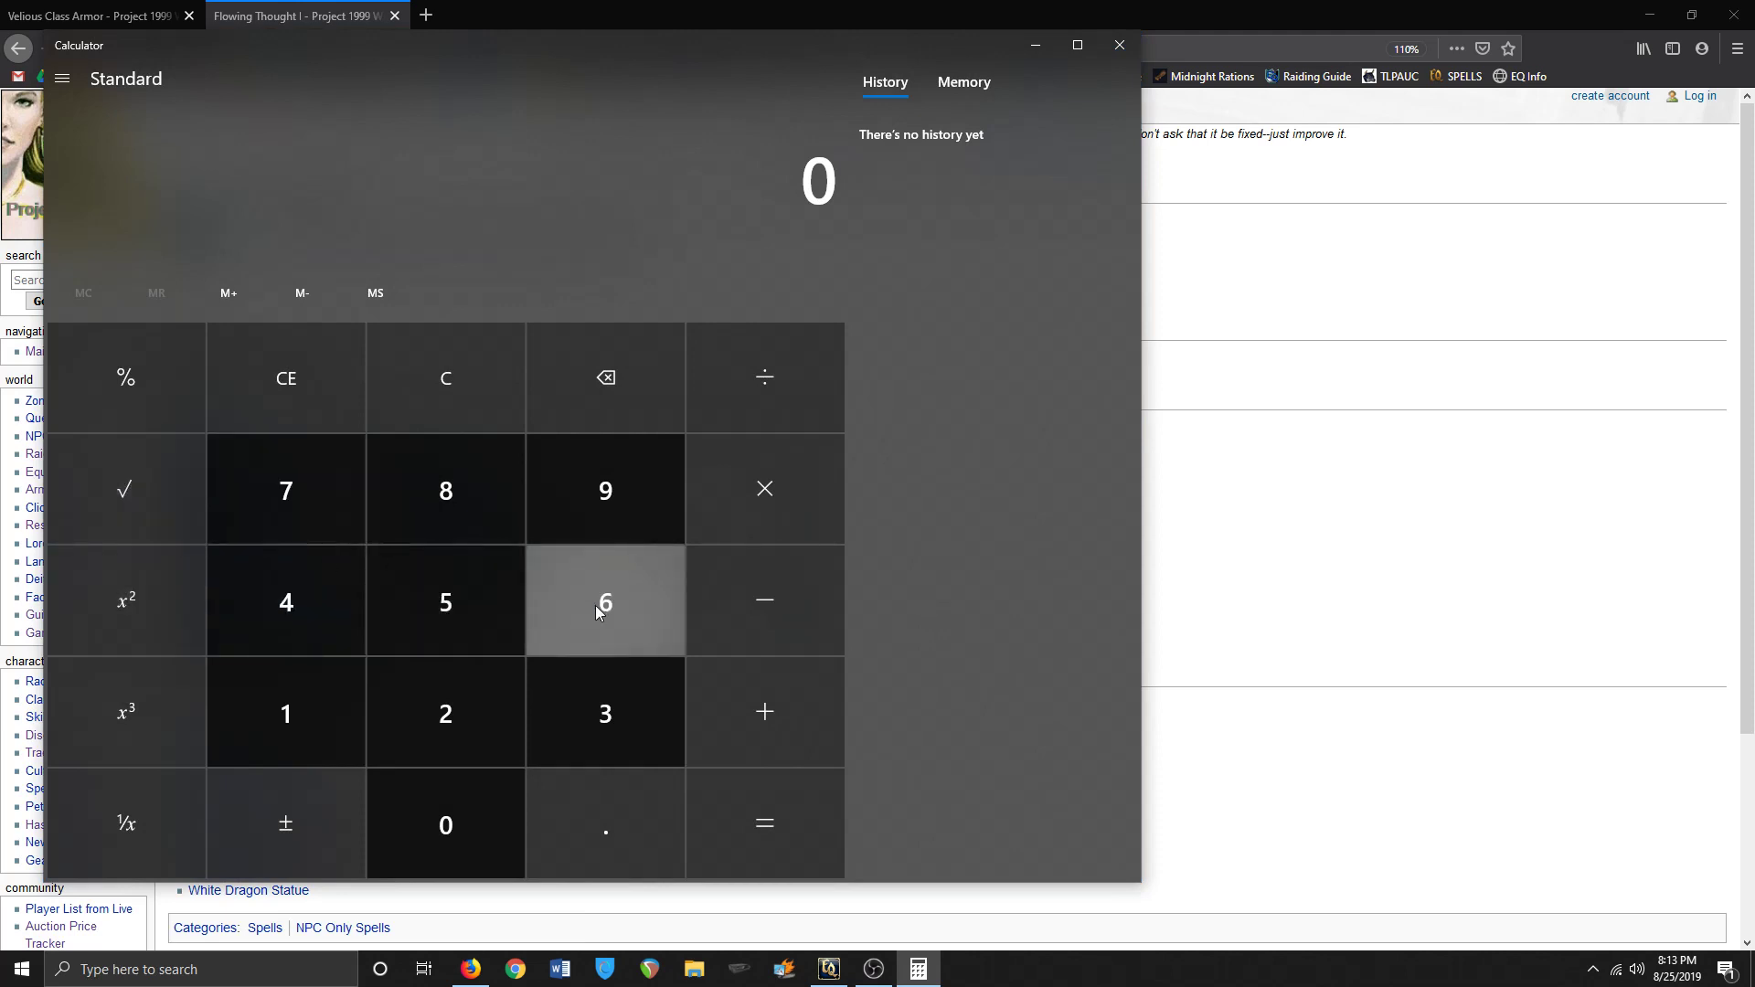
left_click(605, 601)
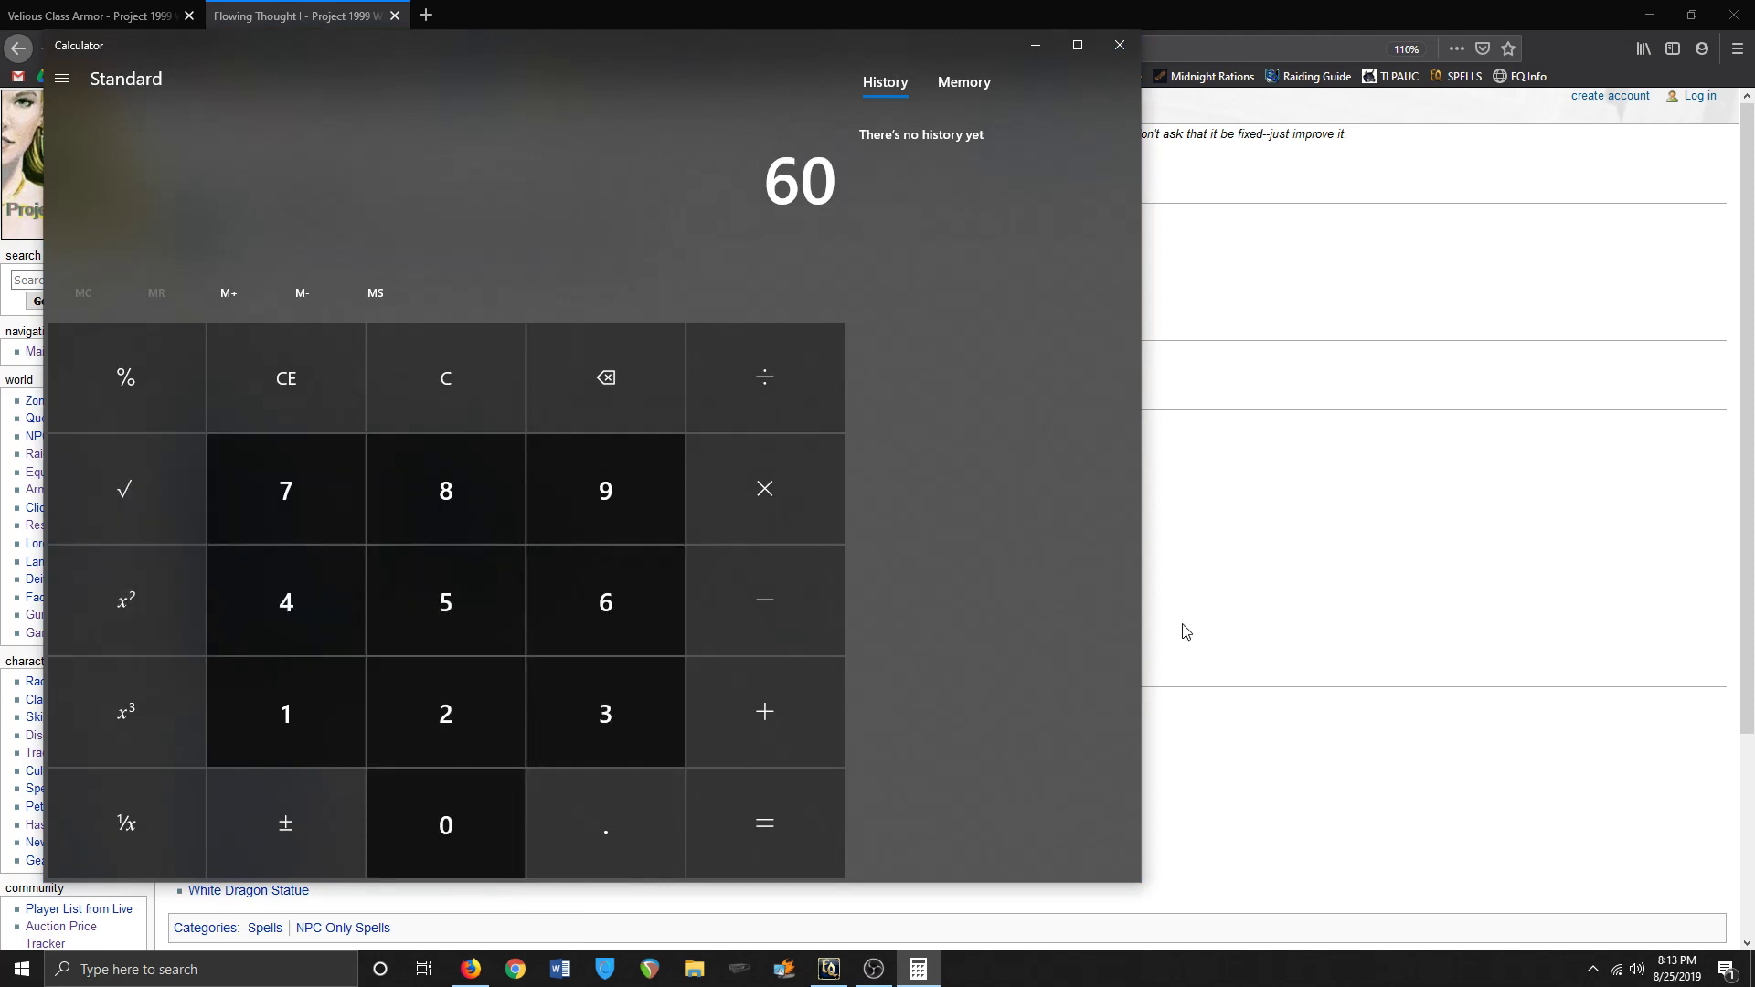
mouse_move(1161, 607)
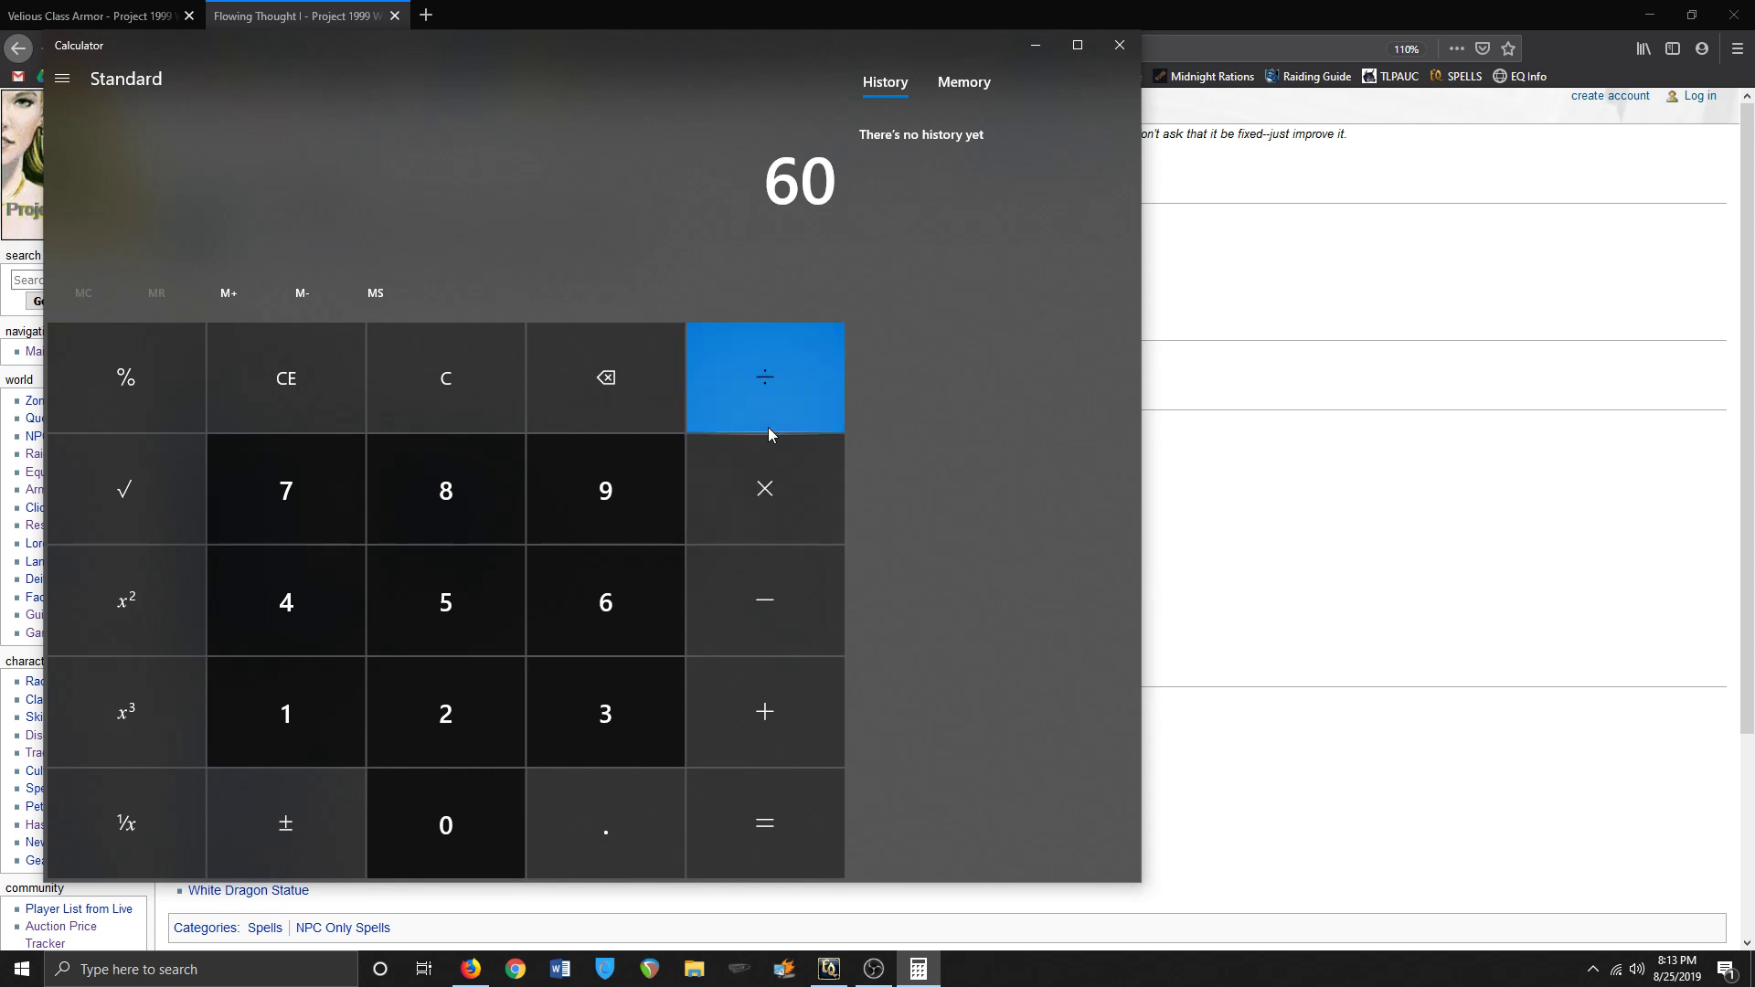
left_click(764, 376)
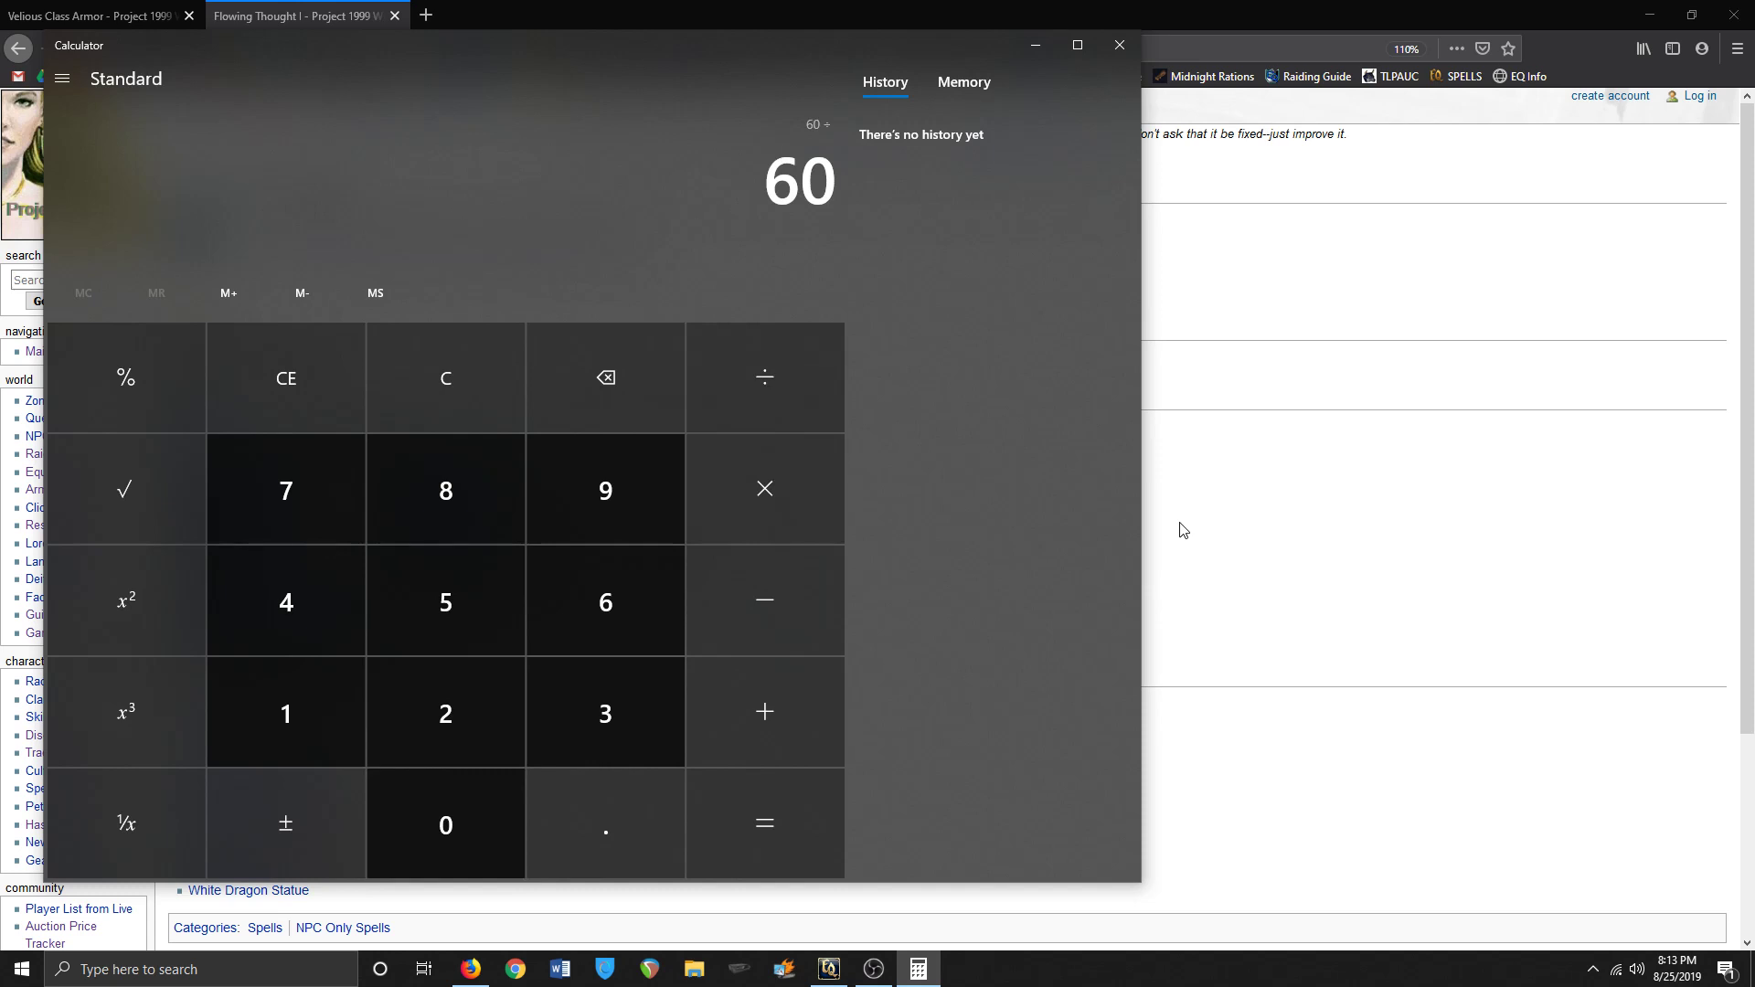
mouse_move(285, 602)
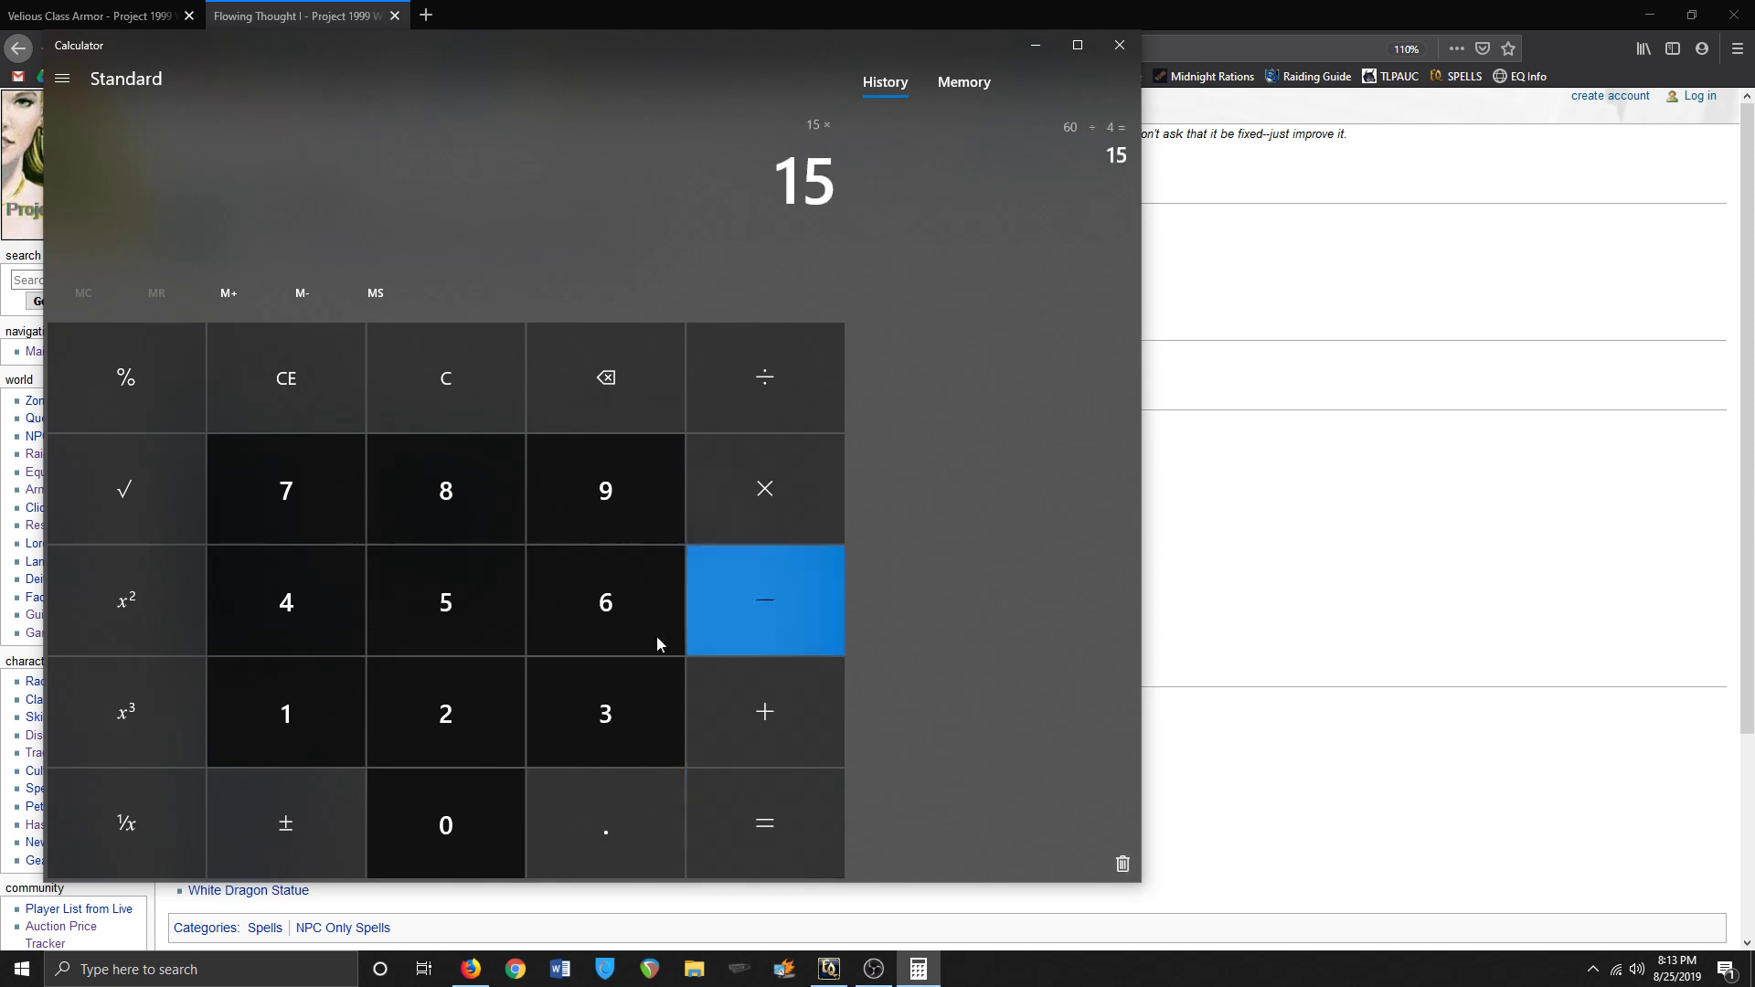
- Confirm 15 times 4 gives 60, then close Calculator
left_click(765, 824)
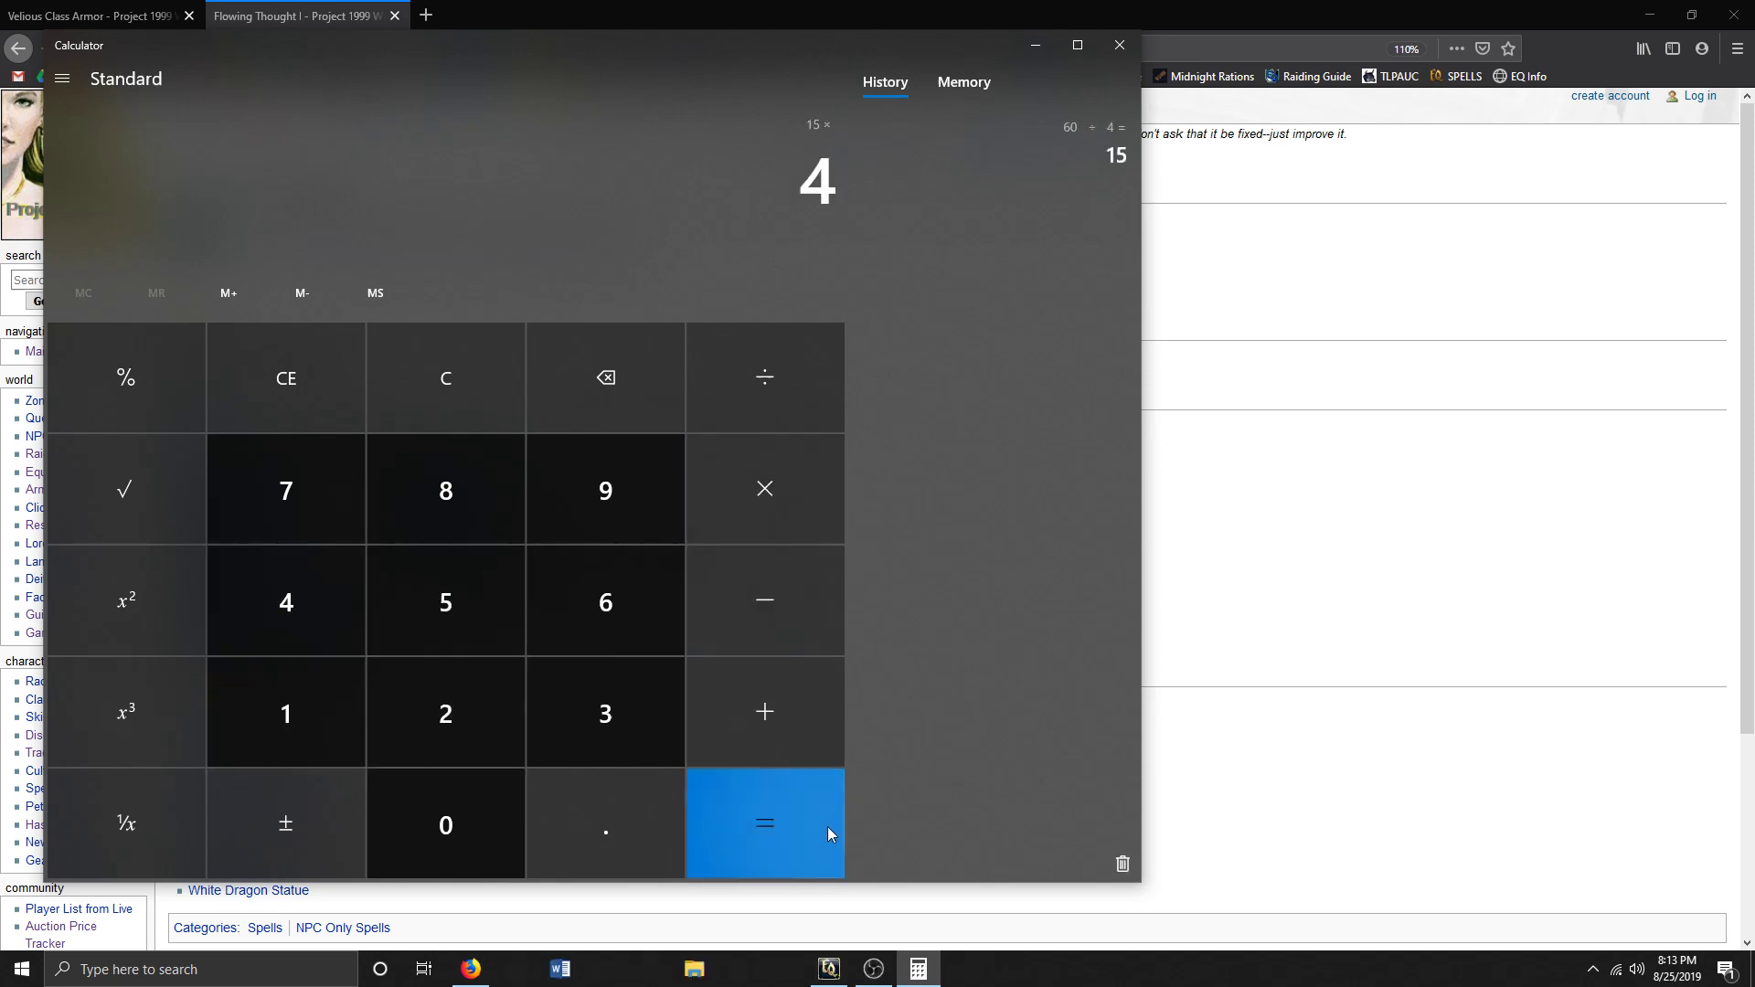
left_click(765, 823)
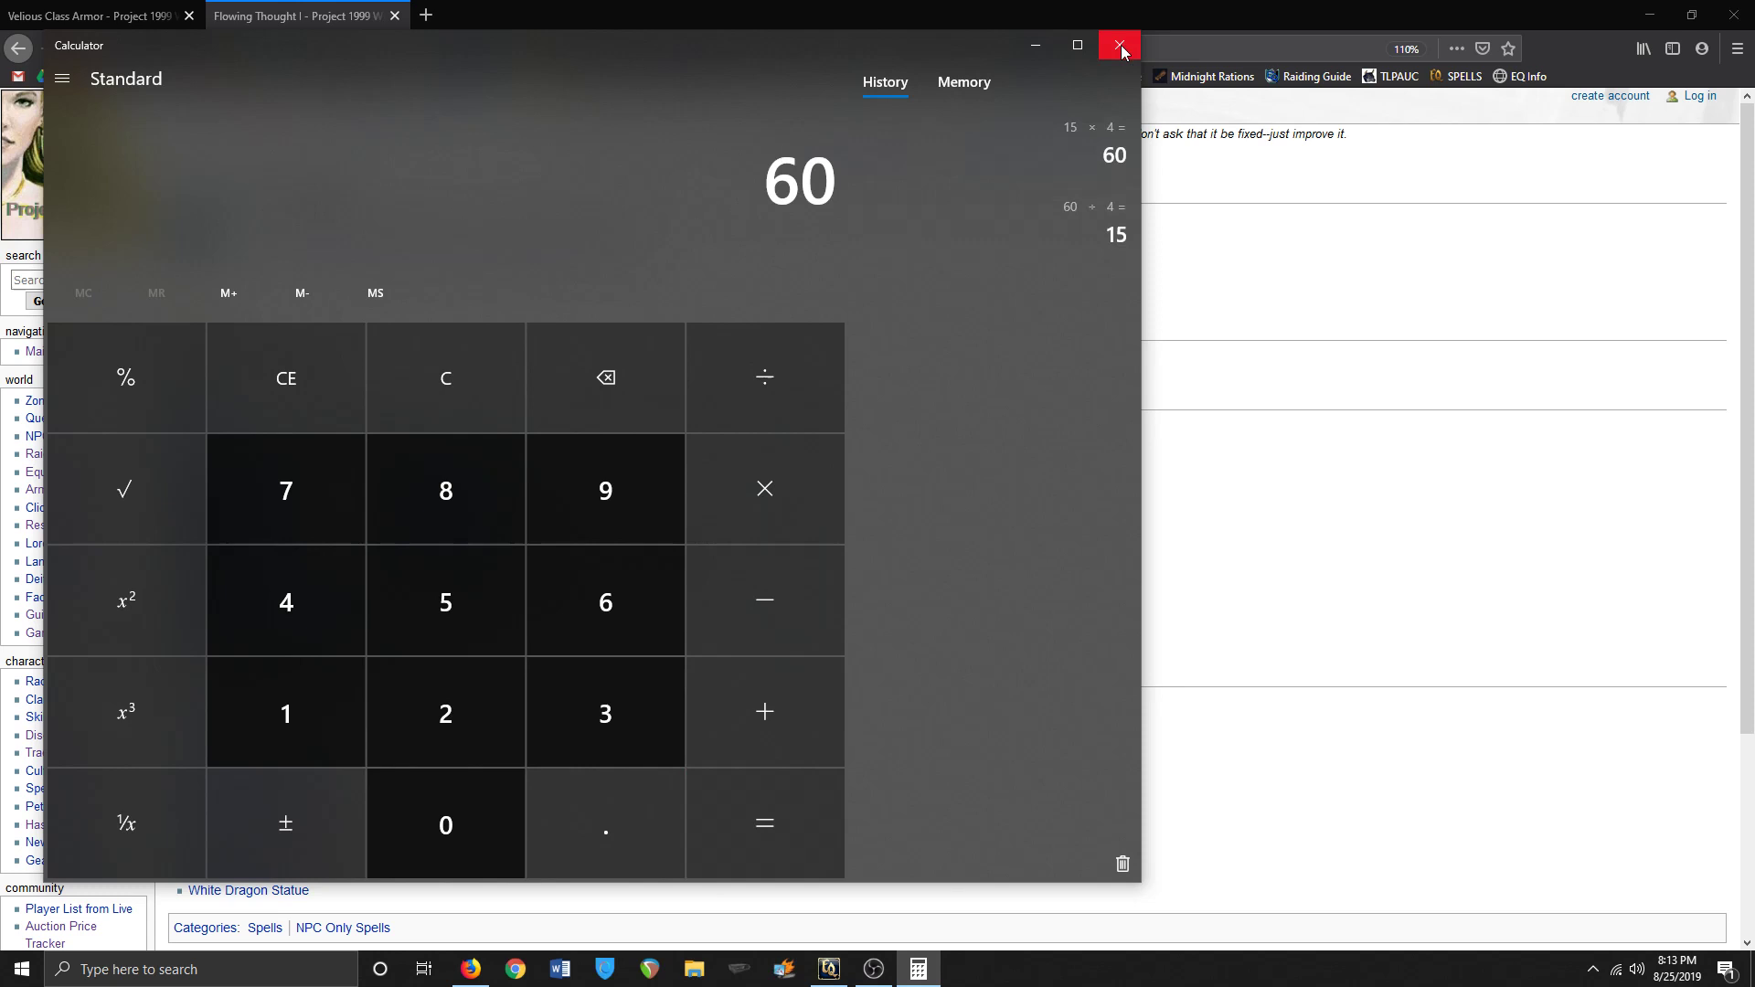
mouse_move(1117, 48)
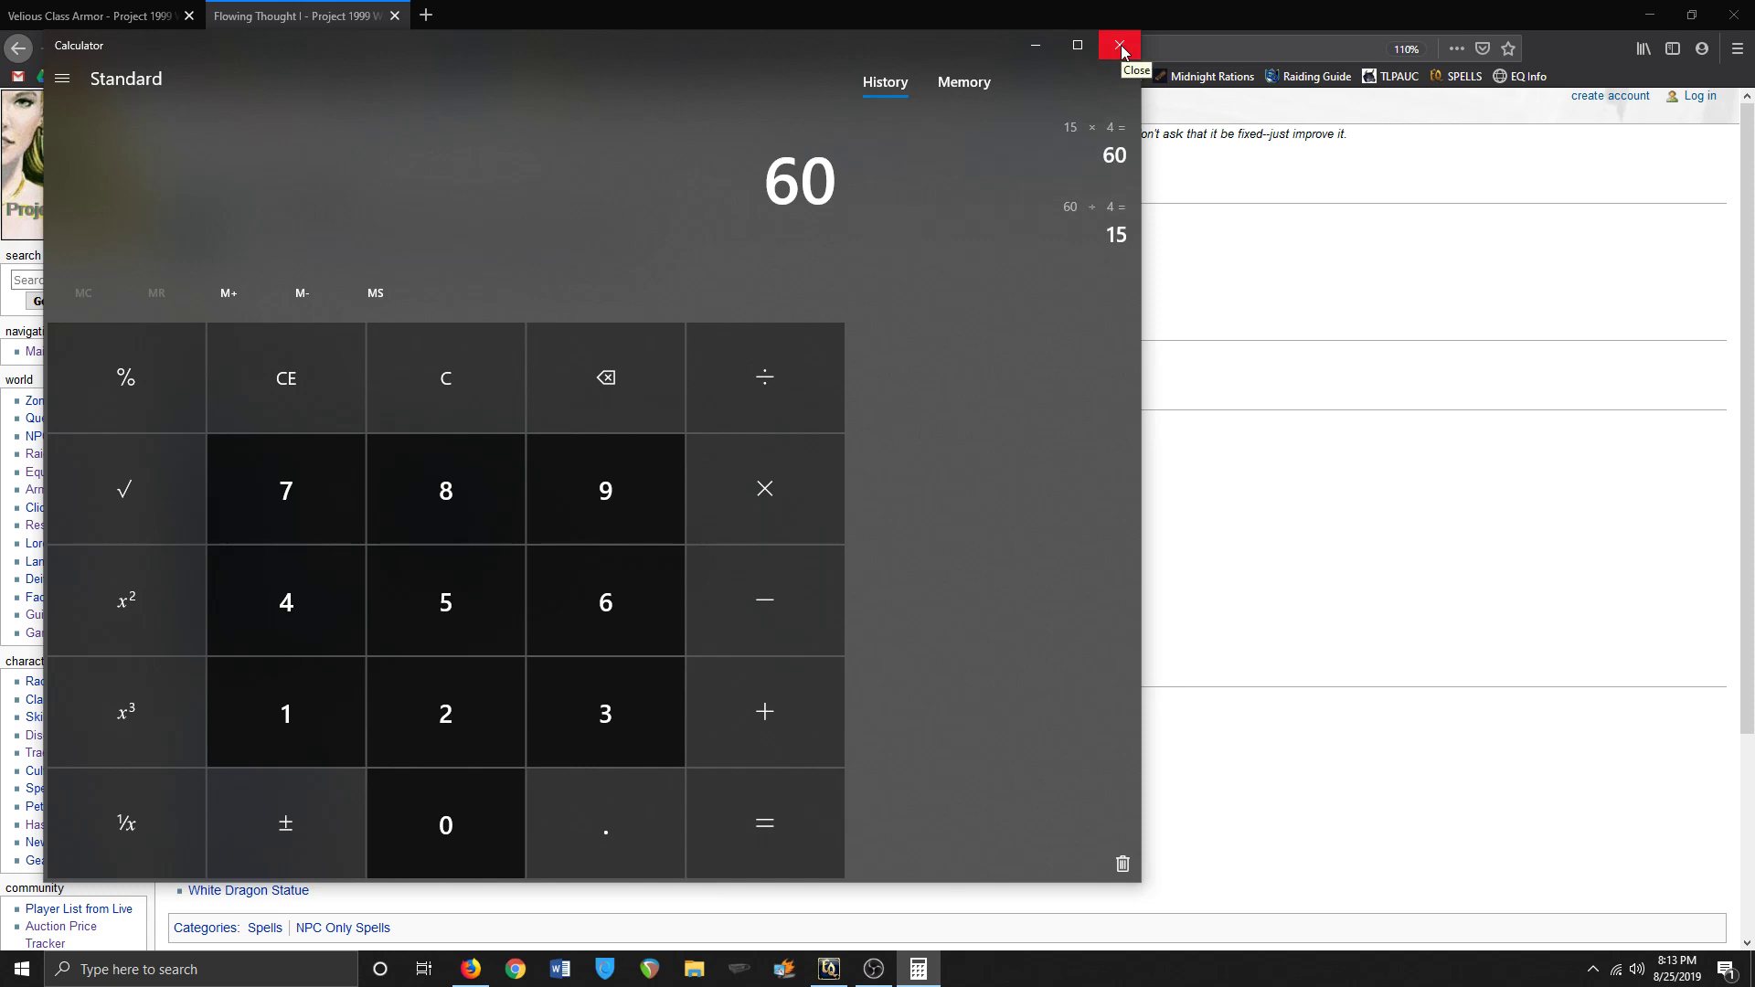
left_click(1119, 46)
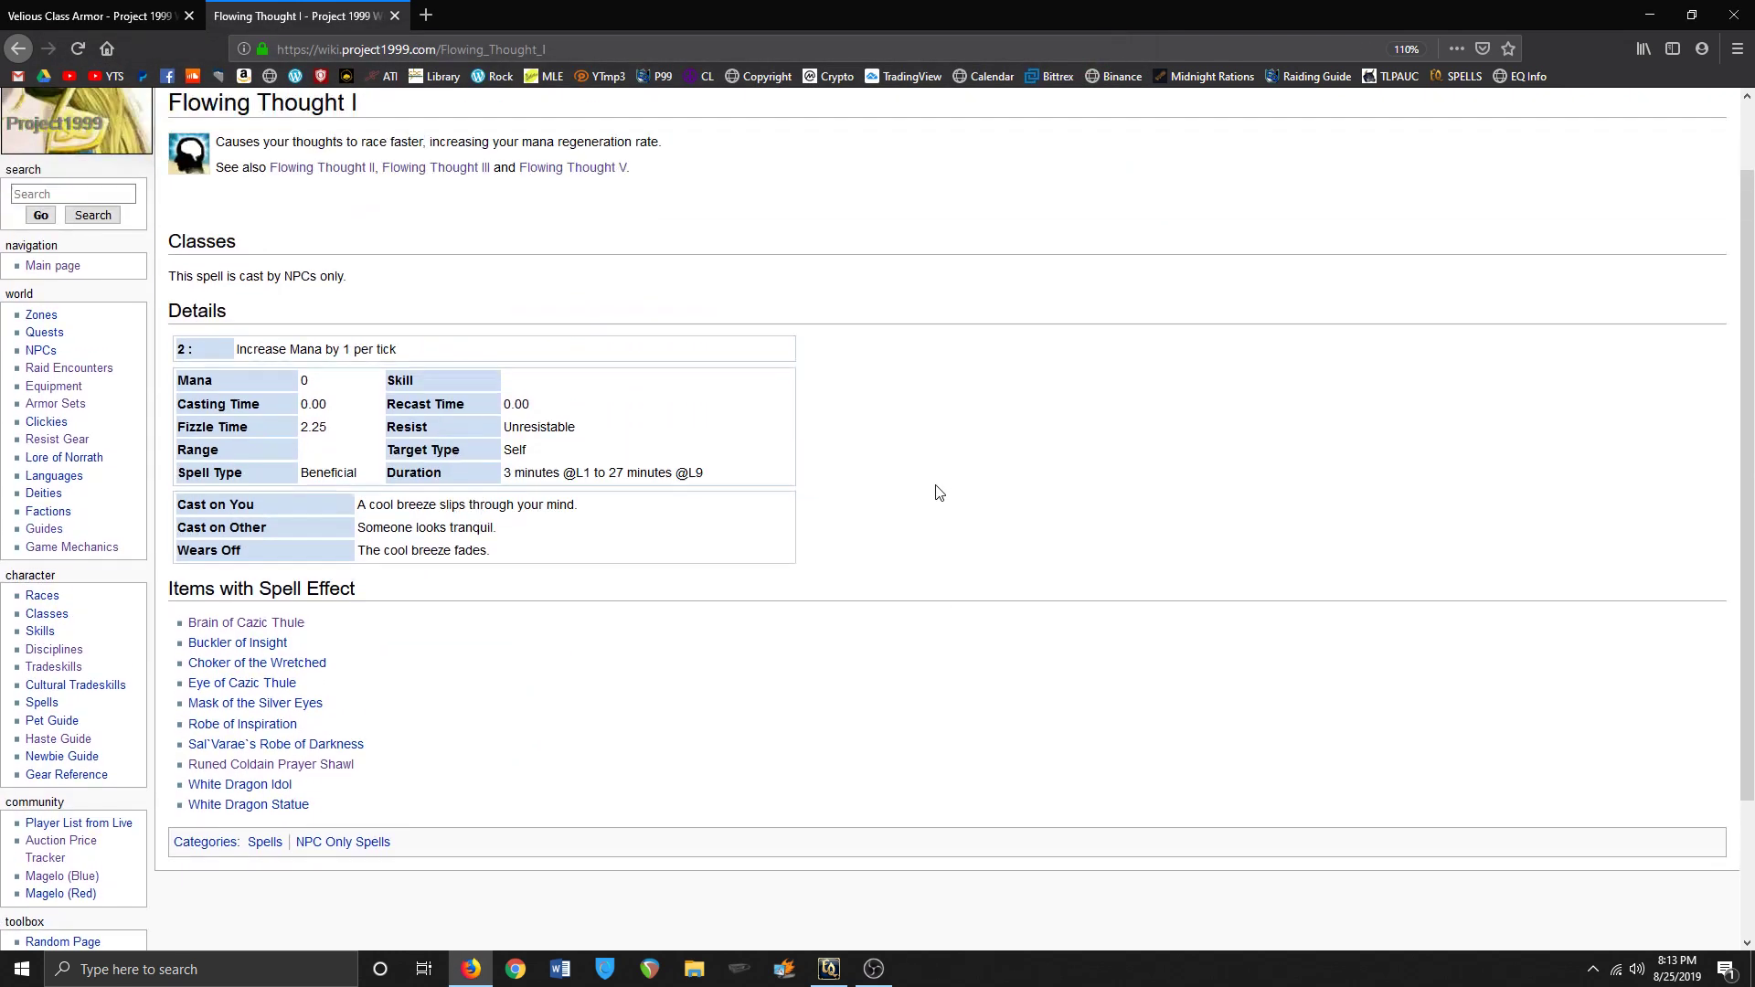
- Close the Flowing Thought I tab after scrolling back to its top
scroll("up", 3)
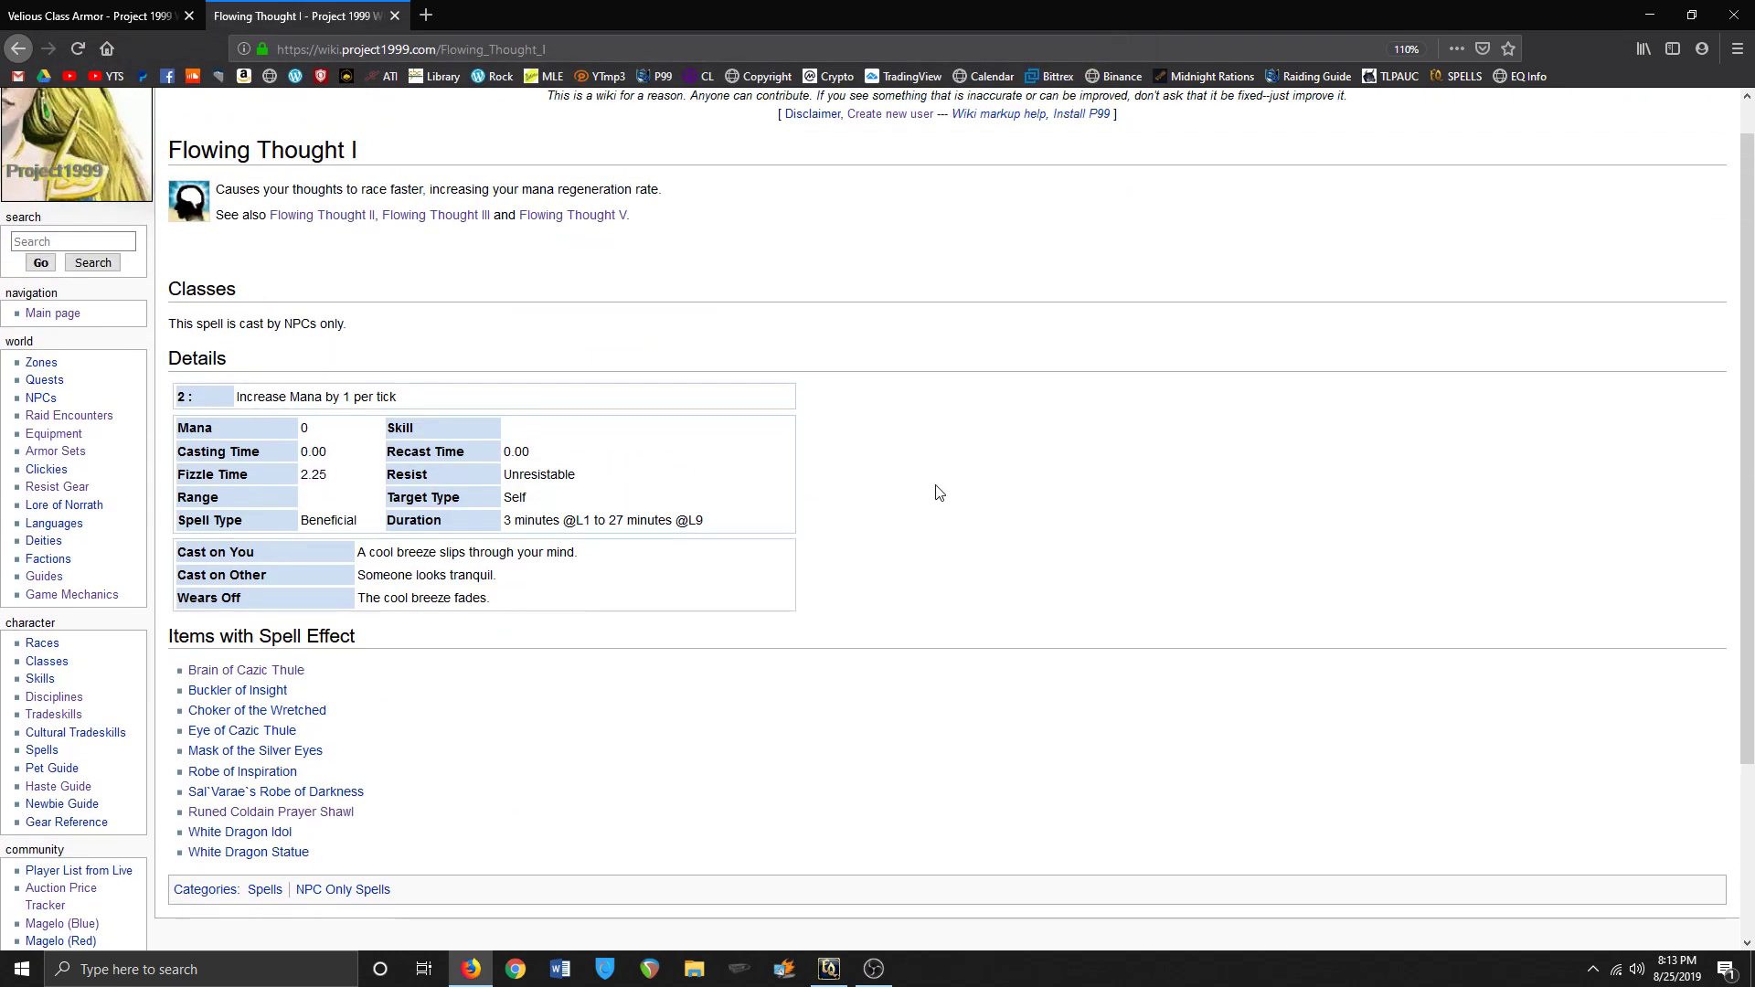
scroll("up", 3)
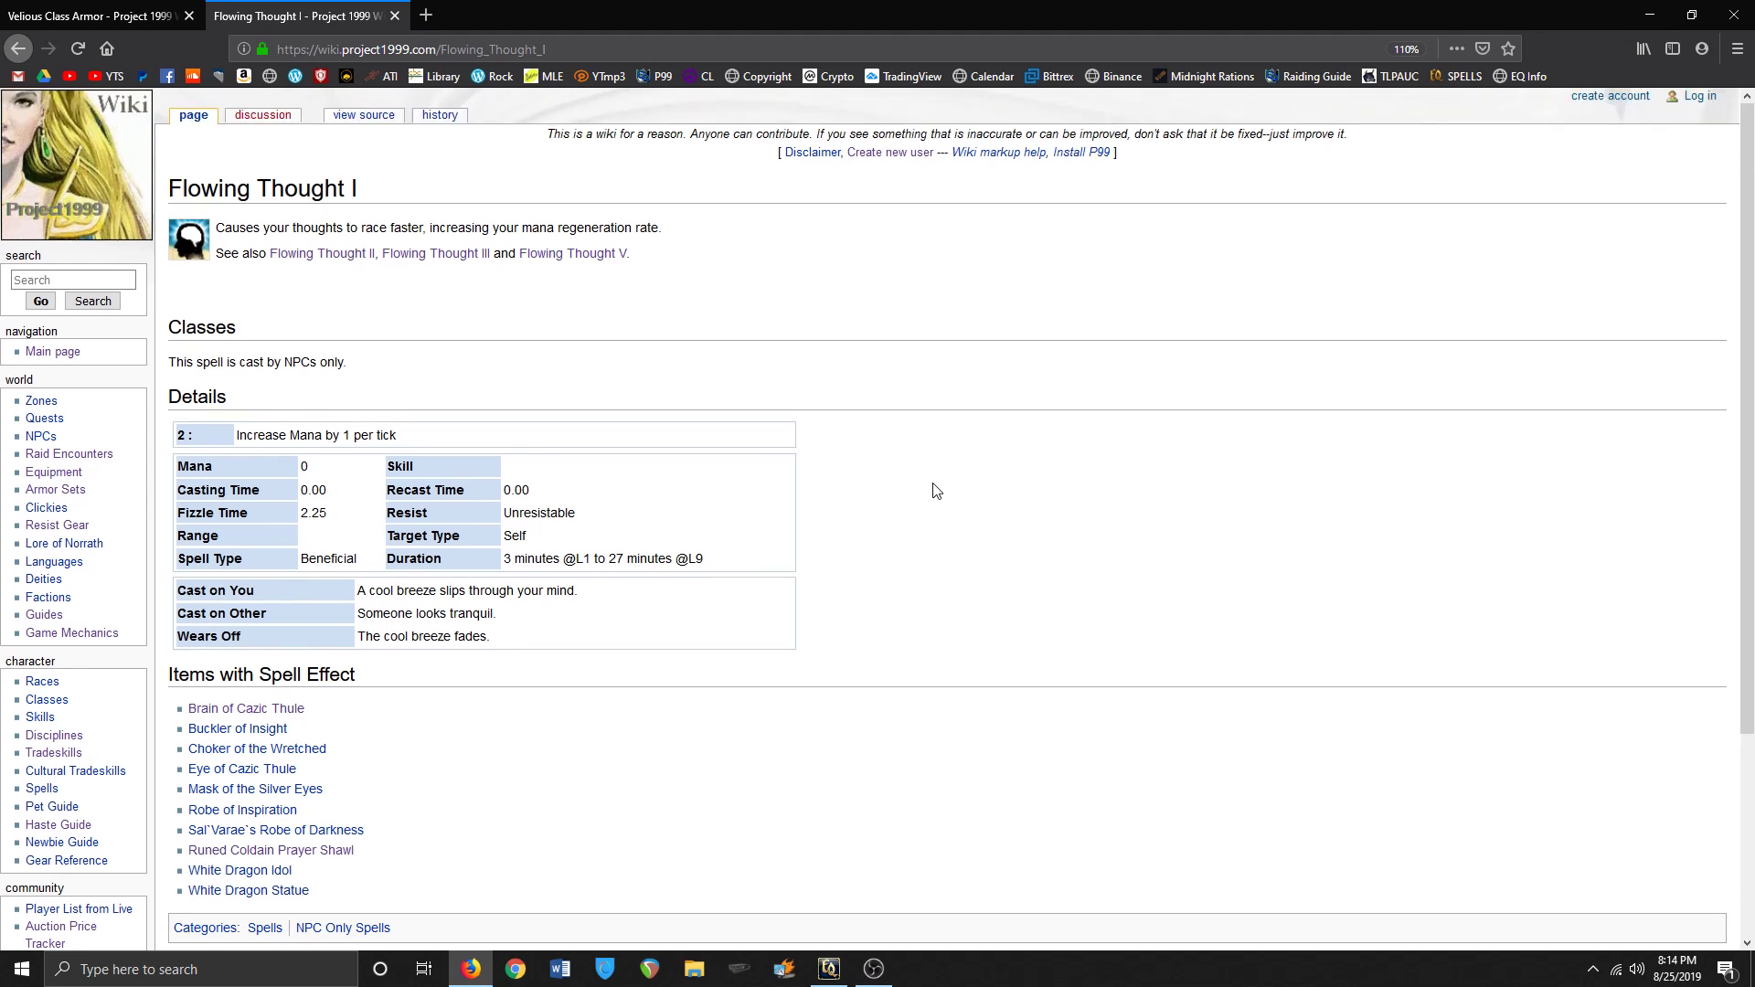
mouse_move(395, 16)
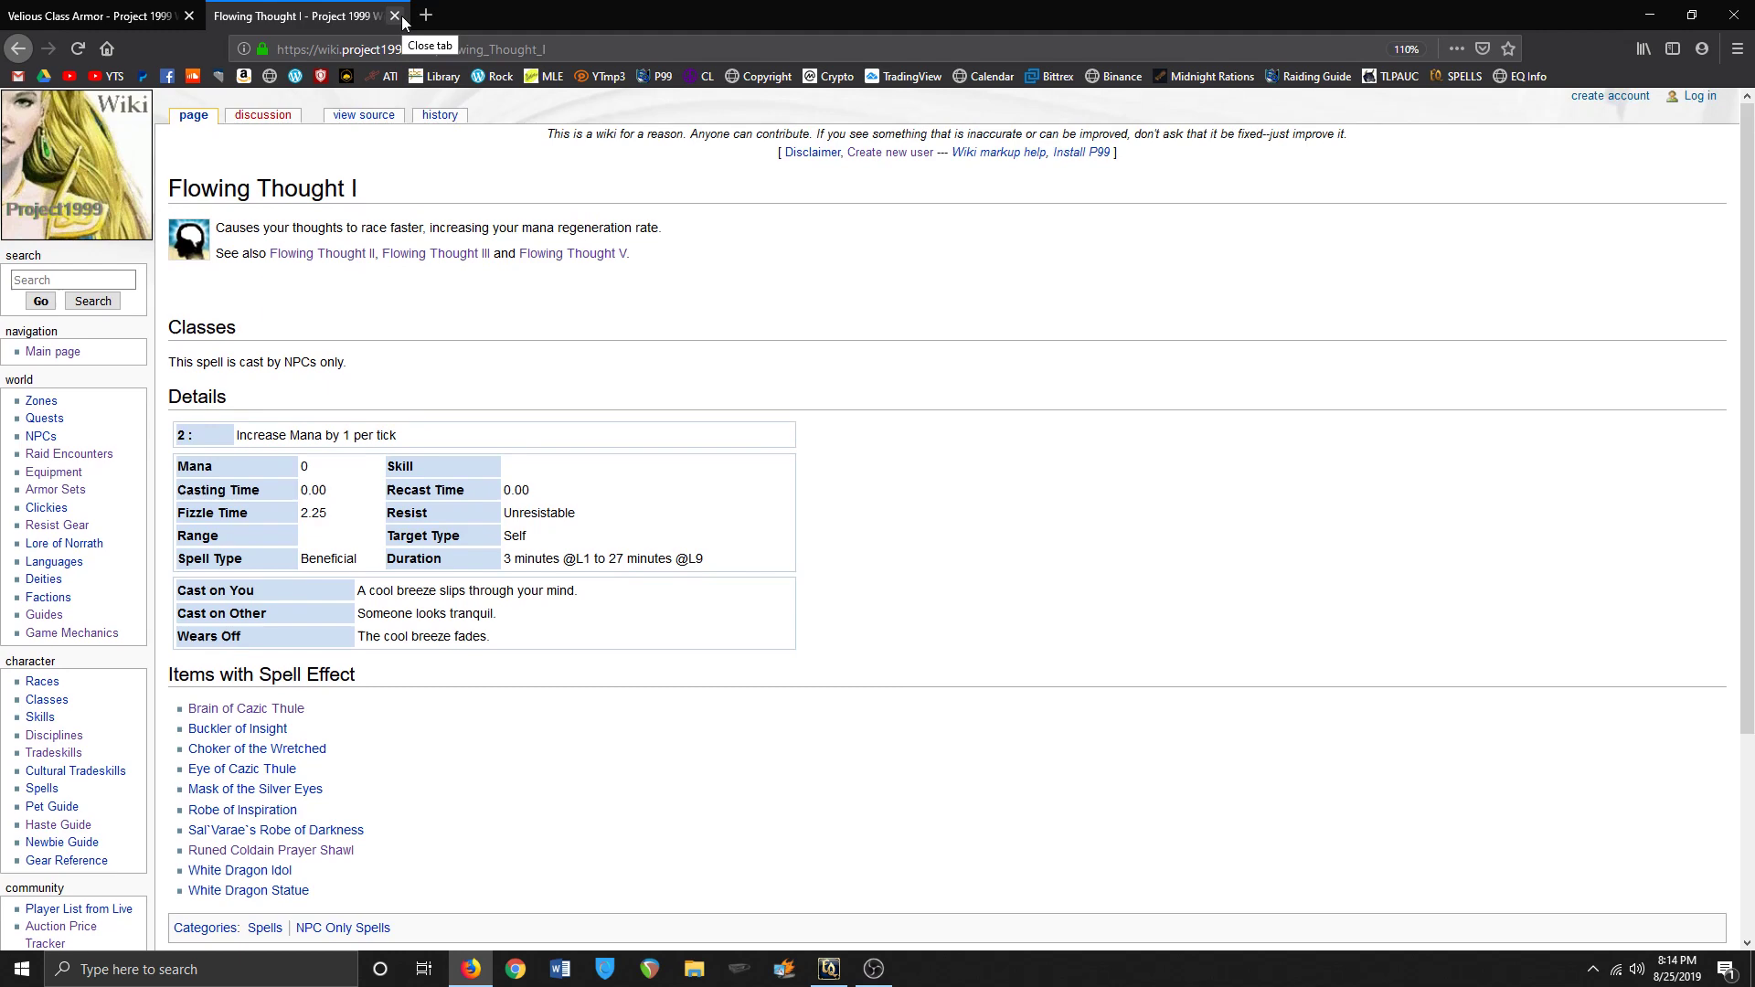
left_click(395, 16)
type("p98")
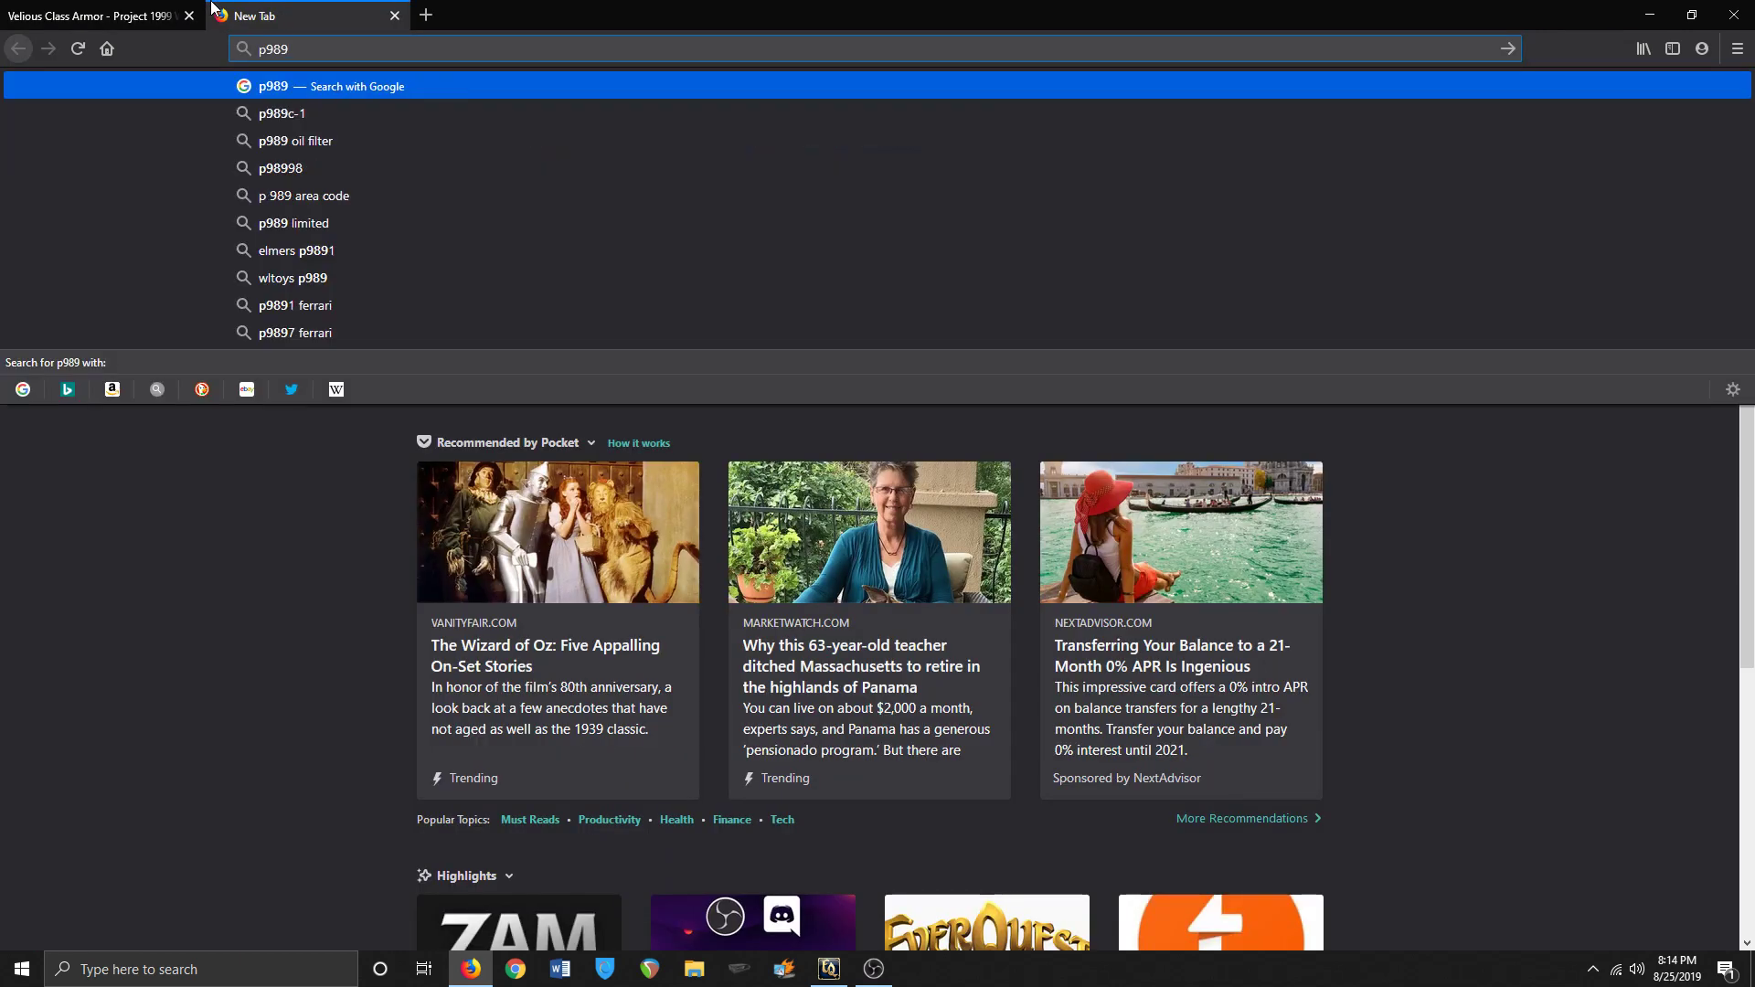
- Search 'p99 bard', open the wiki Bard page and jump to 8.2.5 Velious Raiding
type("99 bard")
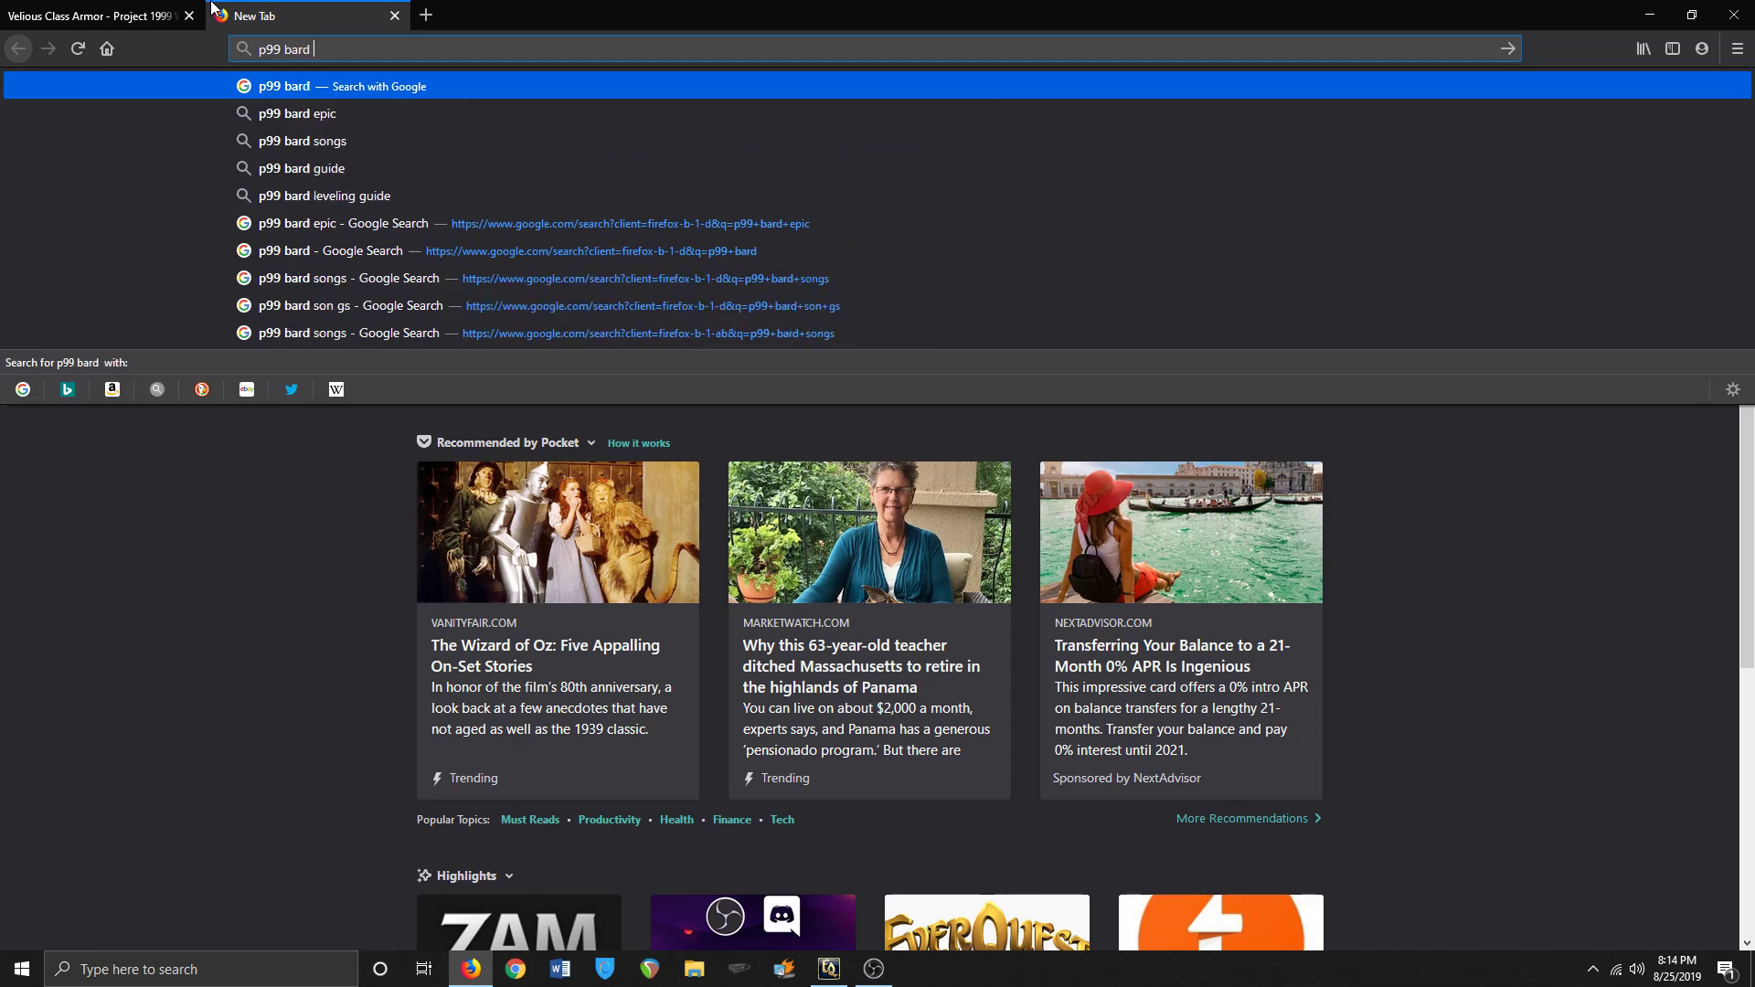
key("Return")
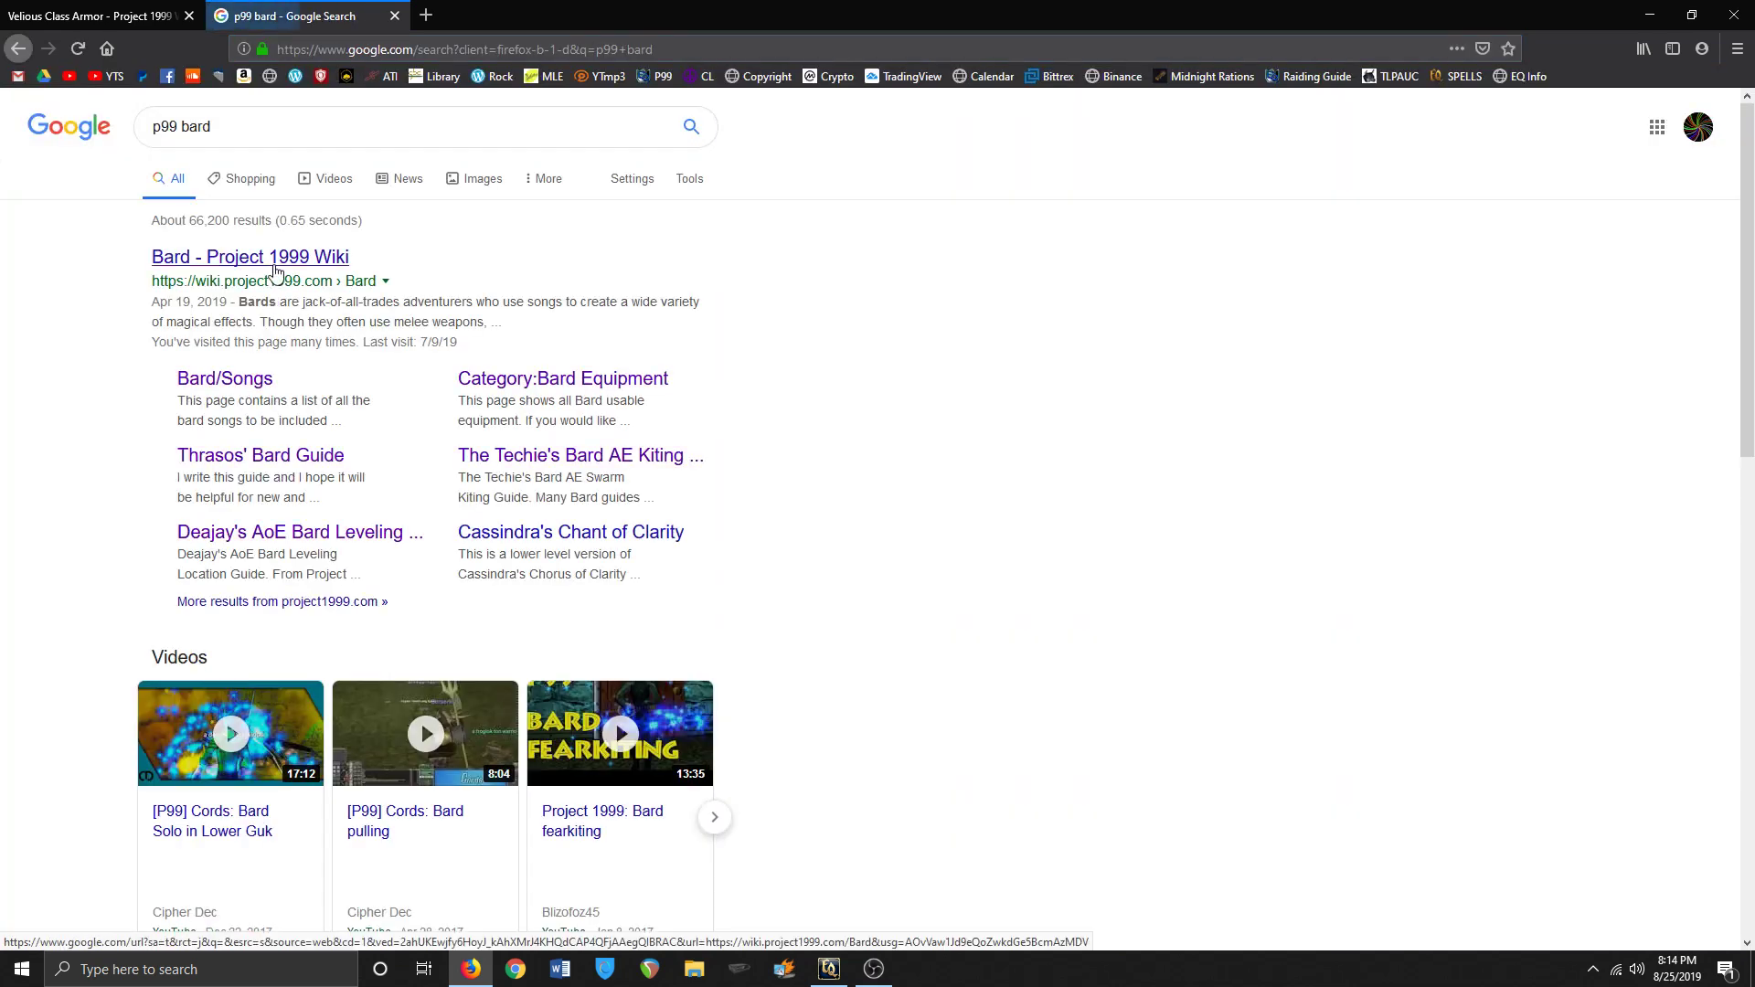
left_click(251, 256)
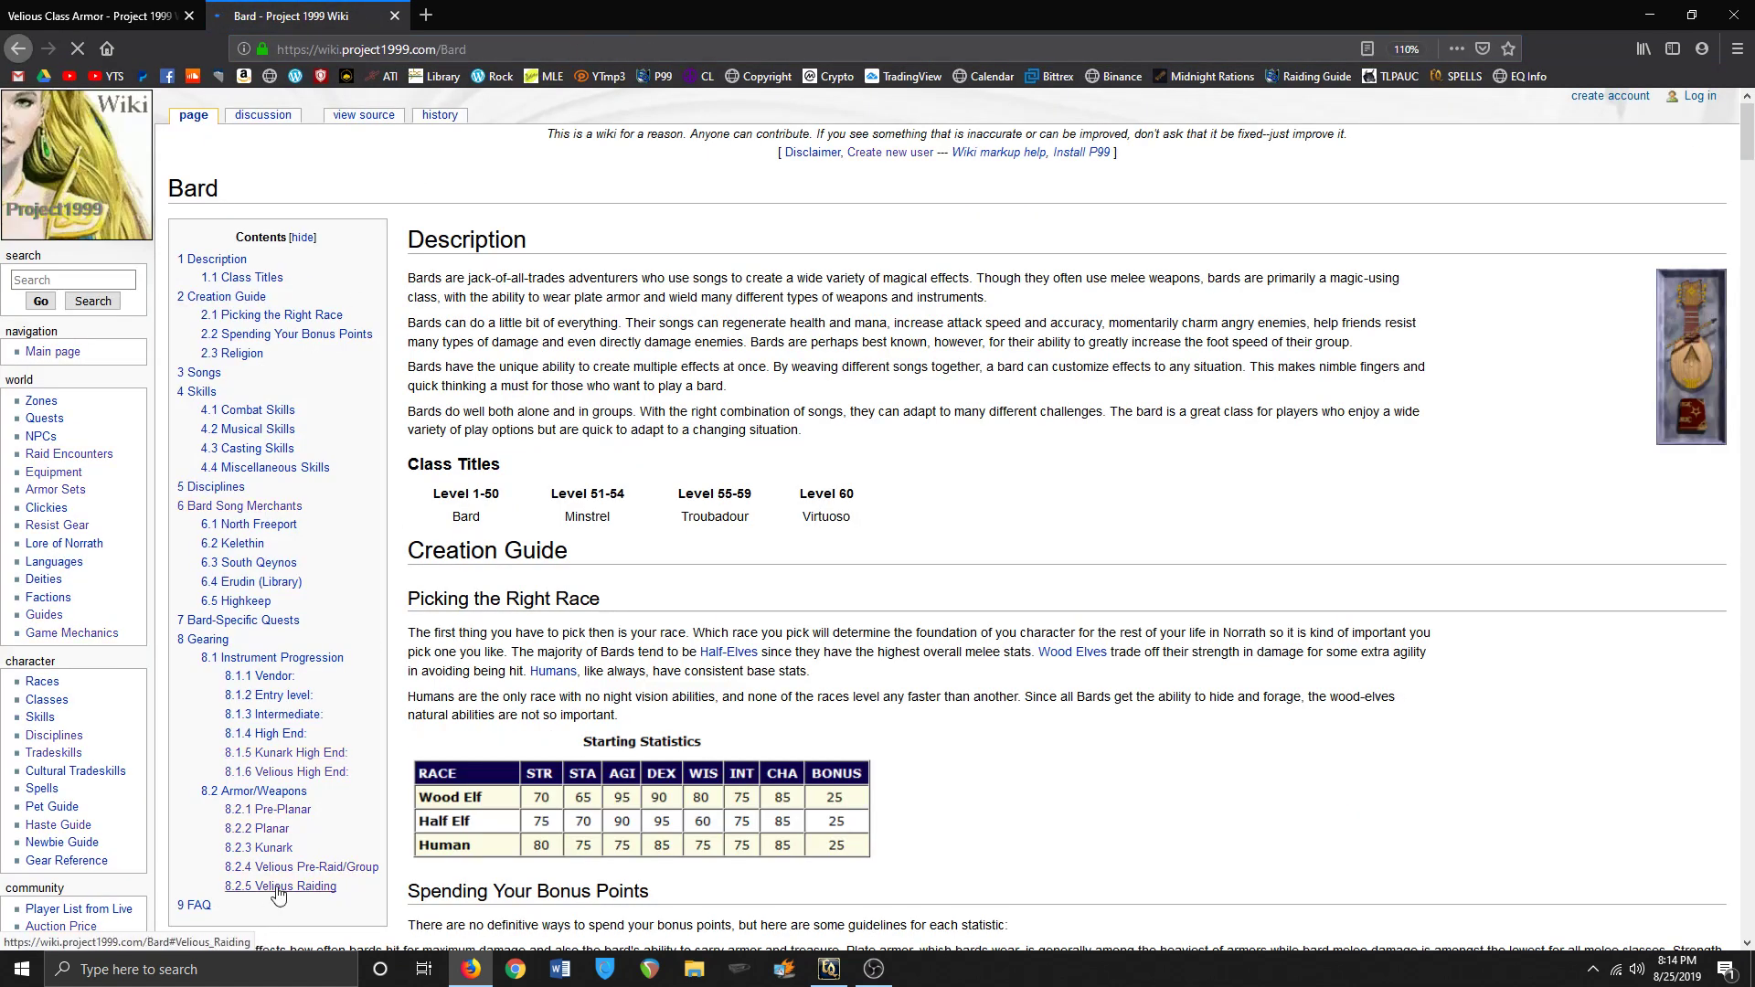
left_click(280, 884)
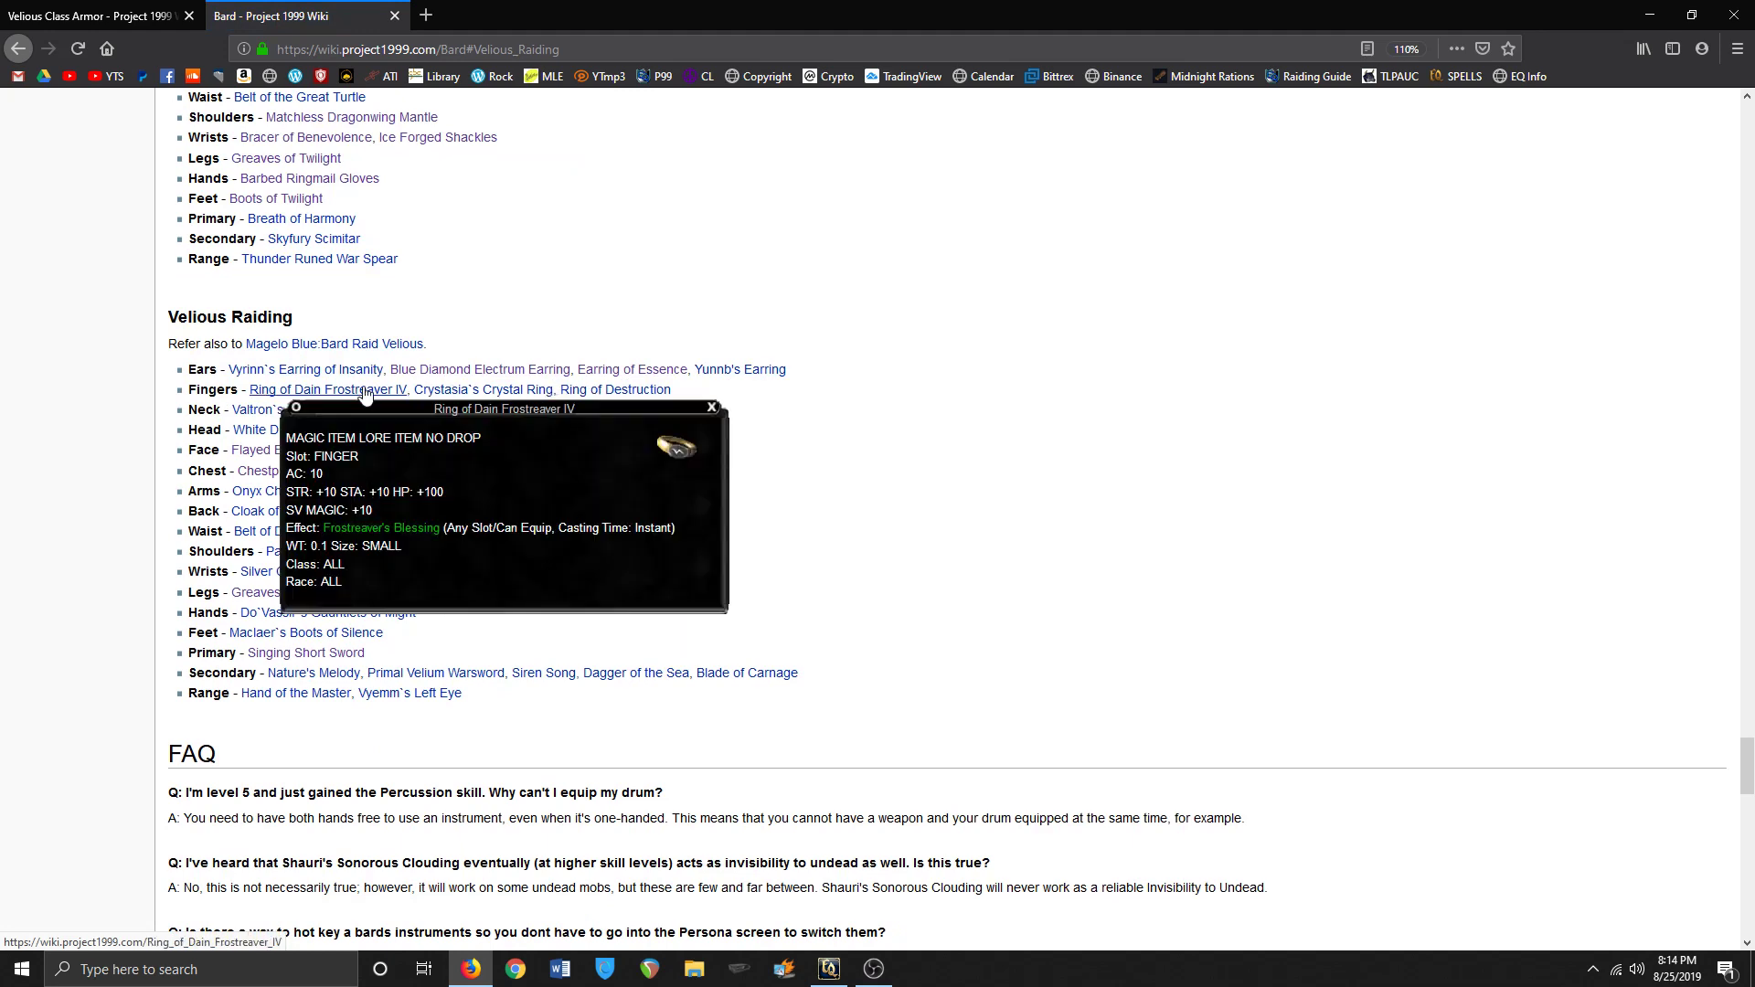
mouse_move(380, 533)
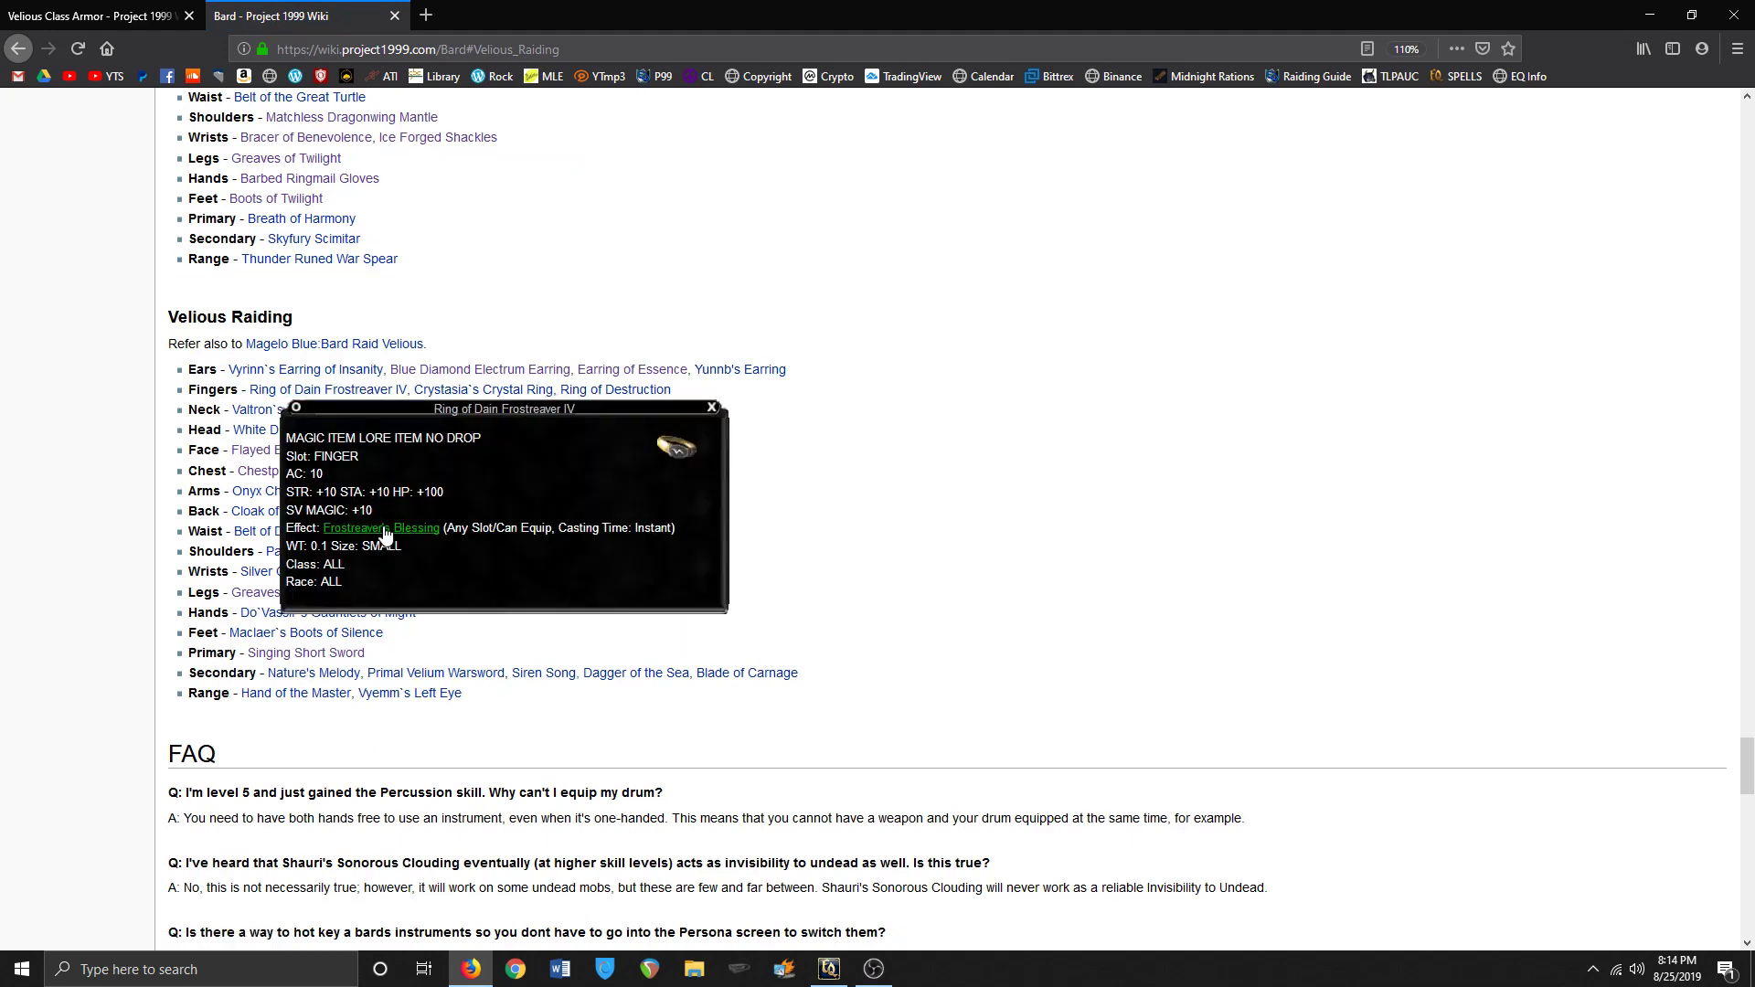
- Read the Frostreaver's Blessing spell page, then follow its Ring of Dain Frostreaver IV link
left_click(380, 527)
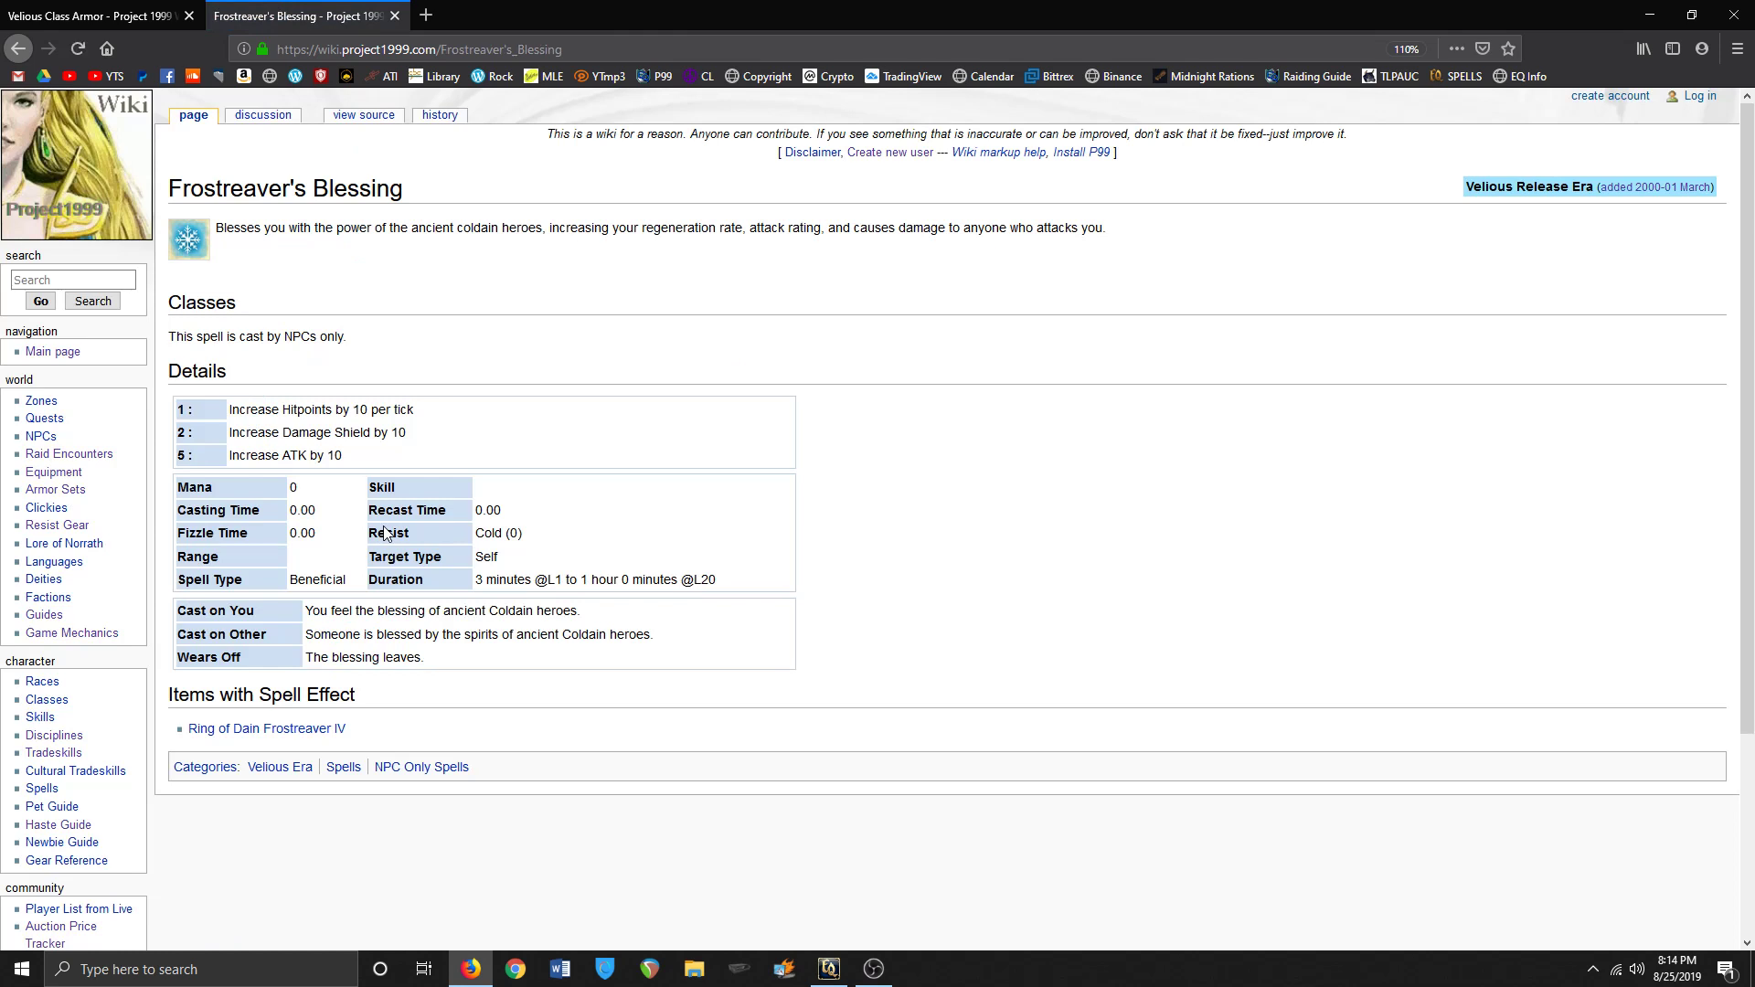
mouse_move(733, 647)
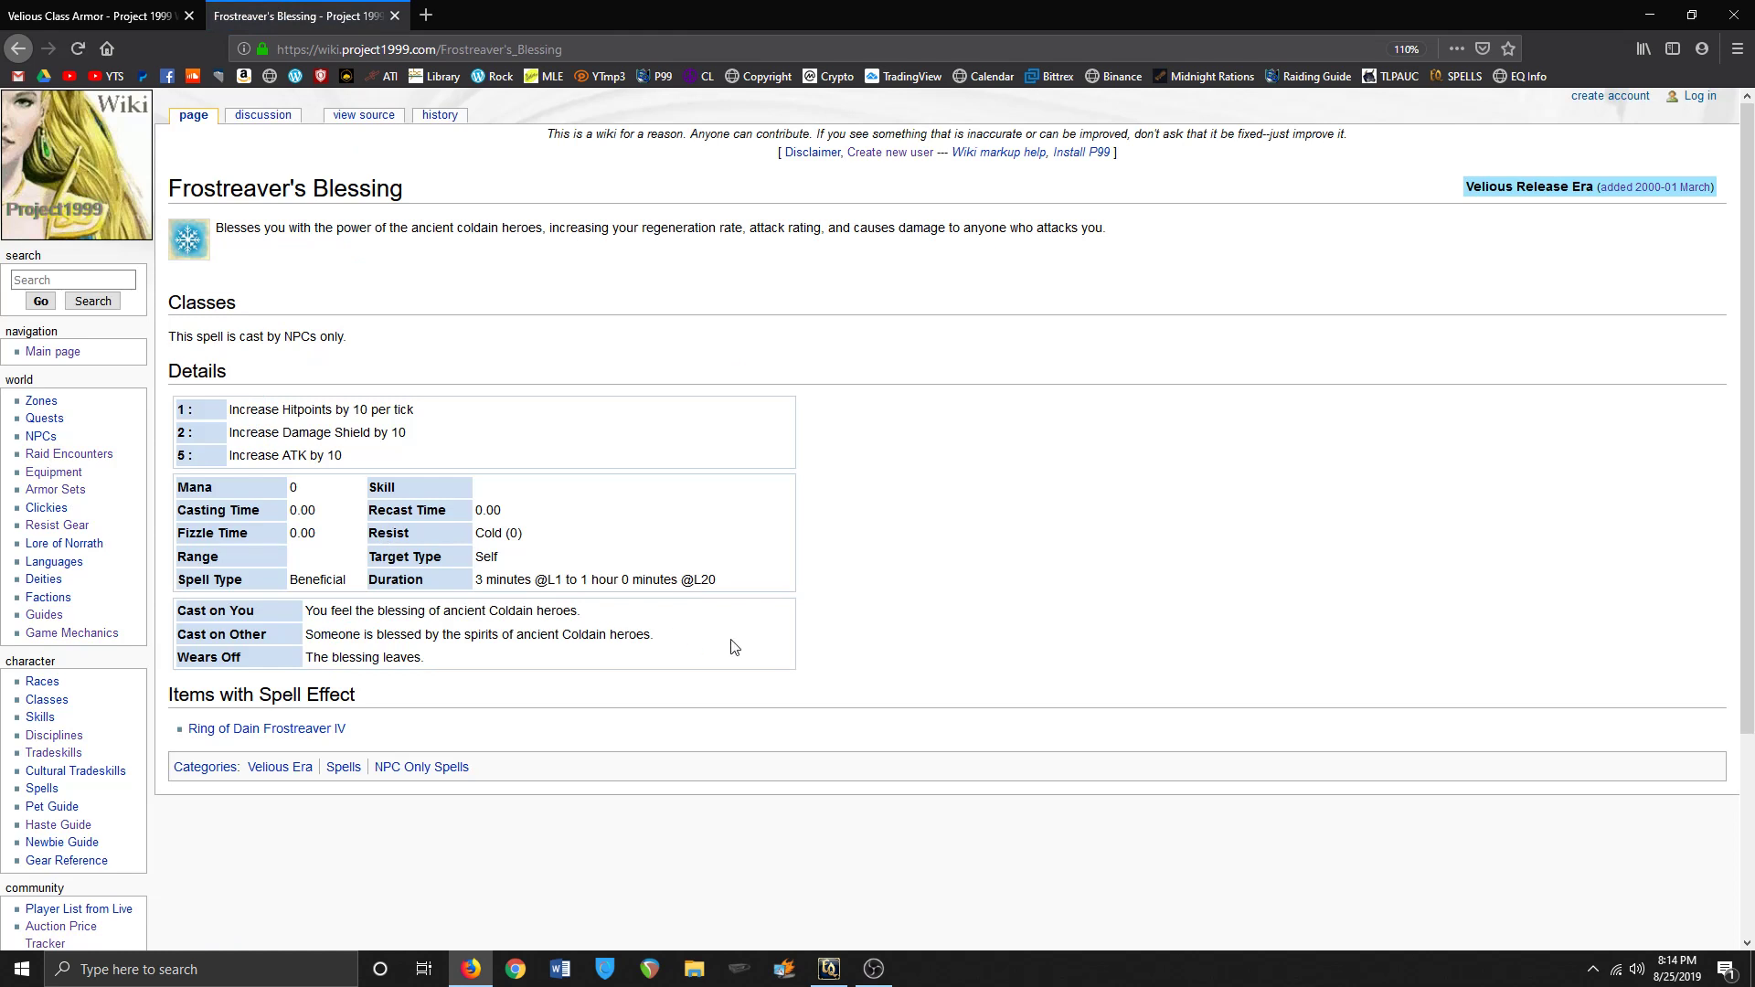
mouse_move(399, 722)
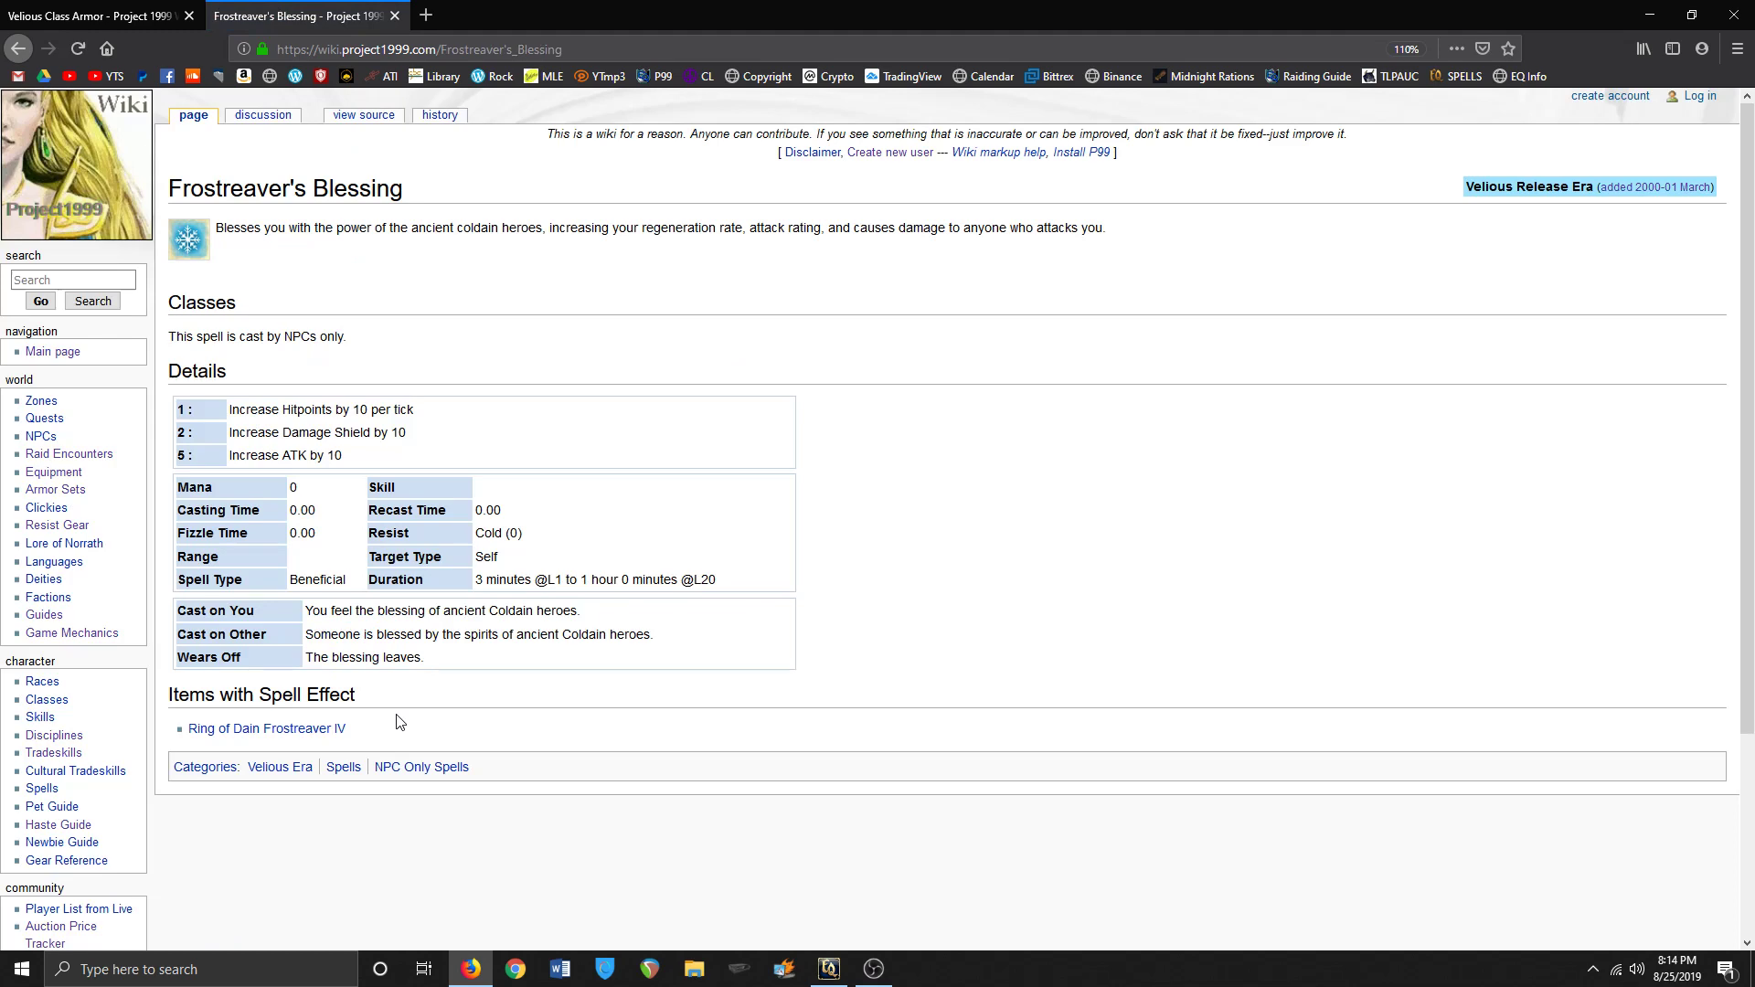
left_click(265, 730)
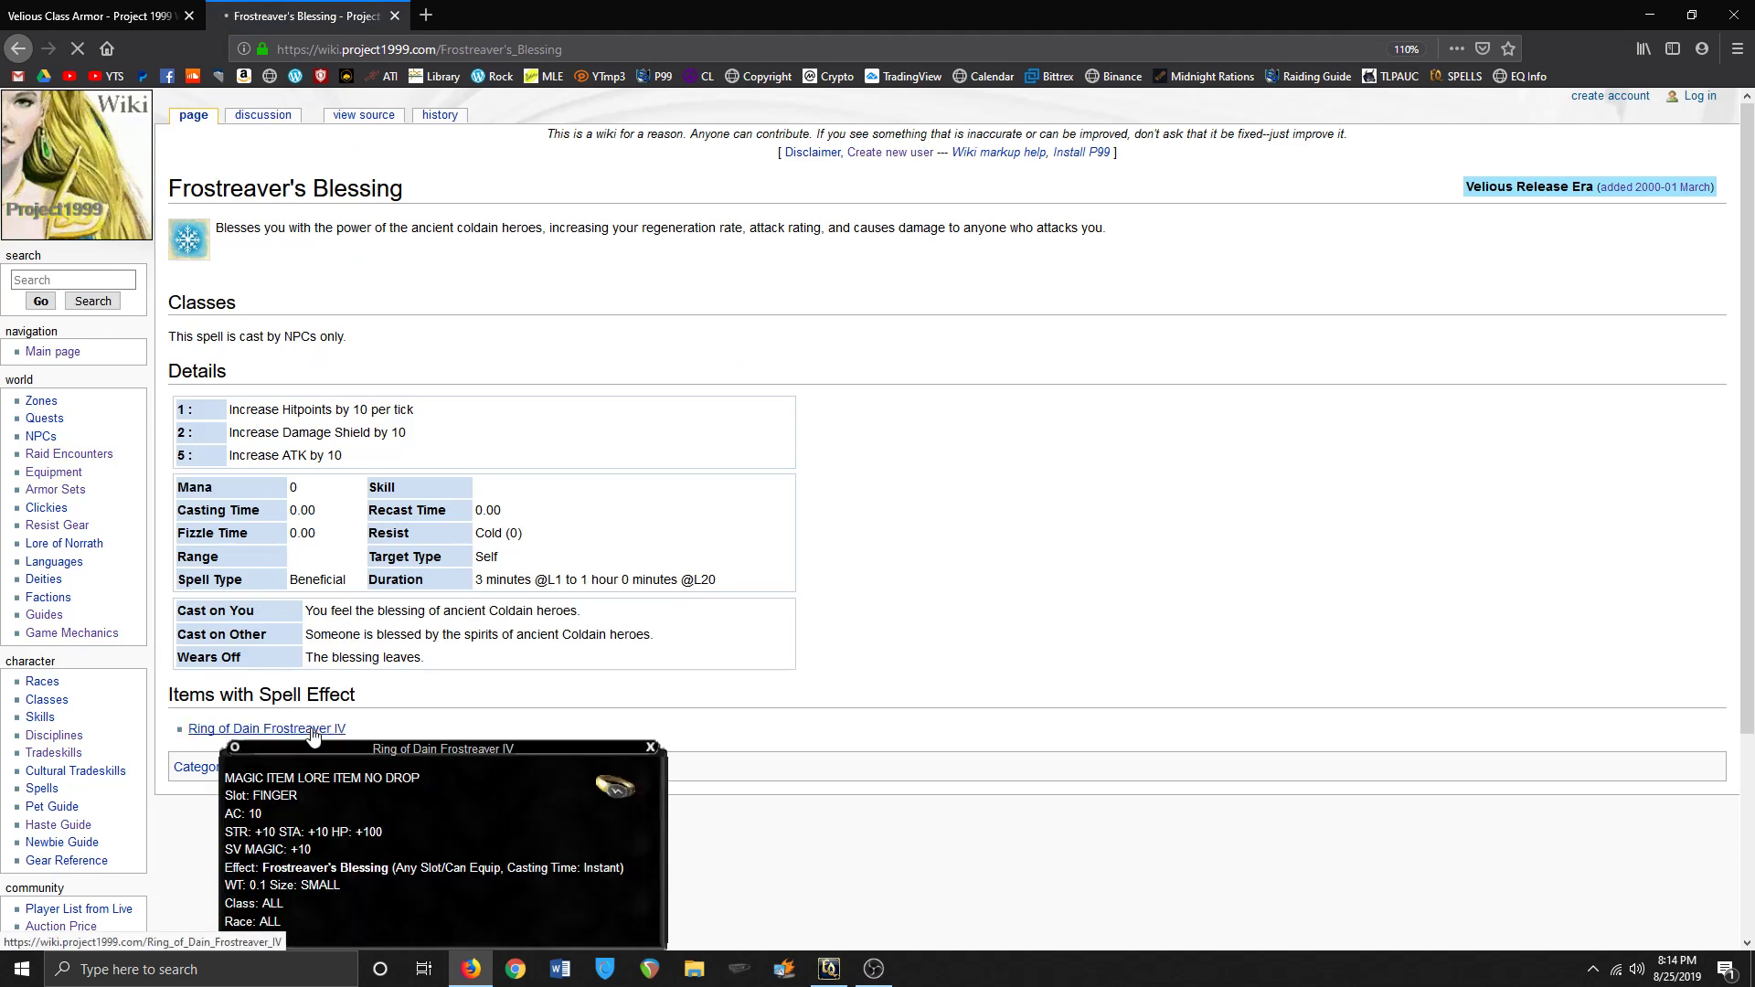
- Review the Coldain Ring Quests checklist page from top to bottom
left_click(267, 727)
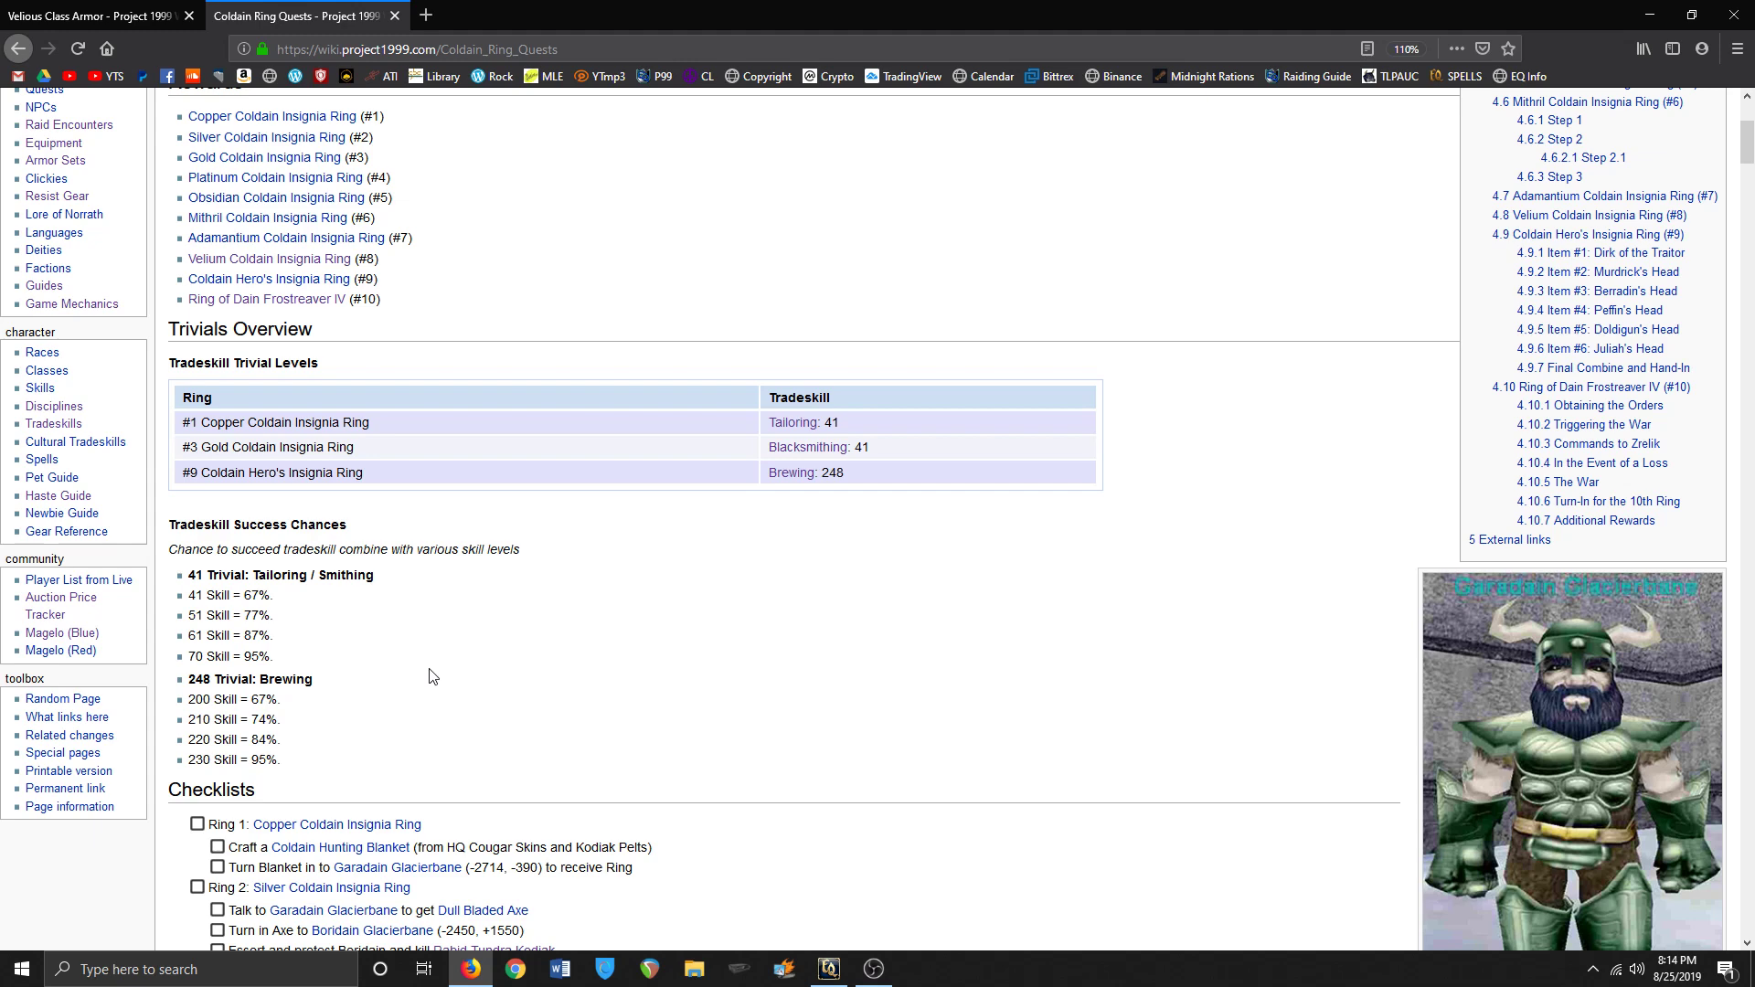
scroll("down", 3)
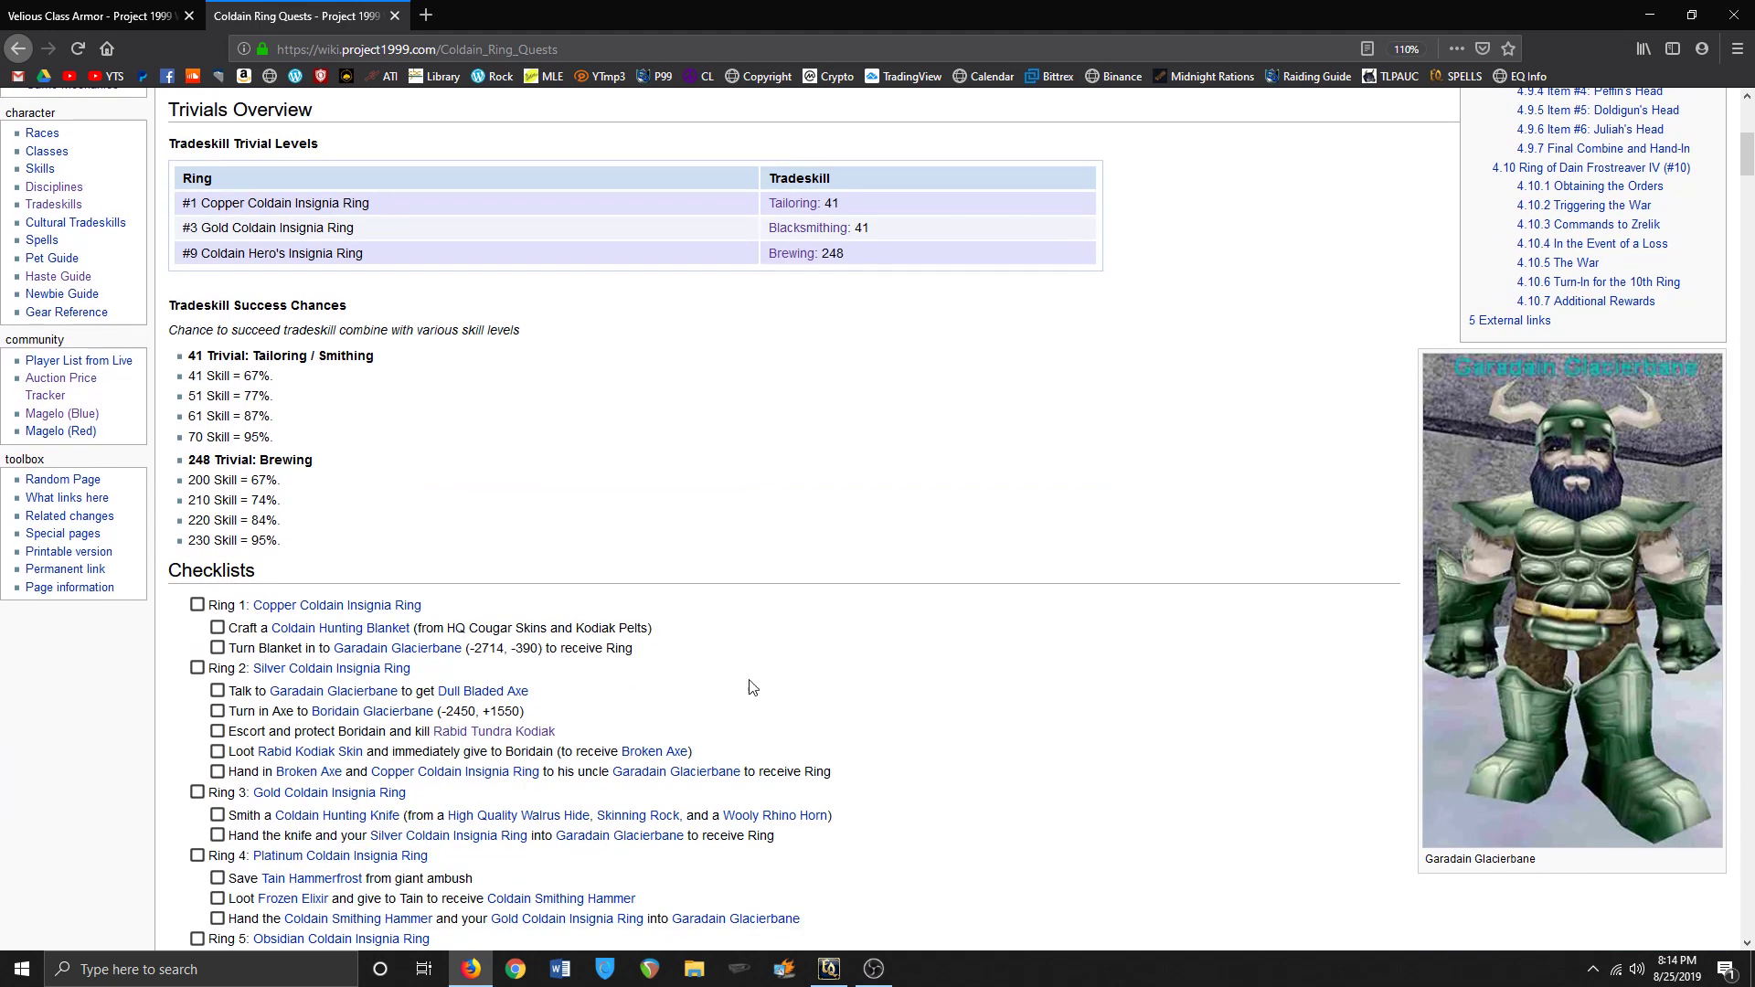
scroll("down", 3)
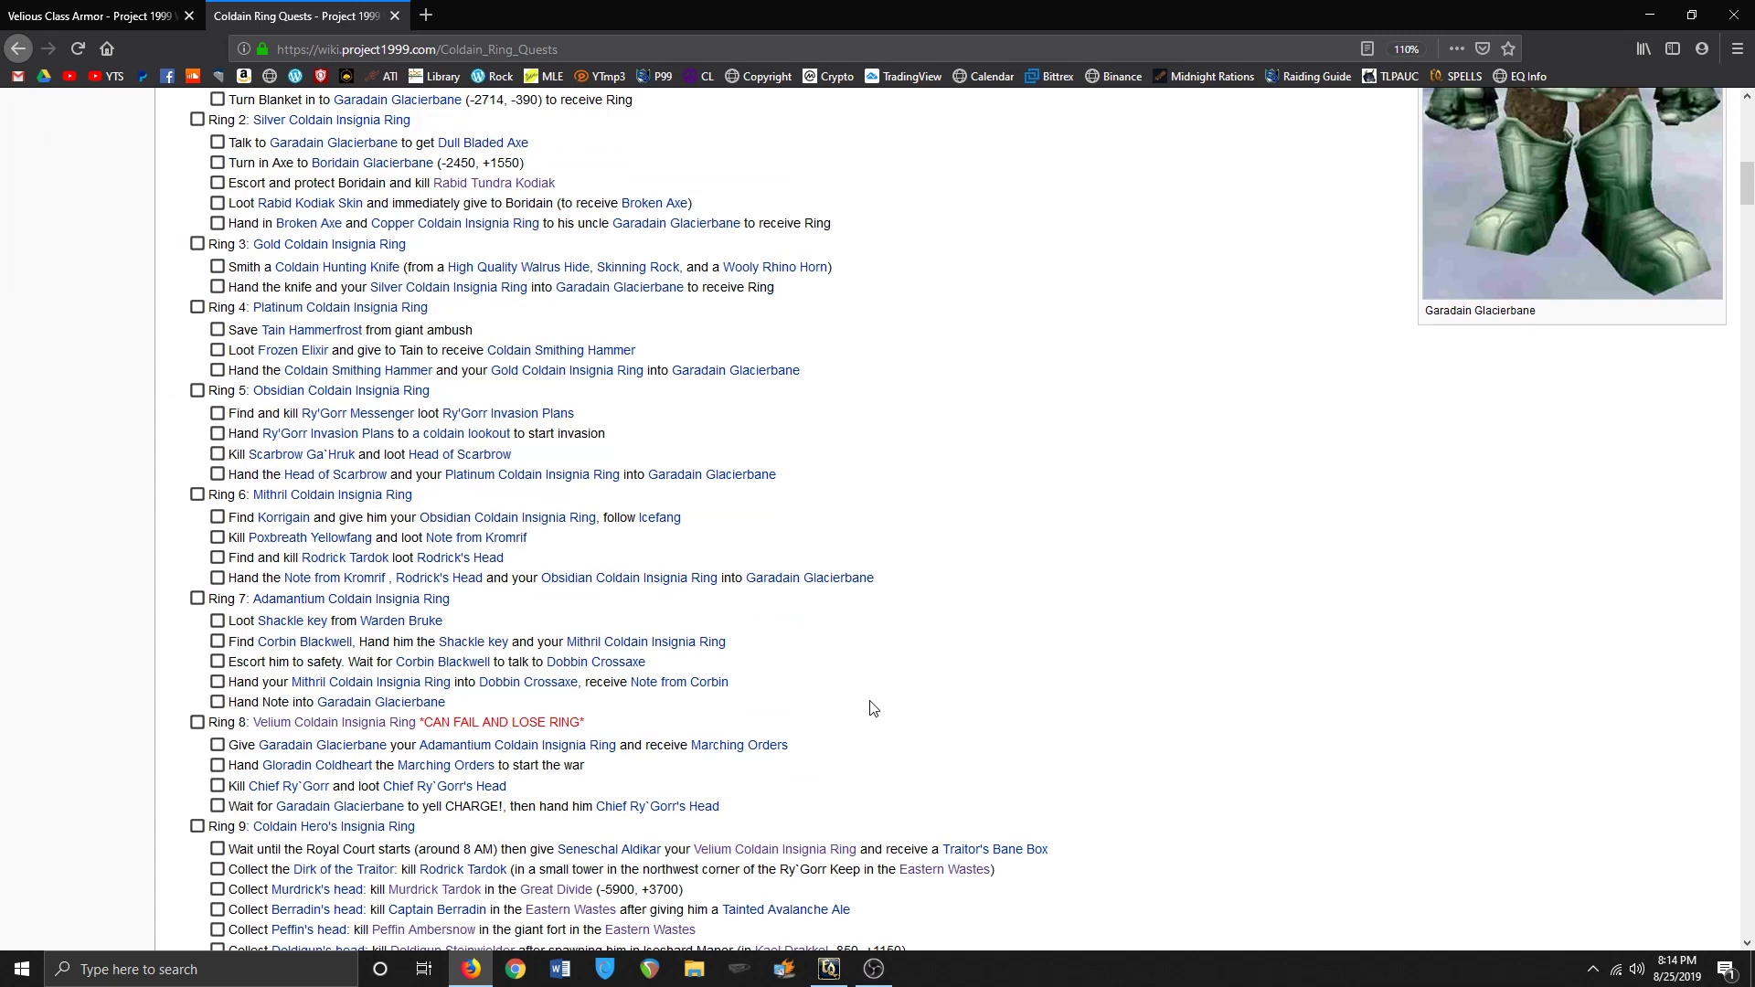
scroll("up", 3)
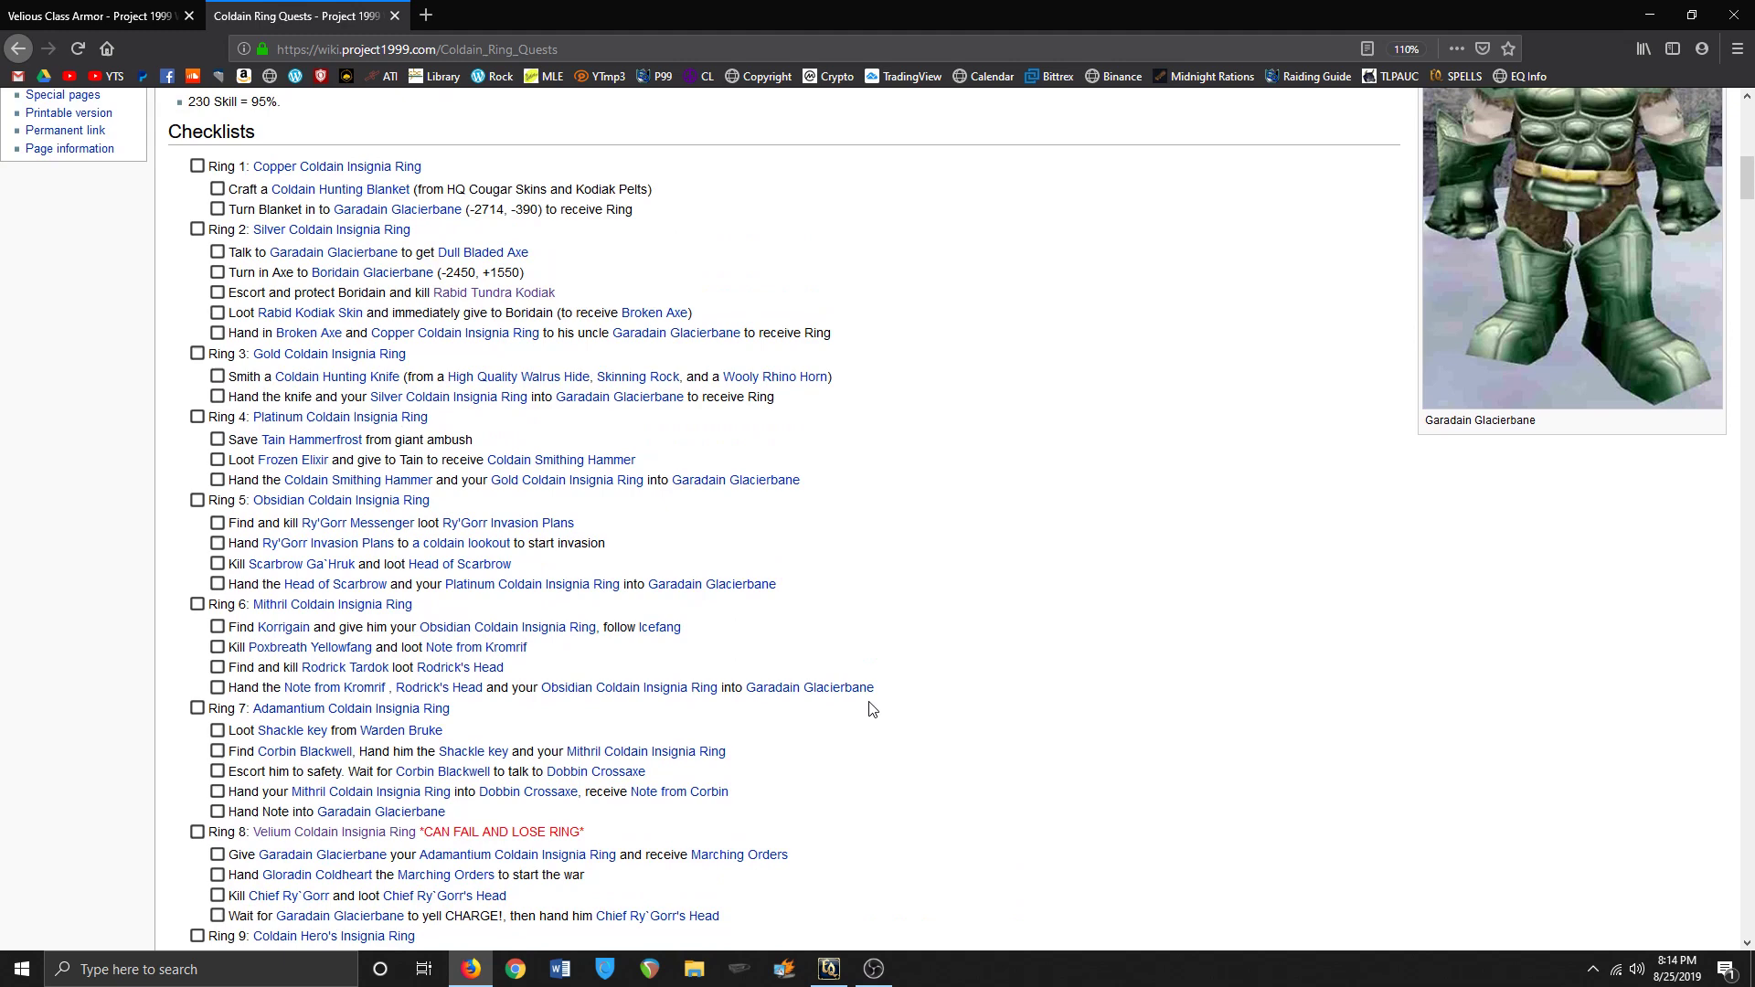
scroll("up", 3)
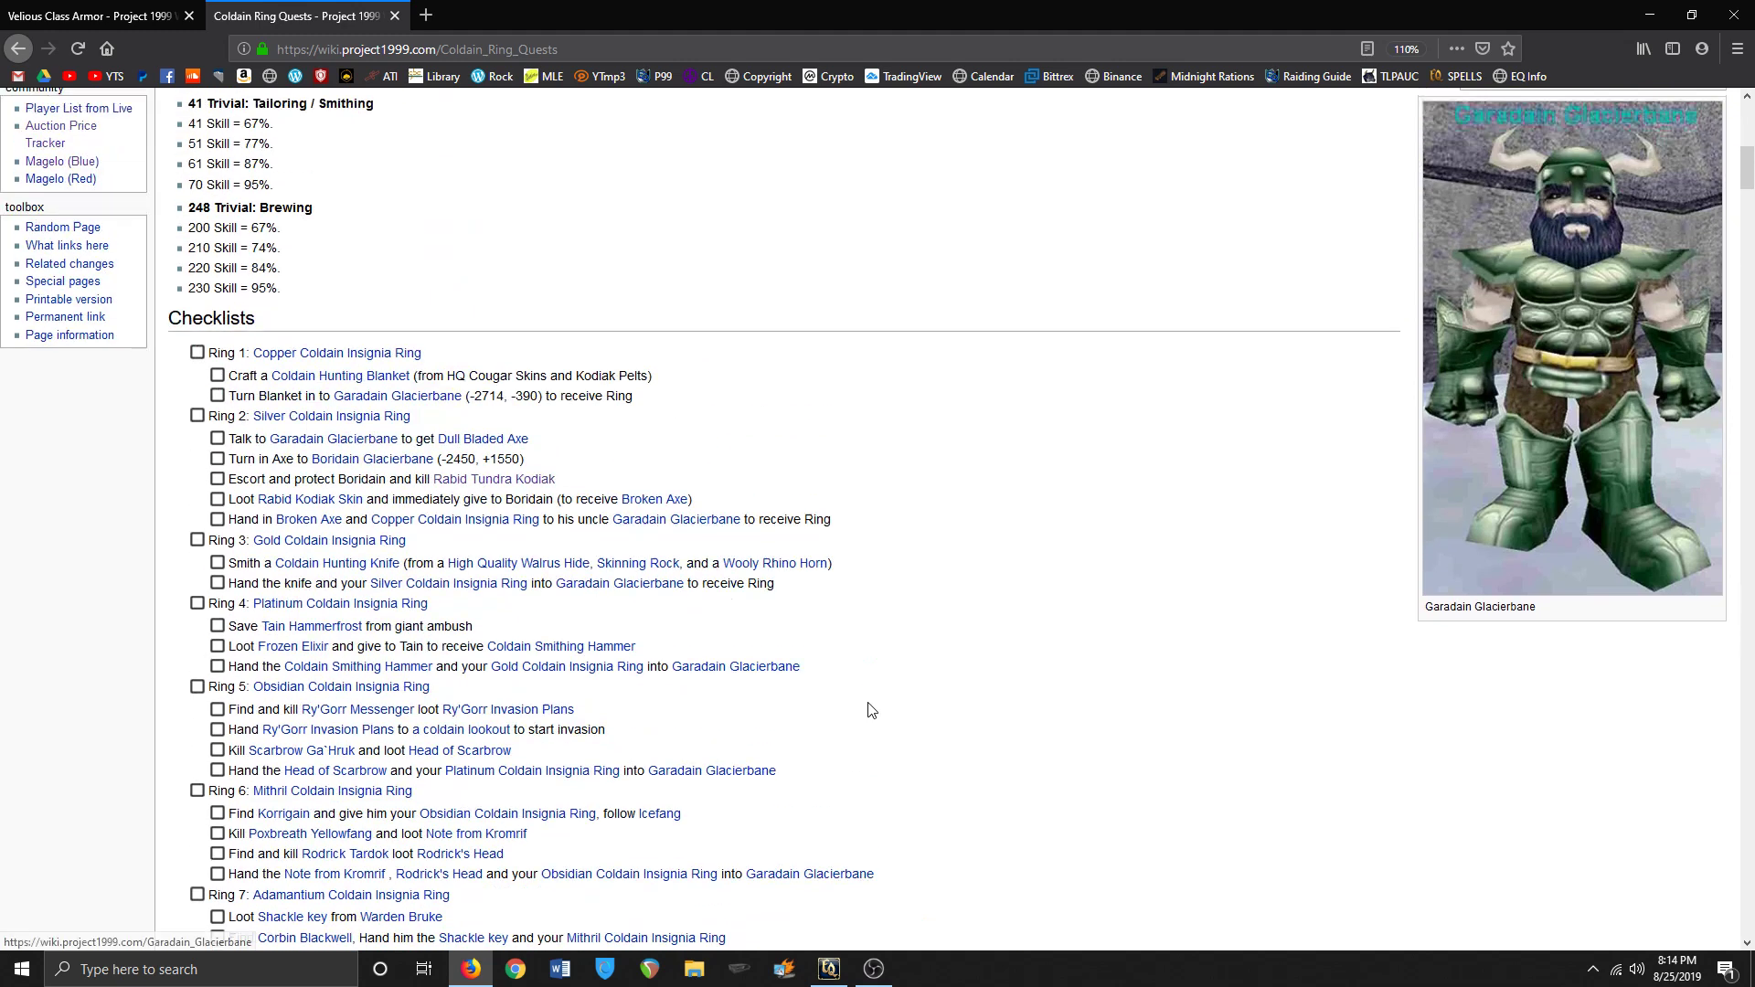
scroll("up", 3)
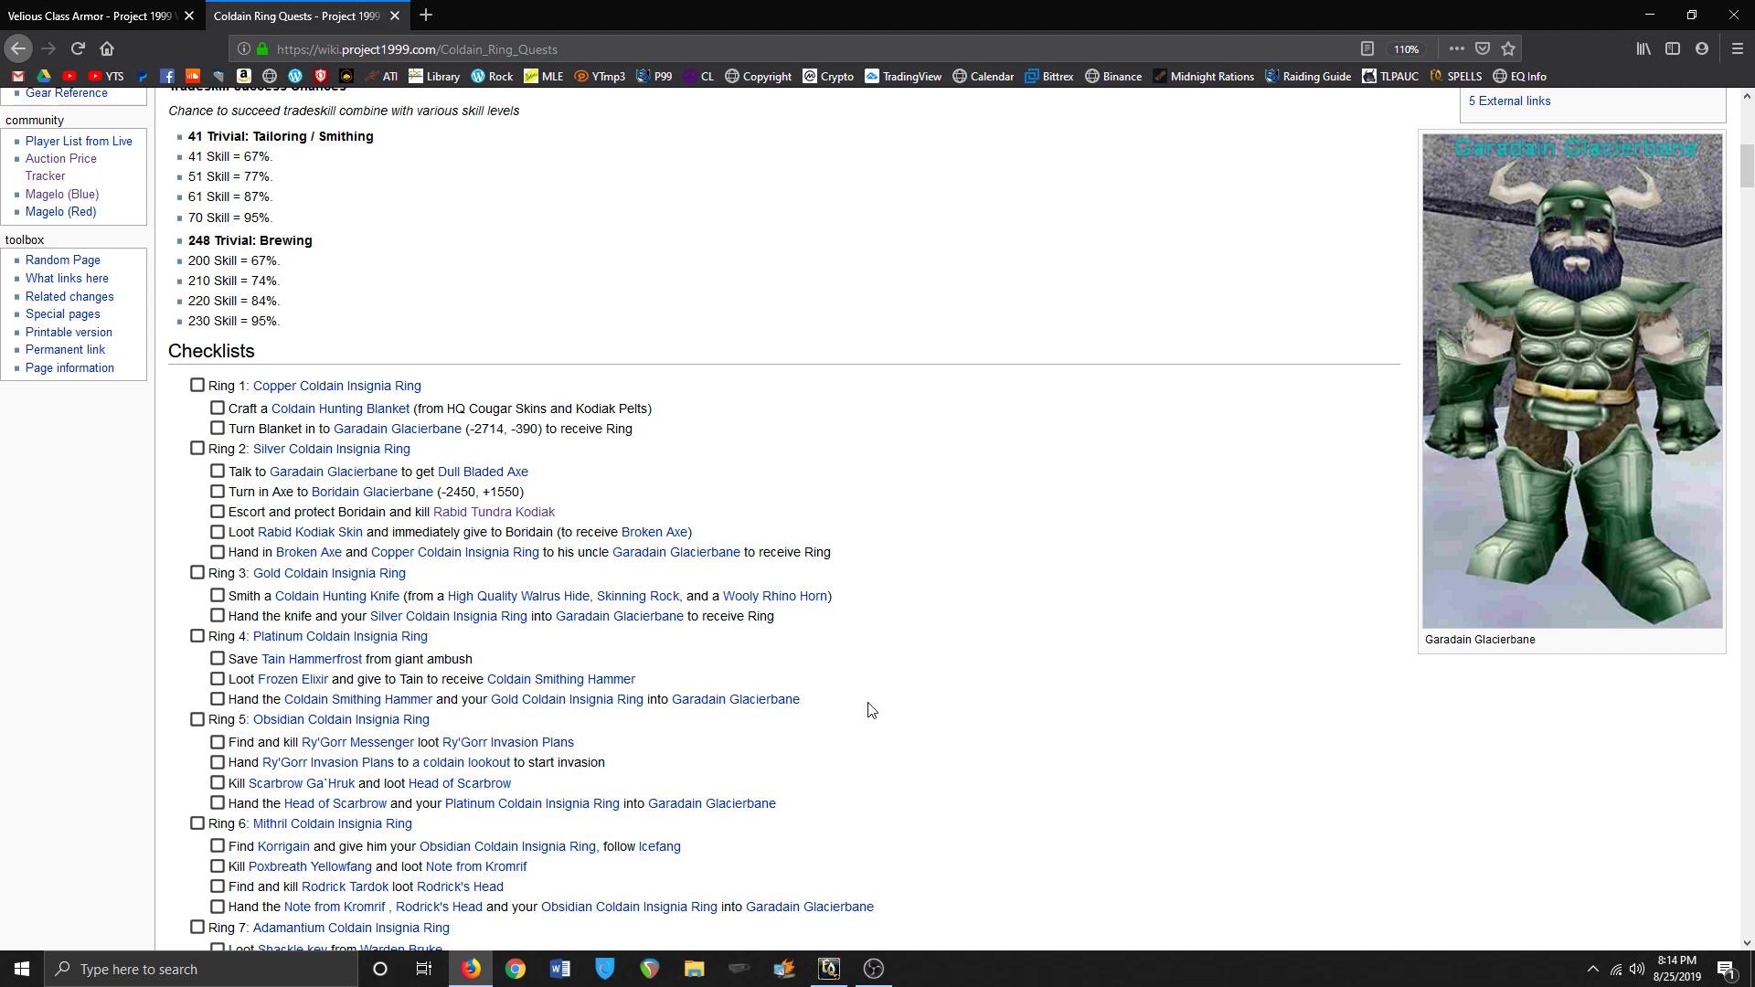
scroll("up", 3)
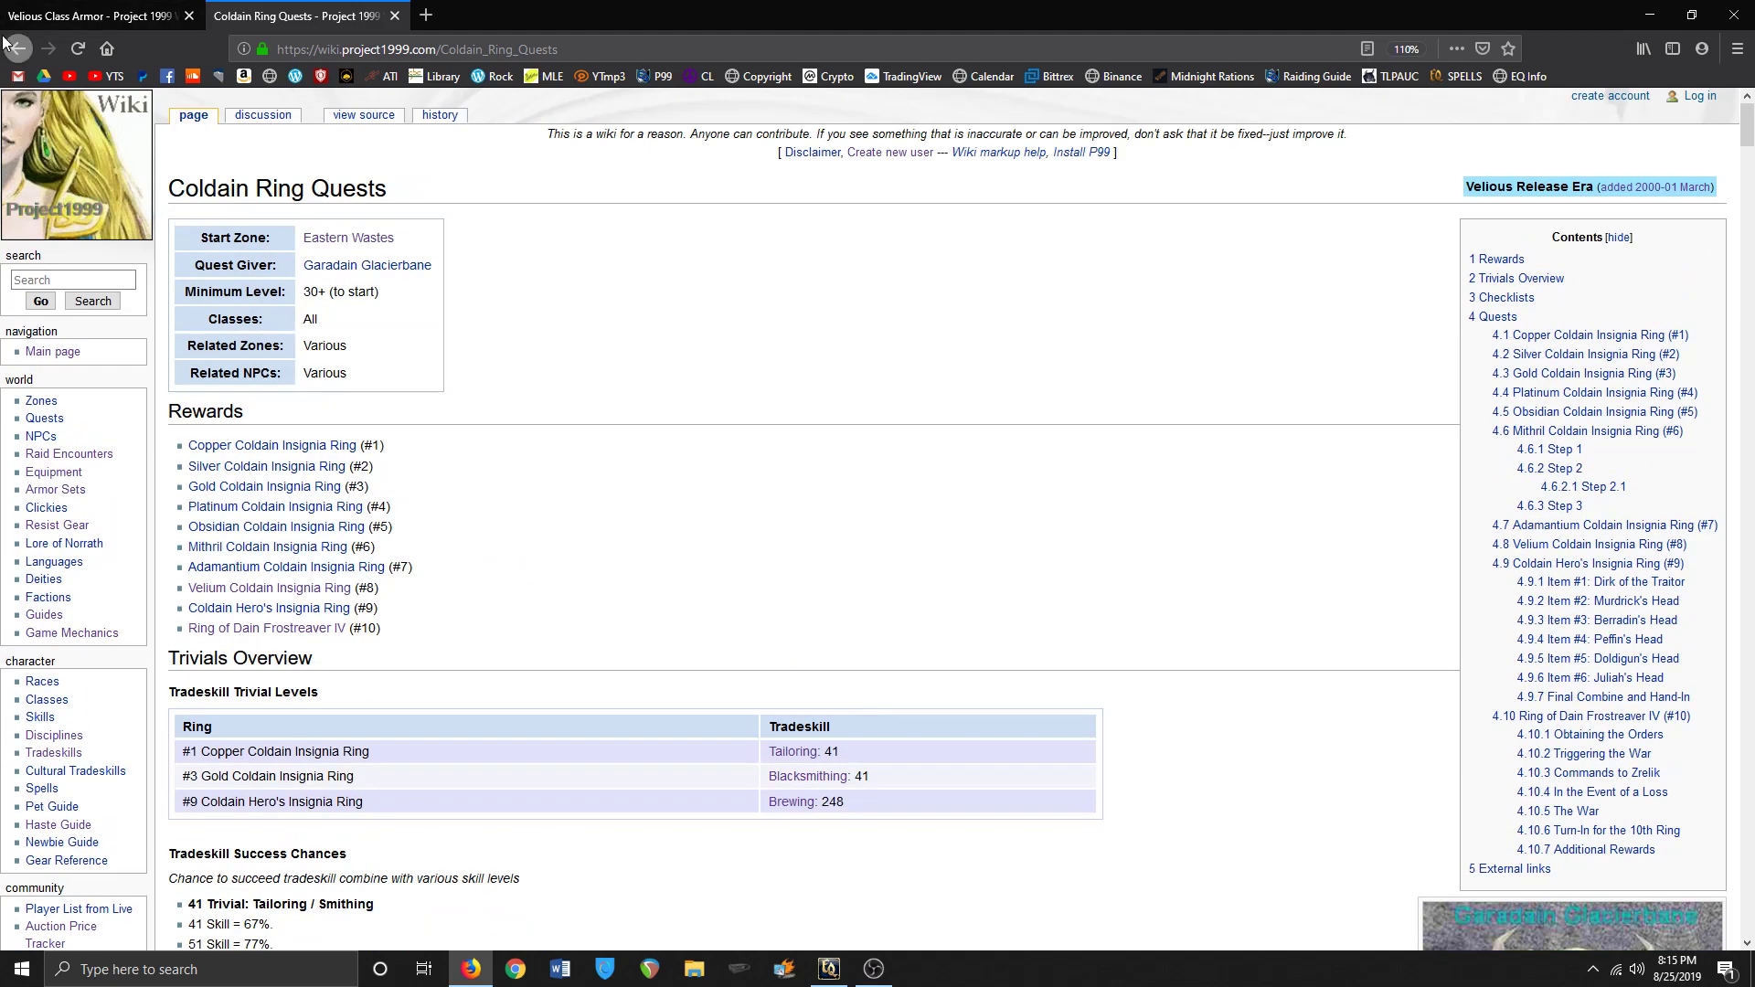
- Check the Ring of Dain Frostreaver IV item page, then go back to the bard raid gear list
left_click(267, 607)
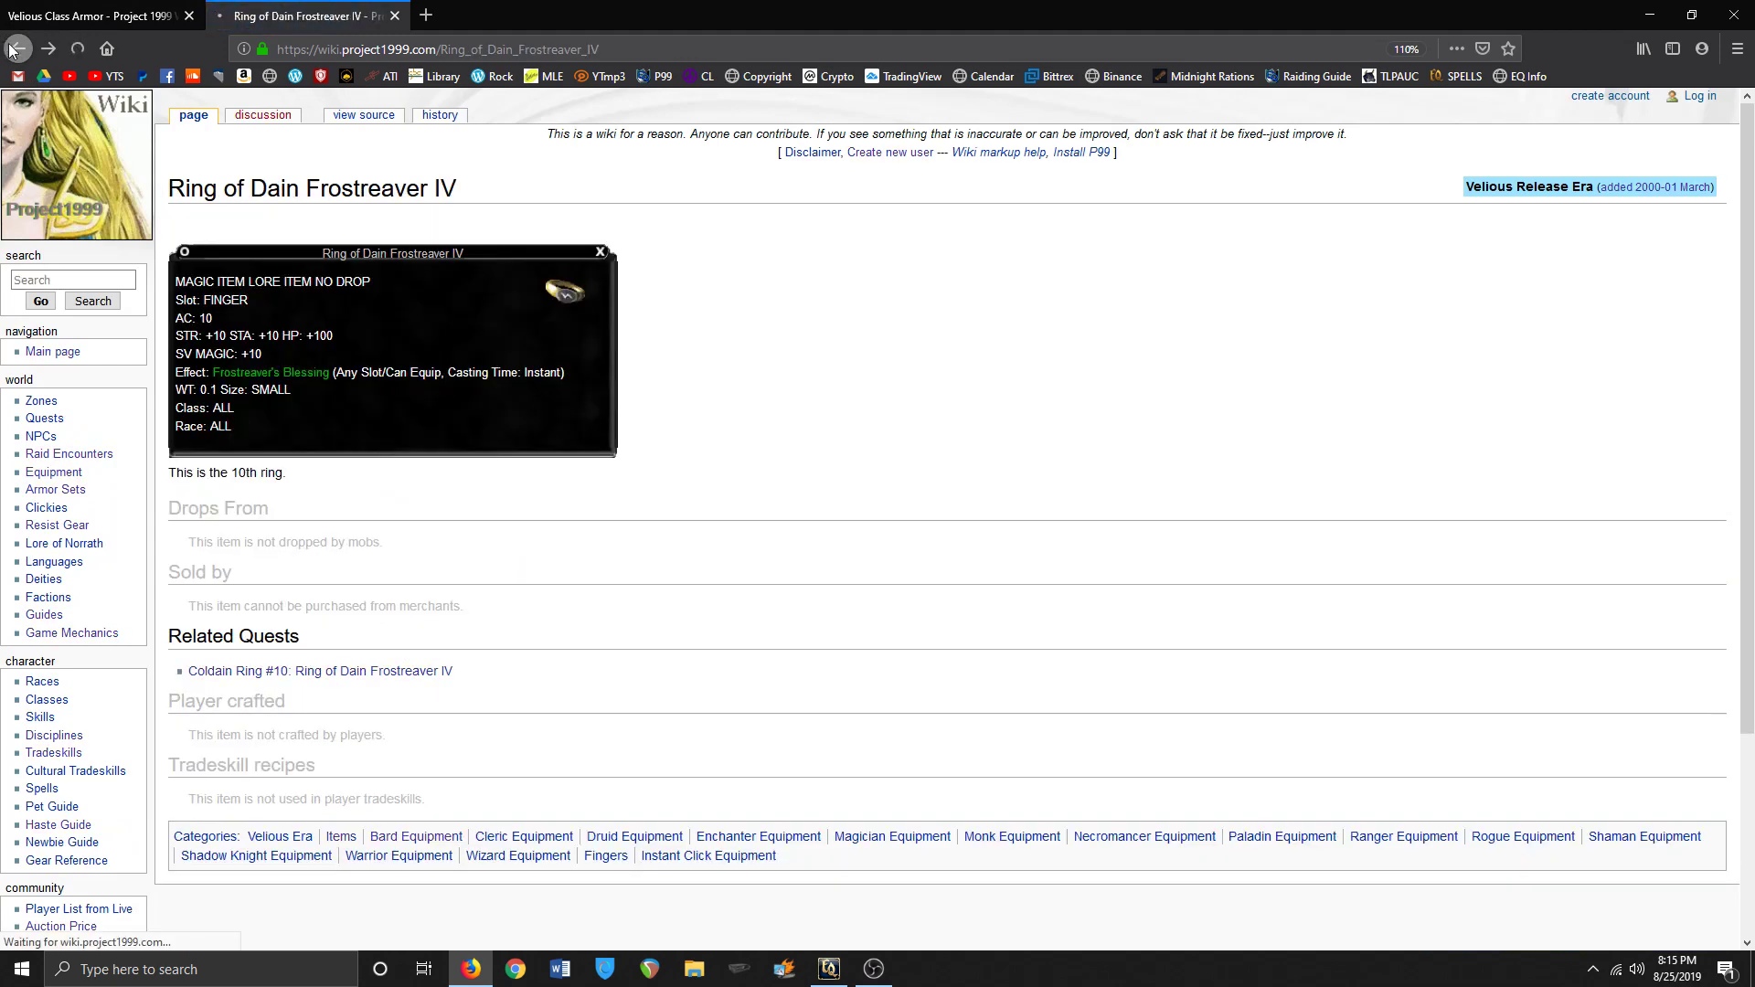
left_click(18, 47)
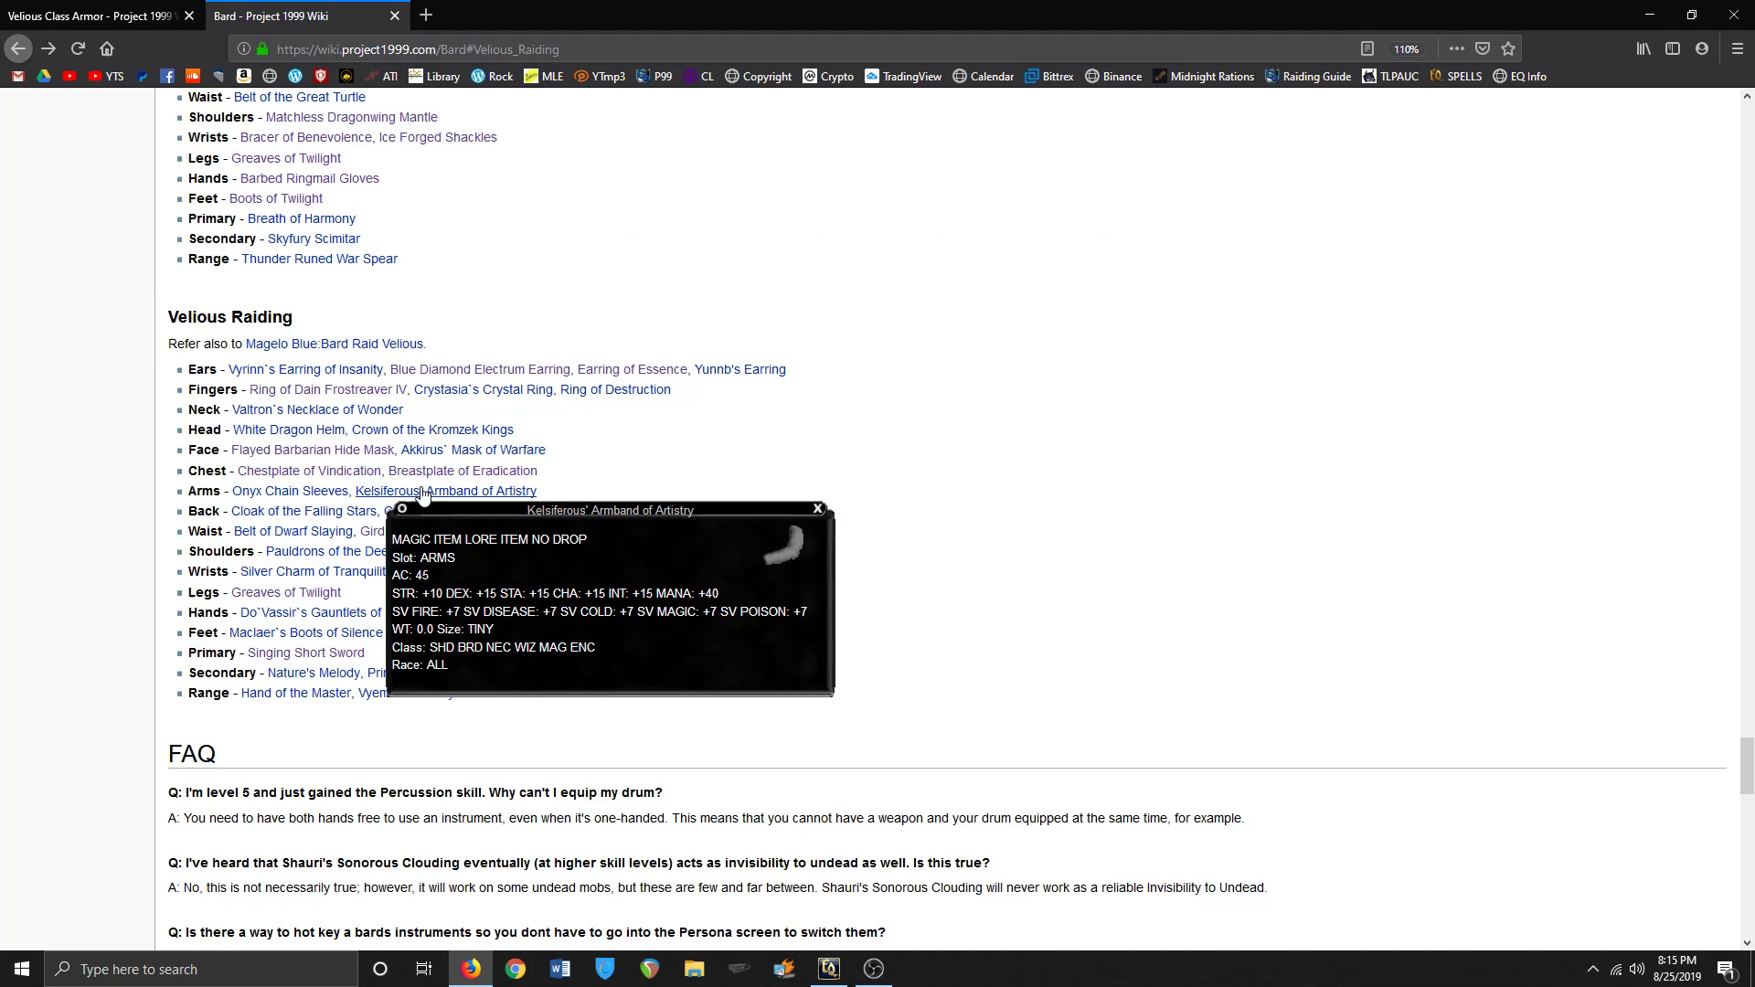
mouse_move(446, 492)
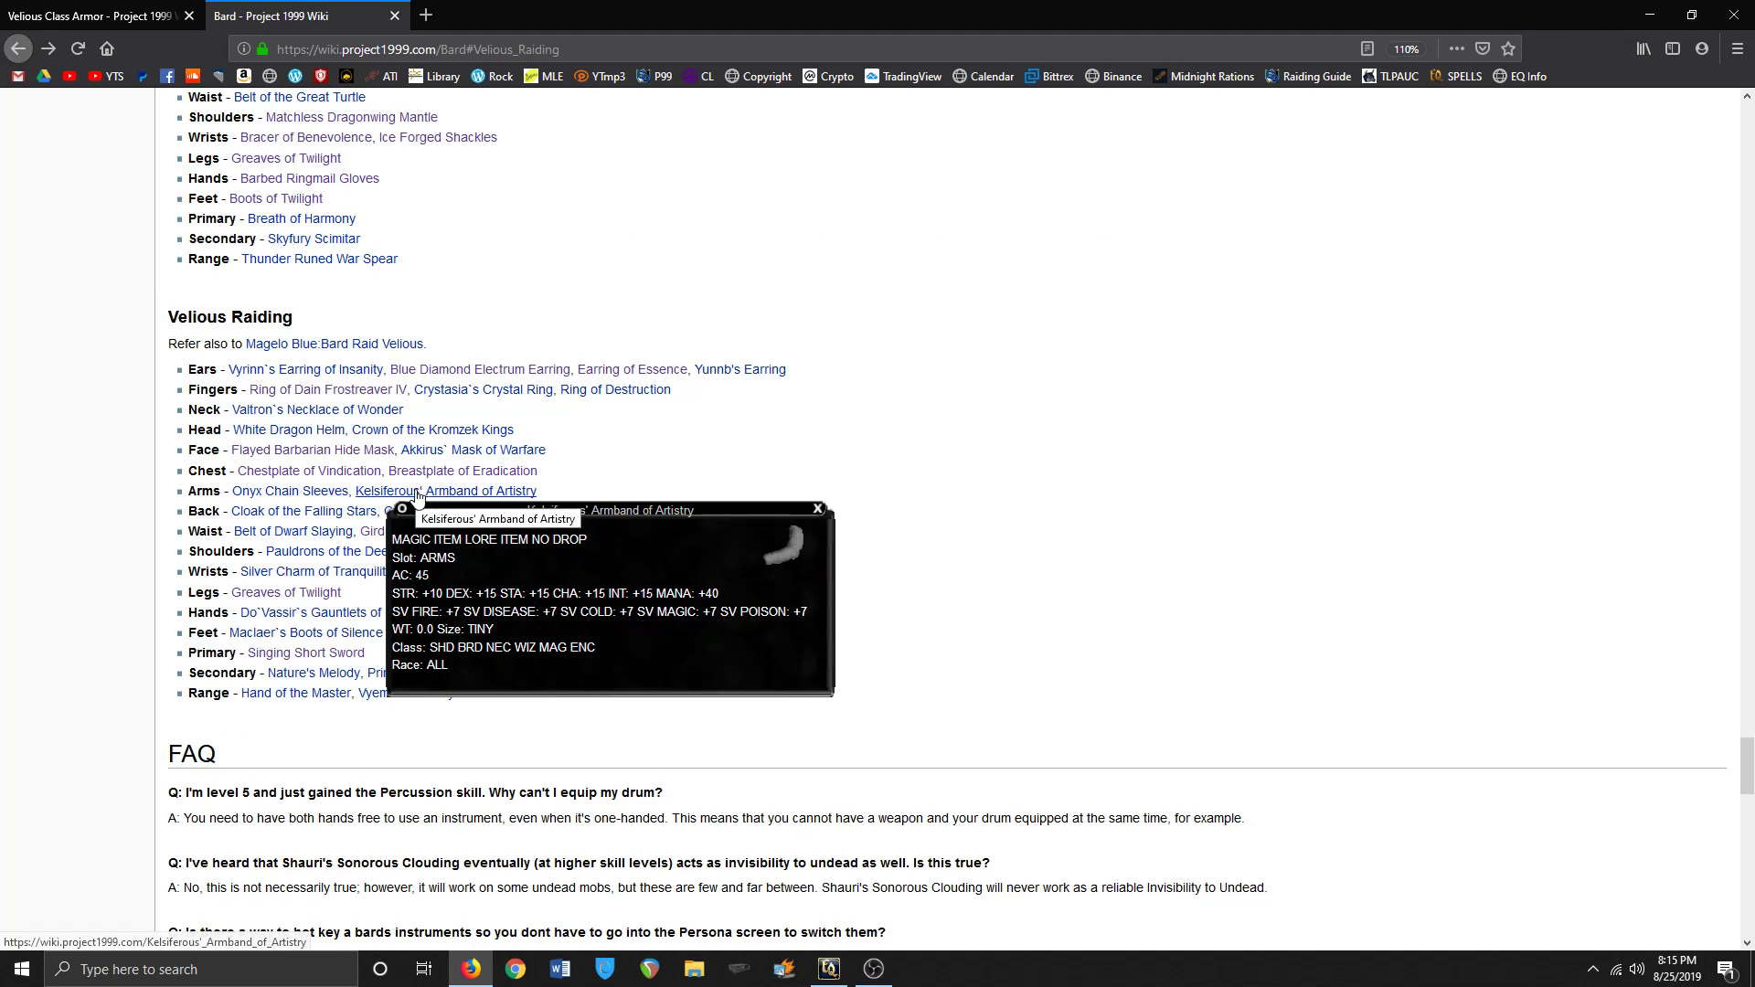
mouse_move(302, 510)
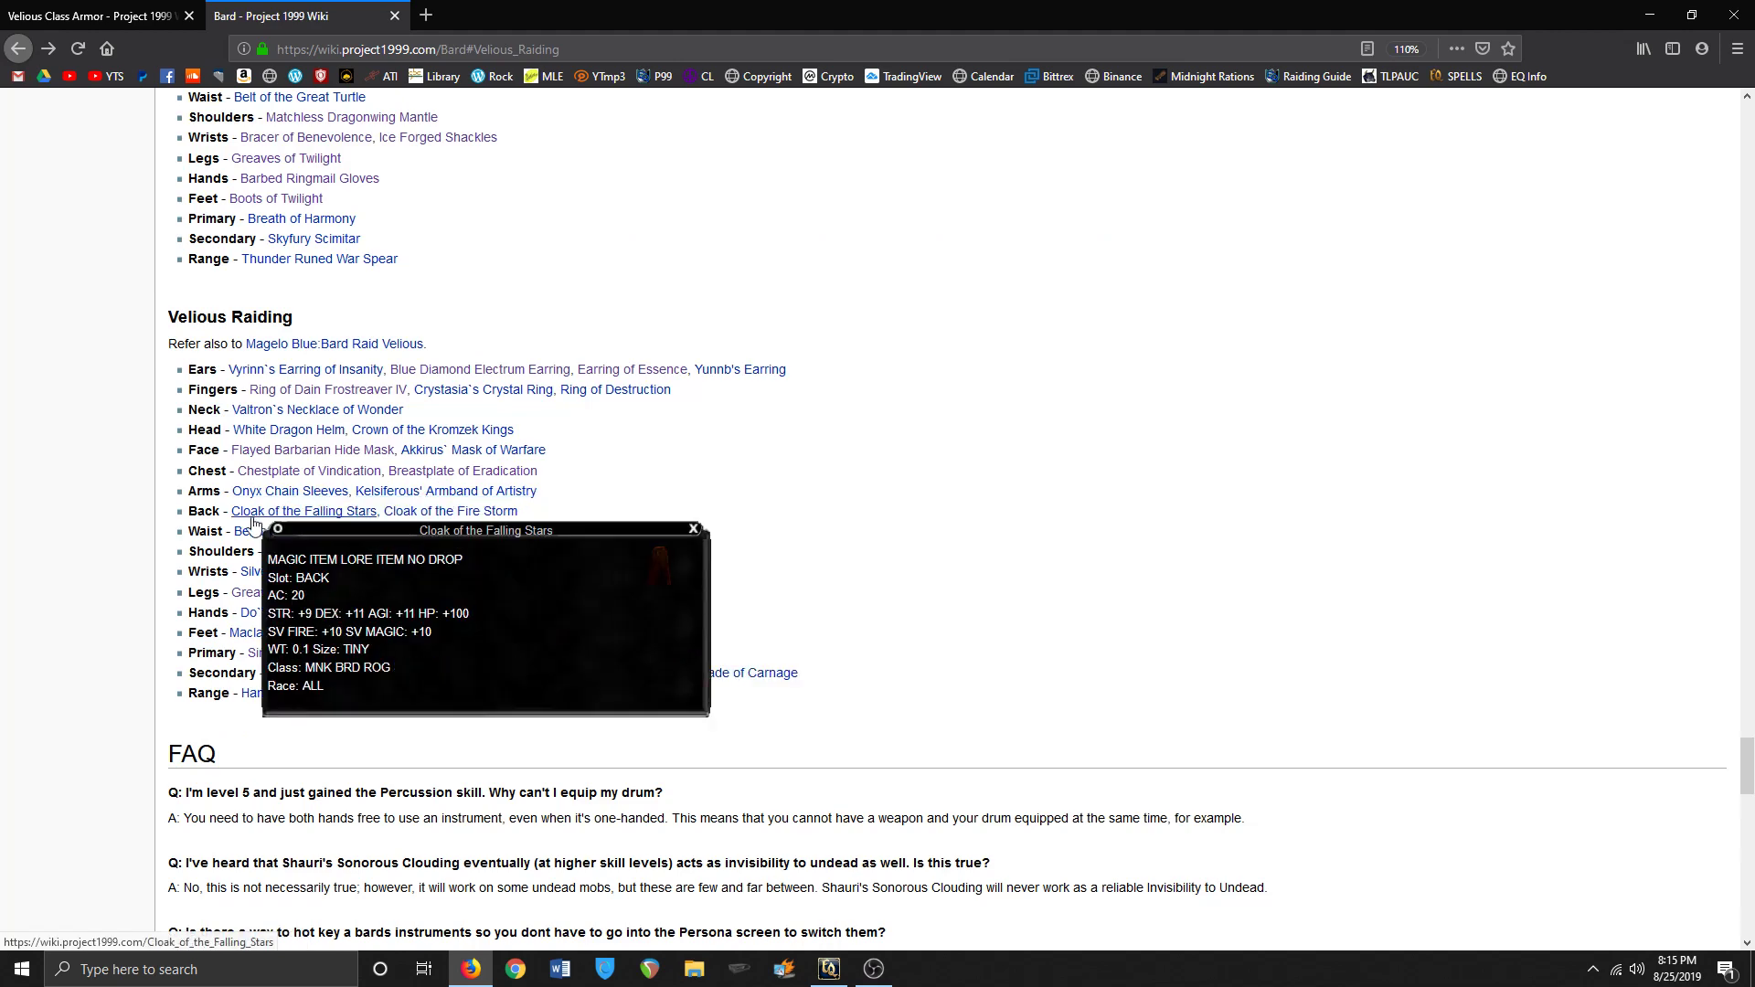
mouse_move(426, 531)
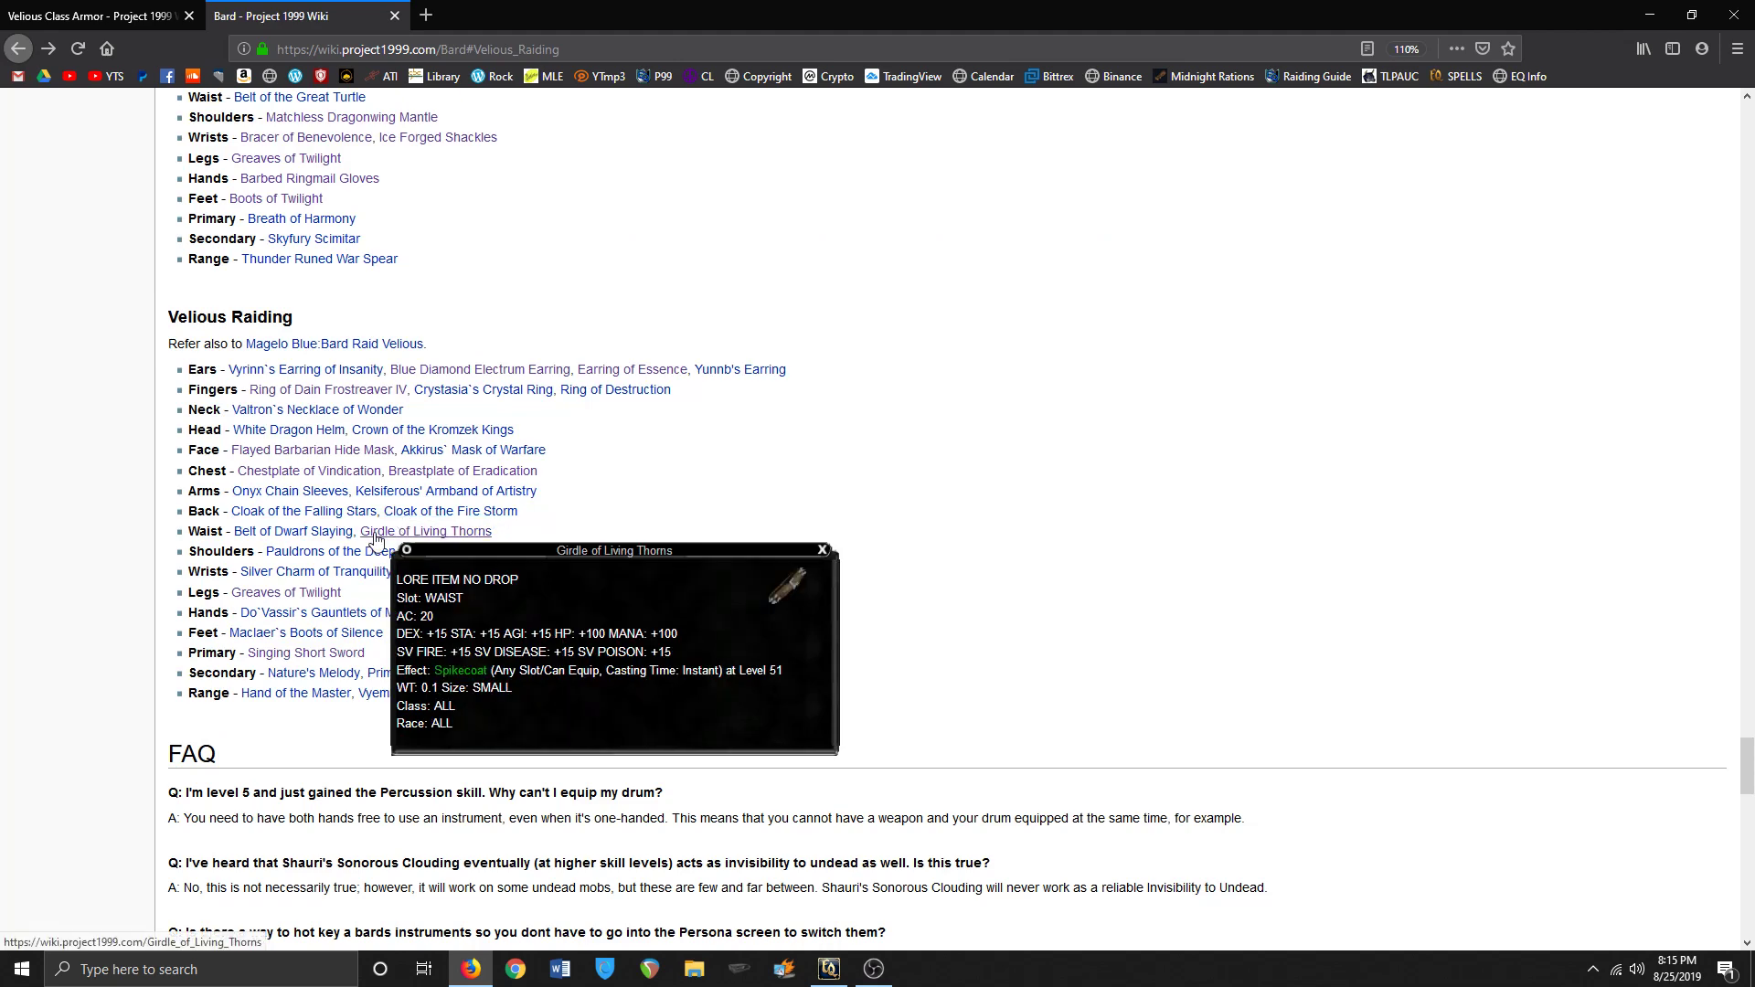
mouse_move(364, 558)
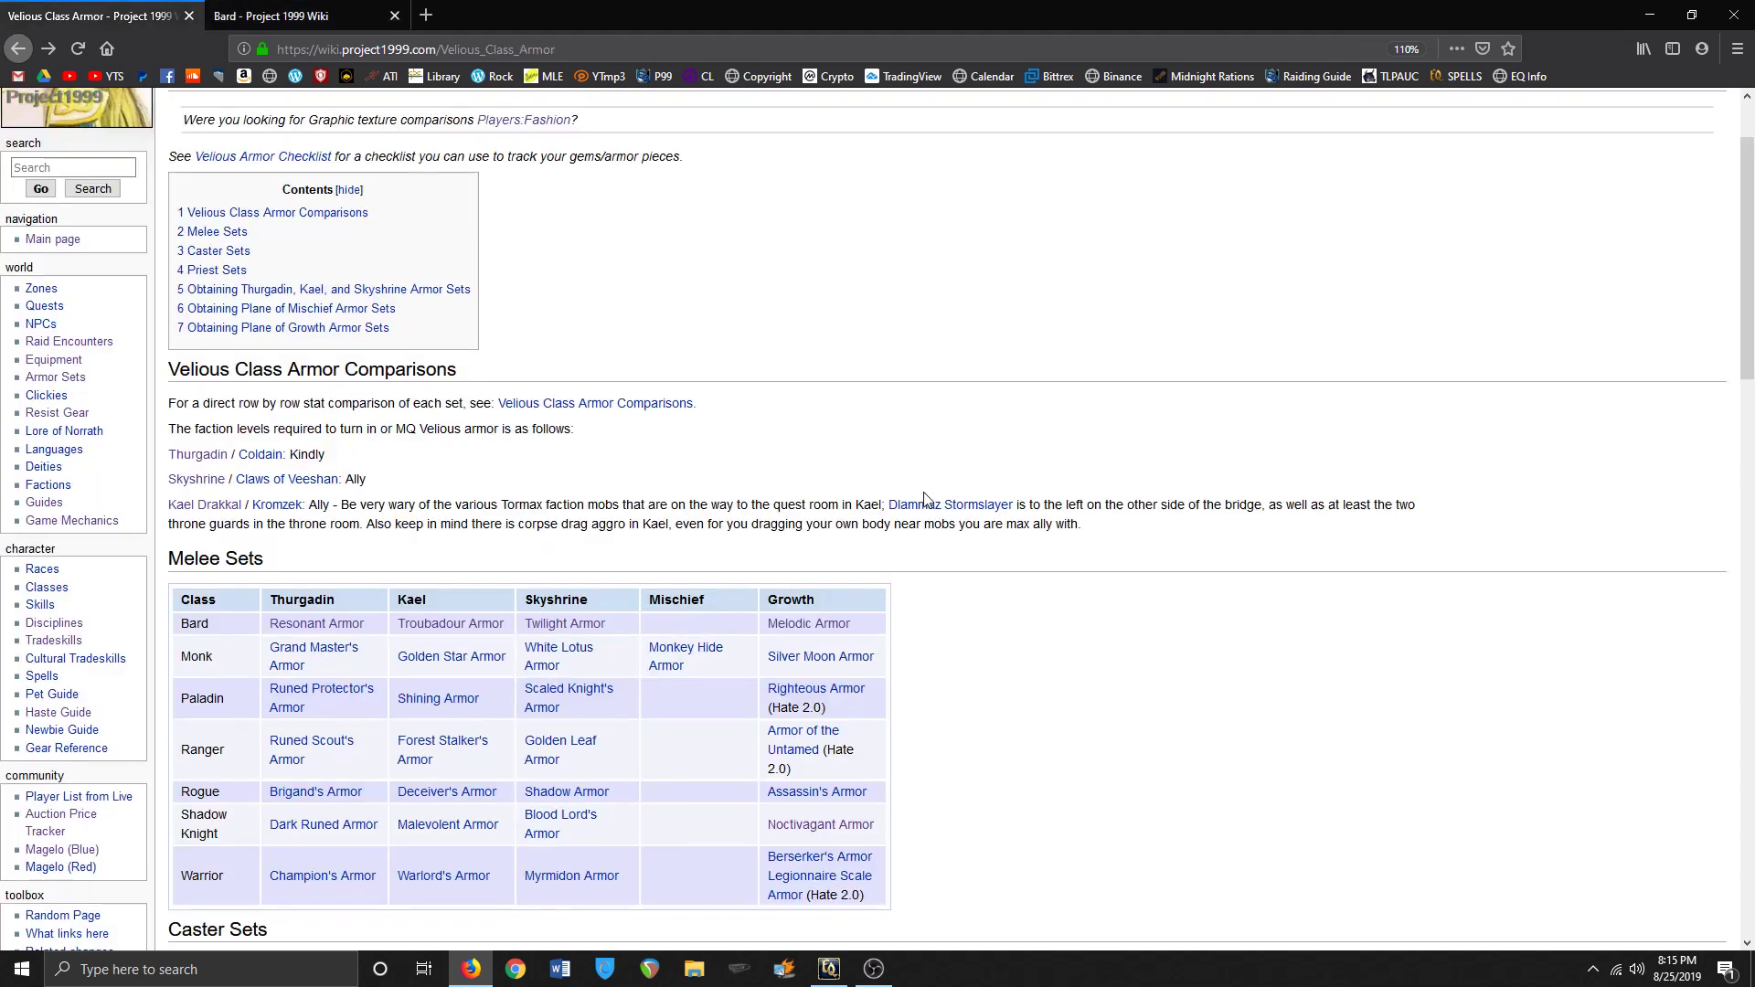
- From Melee Sets, view the bard Kael Troubadour armor quest, then the Skyshrine Twilight armor quest
scroll("down", 3)
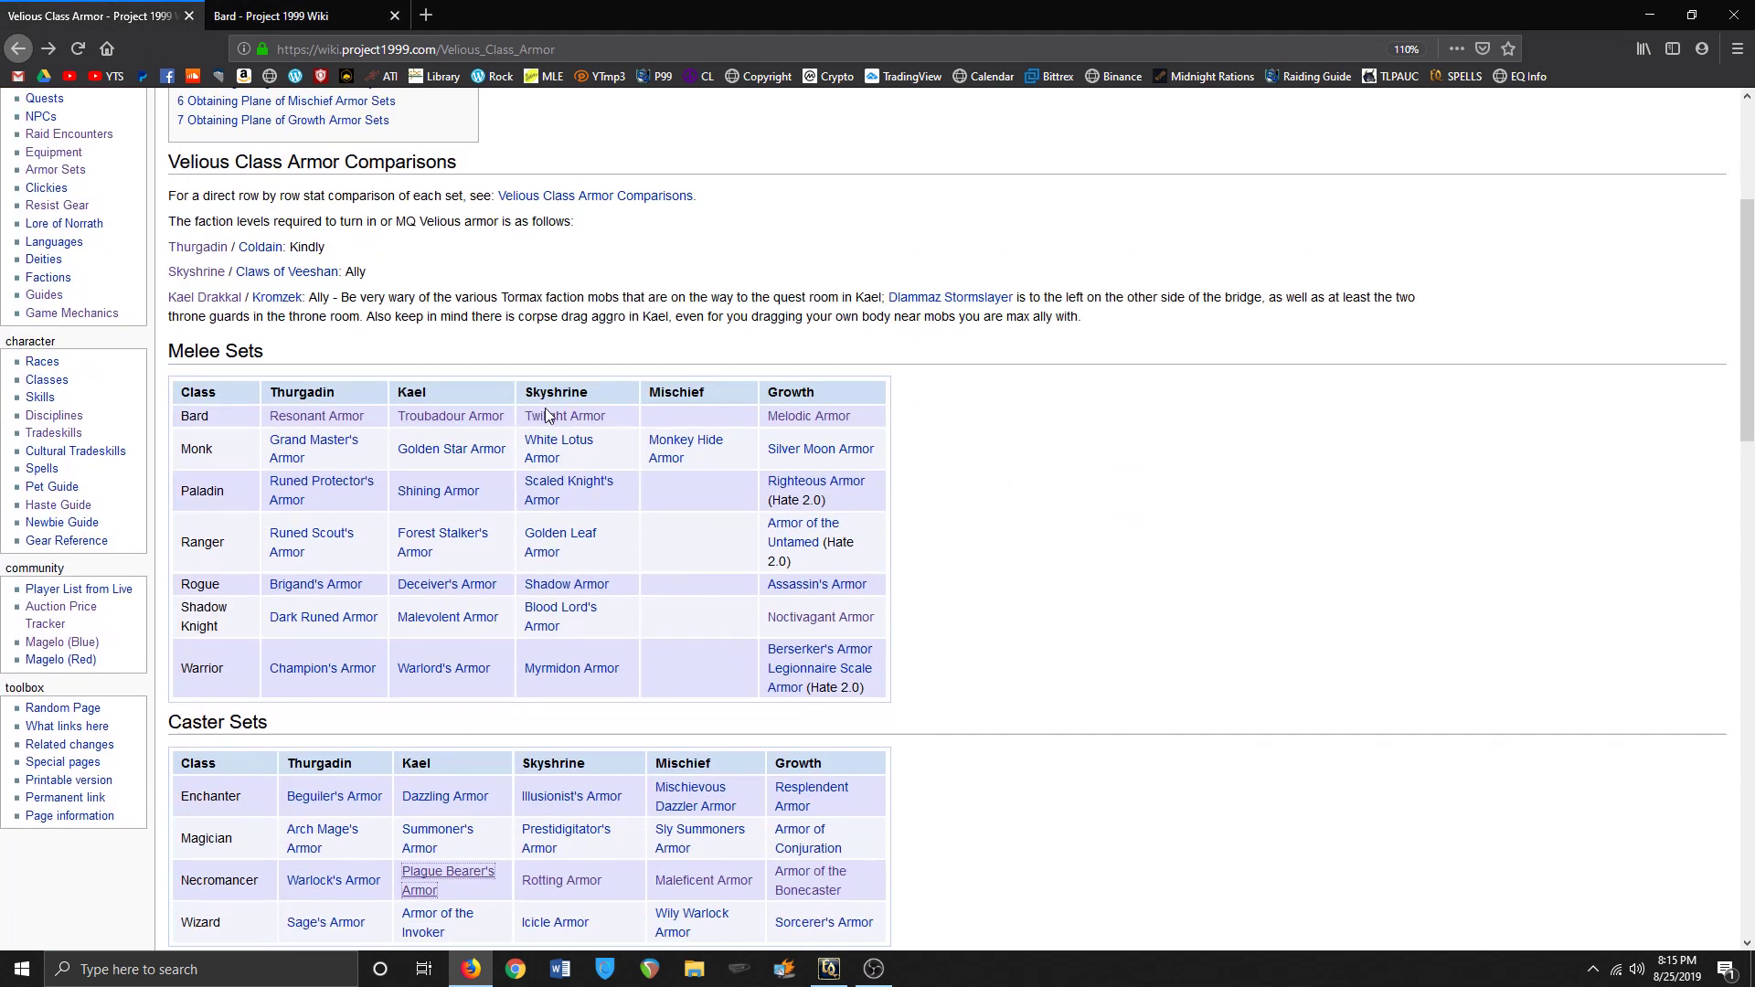
mouse_move(565, 415)
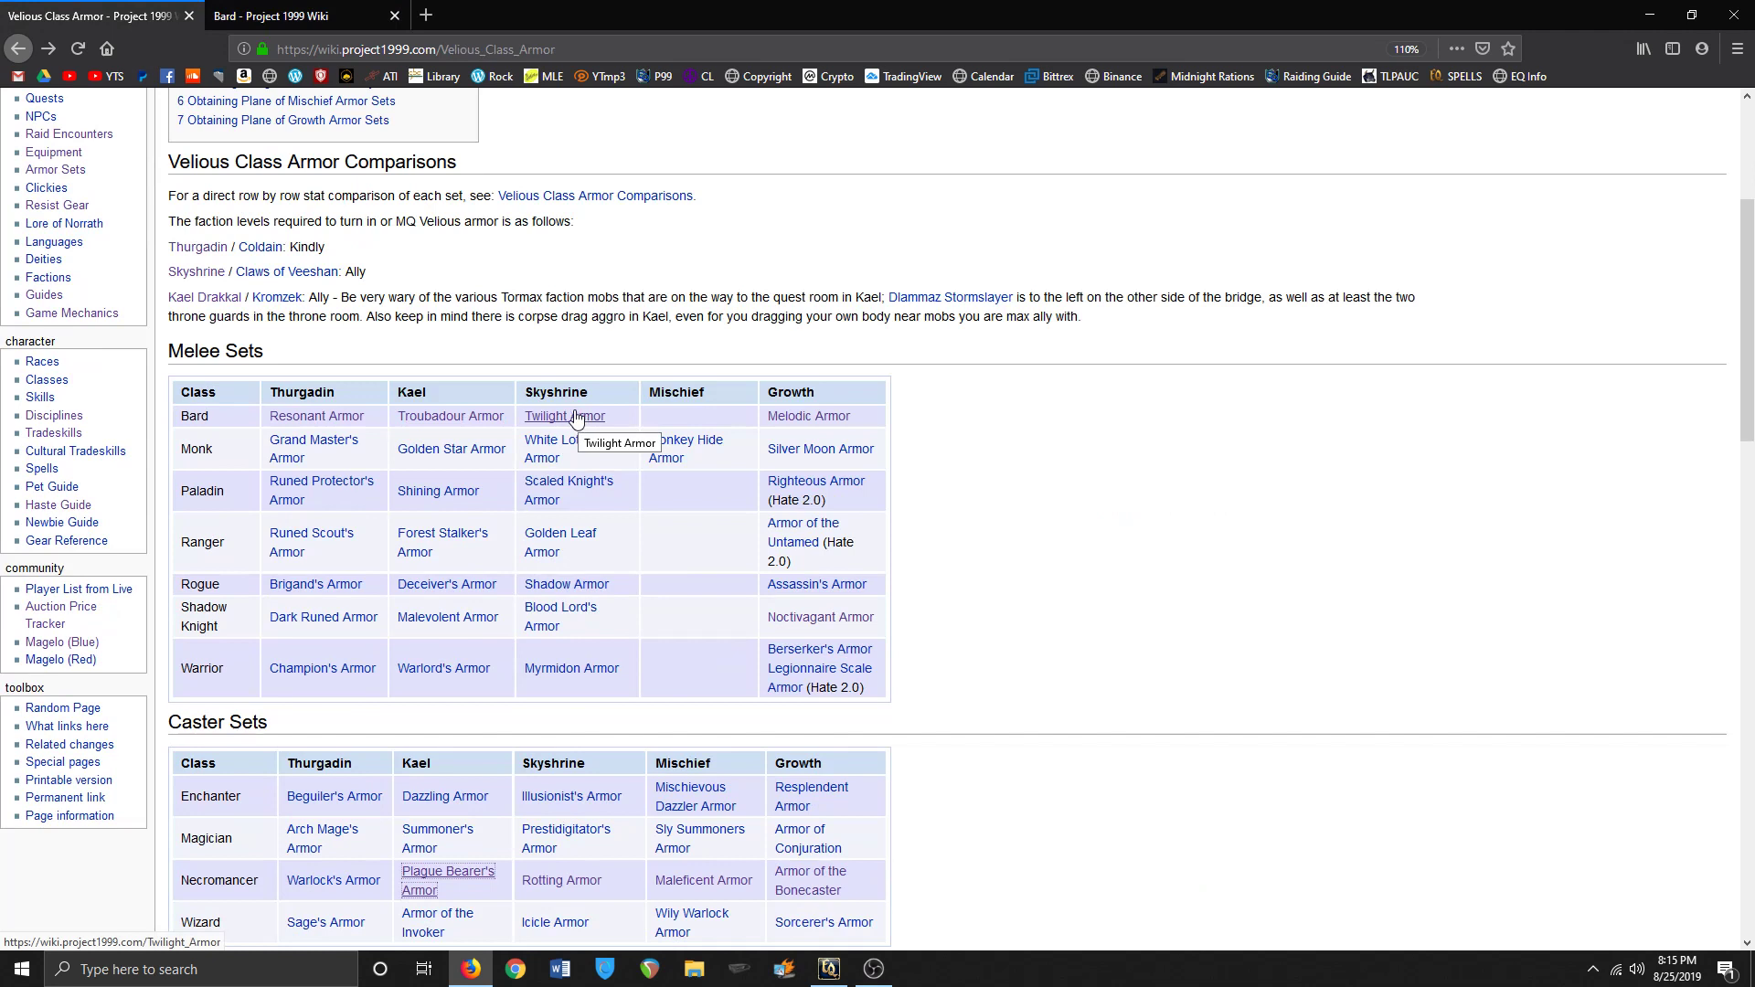
mouse_move(563, 422)
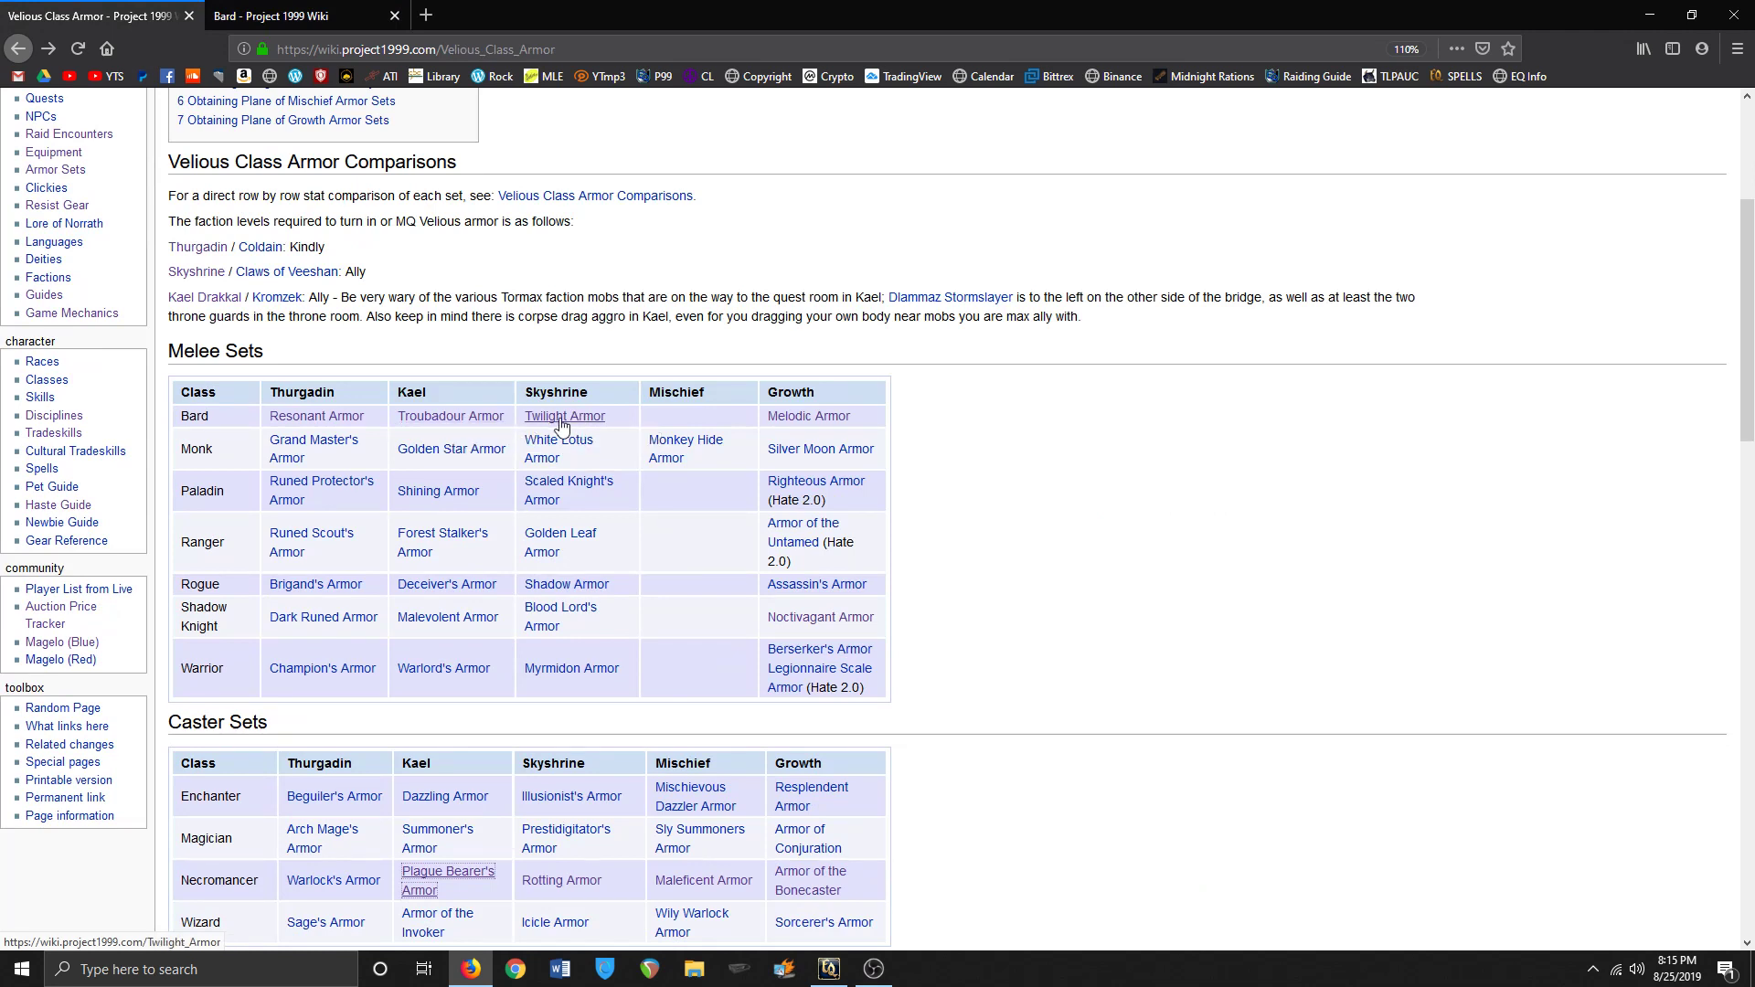
mouse_move(331, 421)
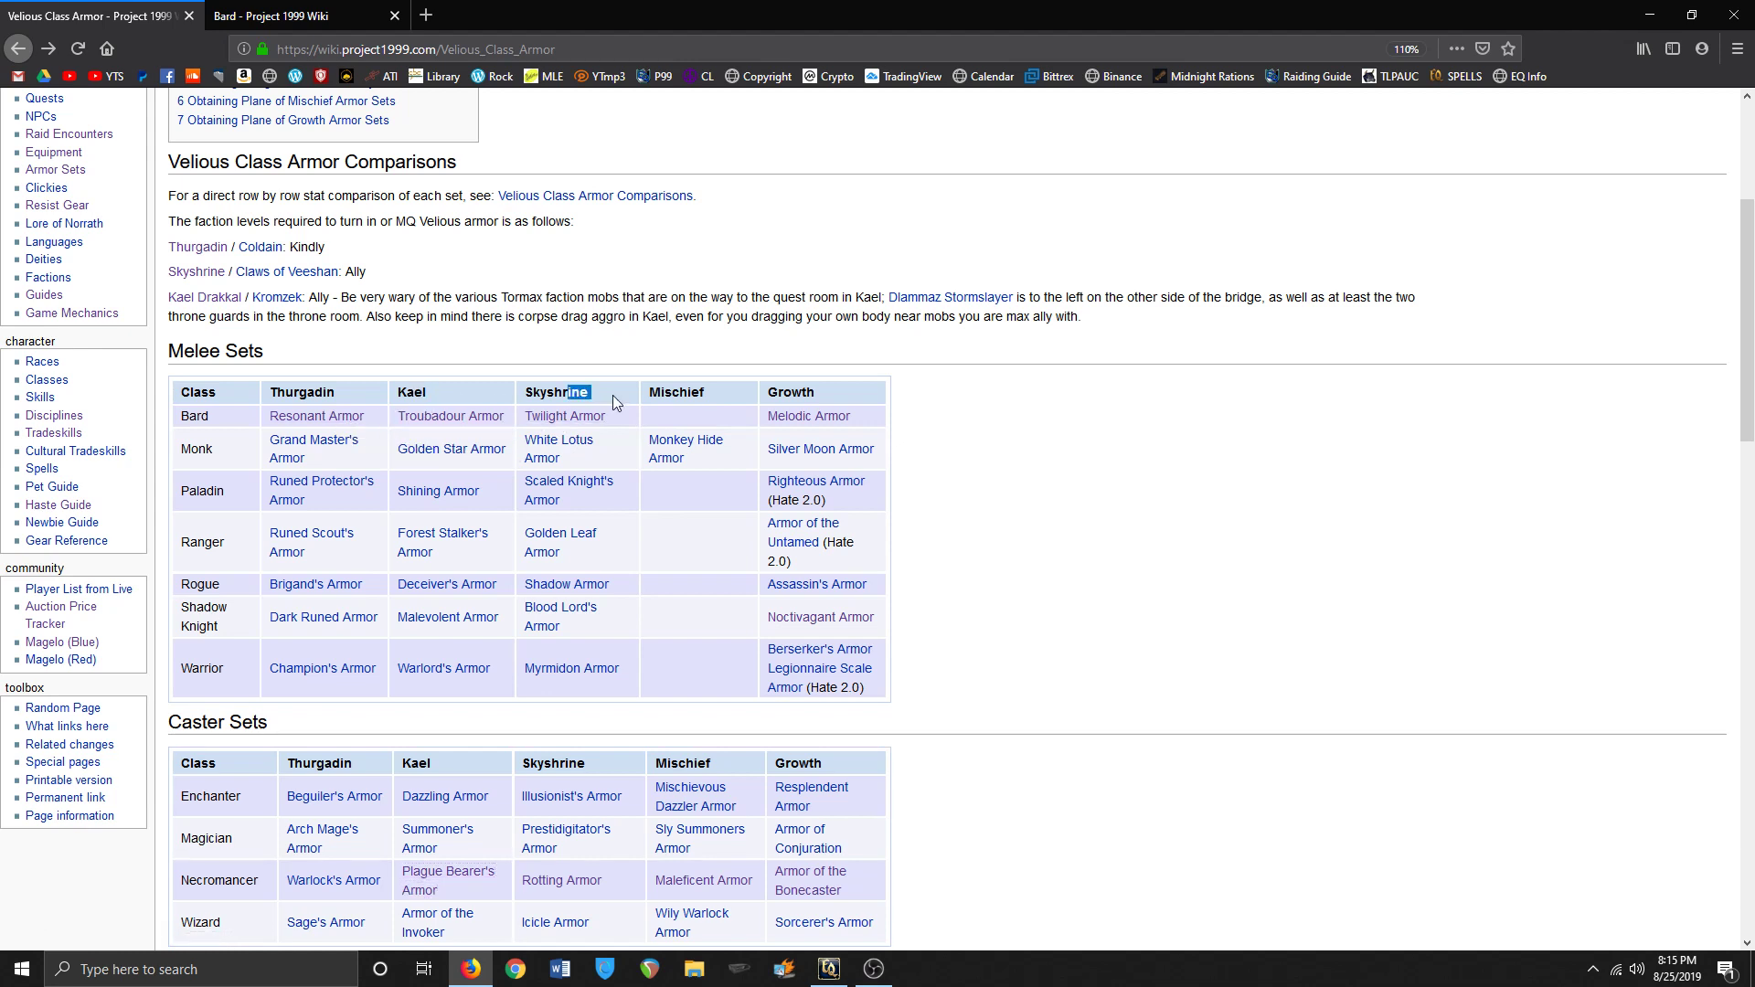
mouse_move(806, 415)
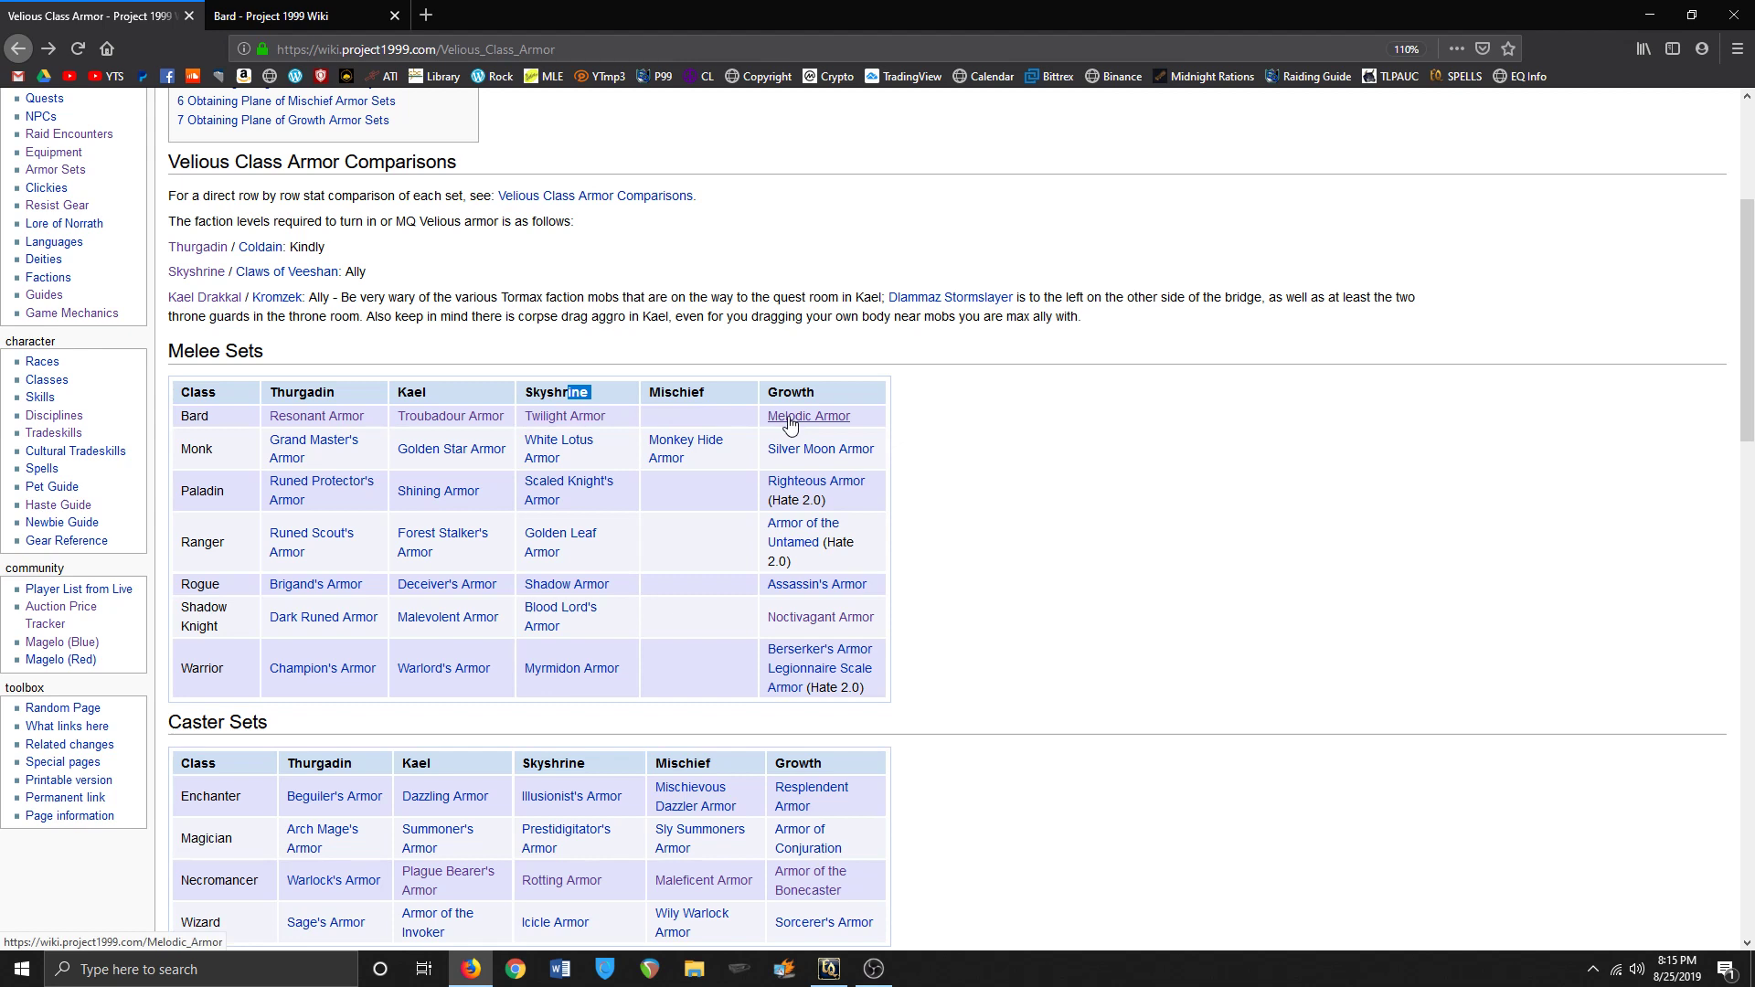
mouse_move(388, 411)
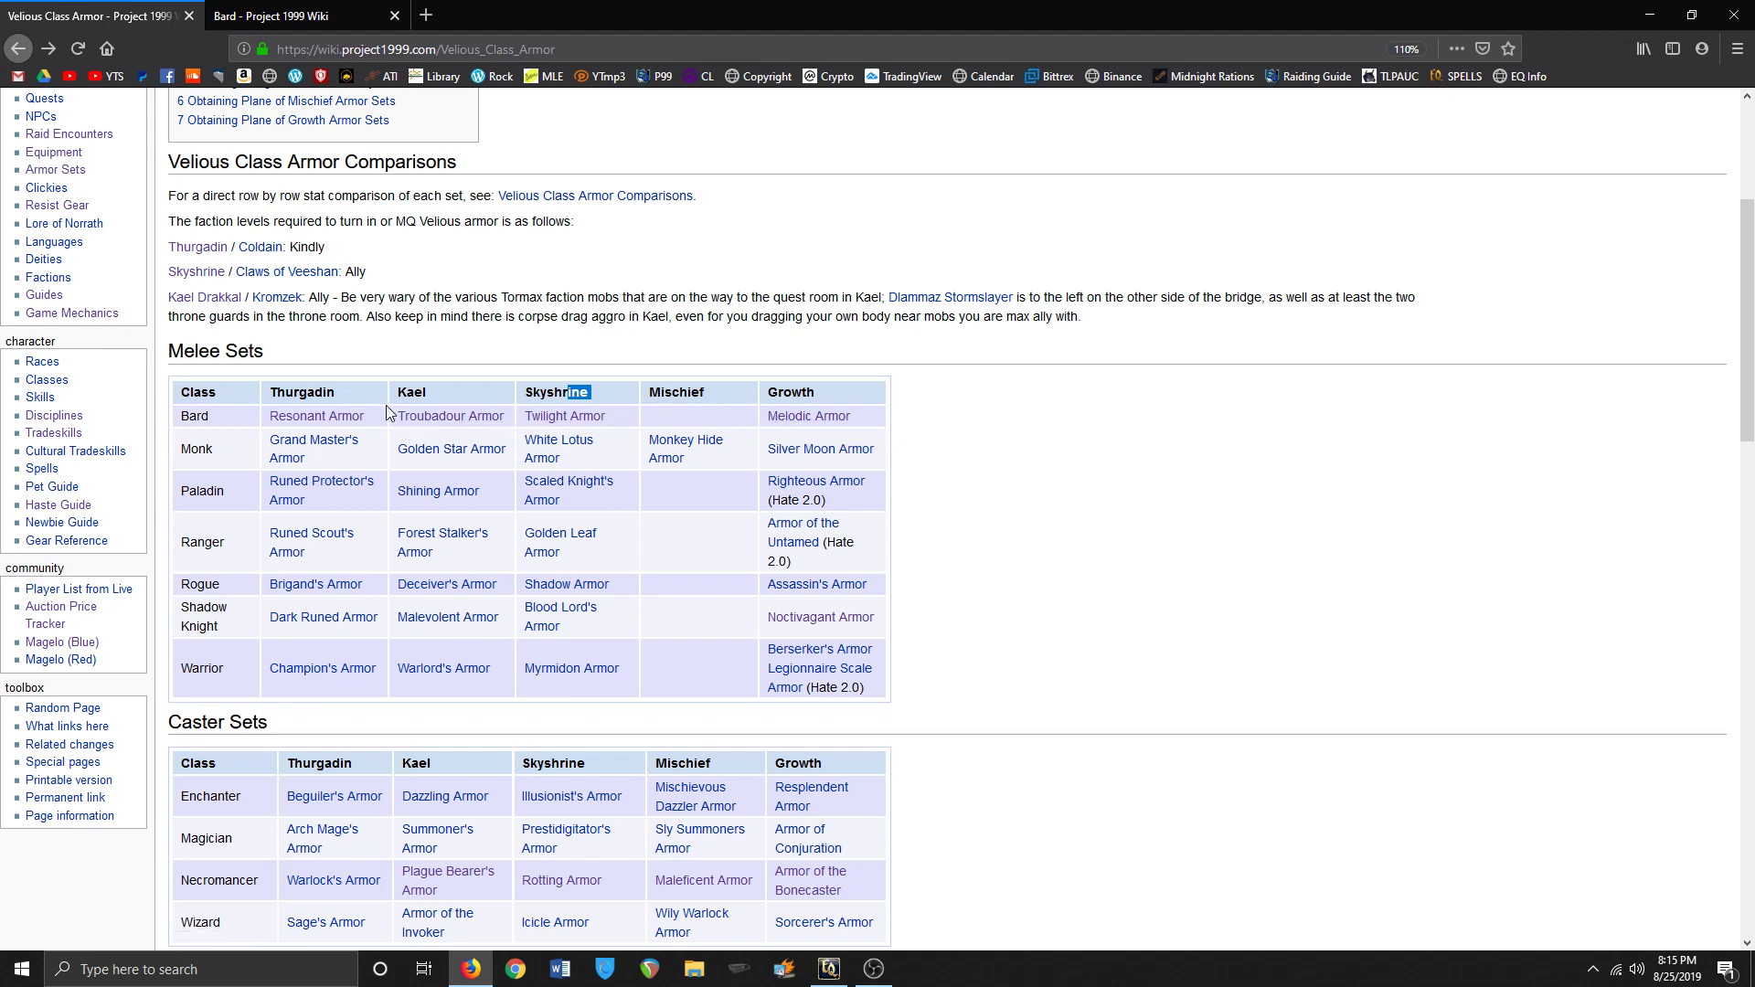
mouse_move(450, 415)
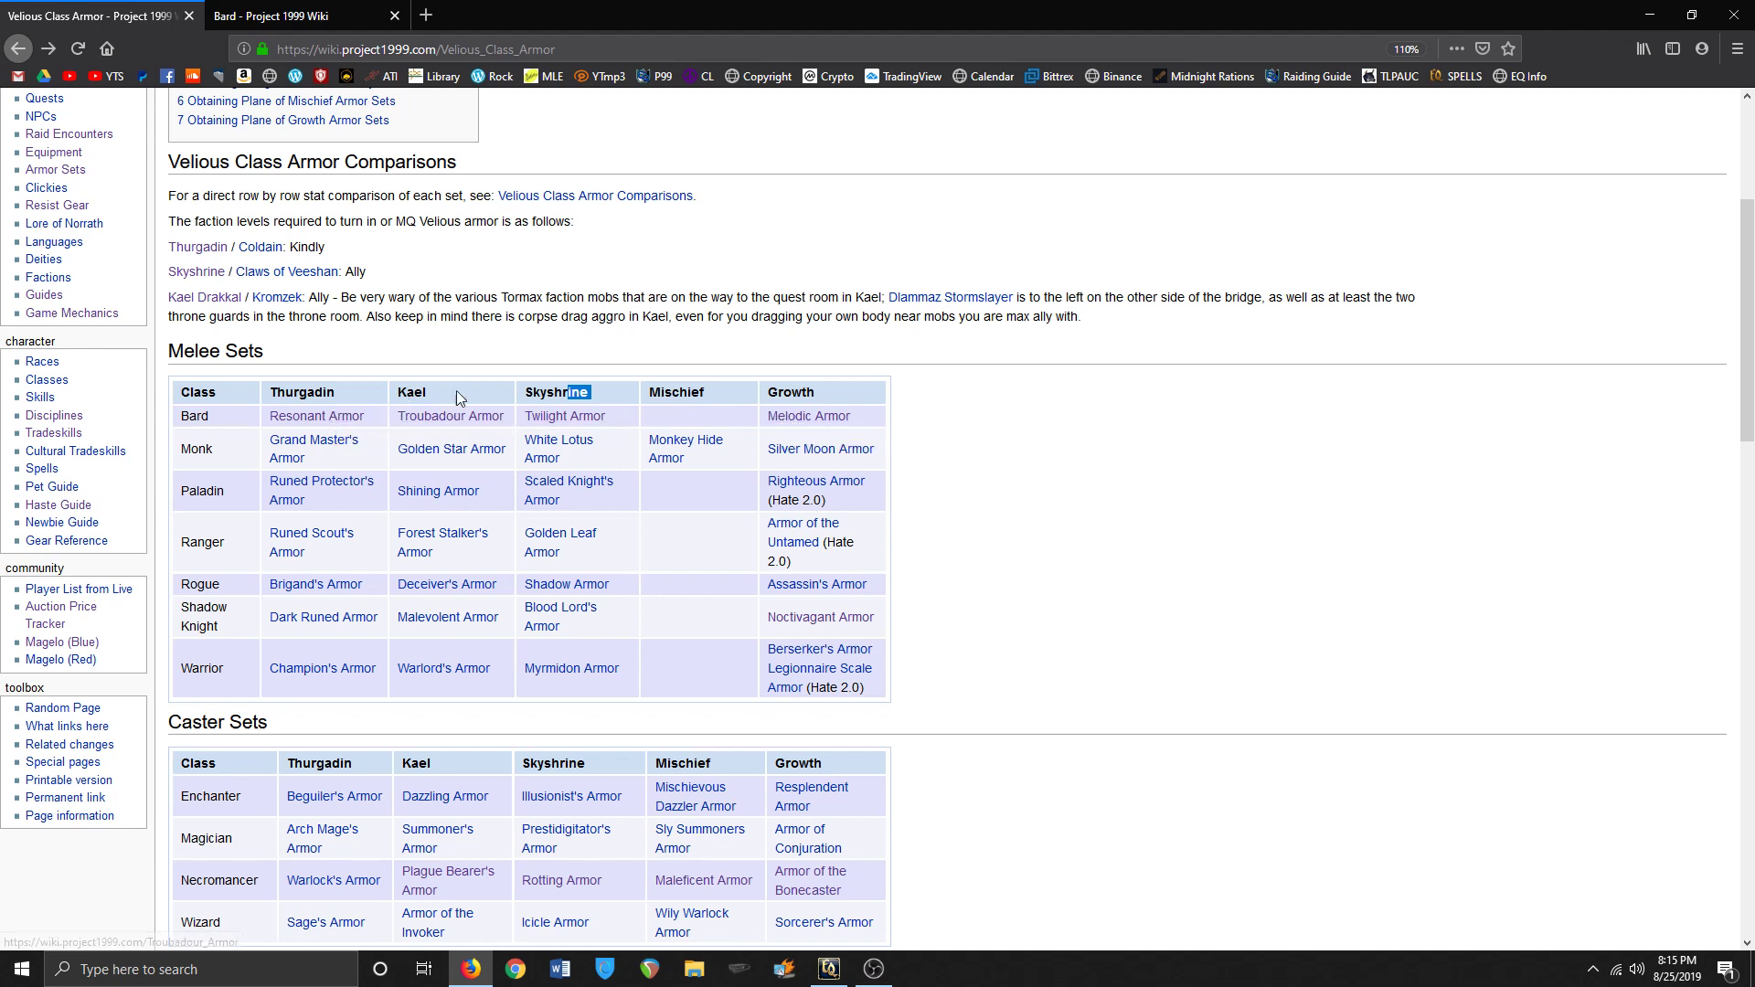
left_click(450, 415)
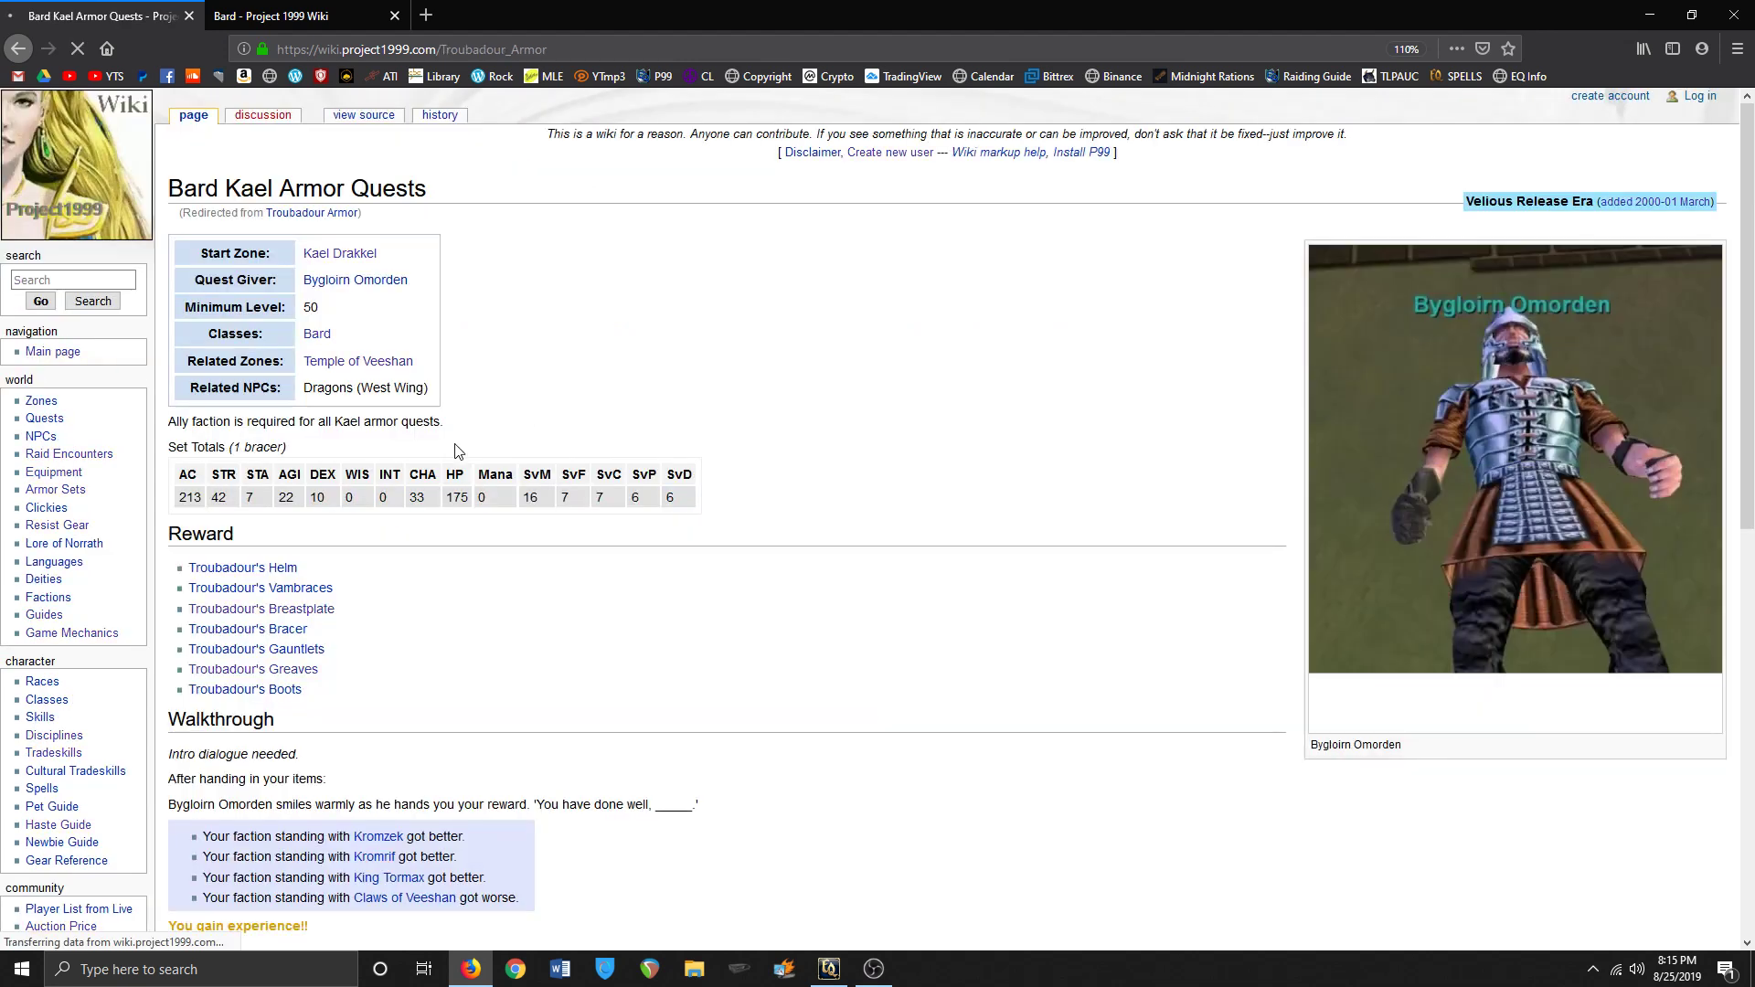
mouse_move(262, 607)
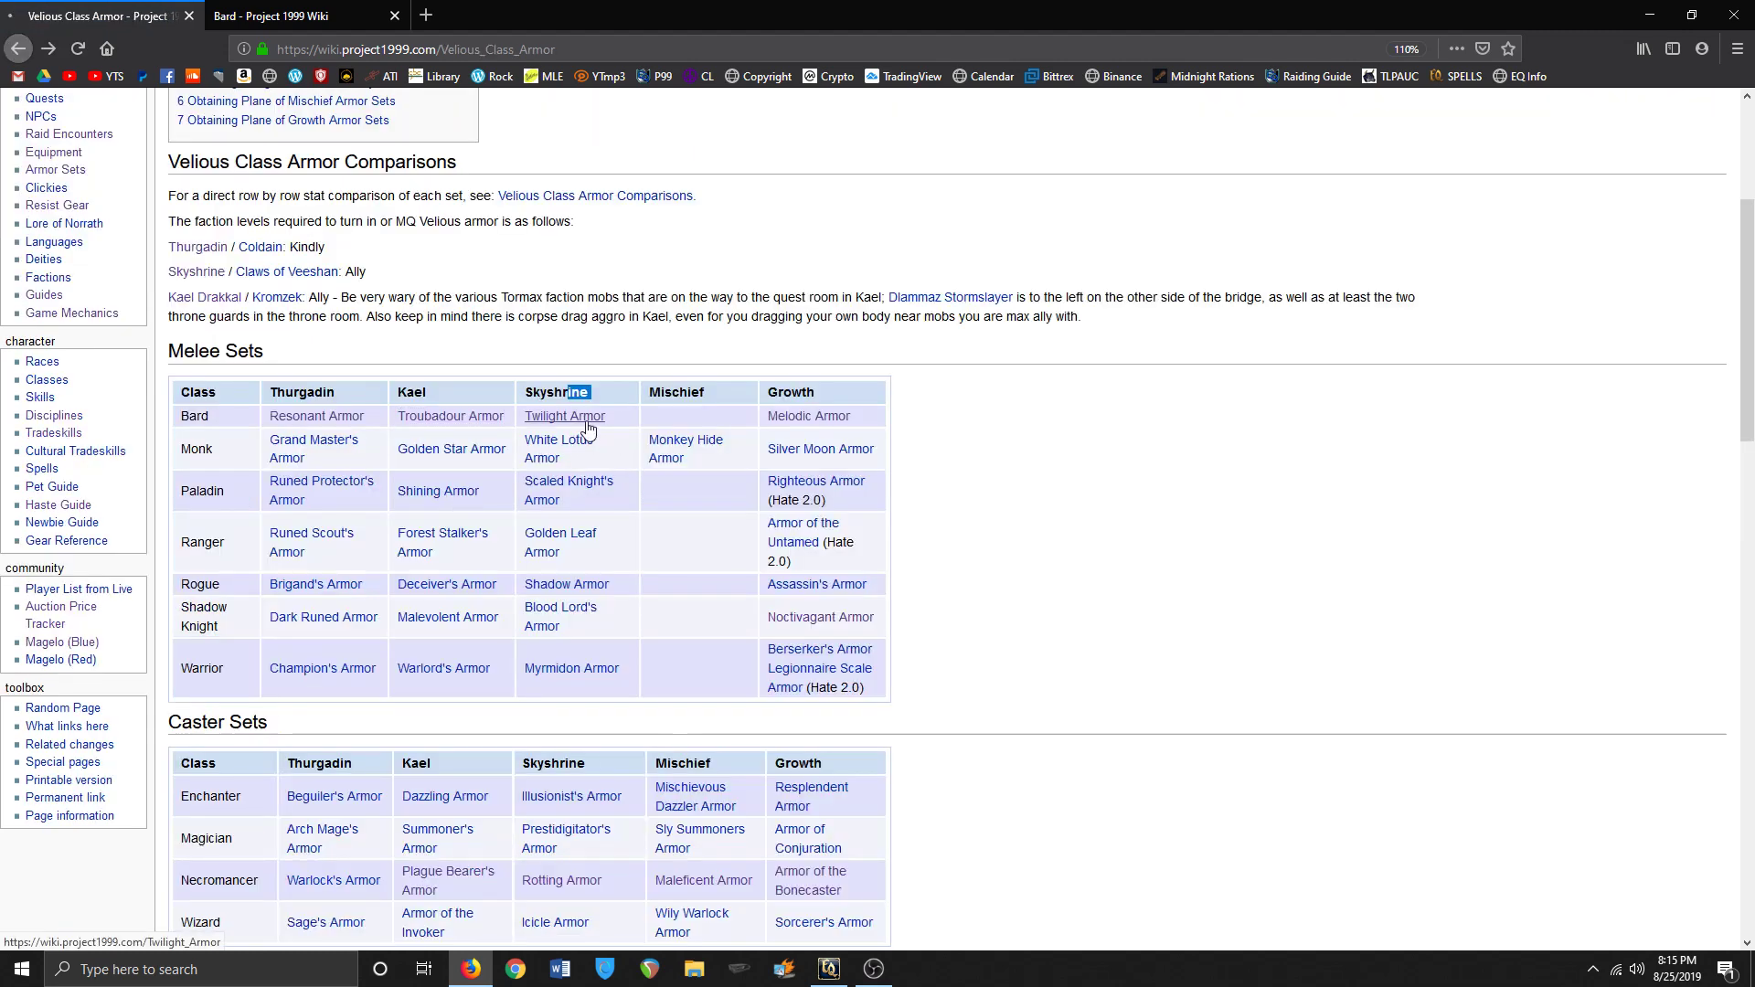
left_click(565, 415)
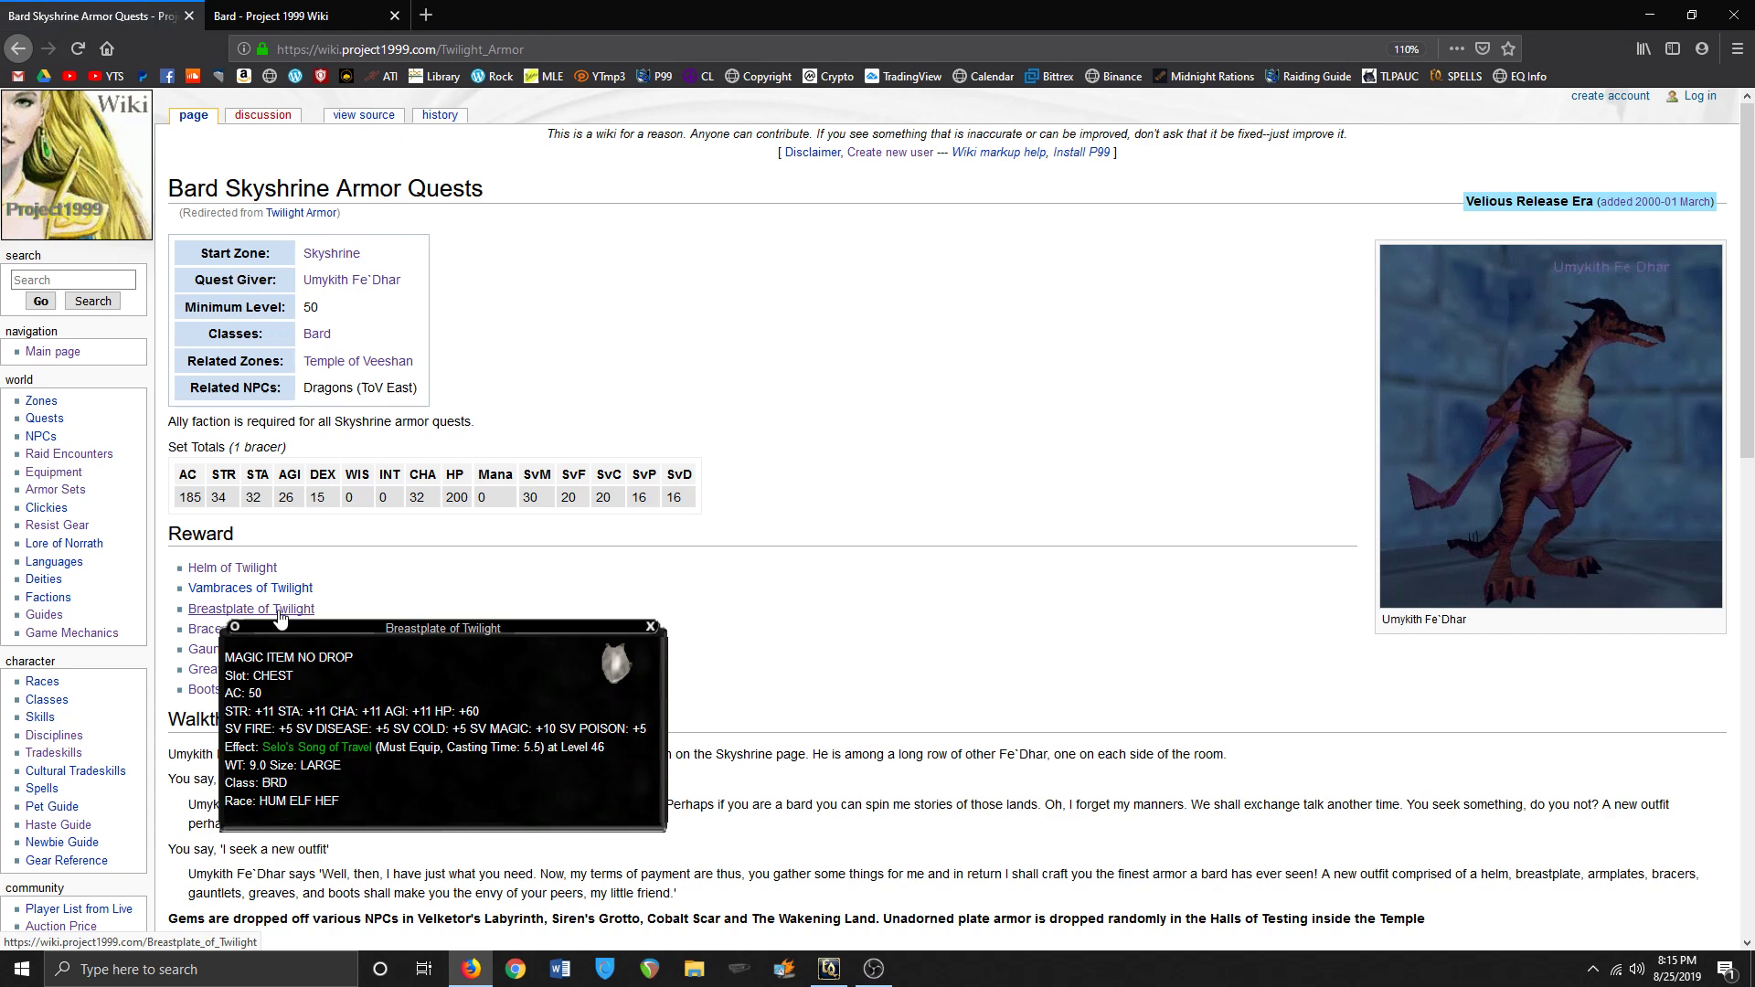
mouse_move(279, 616)
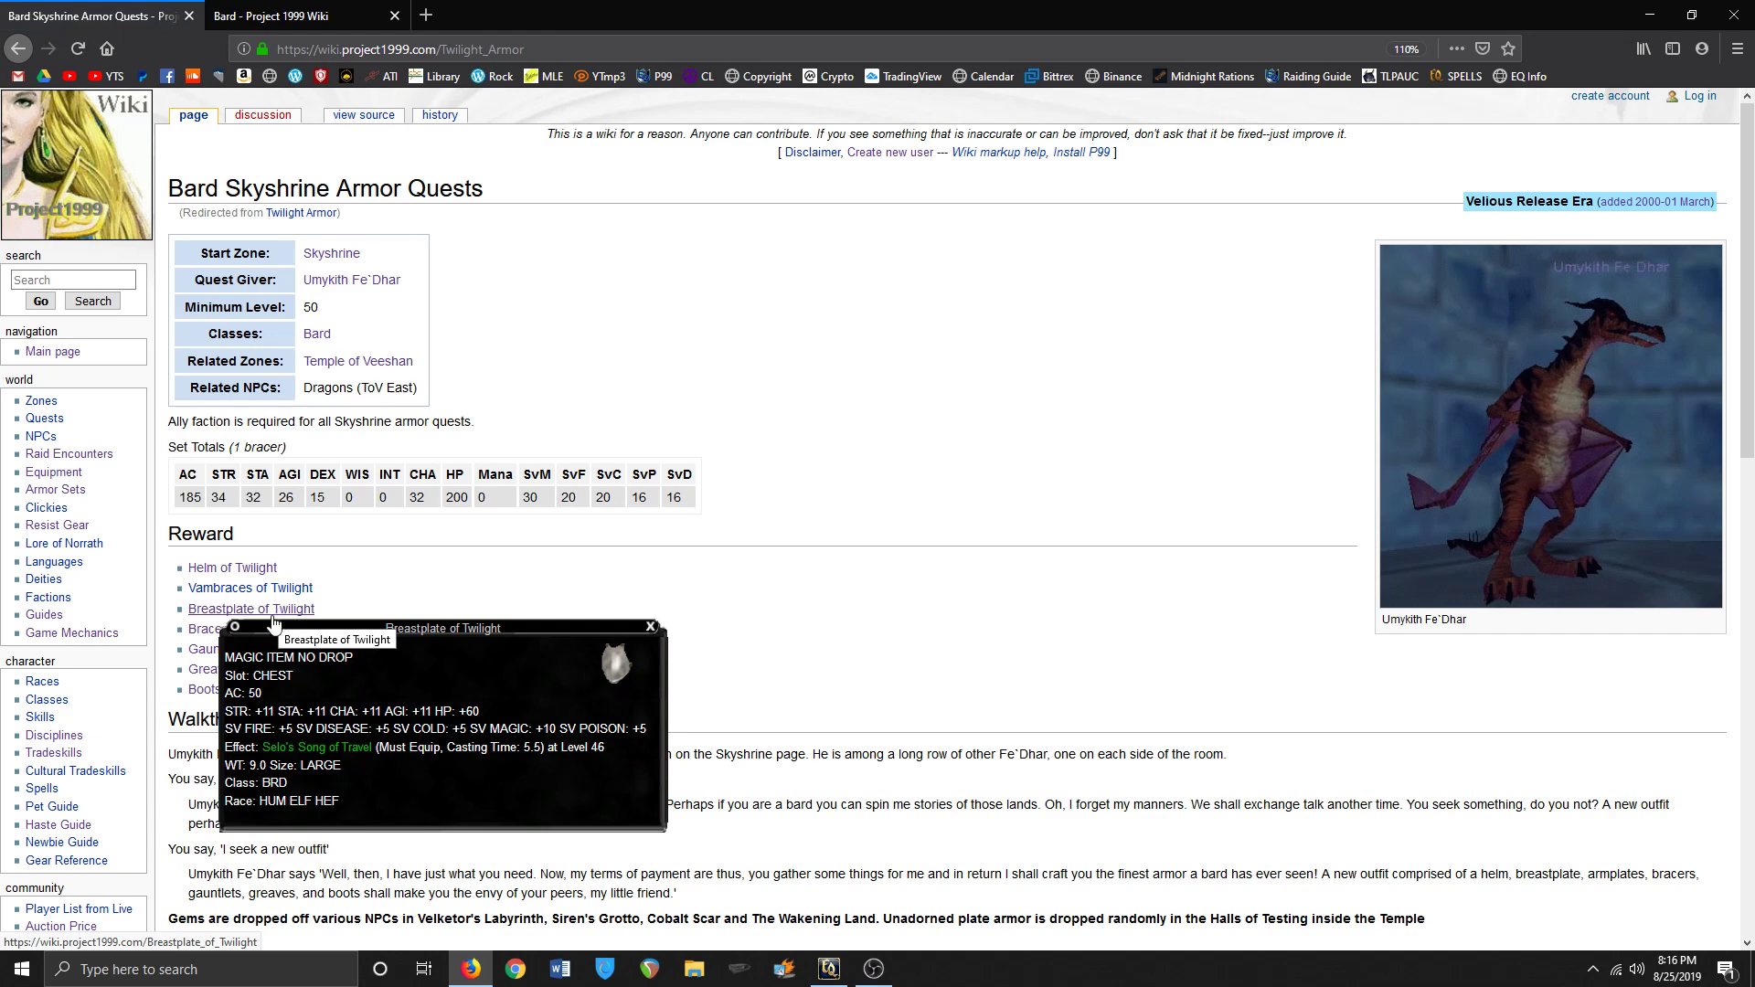
mouse_move(247, 651)
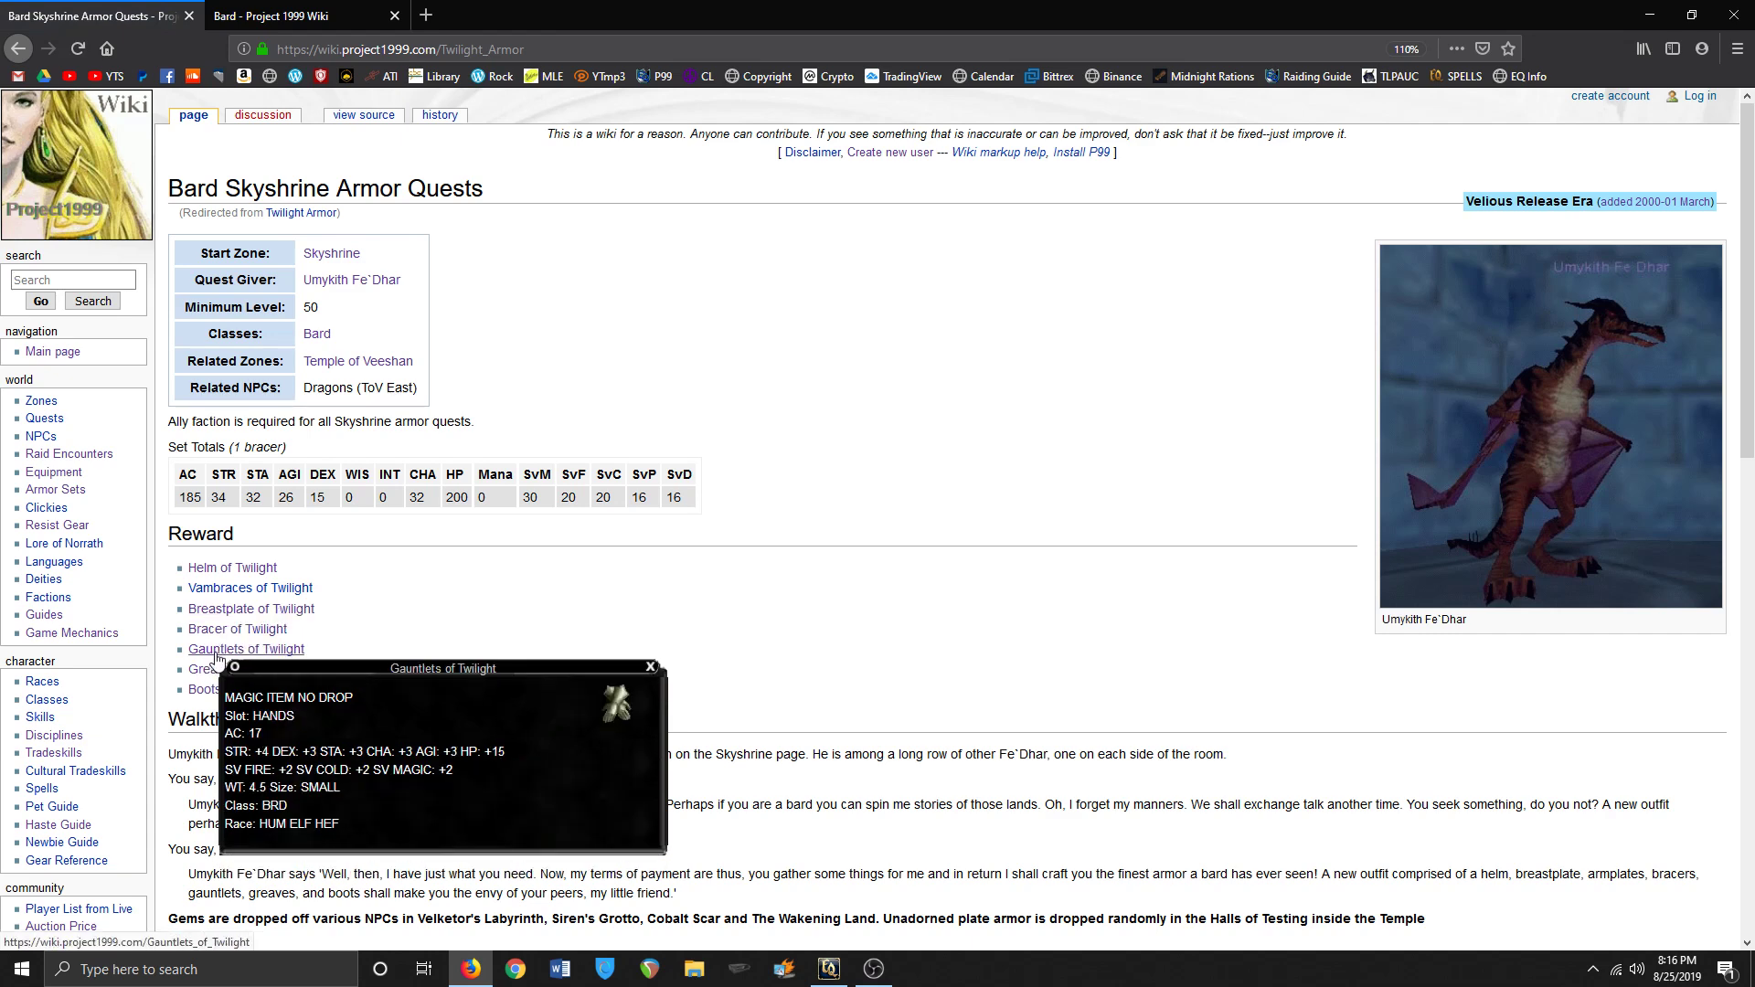
mouse_move(232, 567)
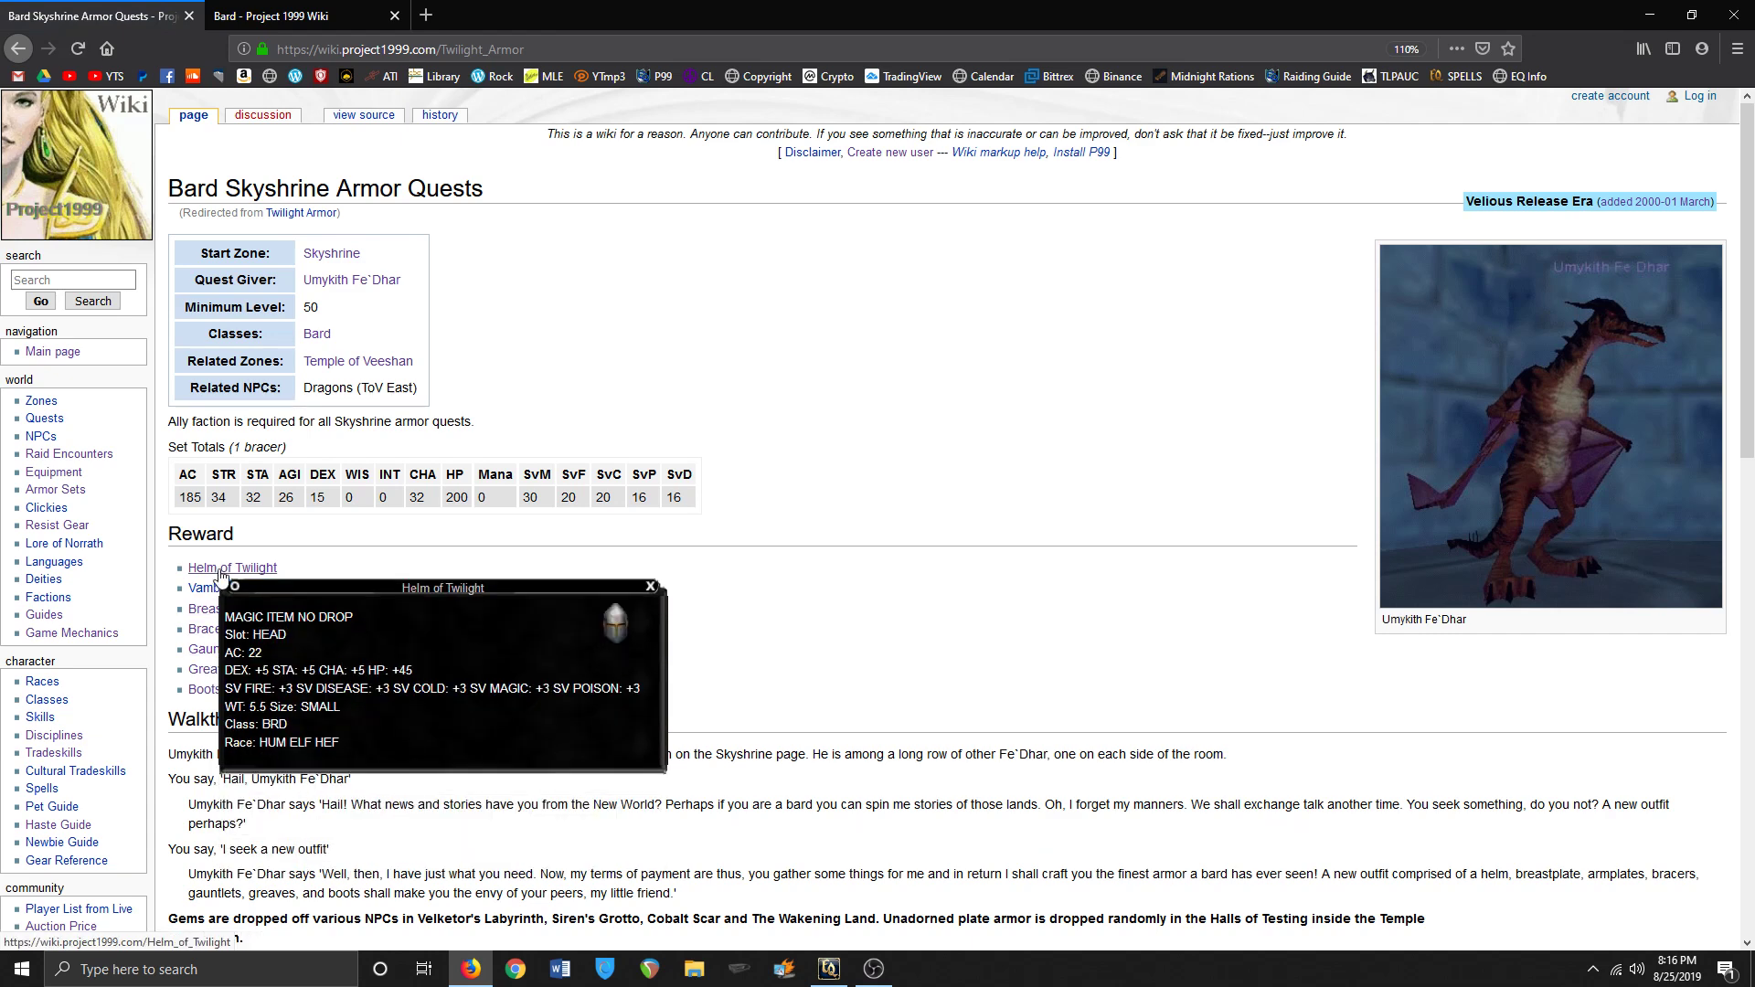
- Read down the Skyshrine Twilight armor walkthrough and back up
scroll("down", 3)
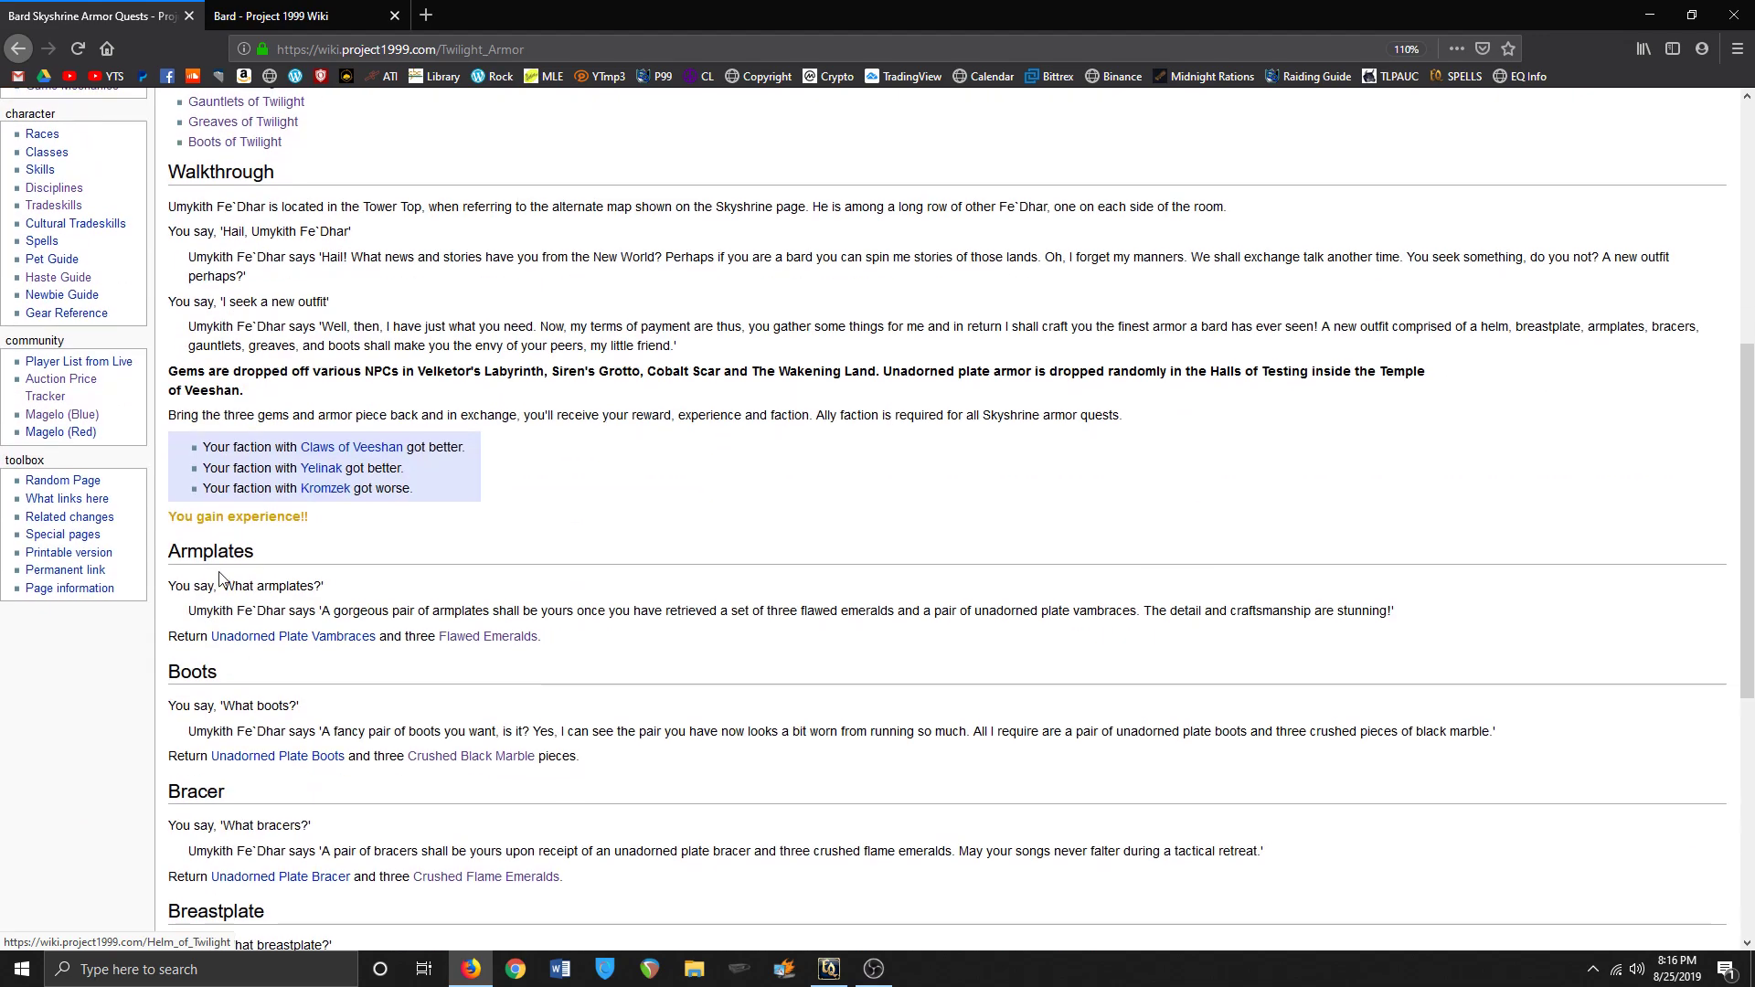
scroll("up", 3)
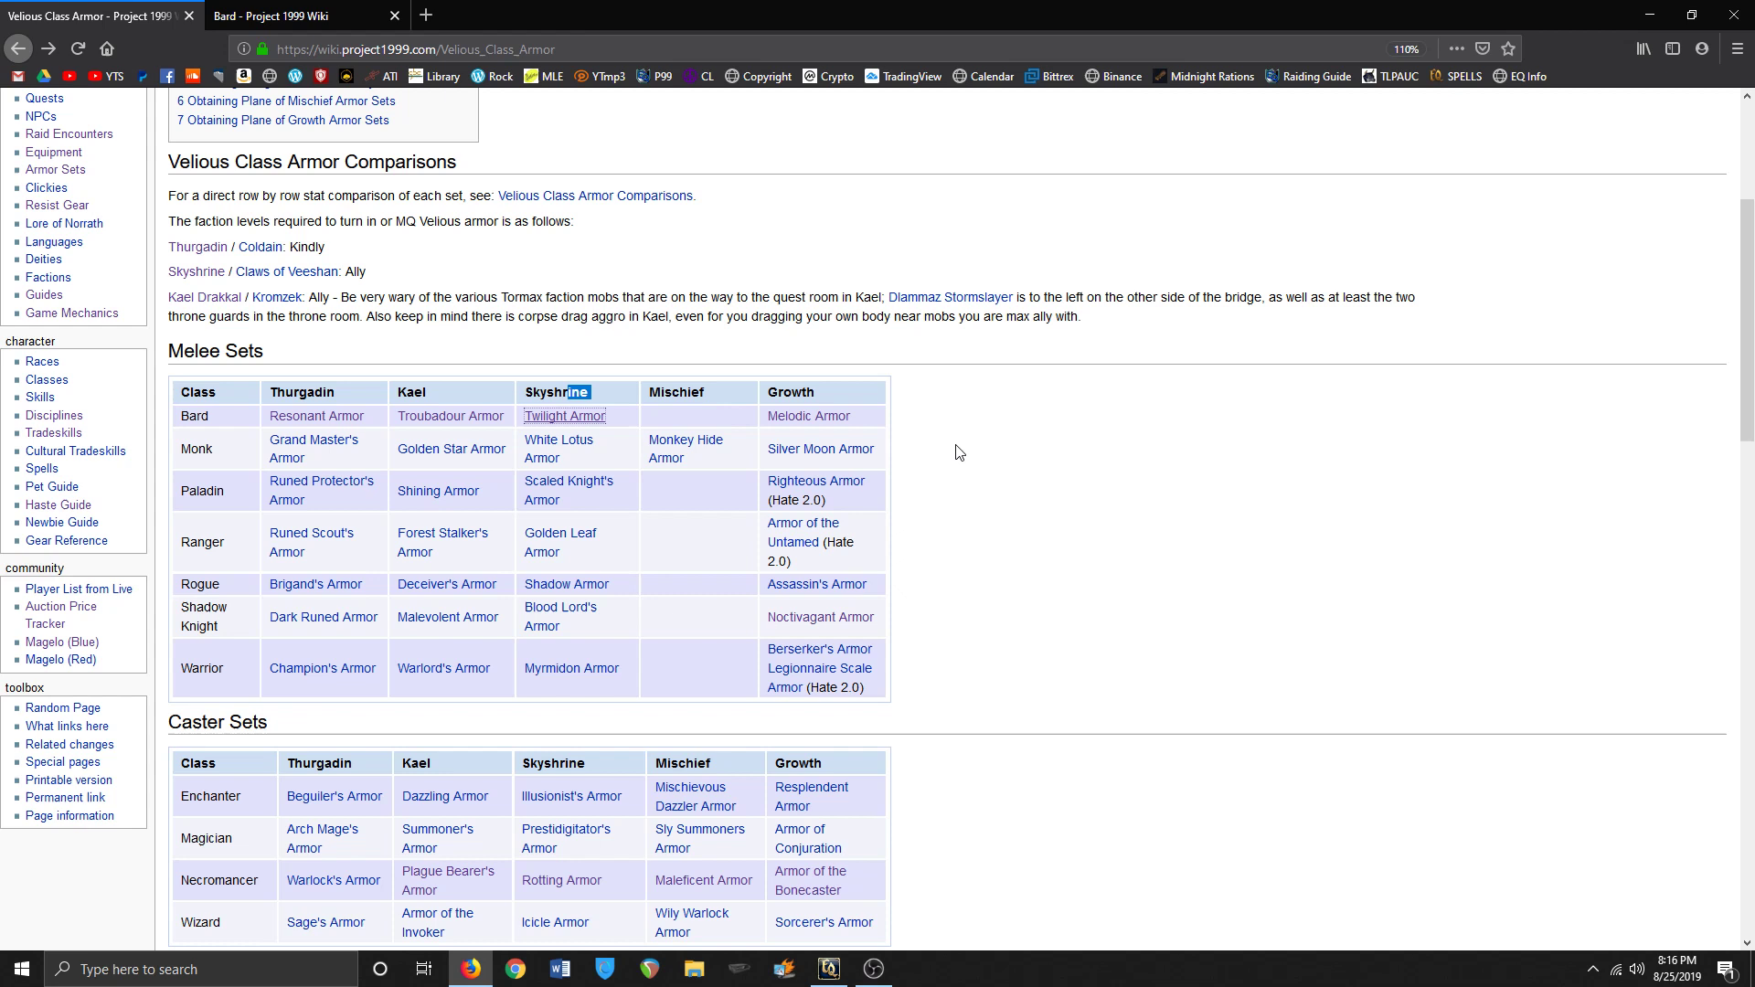
mouse_move(452, 415)
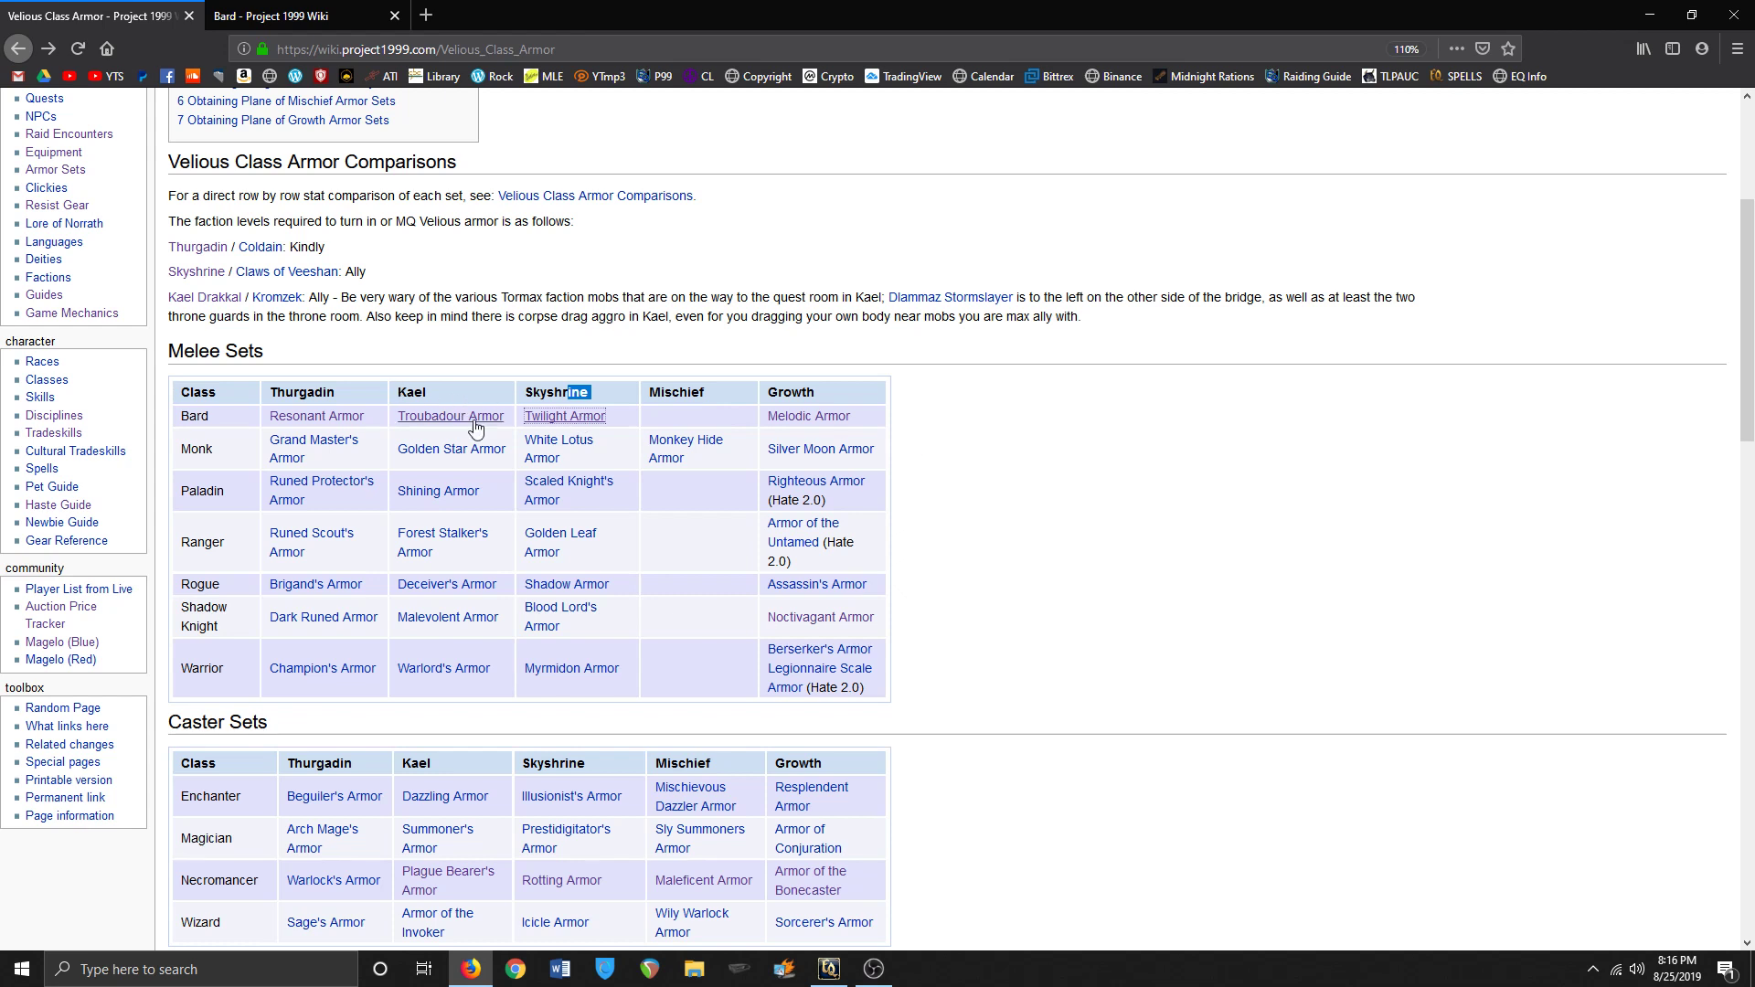
mouse_move(1128, 427)
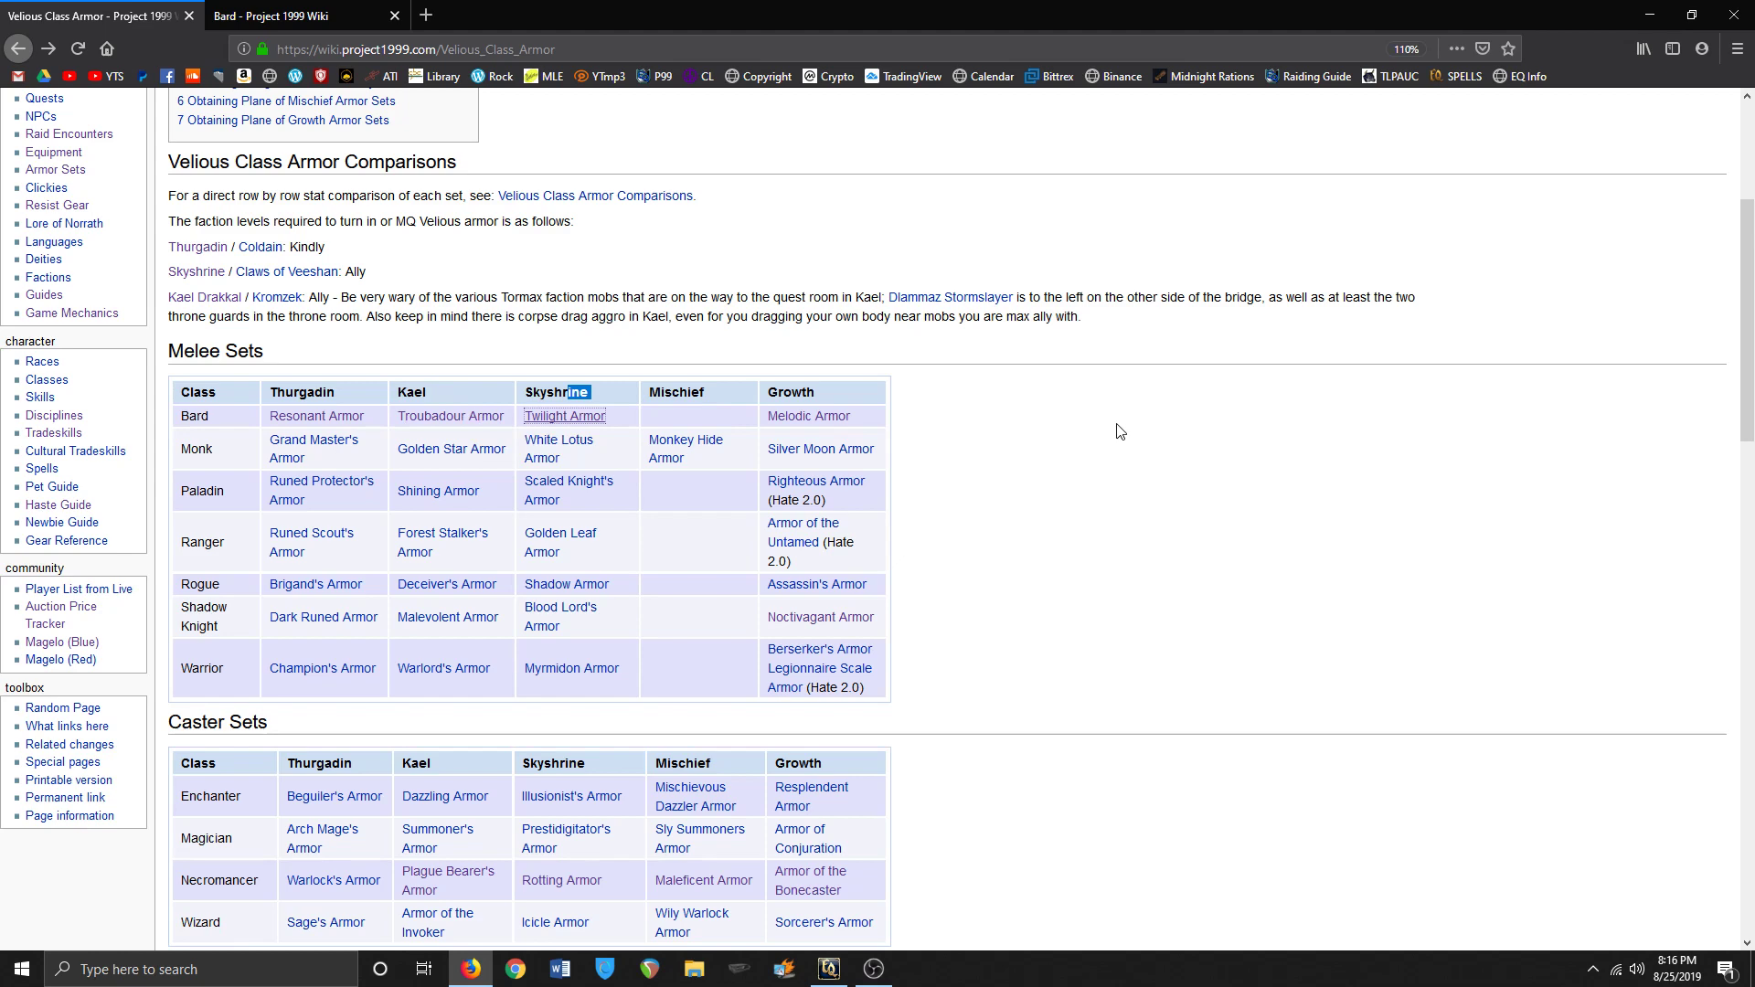
- Return from the Velious Class Armor page to the Bard tab's raiding gear list
scroll("up", 3)
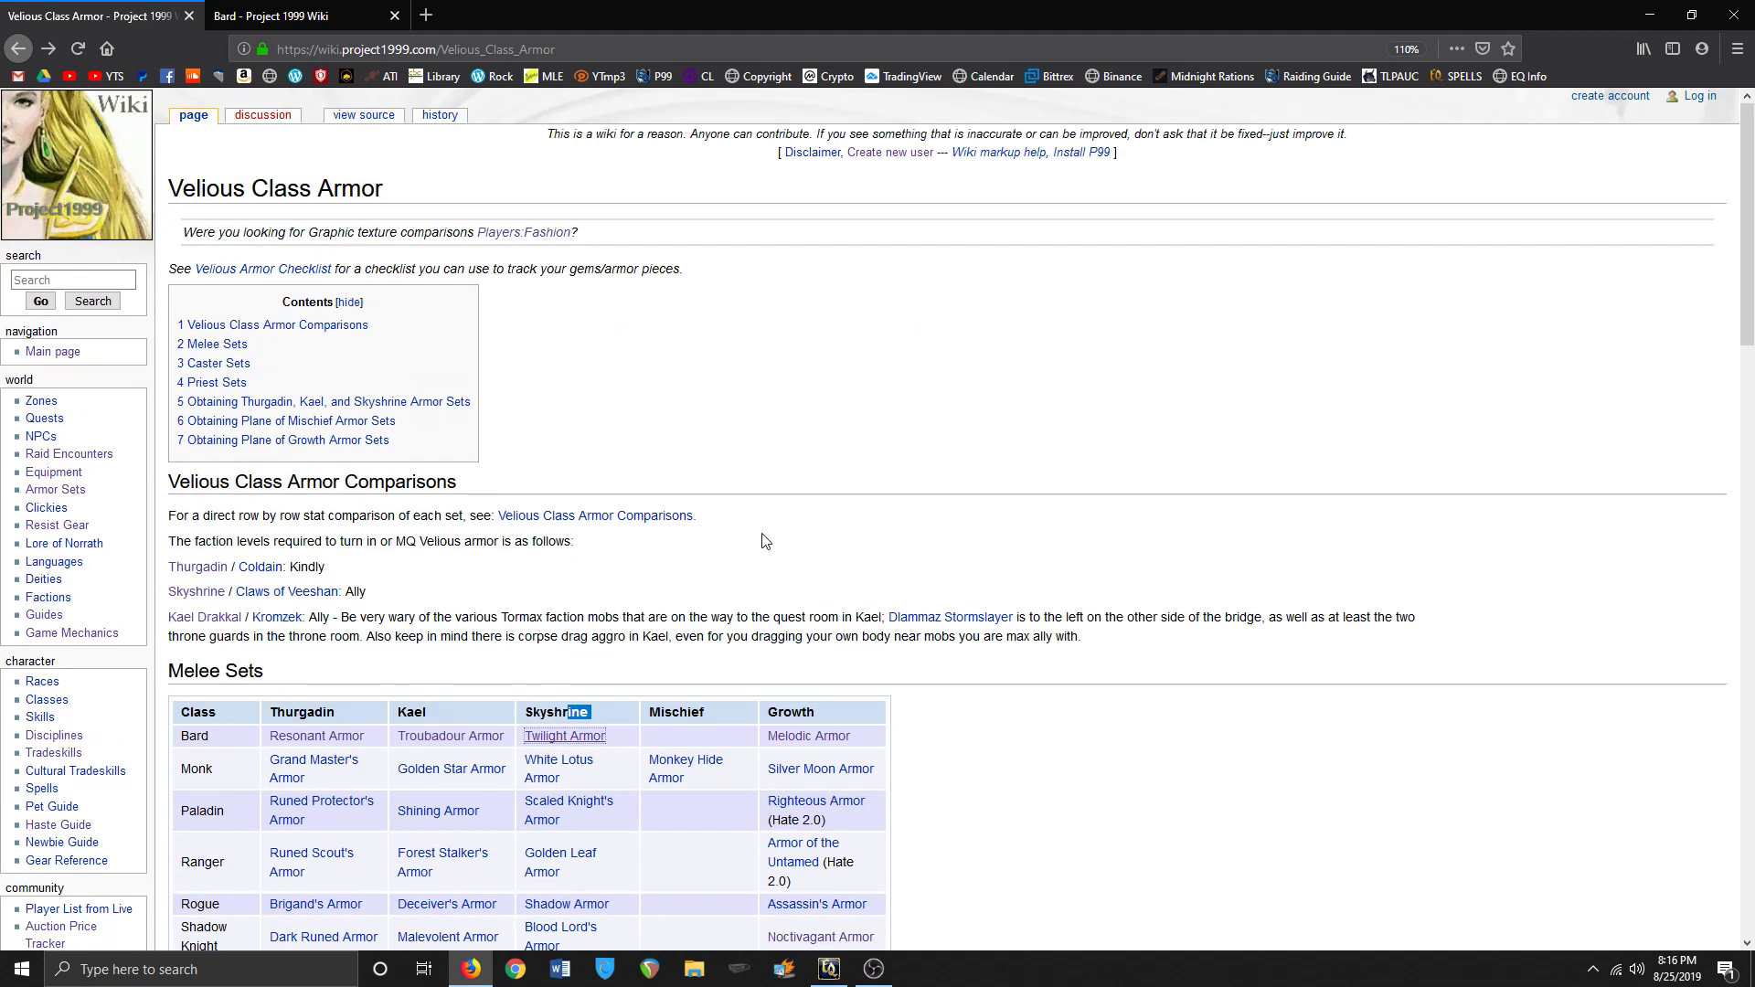
left_click(274, 15)
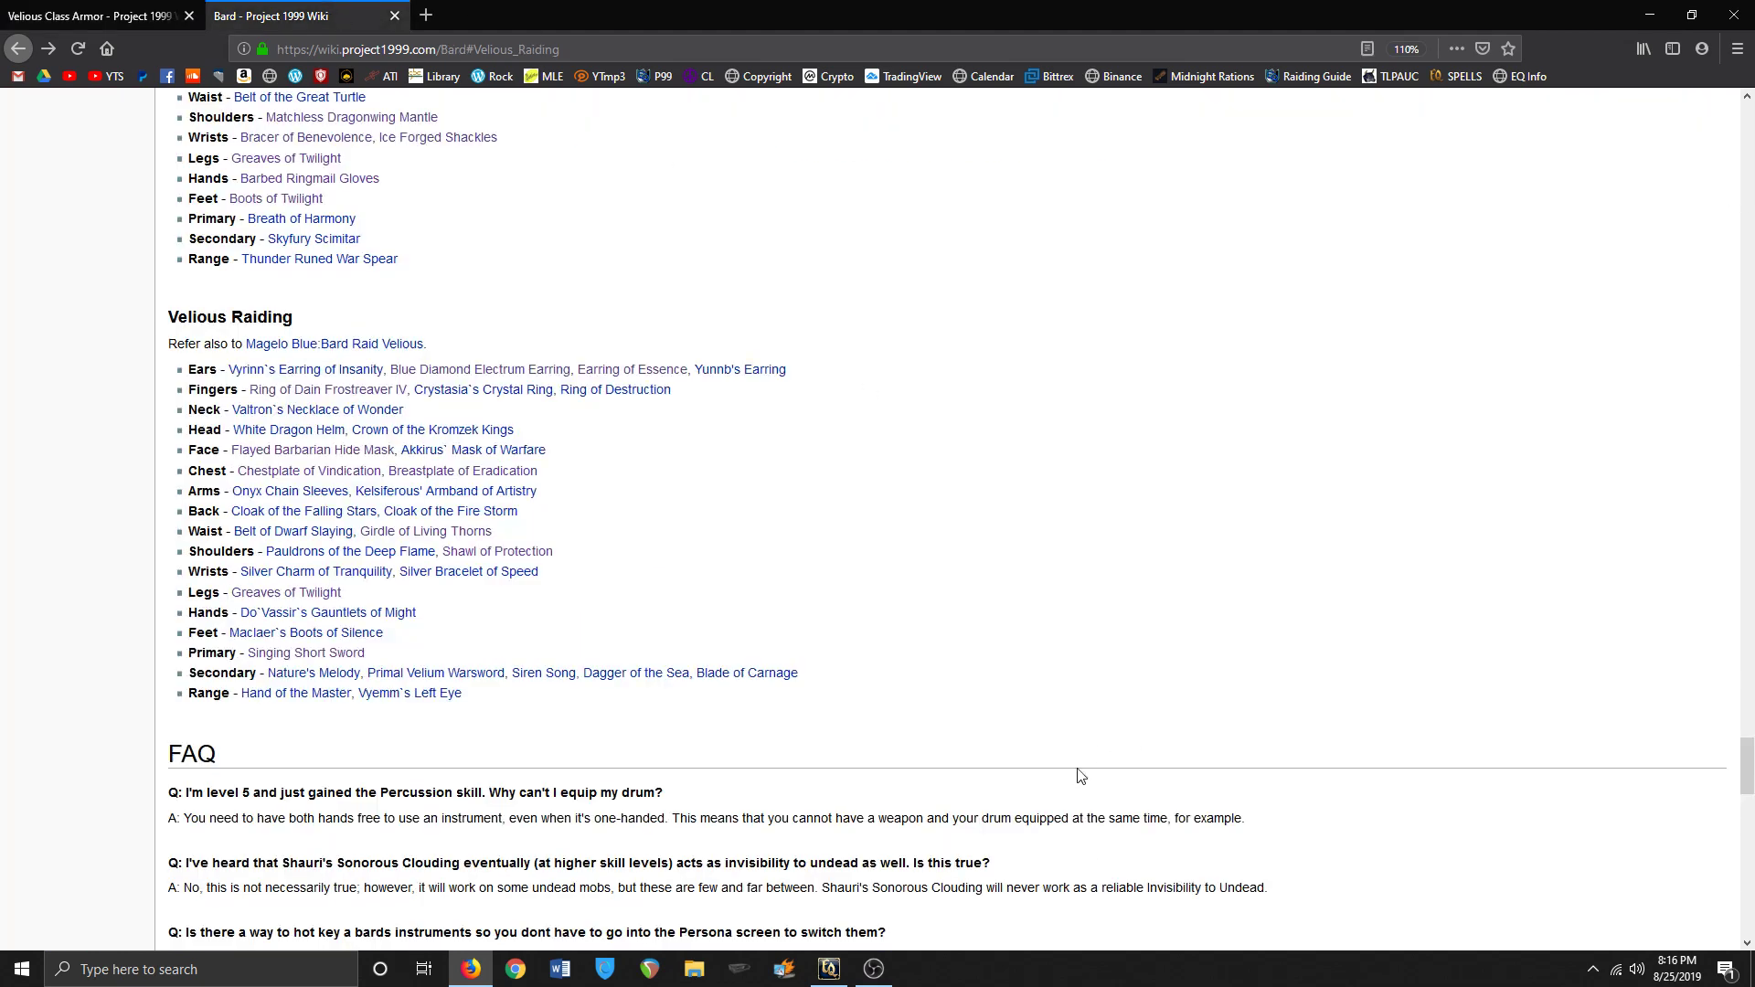
mouse_move(917, 956)
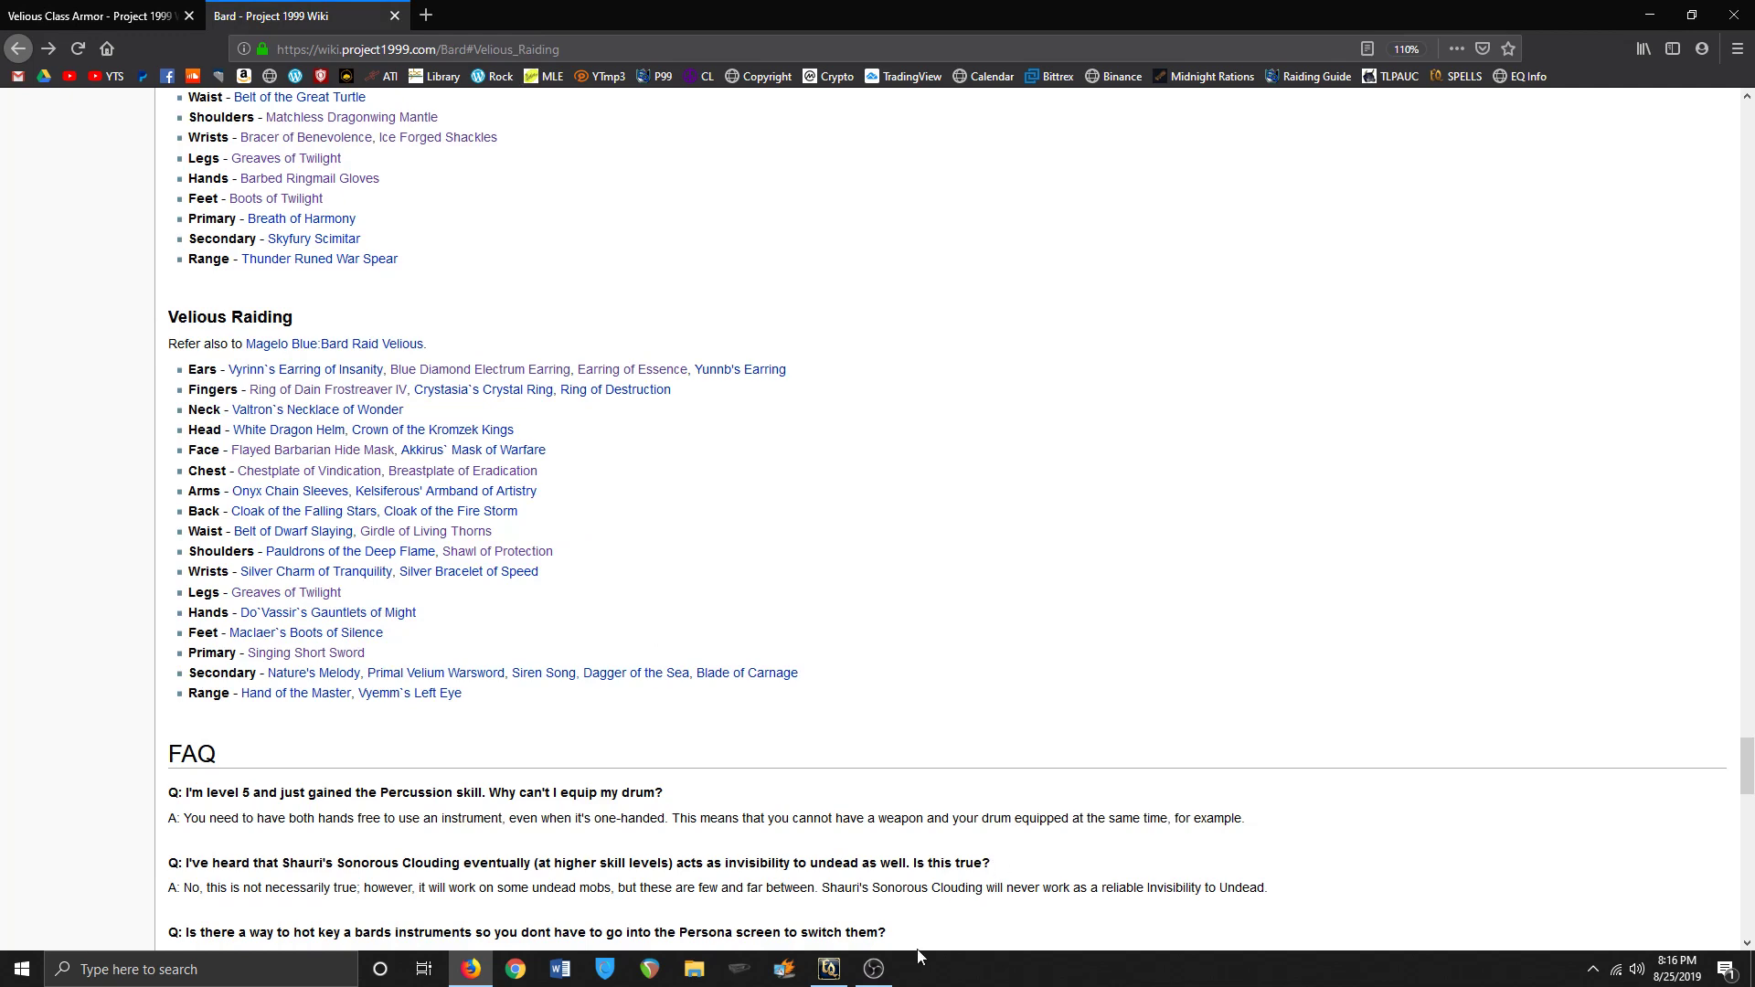